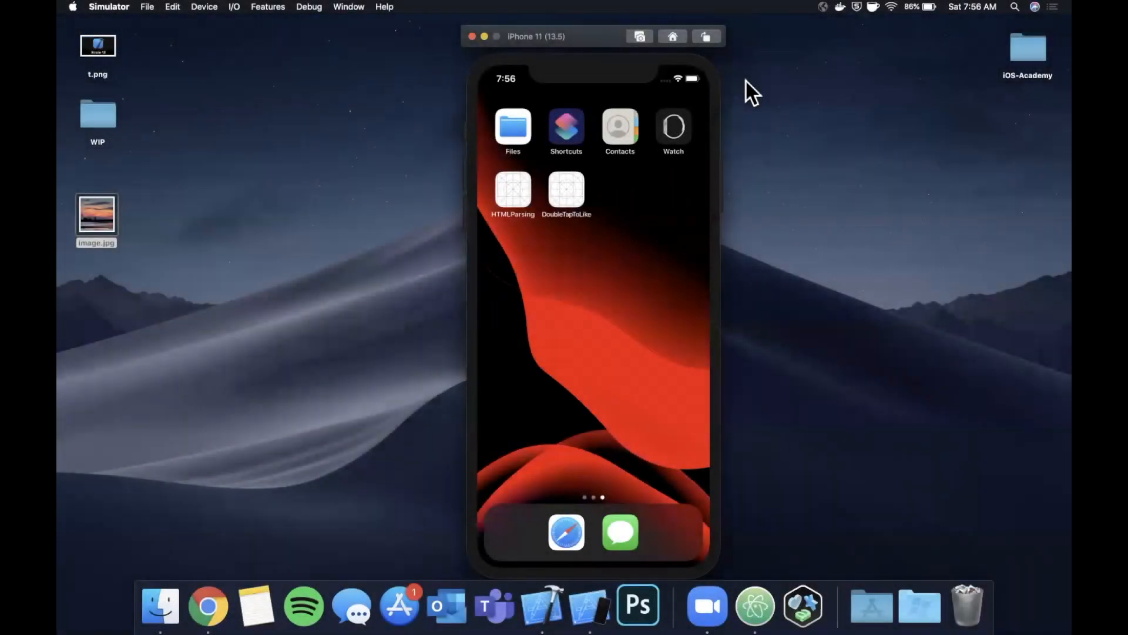
mouse_move(651, 346)
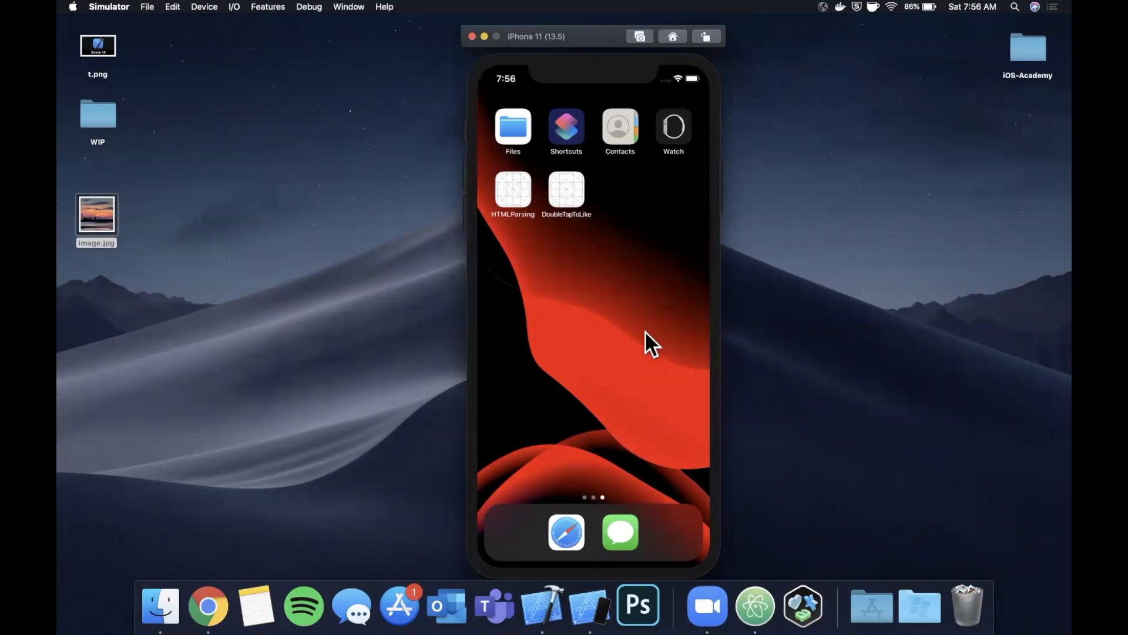
mouse_move(612, 236)
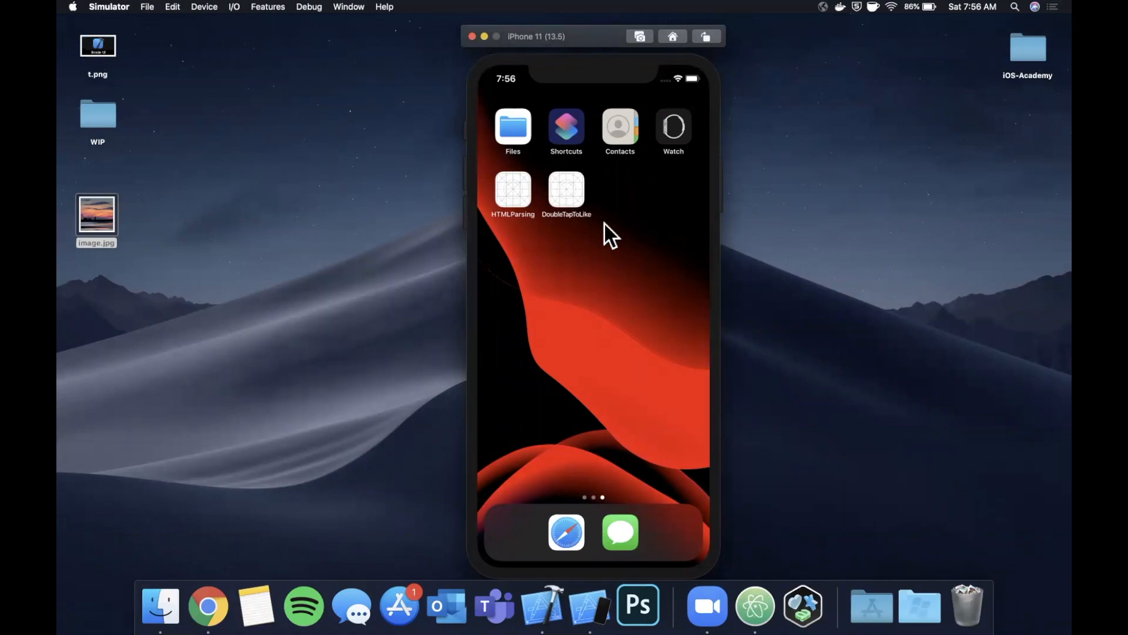
- Launch DoubleTapToLike on the iPhone 11 simulator and double-tap the sunset photo
click(566, 189)
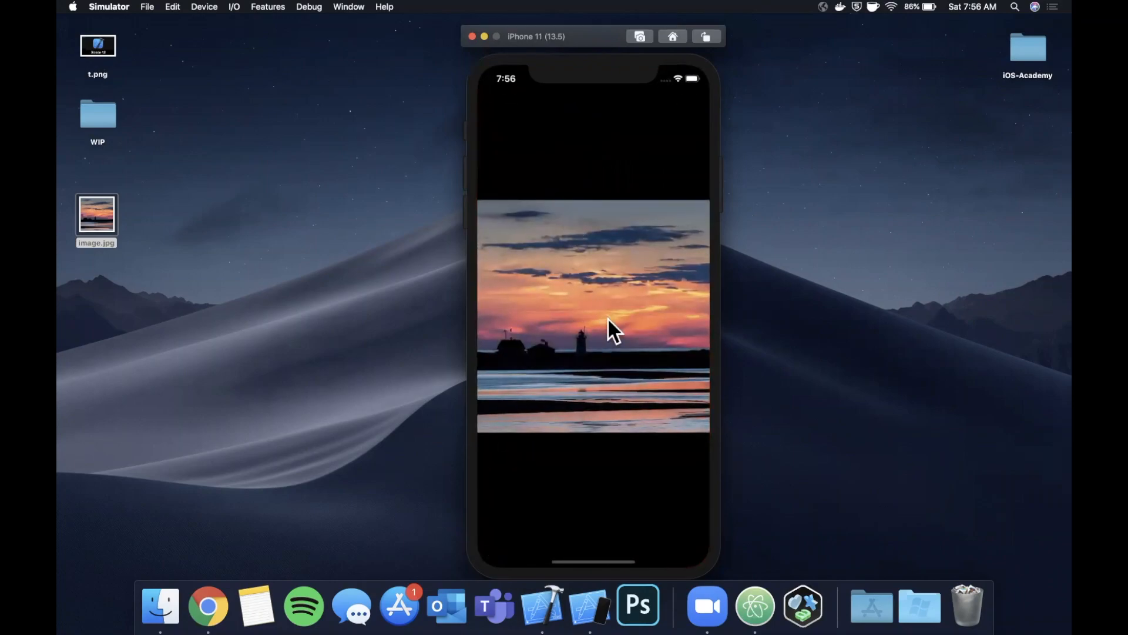
double_click(592, 317)
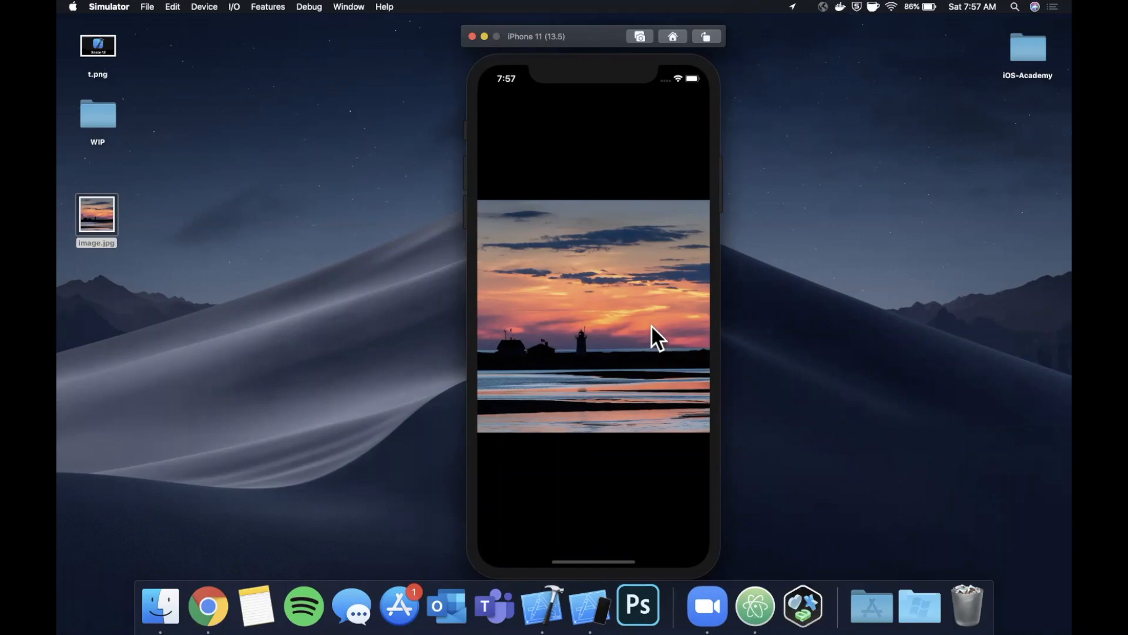
mouse_move(621, 241)
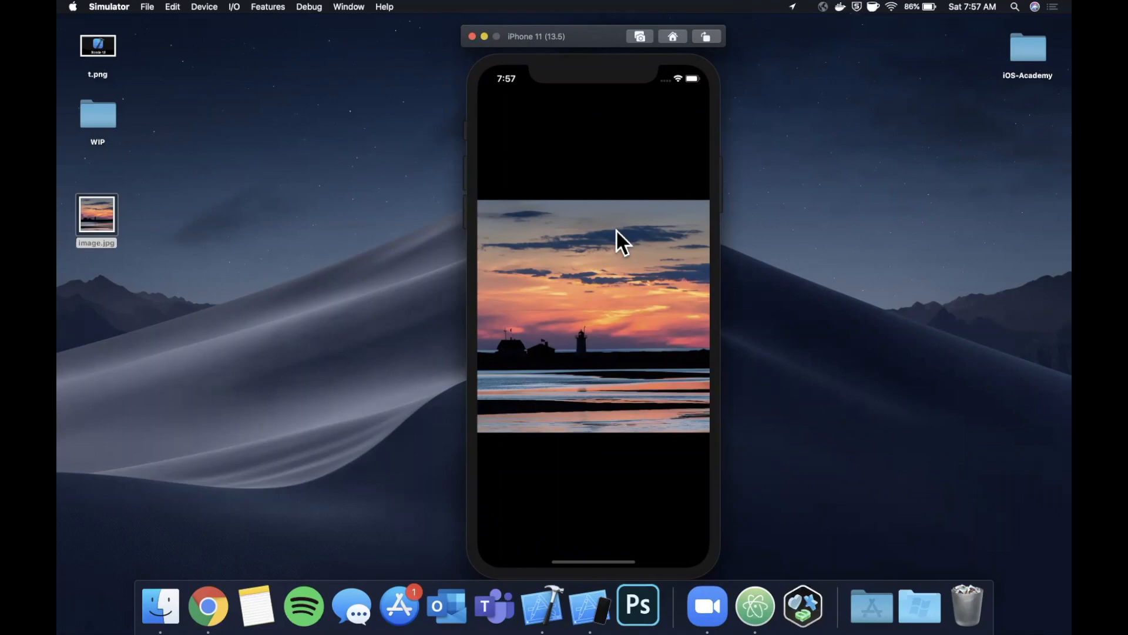
mouse_move(598, 144)
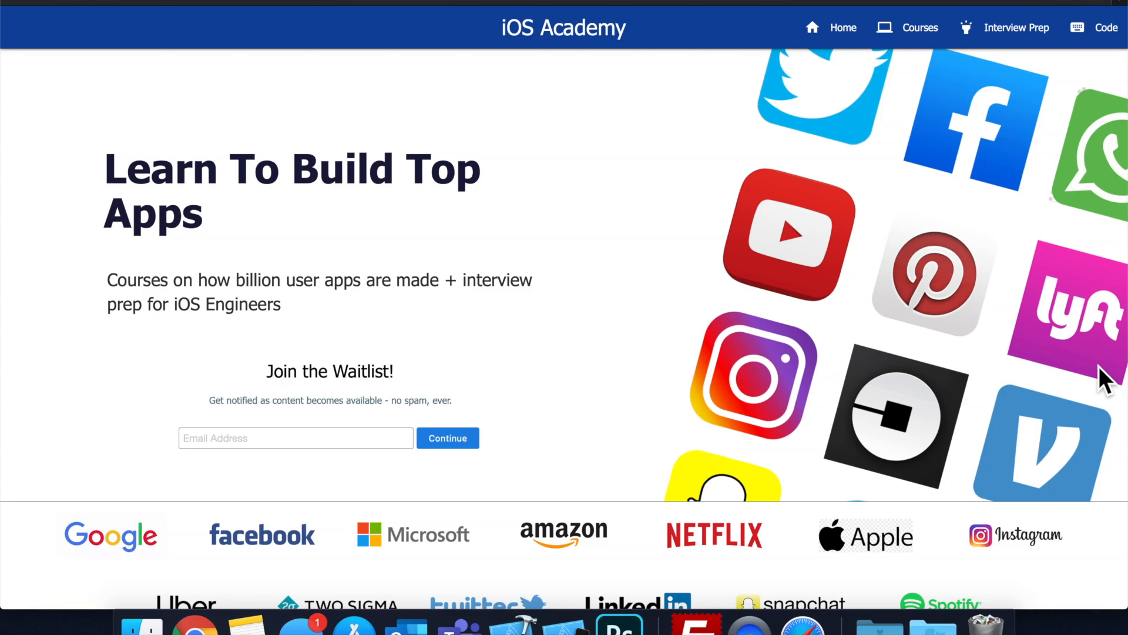
scroll(down, 3)
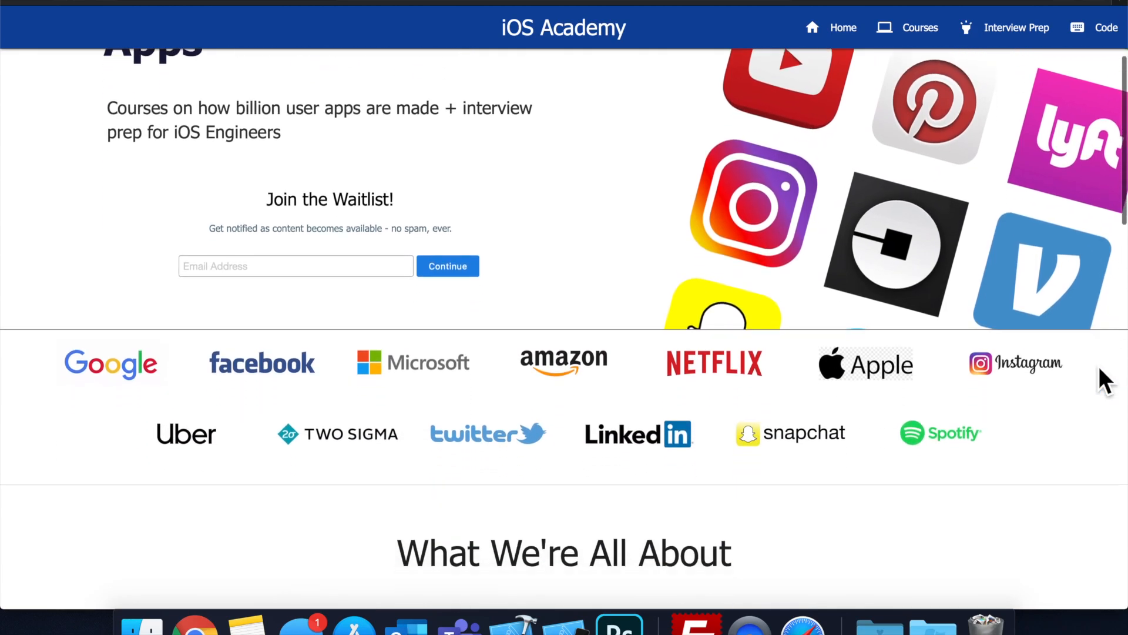
scroll(down, 3)
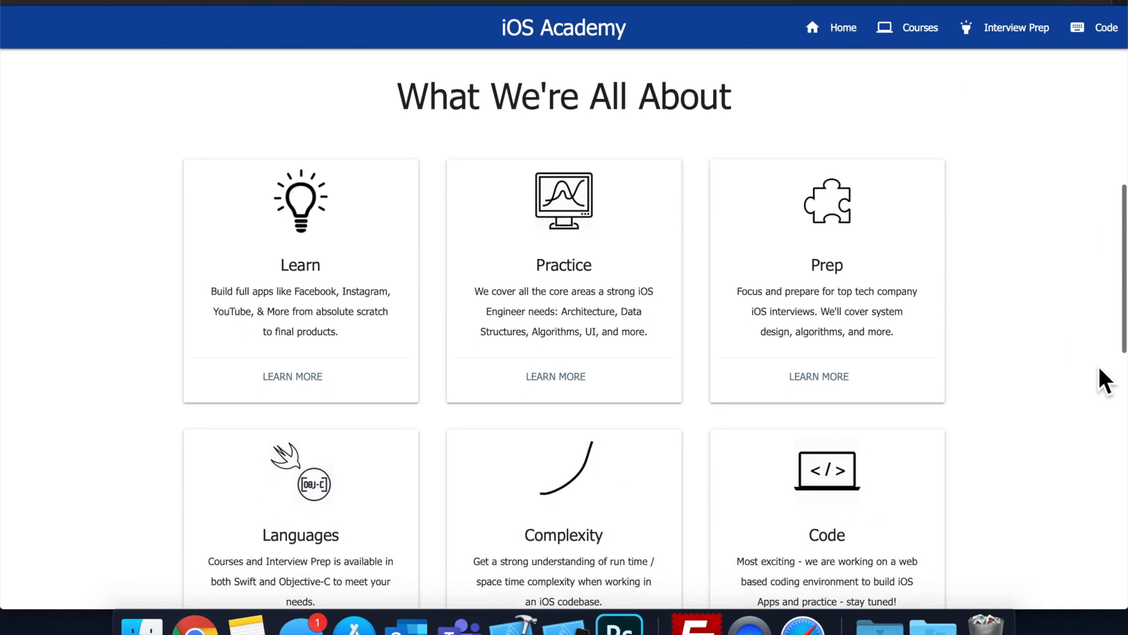
scroll(down, 3)
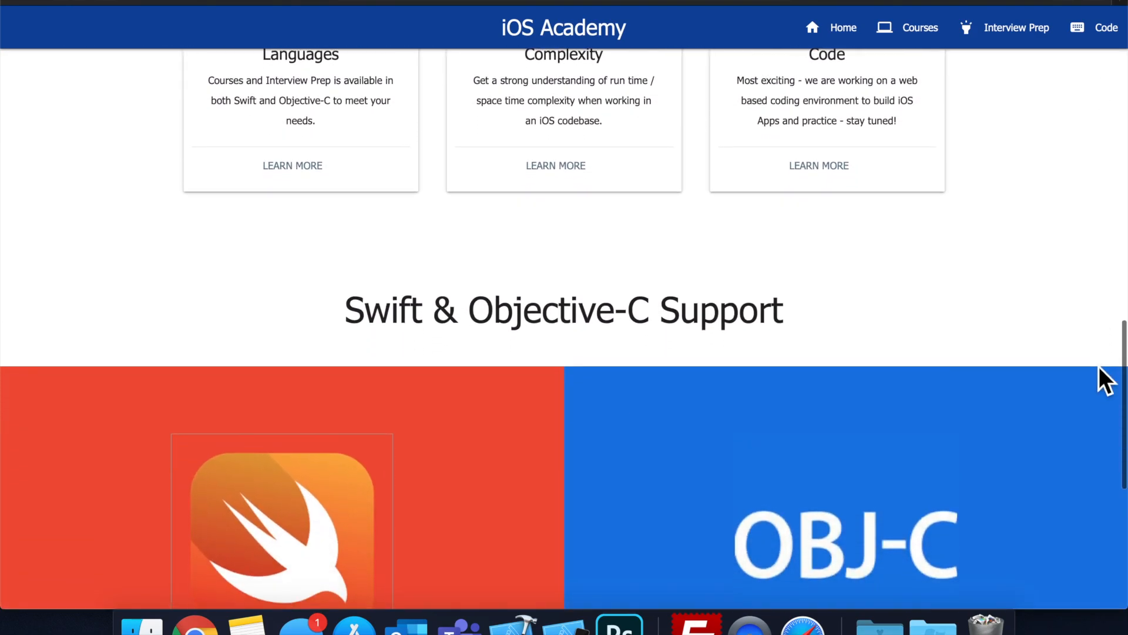
scroll(down, 3)
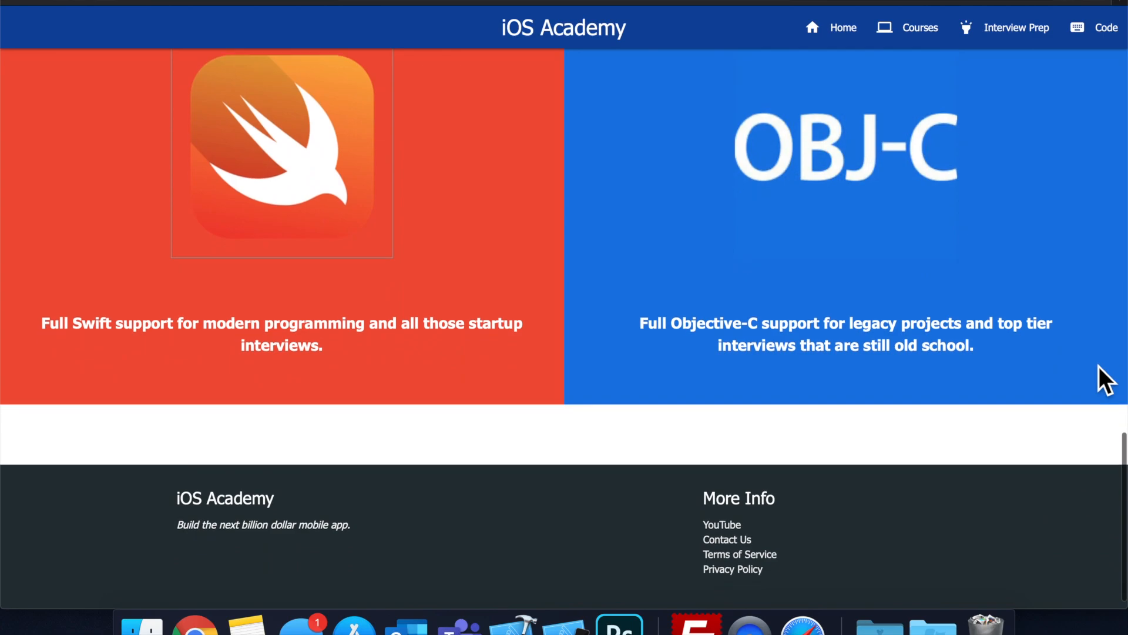
scroll(up, 3)
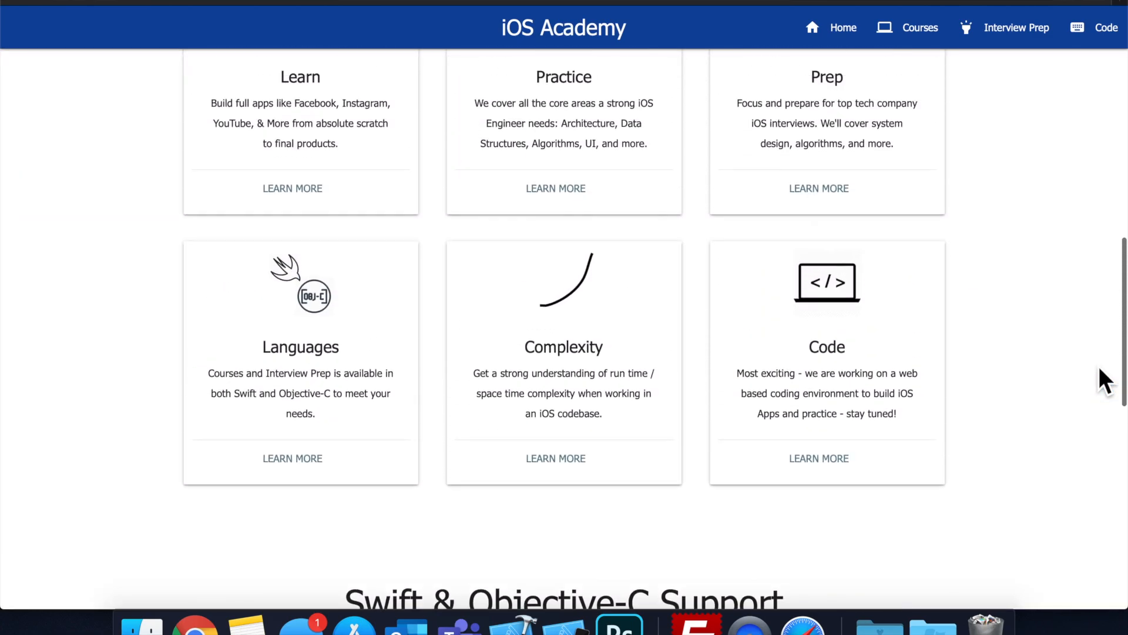
scroll(up, 3)
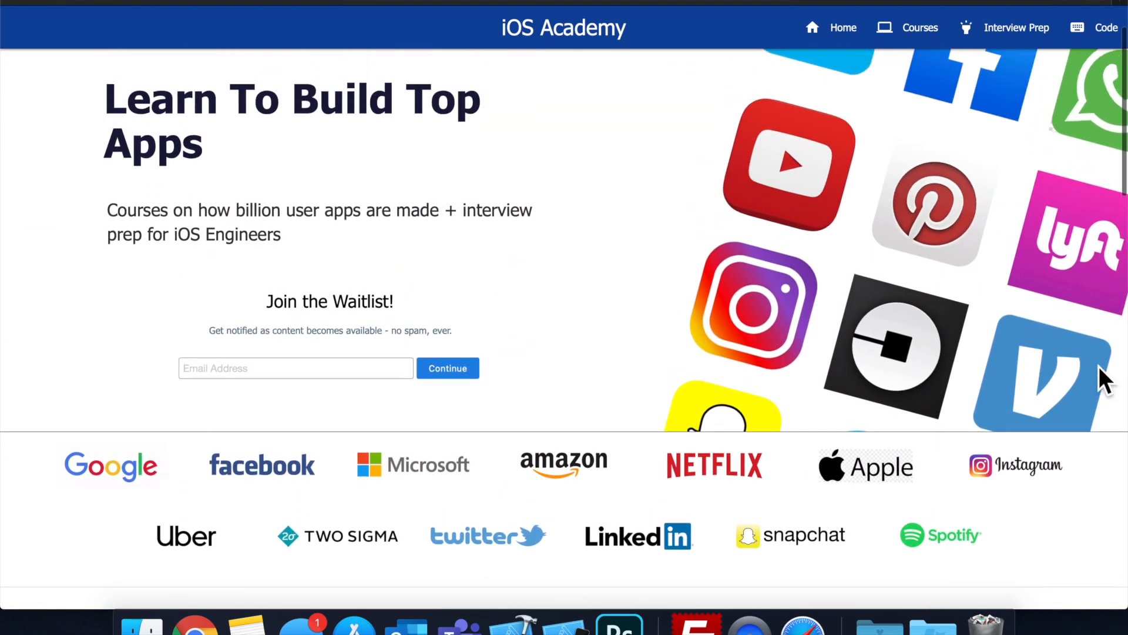
scroll(up, 3)
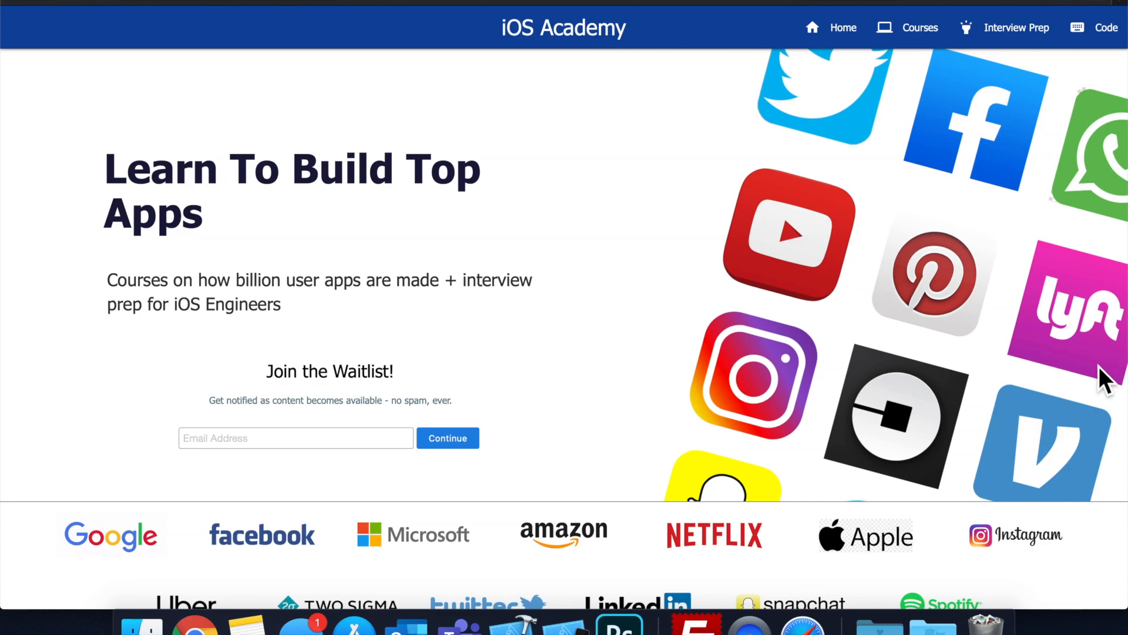
mouse_move(876, 412)
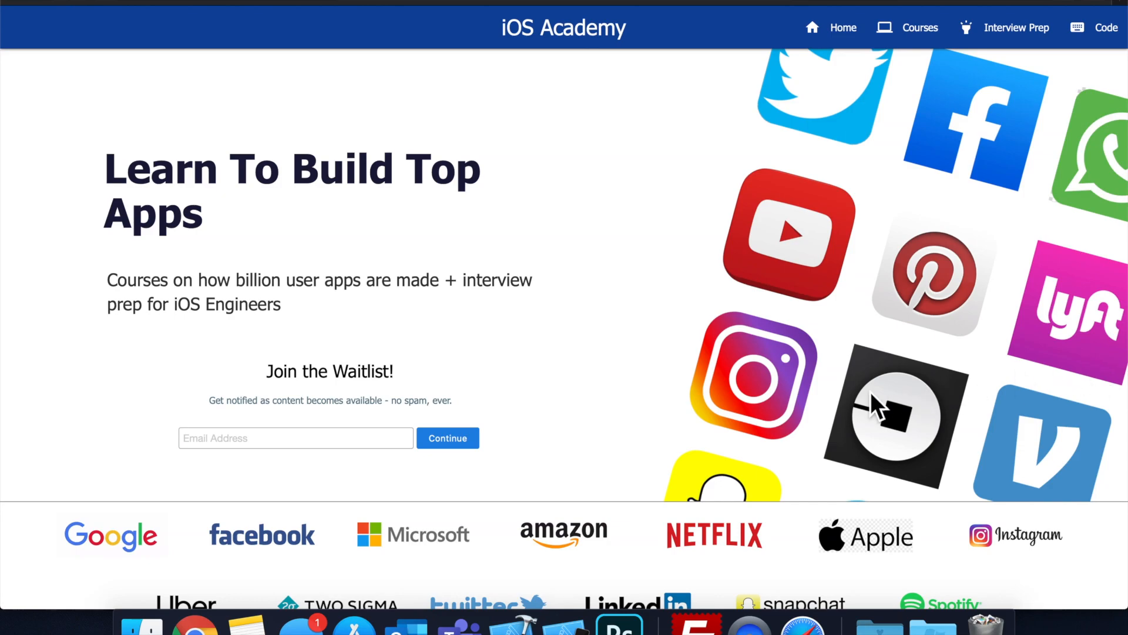
mouse_move(631, 285)
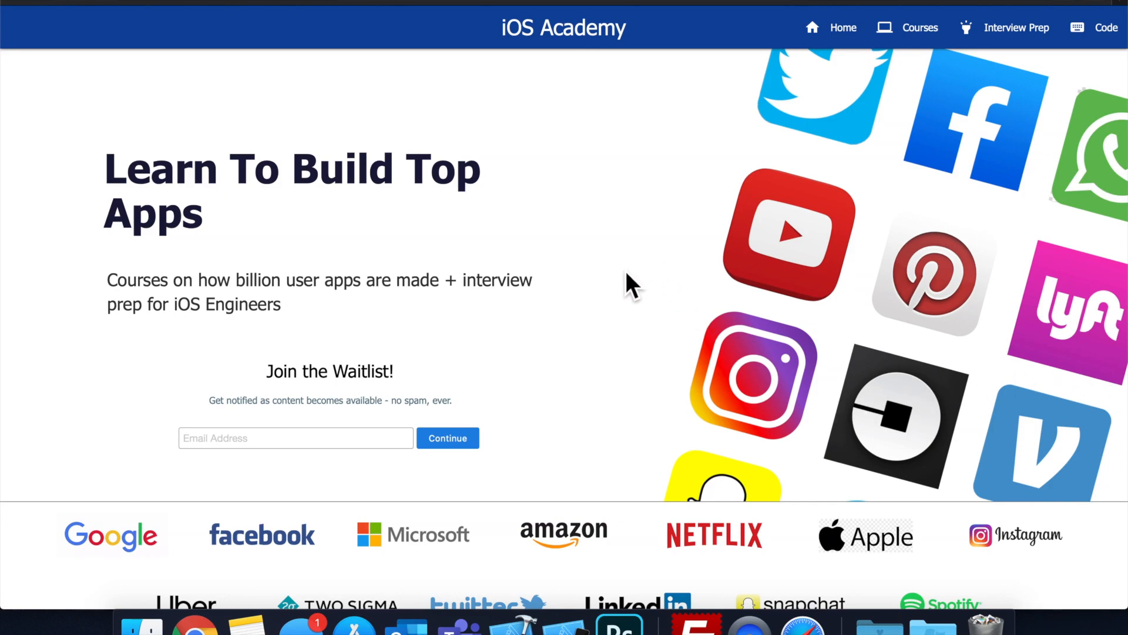
mouse_move(466, 497)
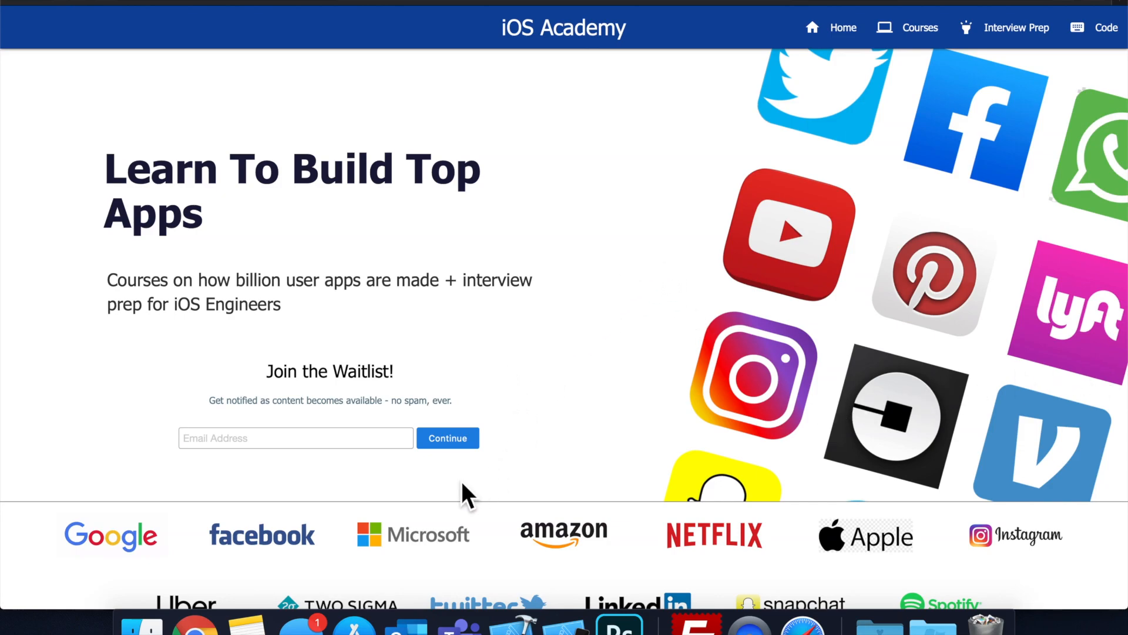
mouse_move(335, 511)
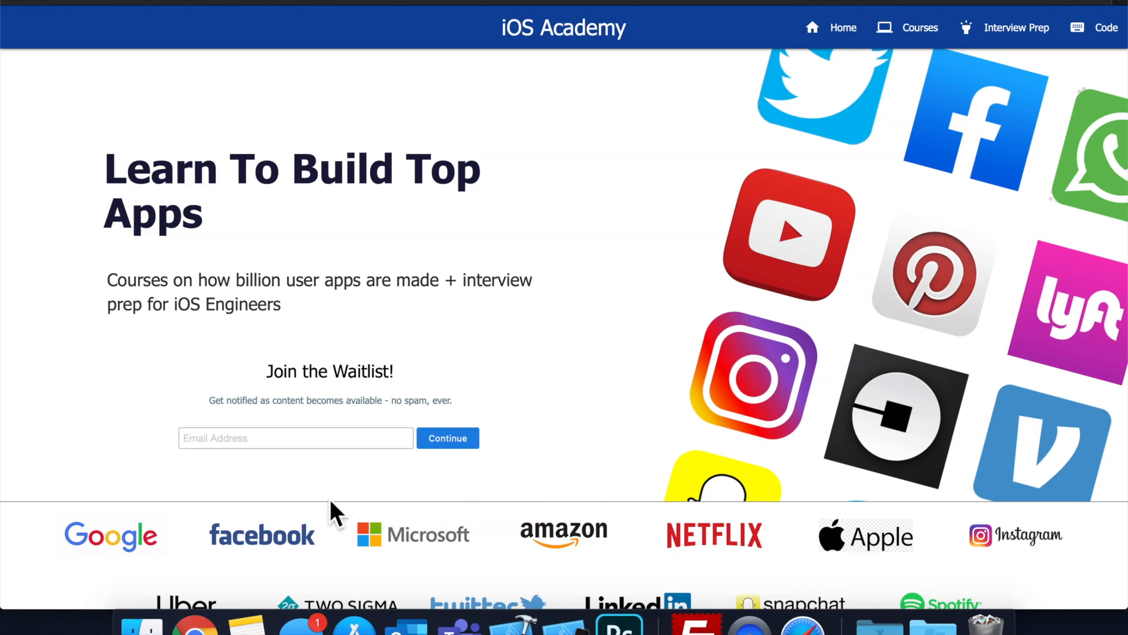
mouse_move(459, 501)
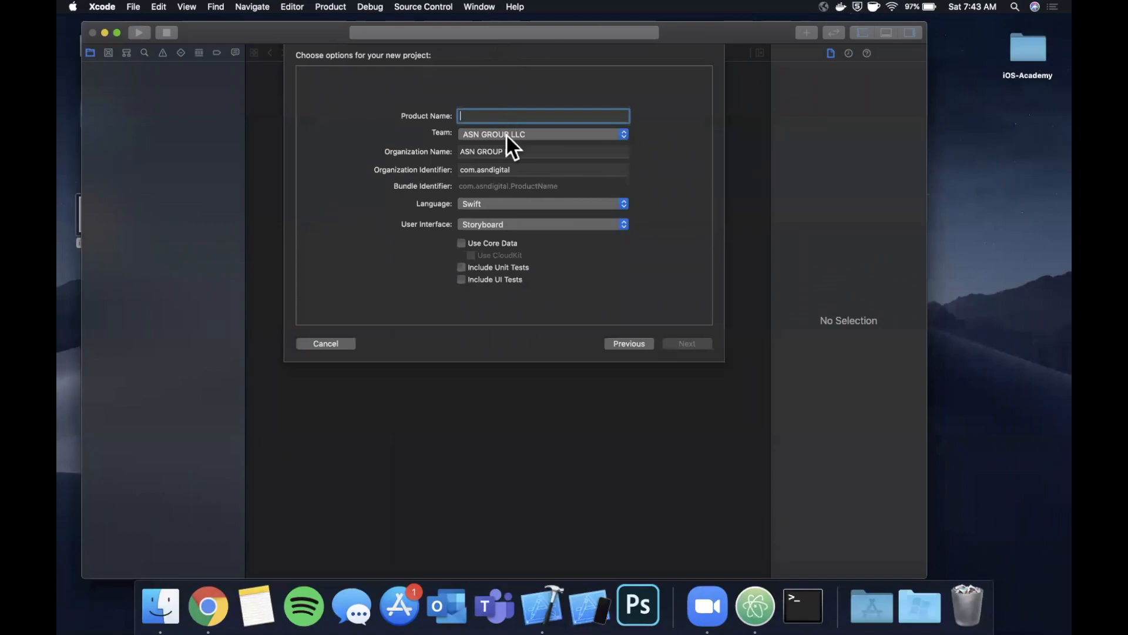
- Create the project named DoubleTapToLike and hide the inspector
text(DoubleTapToLik)
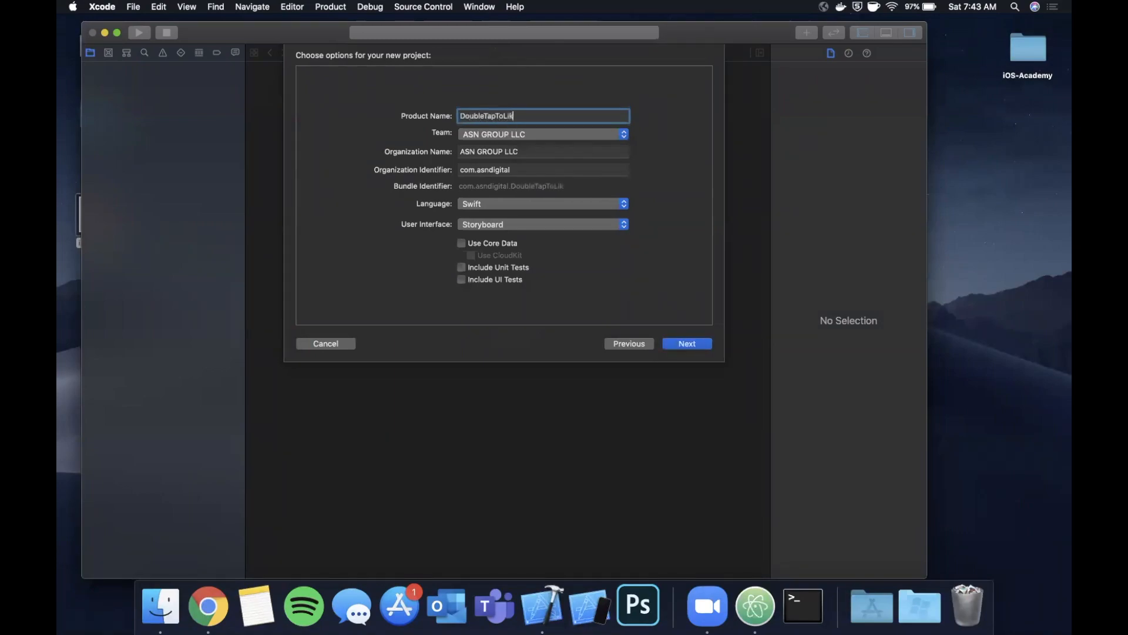
click(685, 343)
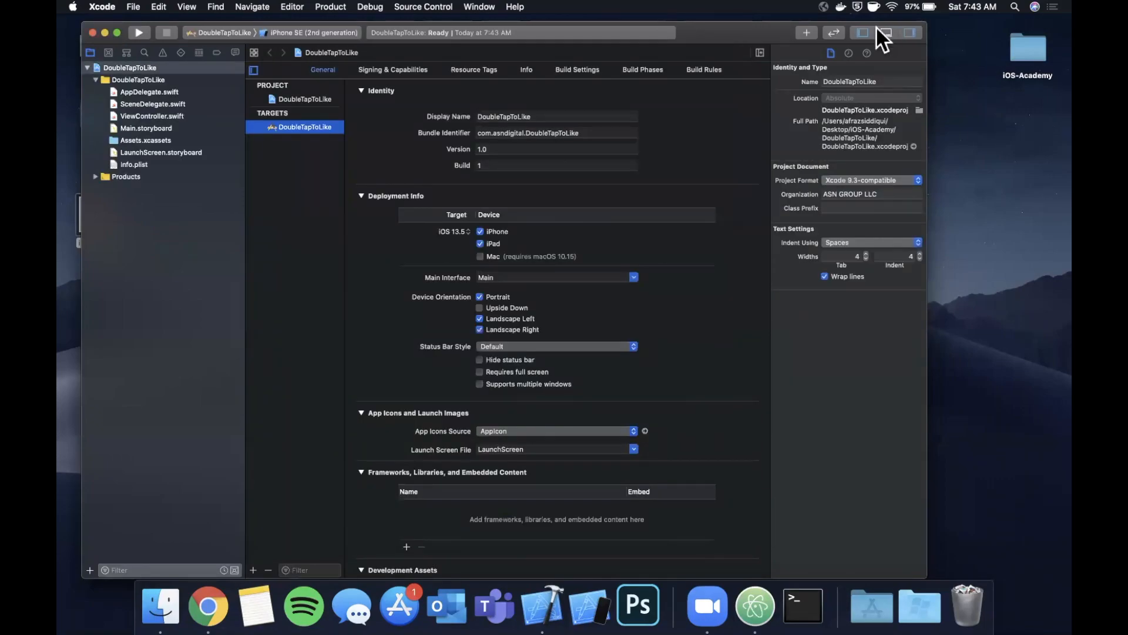
click(886, 32)
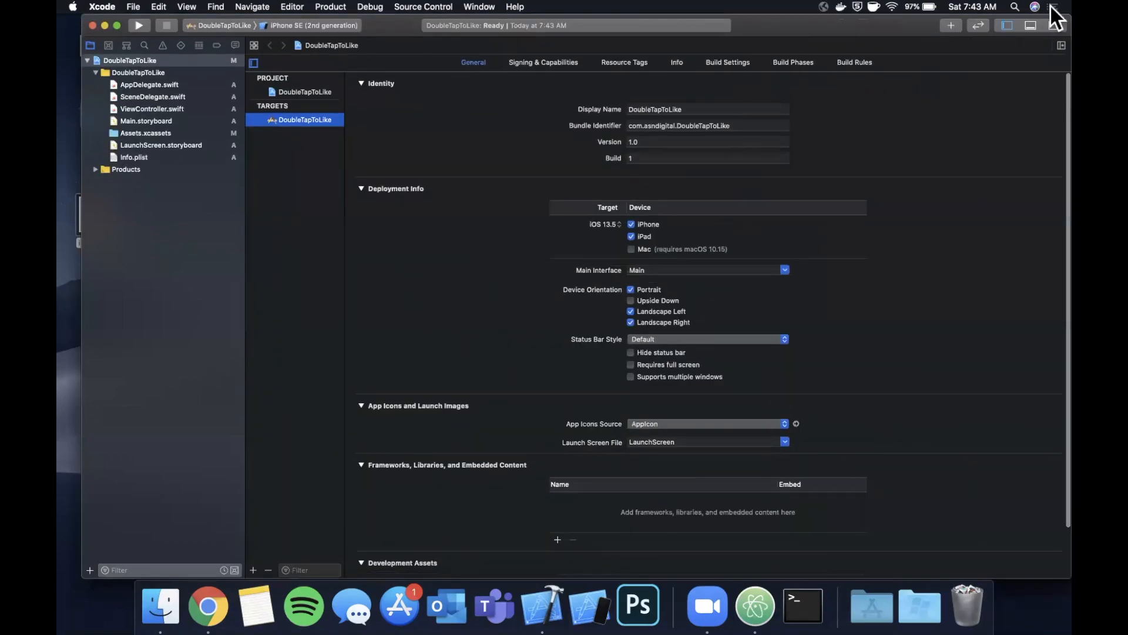
mouse_move(64, 14)
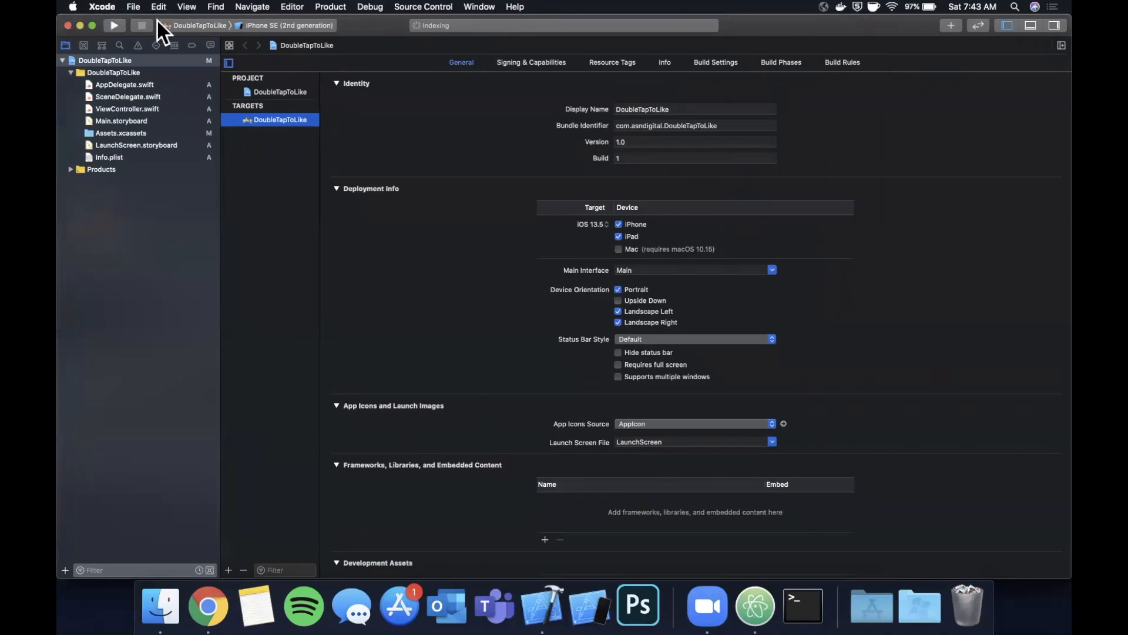
- Build and run on the iPhone 11 simulator, then open ViewController.swift
click(291, 25)
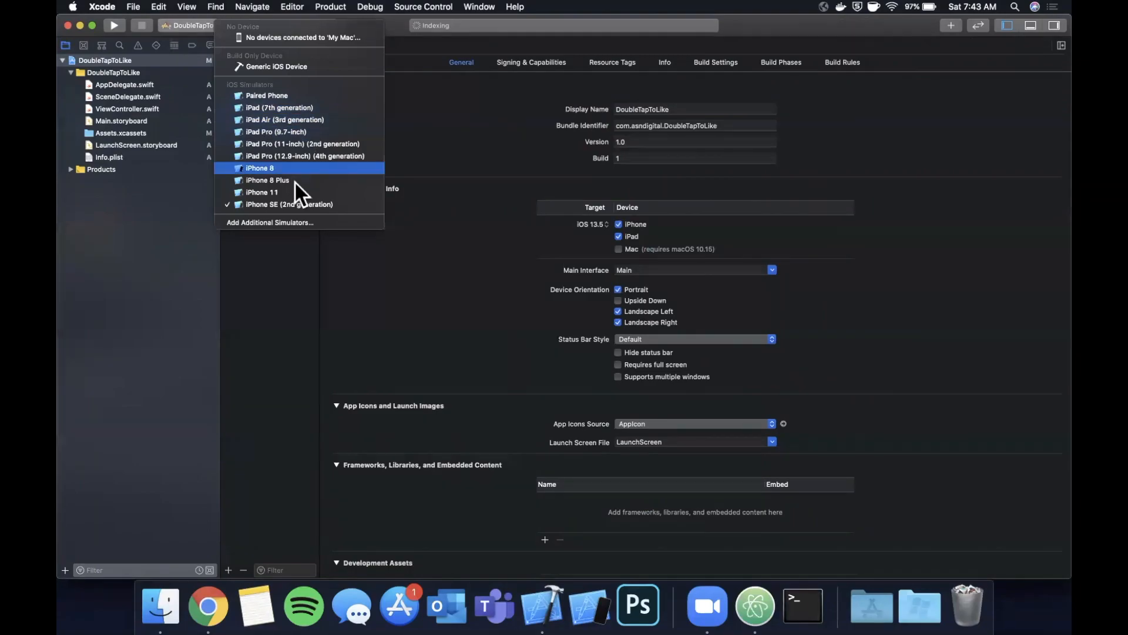
click(262, 192)
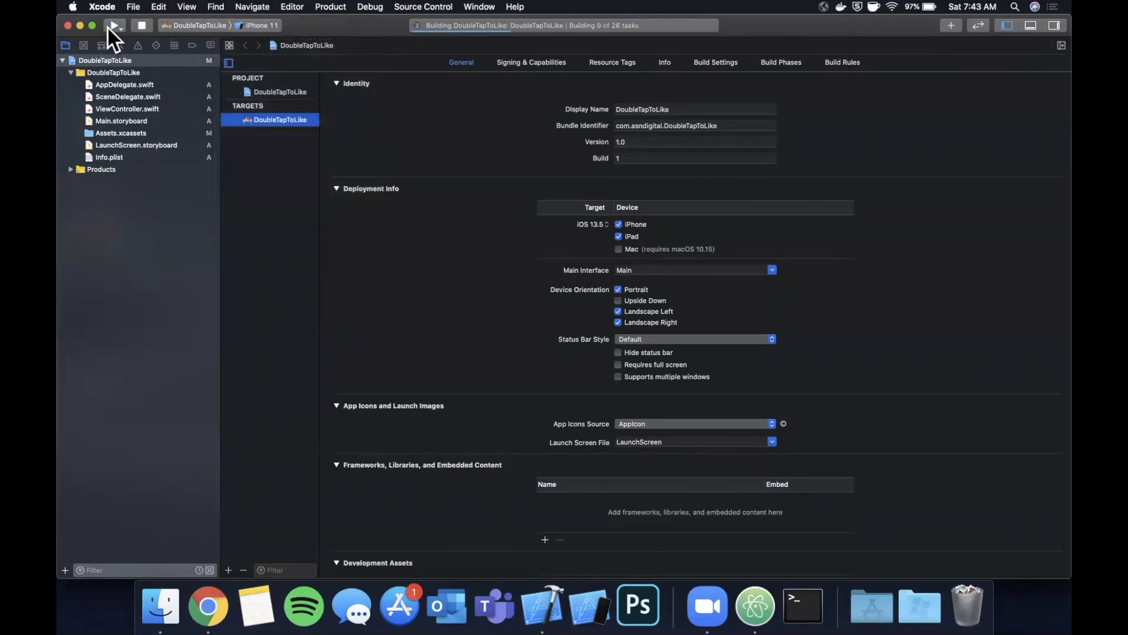
click(112, 25)
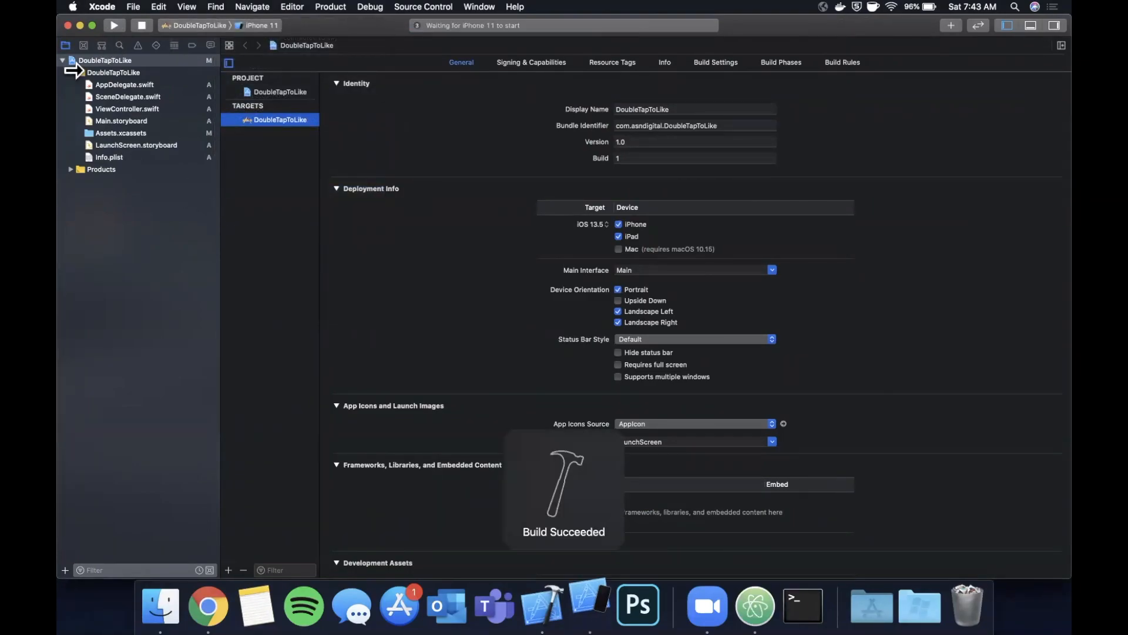
click(127, 108)
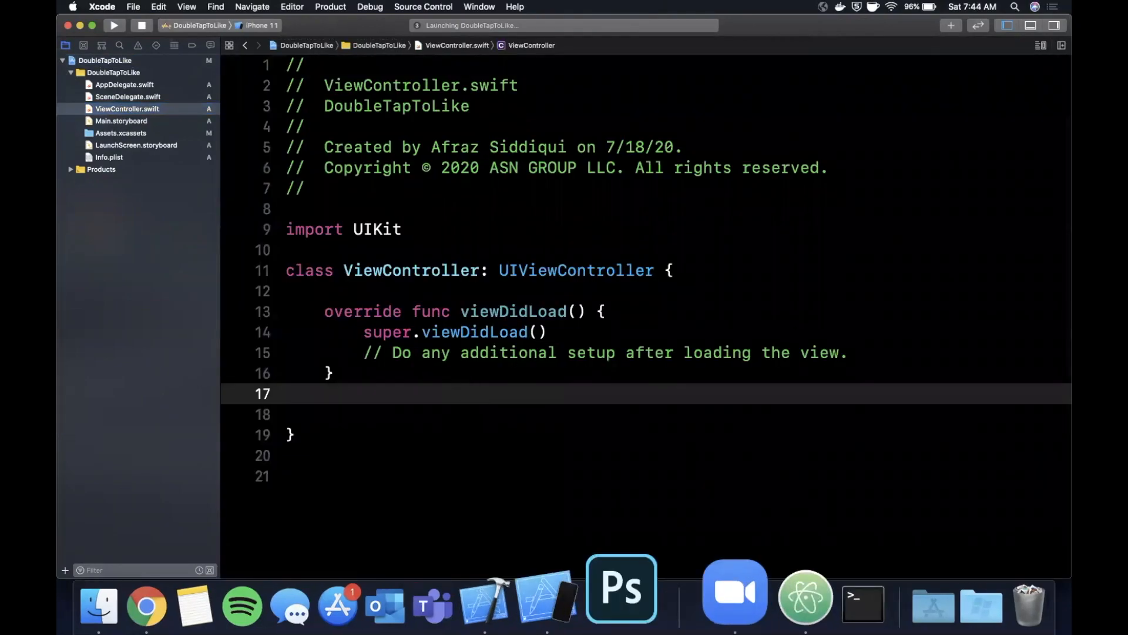
click(113, 26)
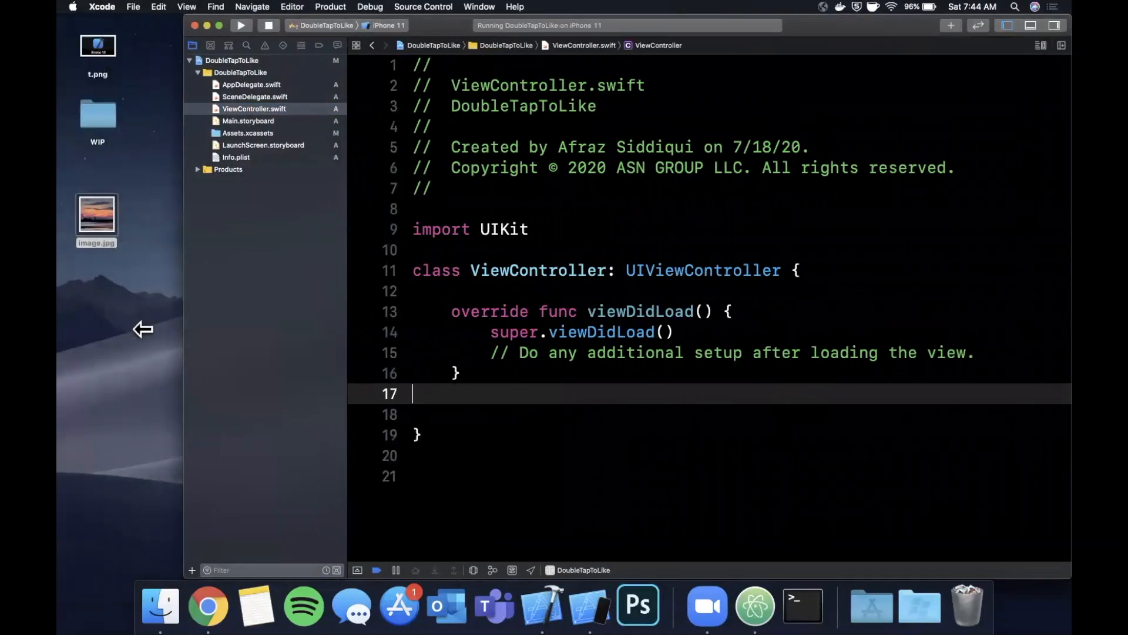
- Preview image.jpg and add it to Assets.xcassets as a new image set named 'image'
double_click(96, 217)
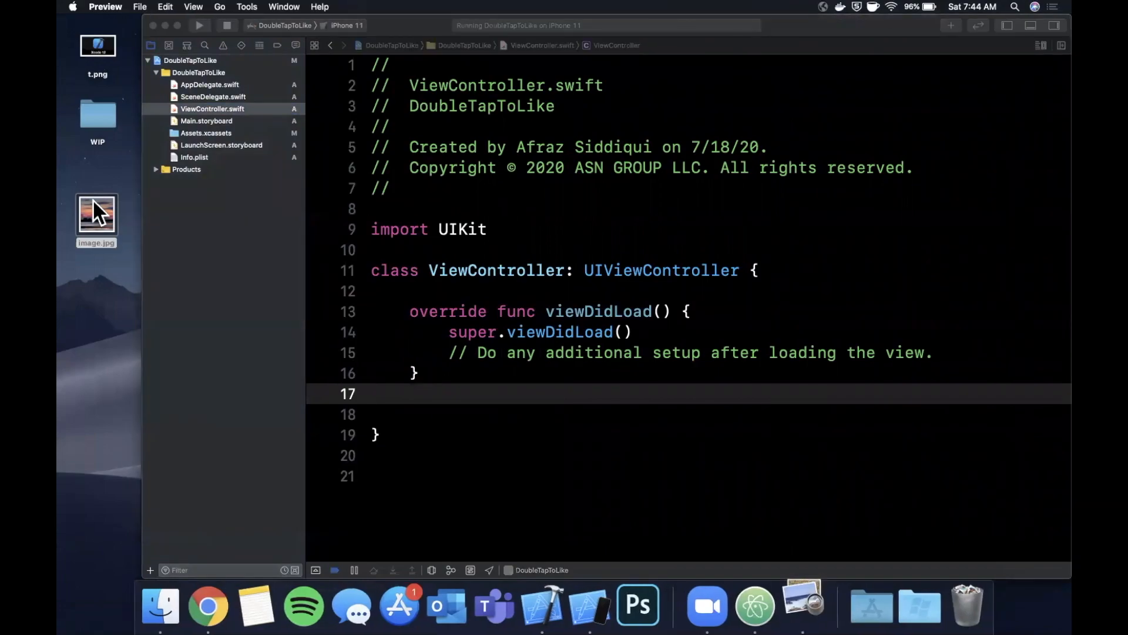
double_click(96, 215)
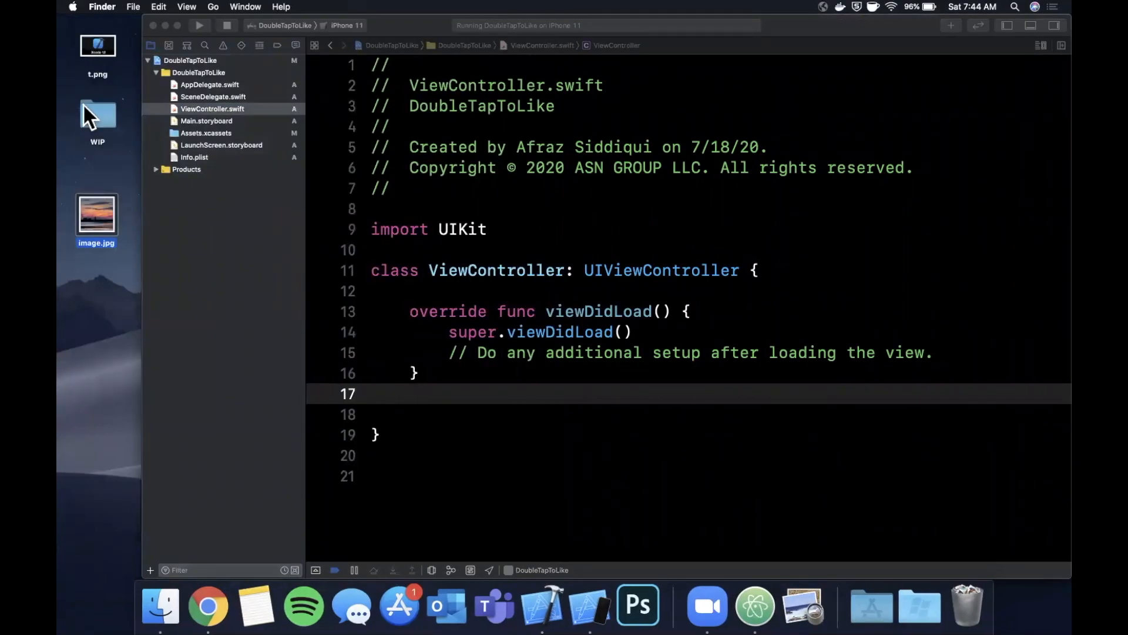
click(205, 134)
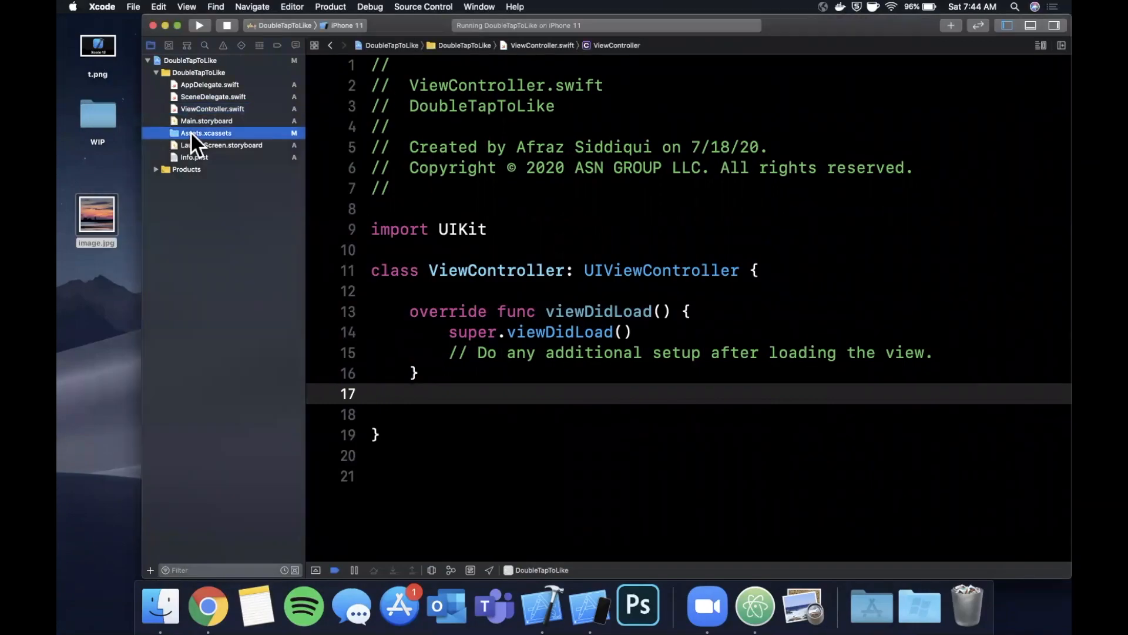
right_click(205, 133)
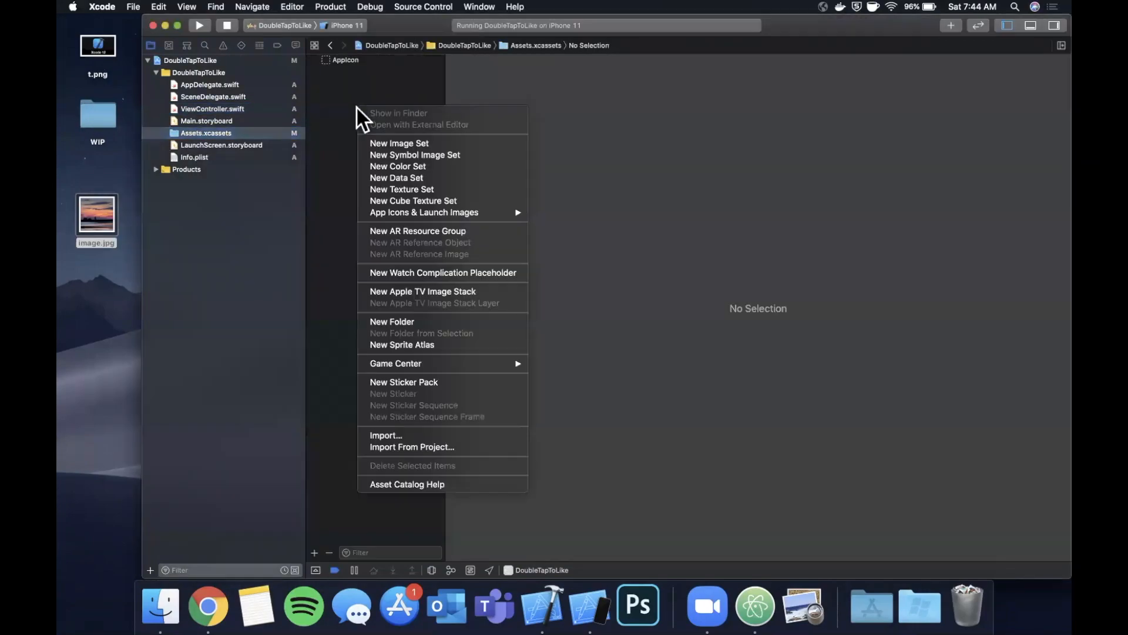
click(398, 142)
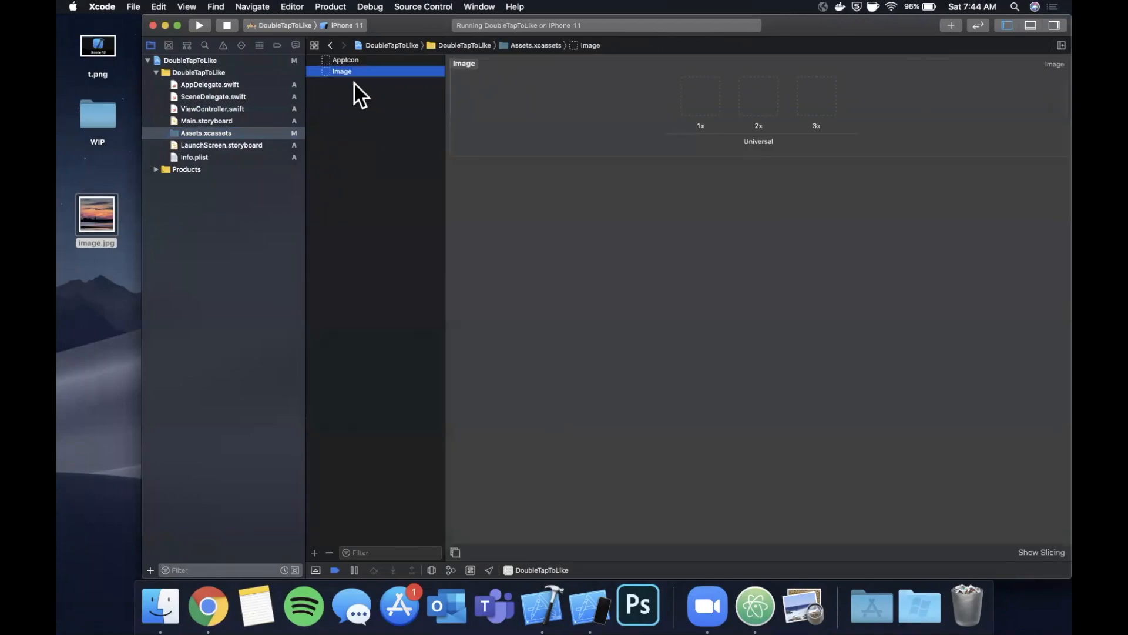
double_click(342, 71)
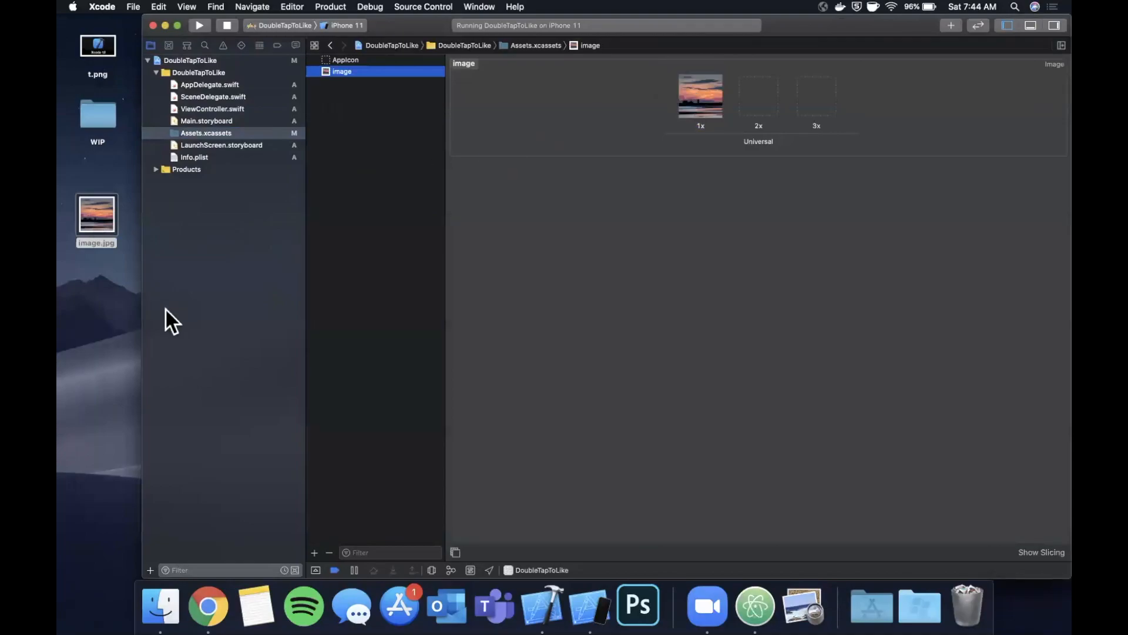
click(206, 133)
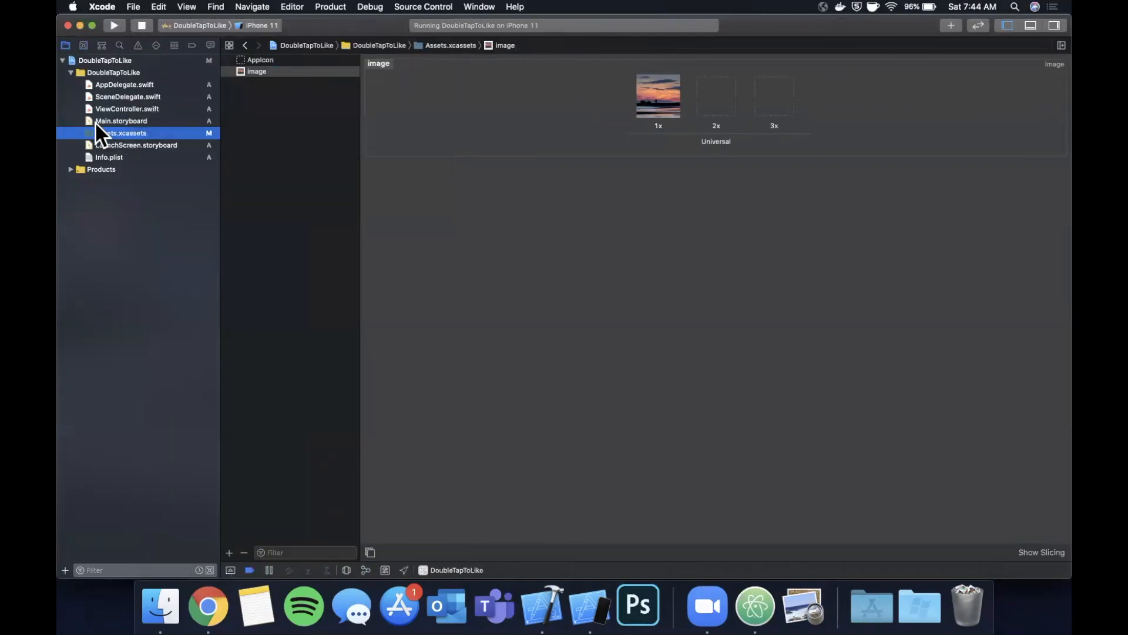
- Declare a private imageView property built by a UIImageView closure that returns it
click(127, 108)
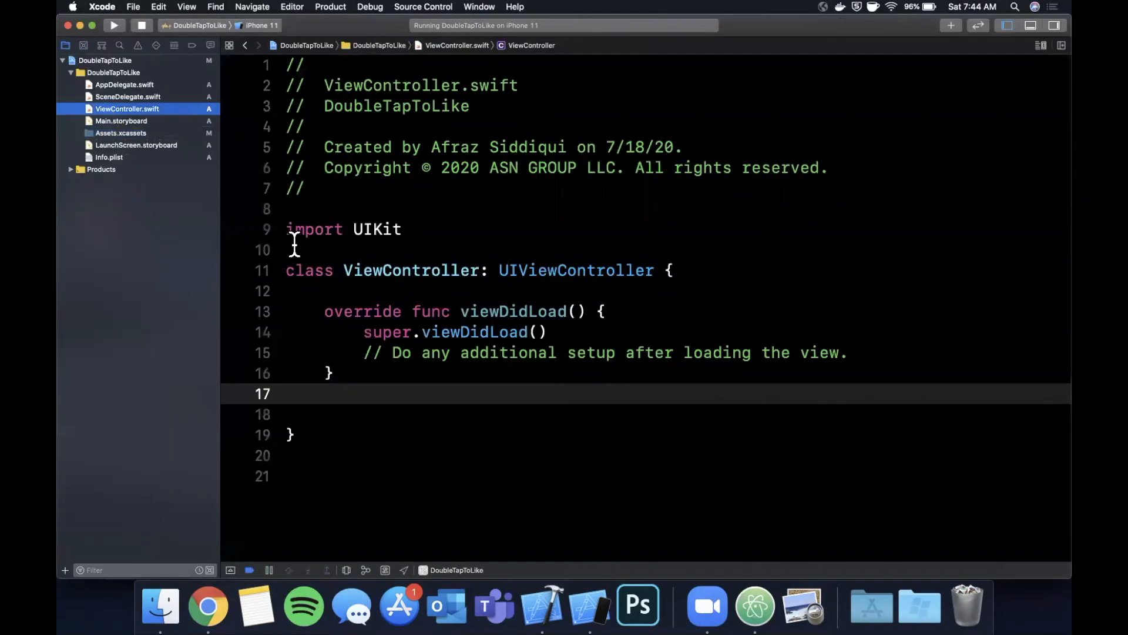
click(333, 373)
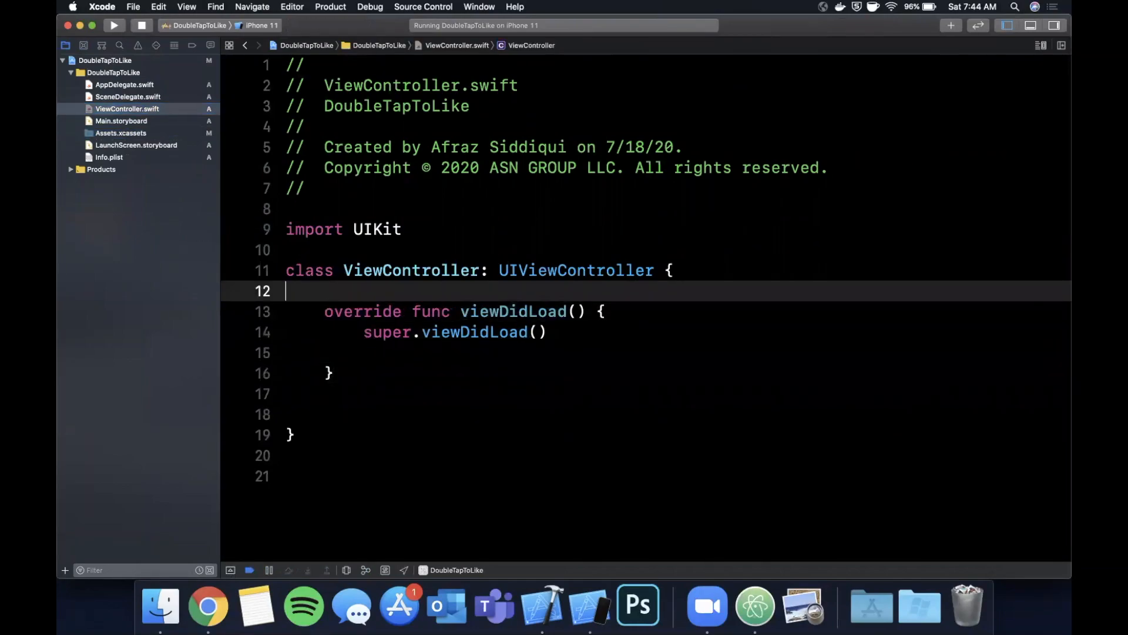
text(private let im)
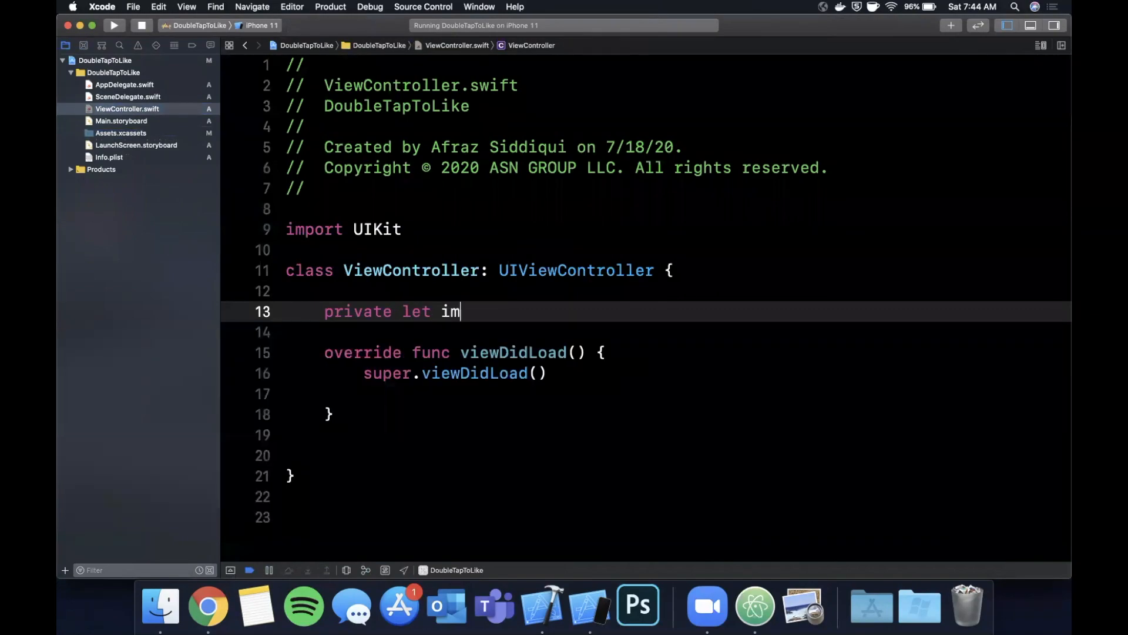
text(ageVe)
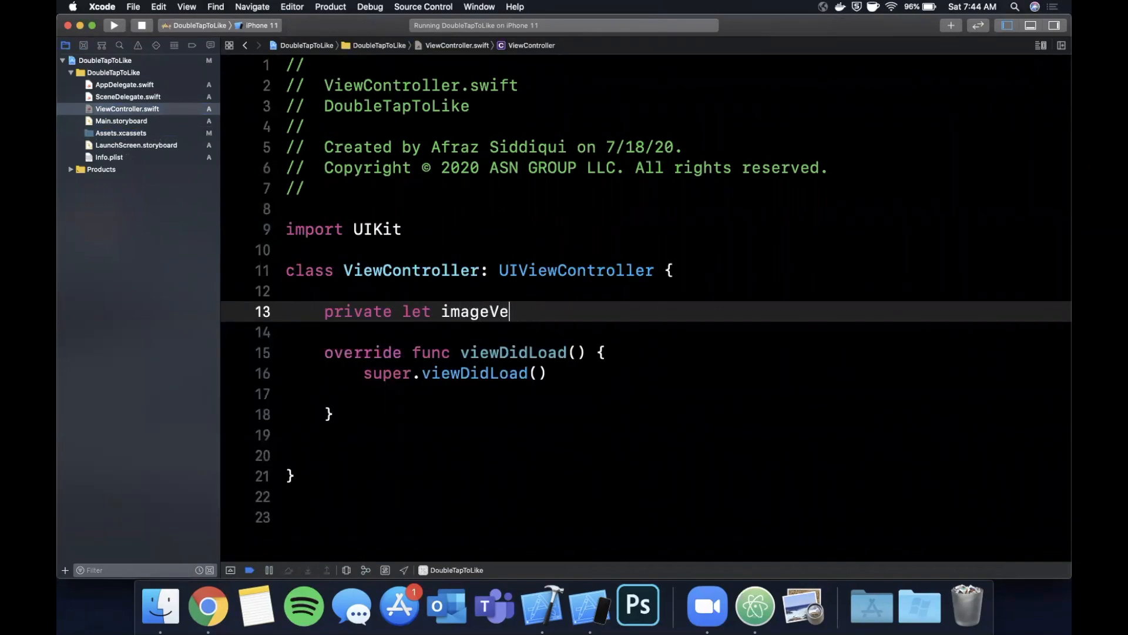
text(w:)
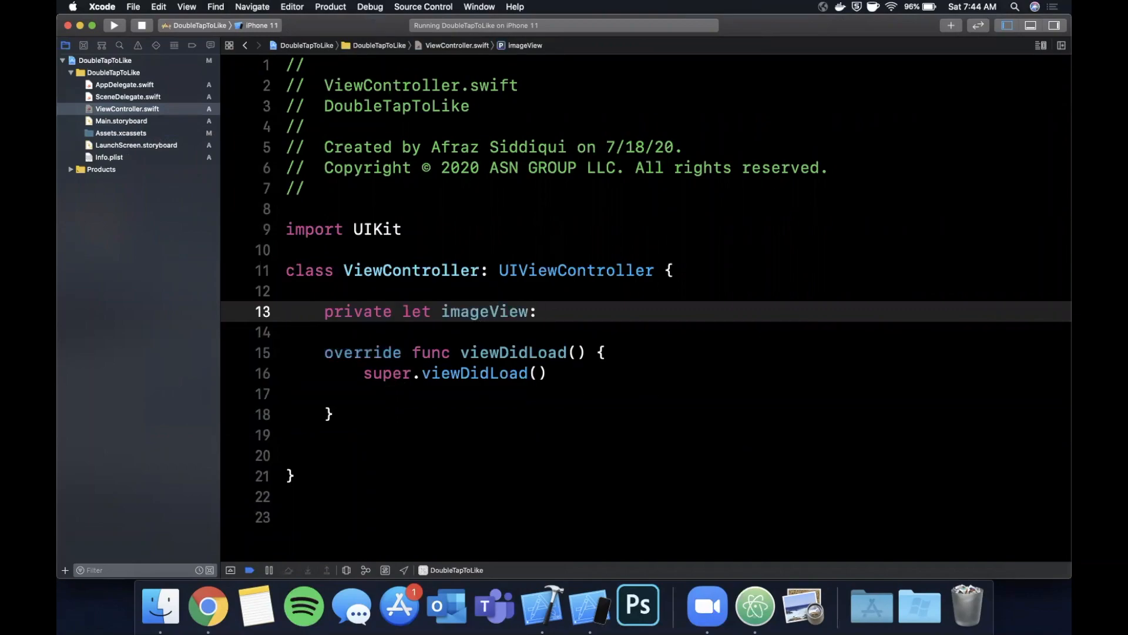
text(UIImageView)
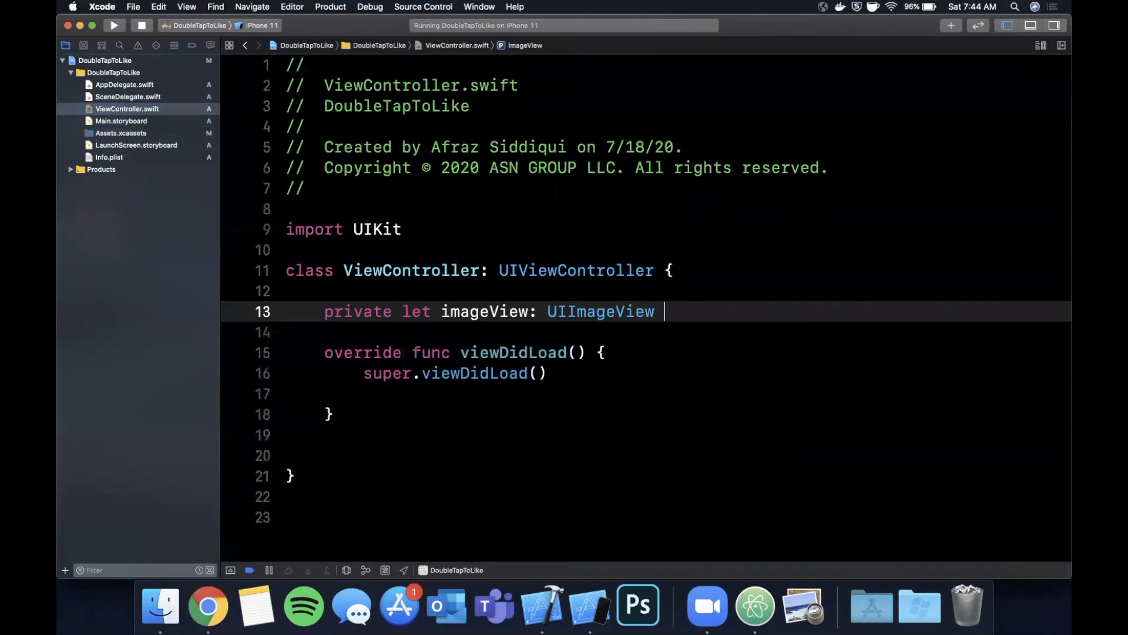
text(= {)
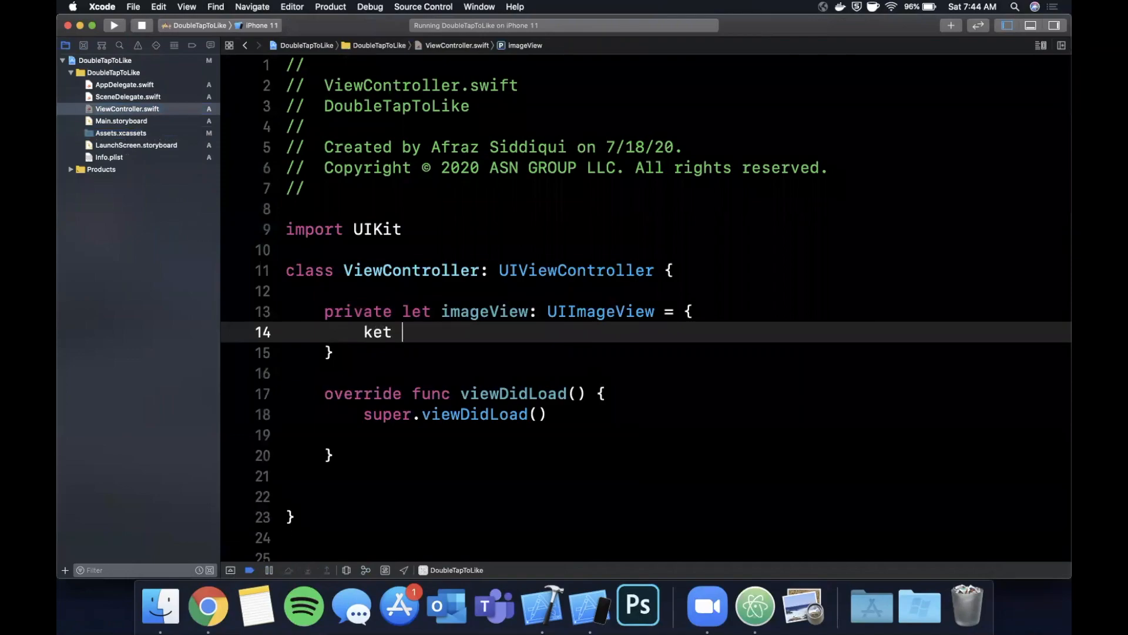
key(Backspace)
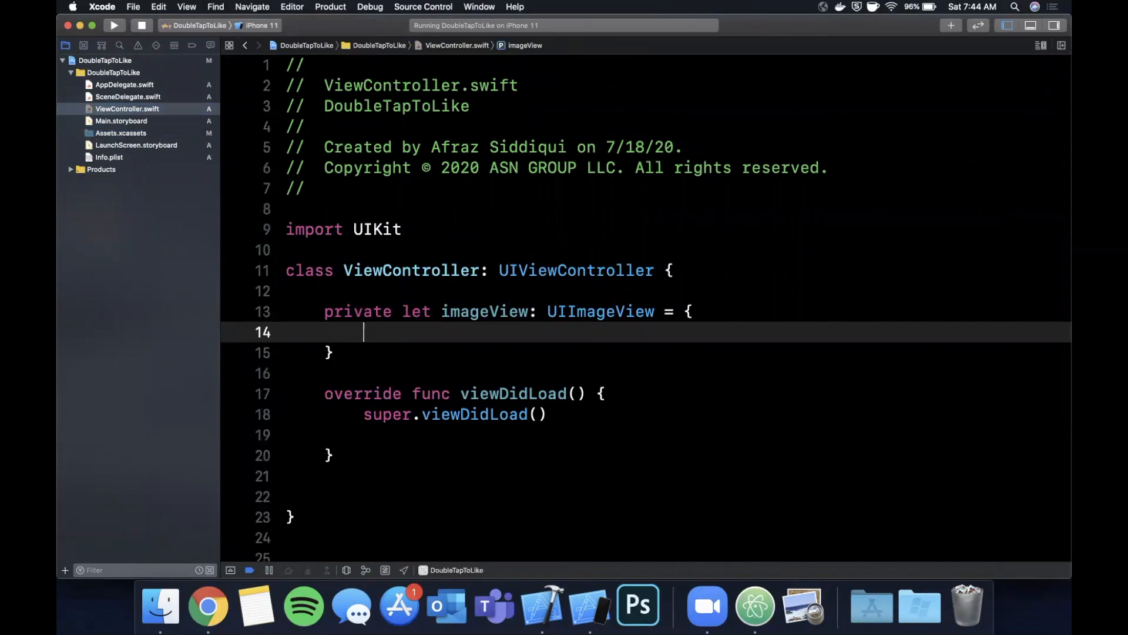
text(let imageView = UIImageView()
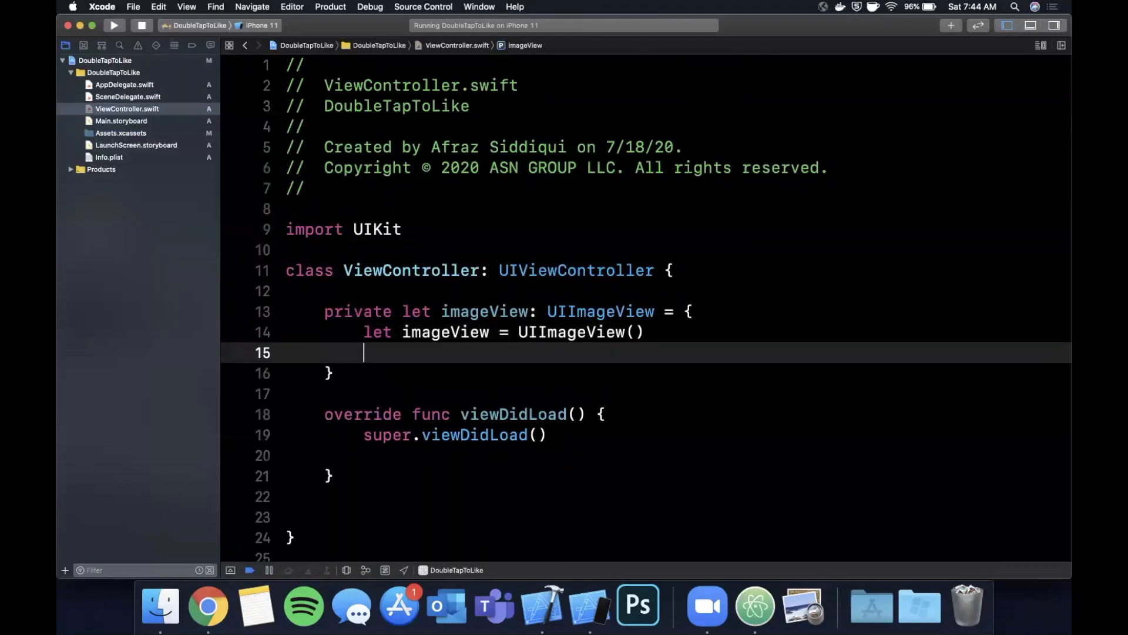
text(return imageView)
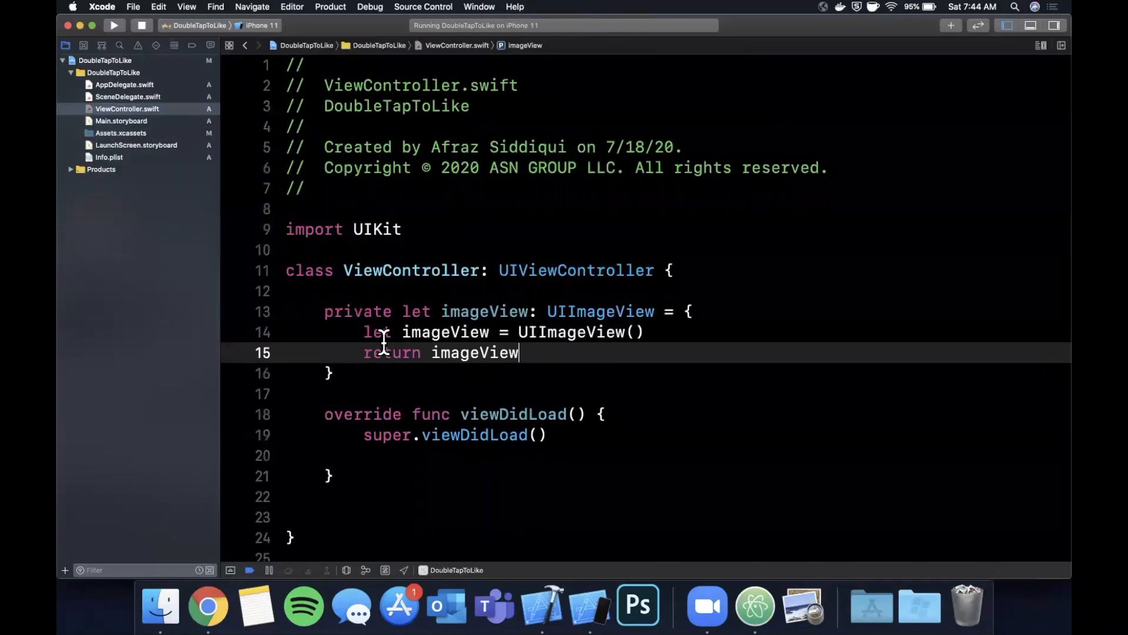
key(return)
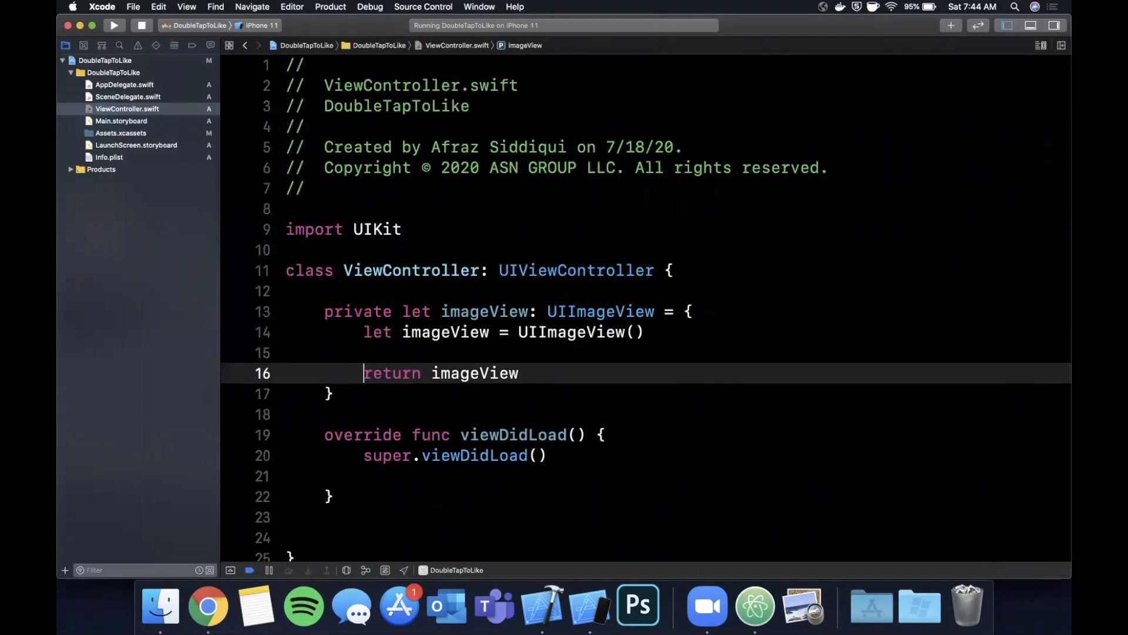
- Give the image view .scaleAspectFit content mode and a 220 by 220 frame
text(imageView.constraints = .s)
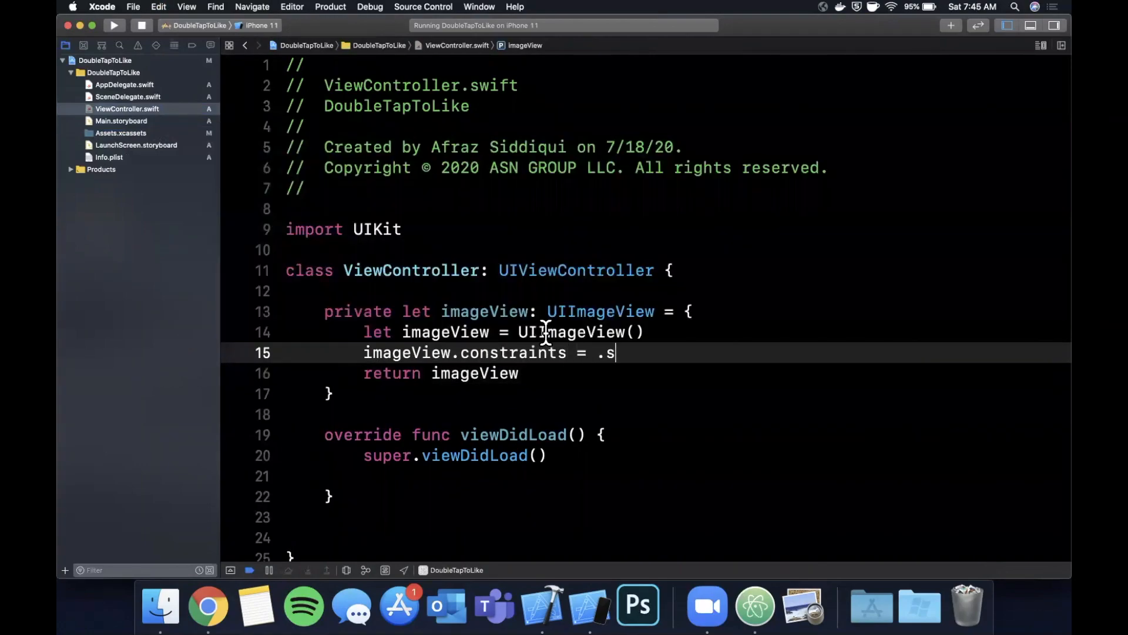
key(backspace)
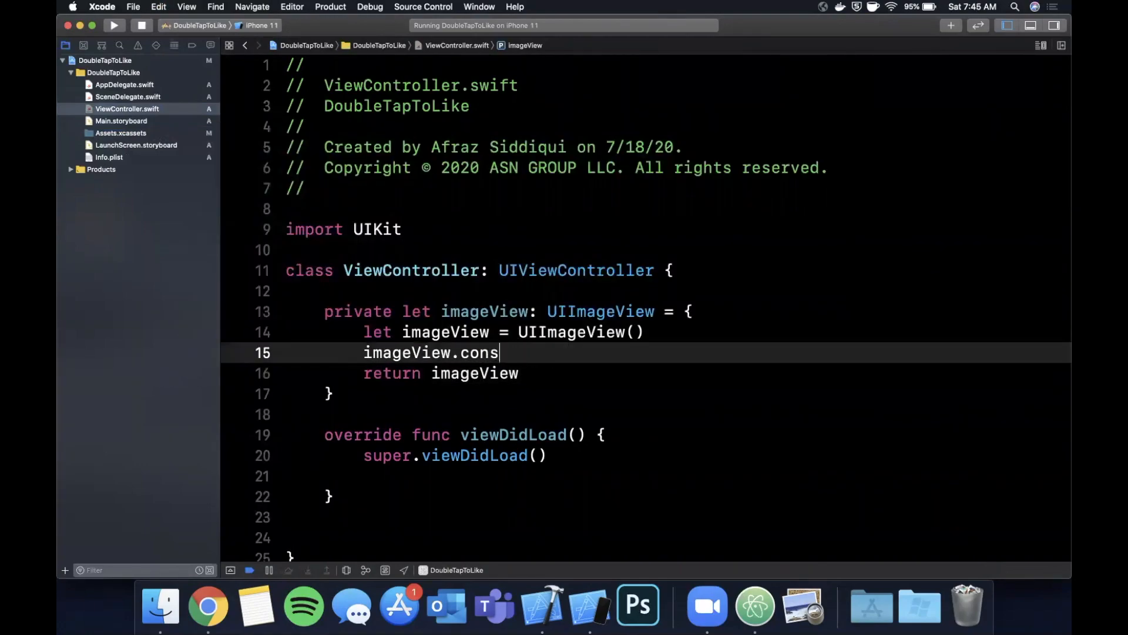
text(tentMode = .s)
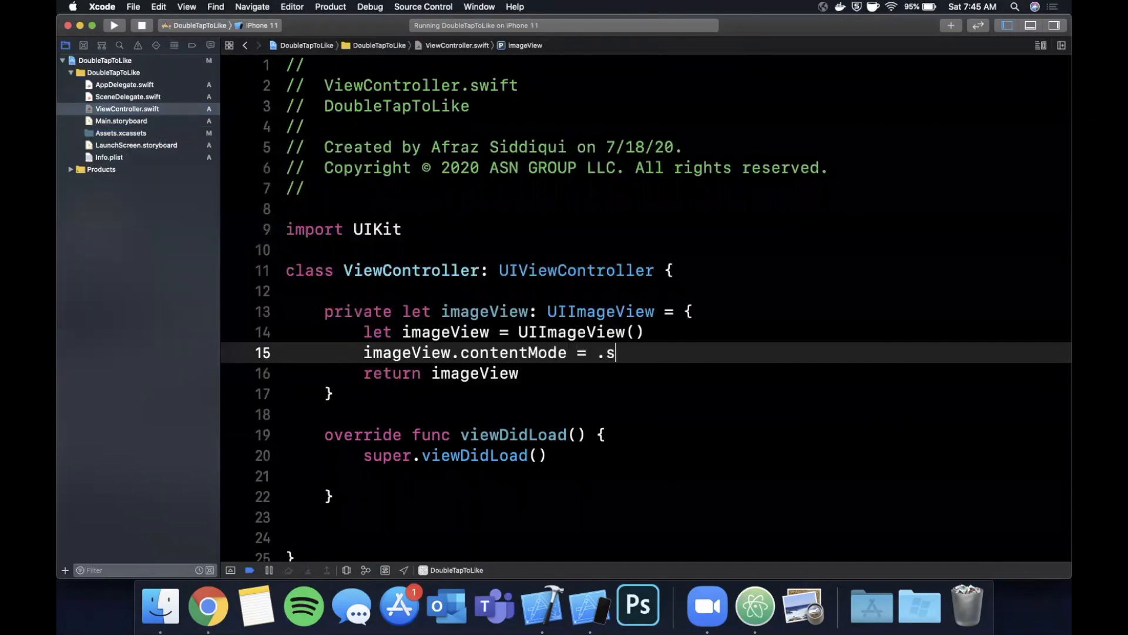
text(cal)
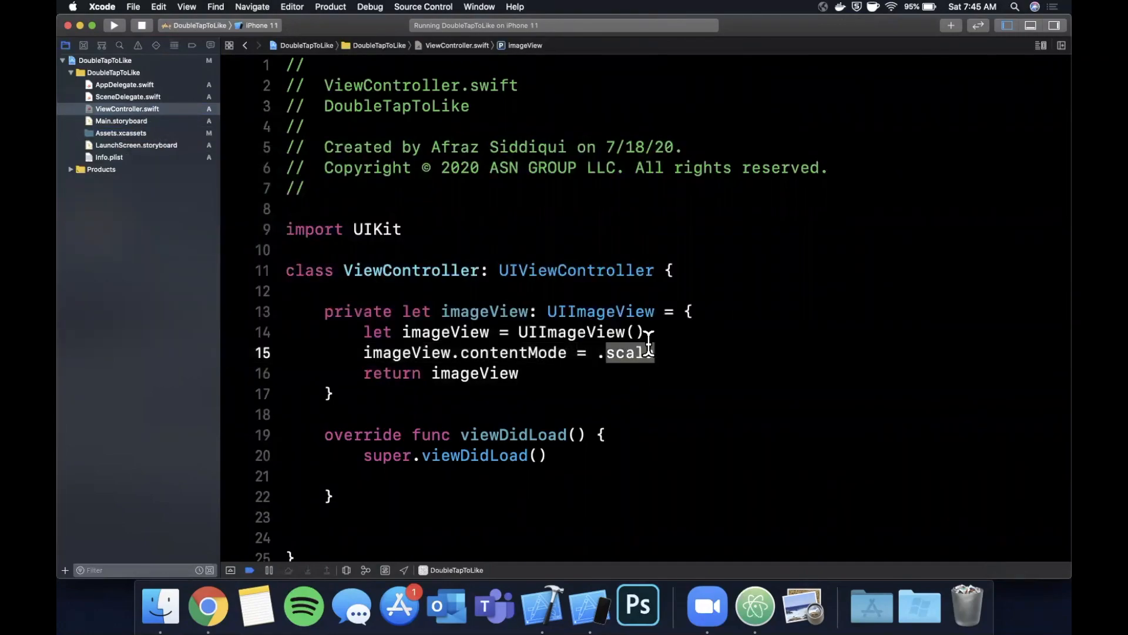
text(())
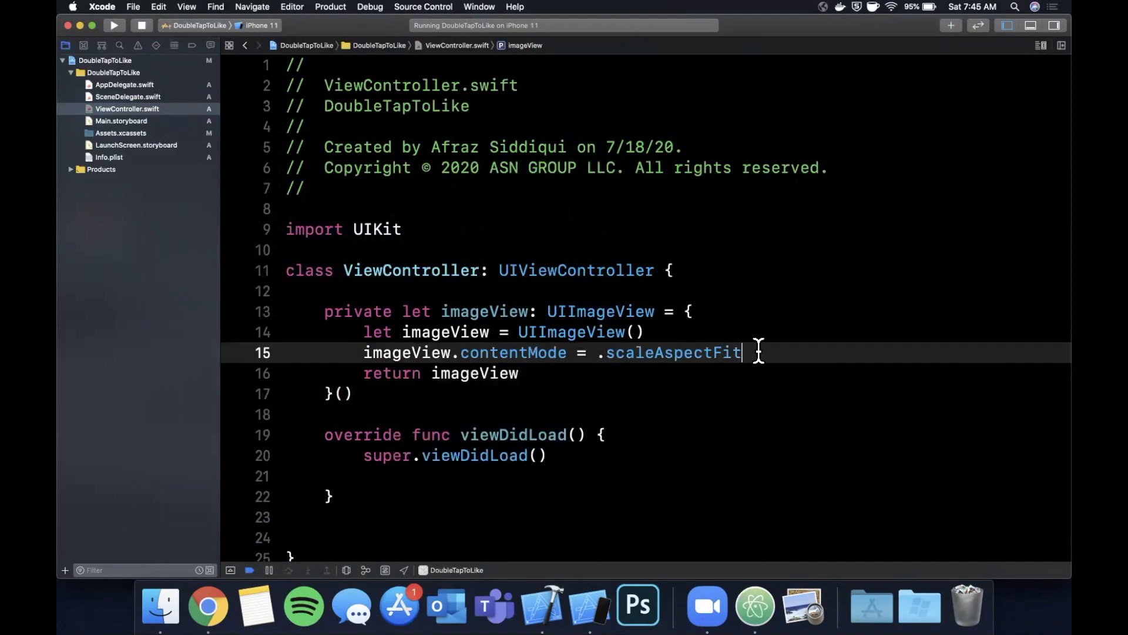
text(f)
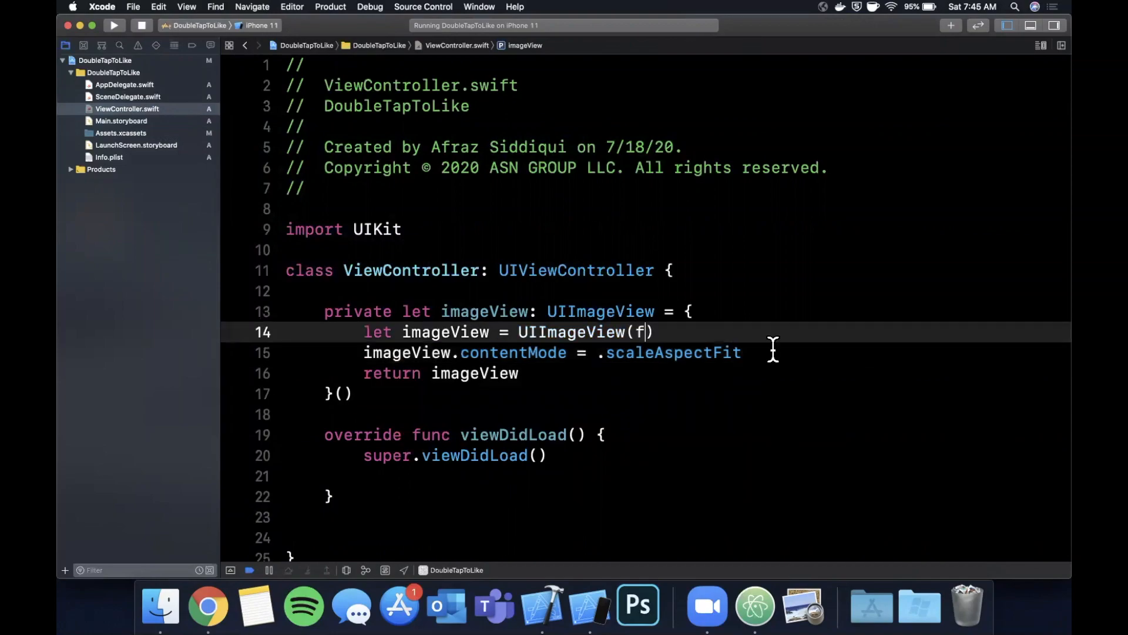
text(rame: CGRect(x: 0, y: 0, width: CGFloat, height: CGFloat)
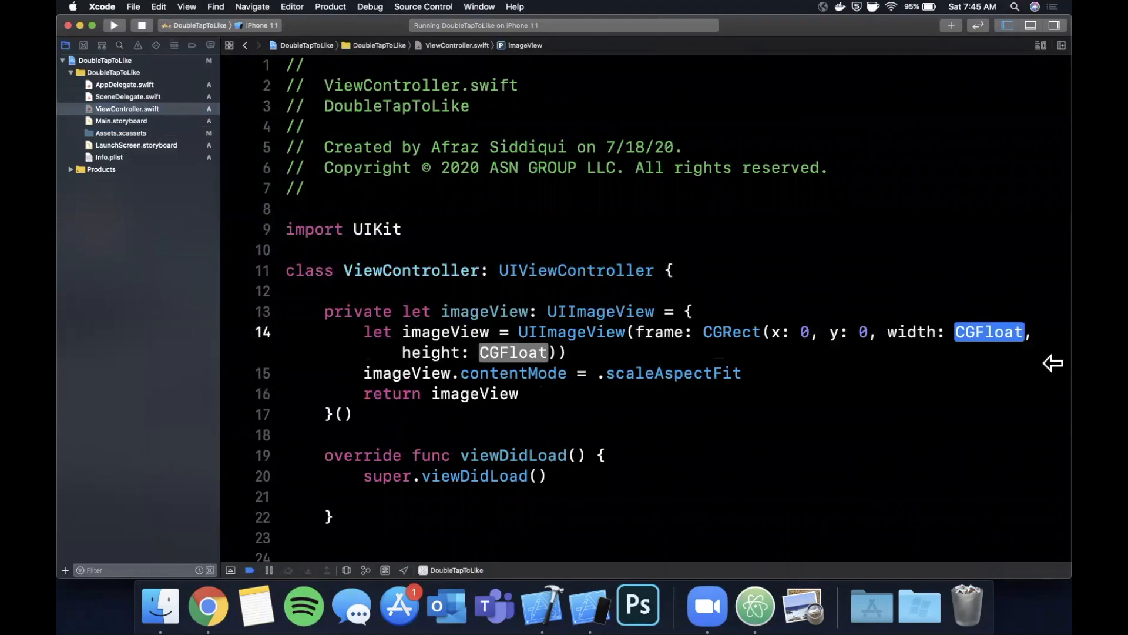
text(220)
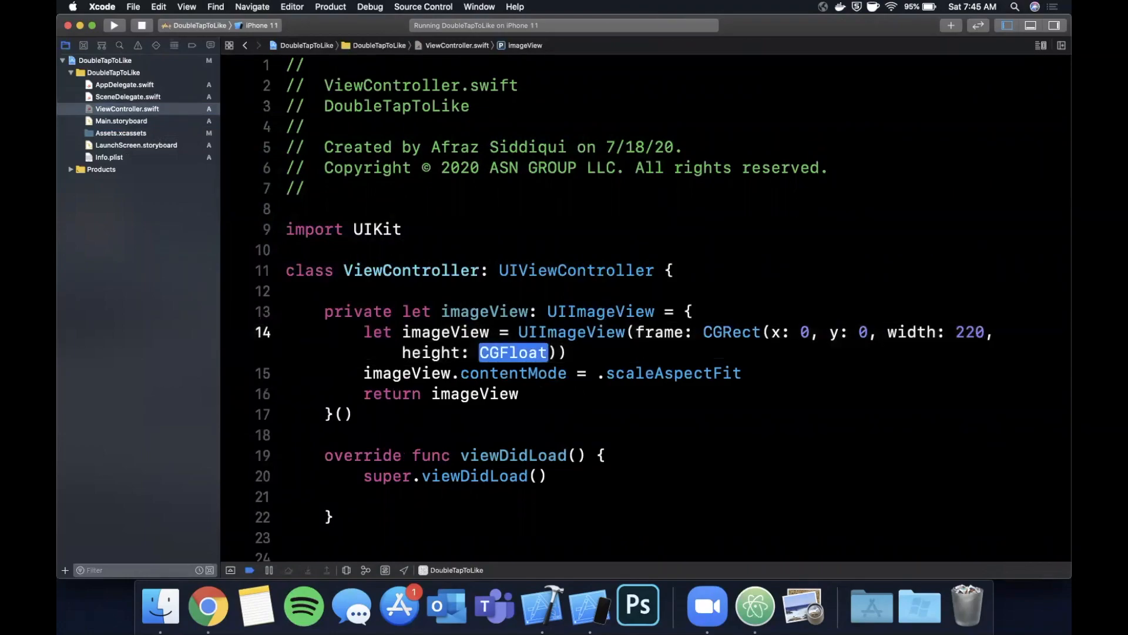
text(220)
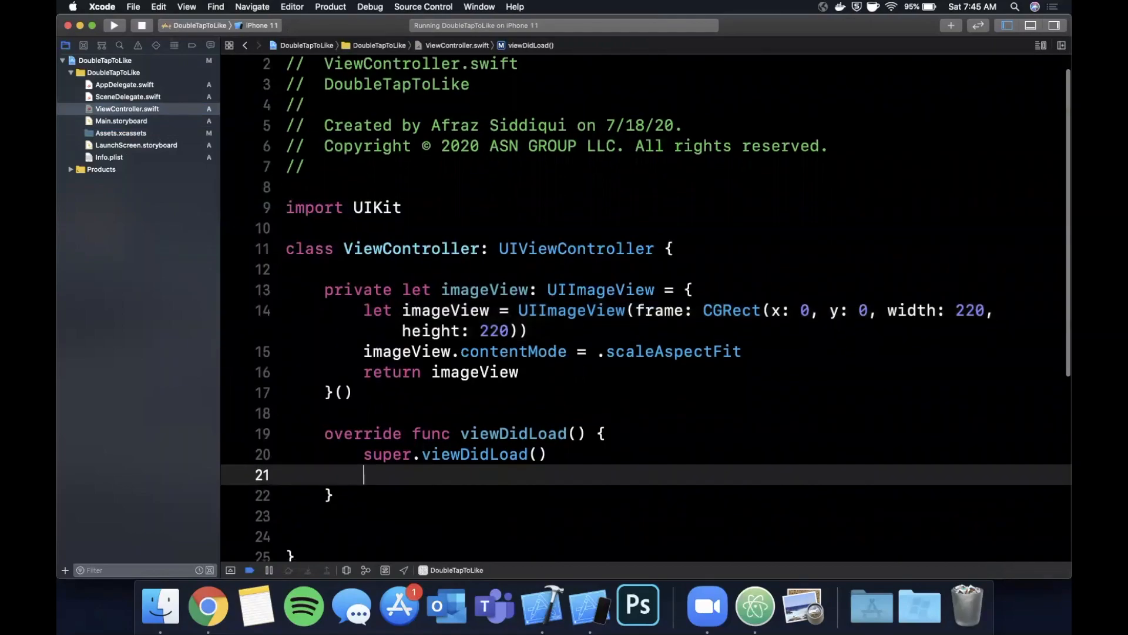
- In viewDidLoad, add imageView as a subview and center it on the view
text(view.addSubview(imageView)
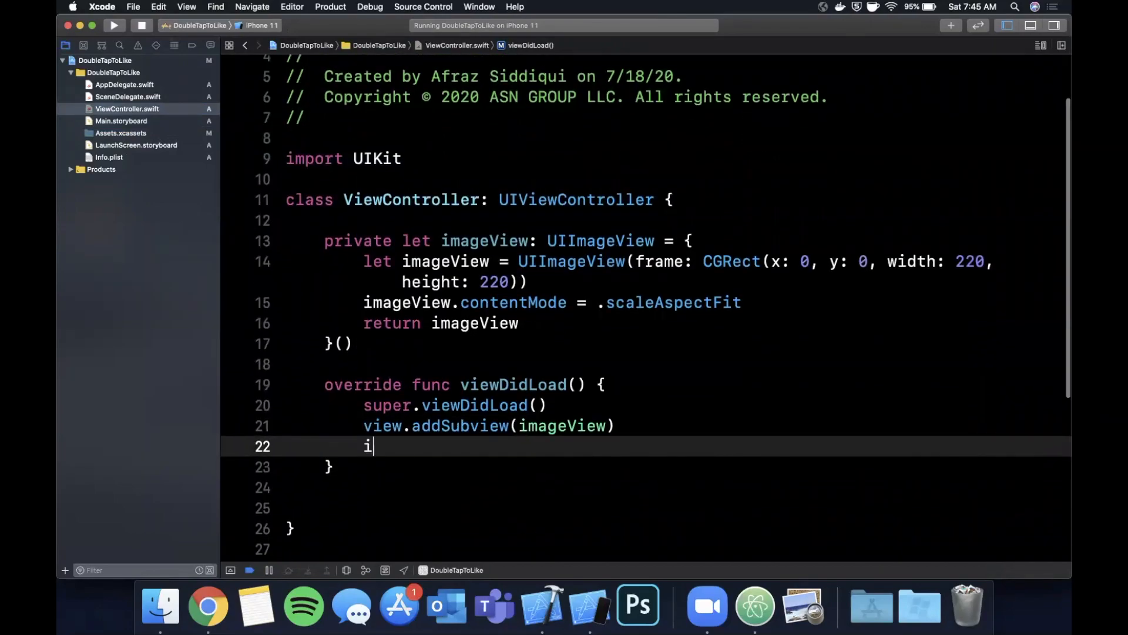
text(mageView.center)
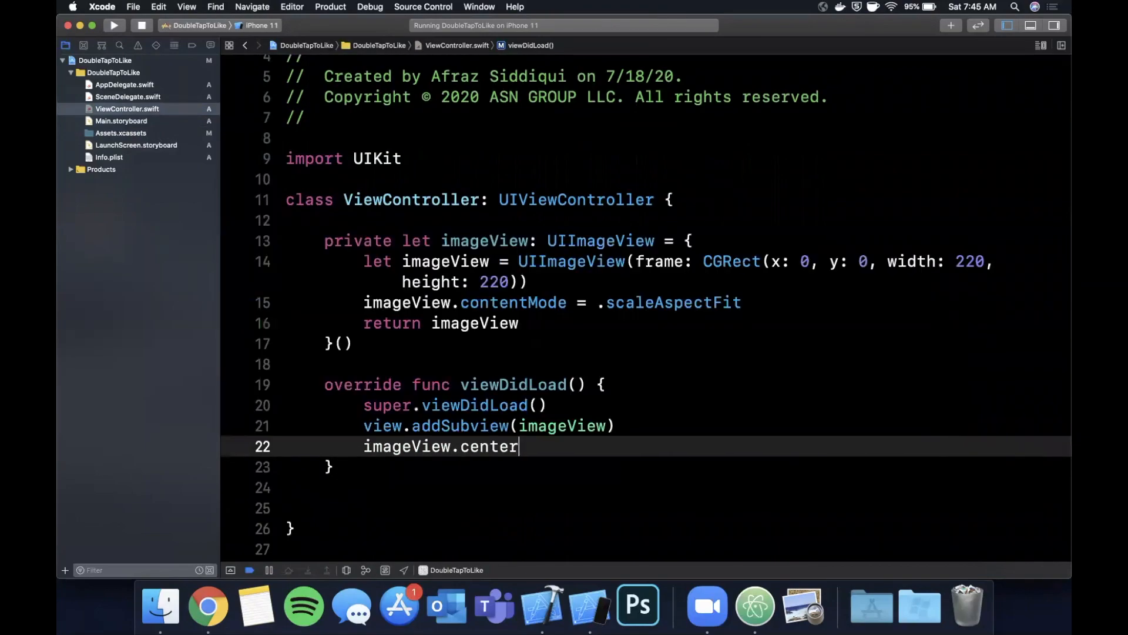
text(= view.center)
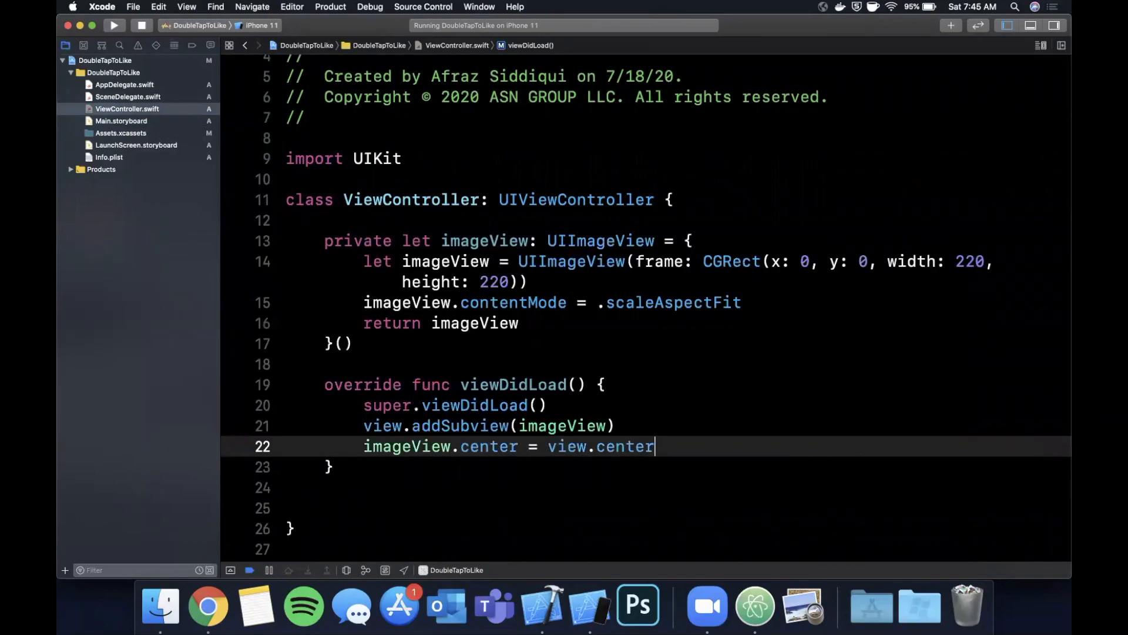
- Load the 'image' asset into the image view and rerun on the iPhone 11 simulator
click(113, 26)
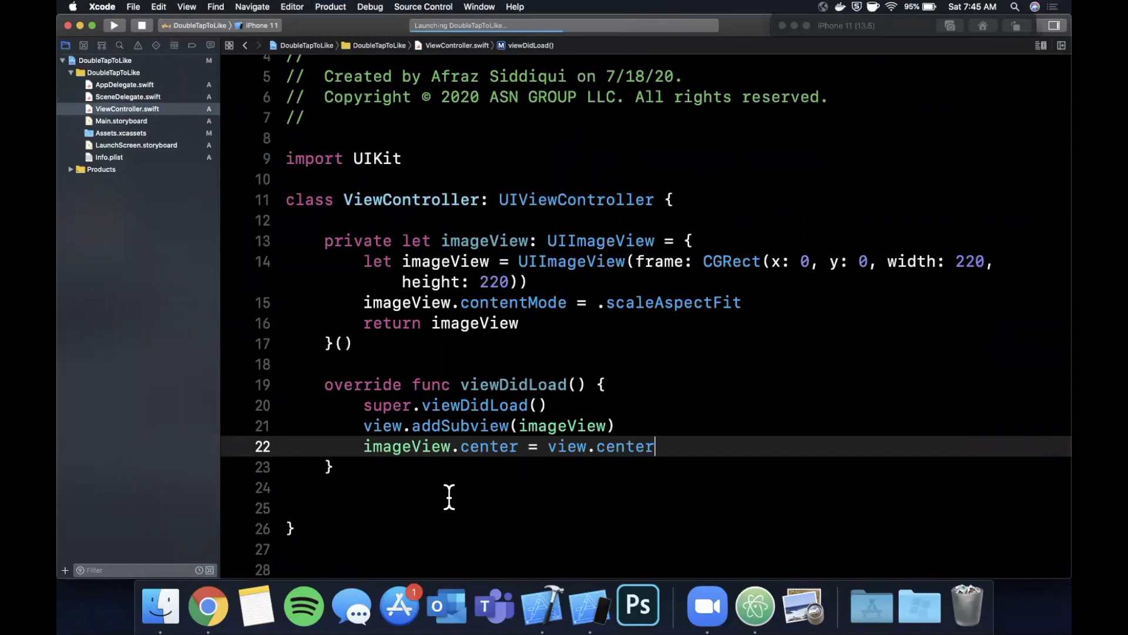
click(114, 26)
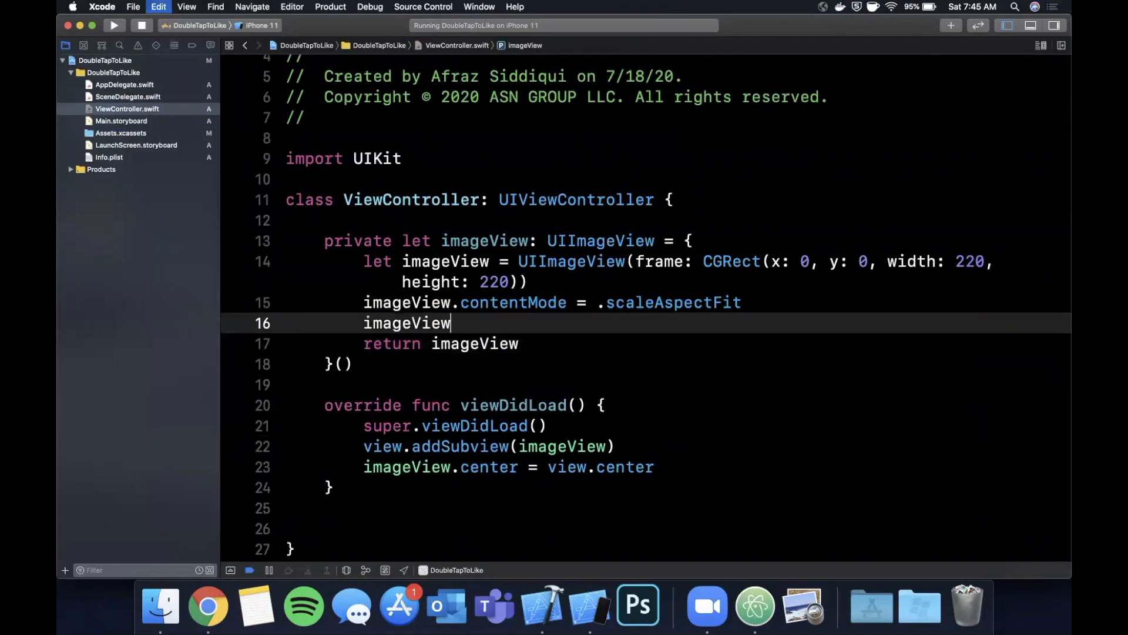
text(.image = uii)
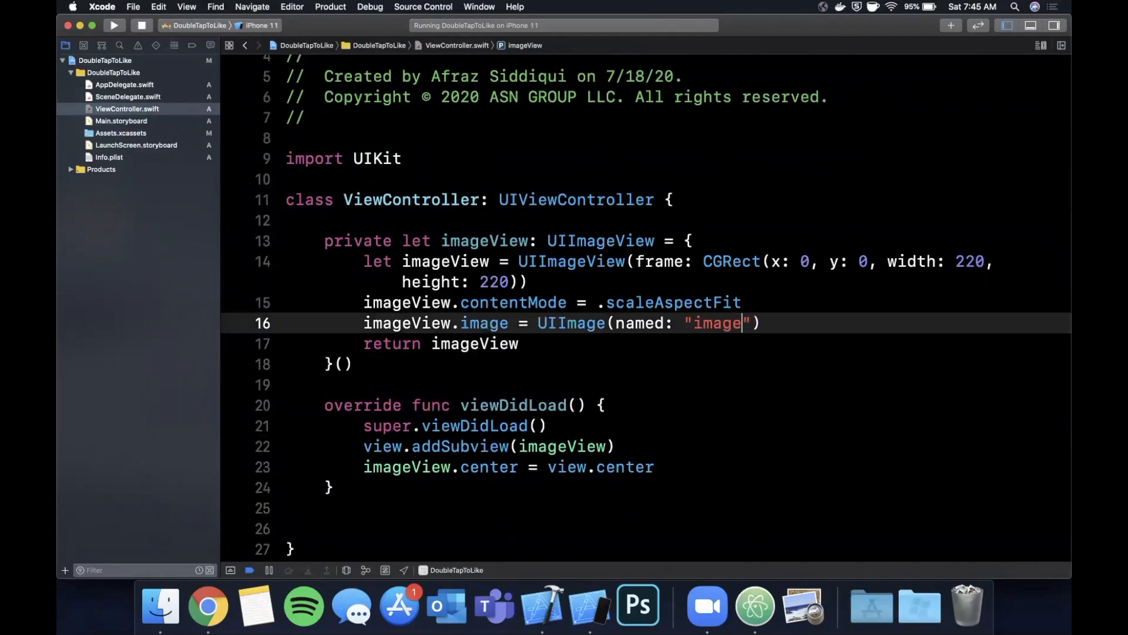
click(113, 26)
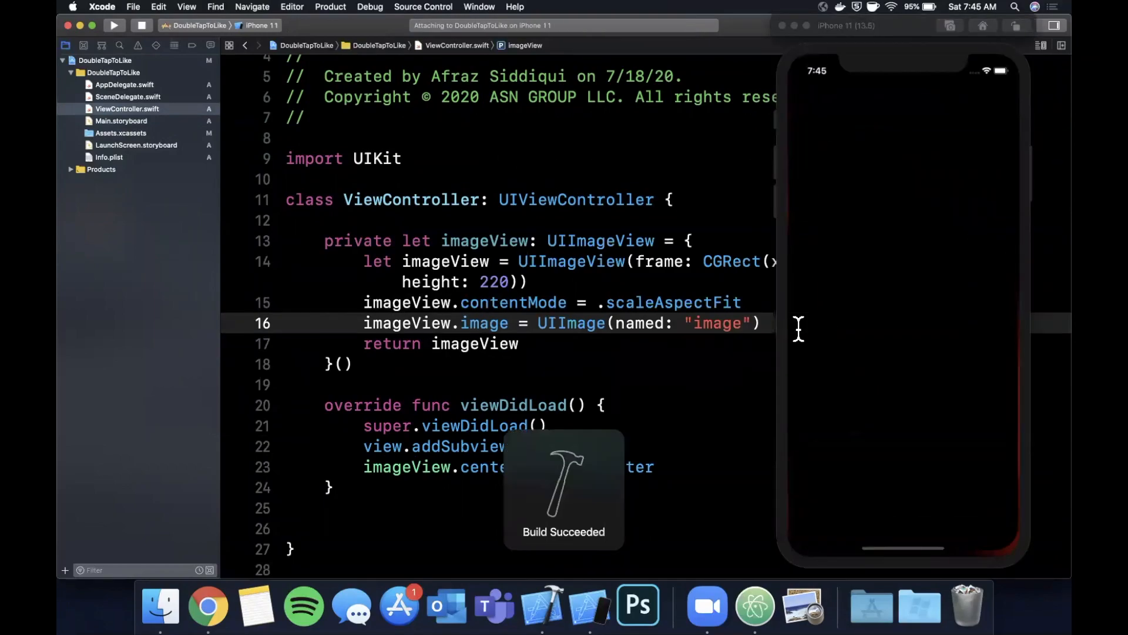
click(113, 24)
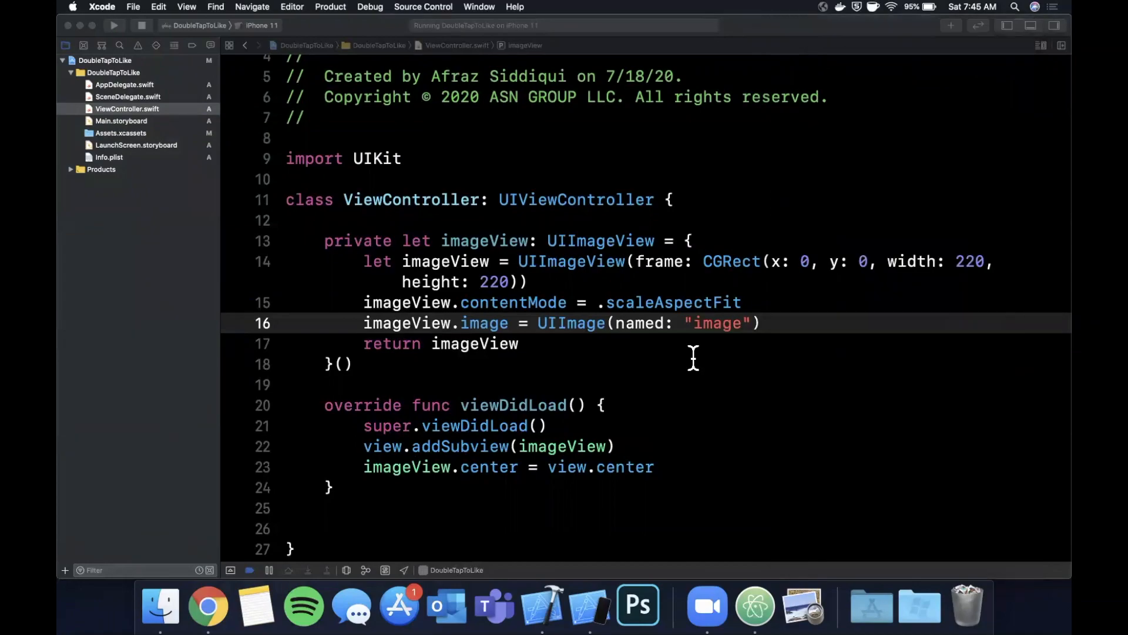
- Set the closure frame to .zero and size imageView from view.frame.size.width in viewDidLoad
click(889, 261)
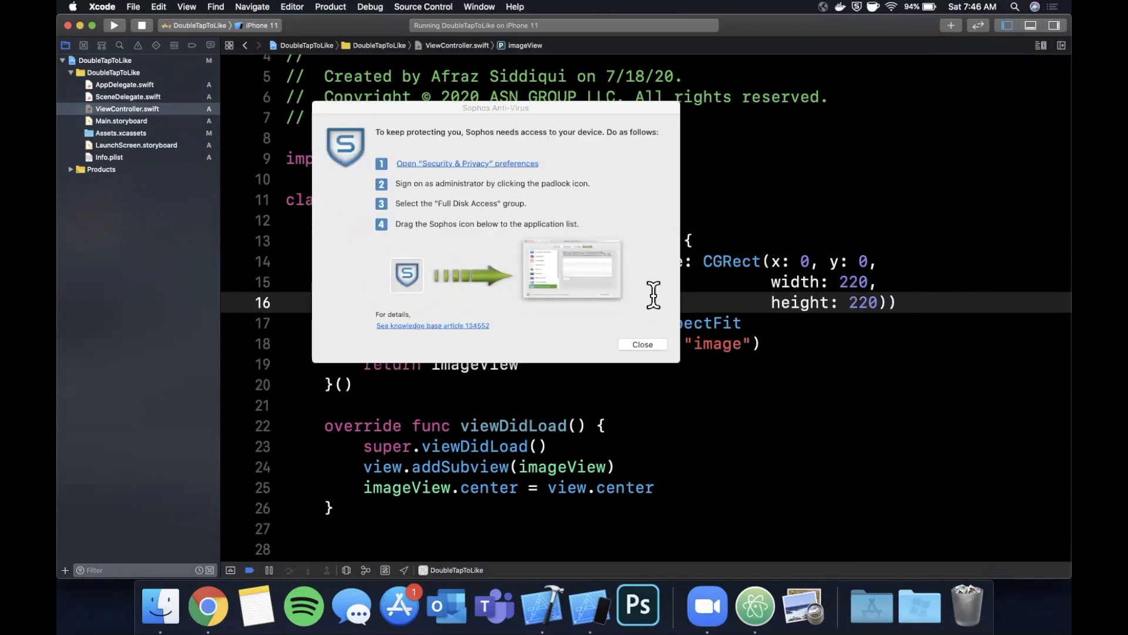
click(640, 344)
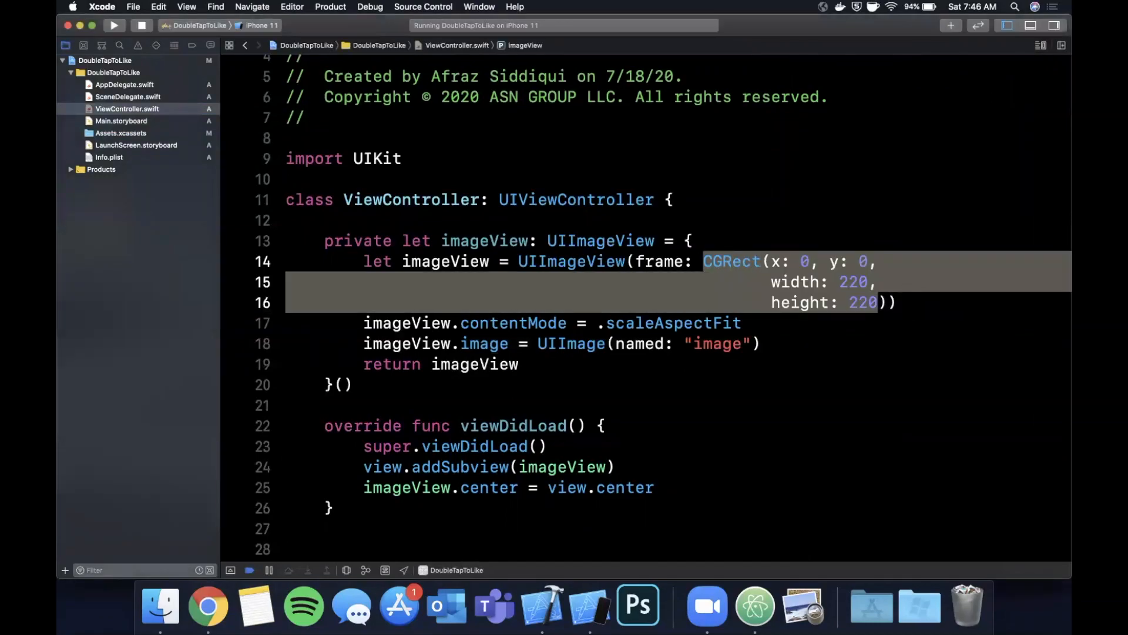
text(.zero))
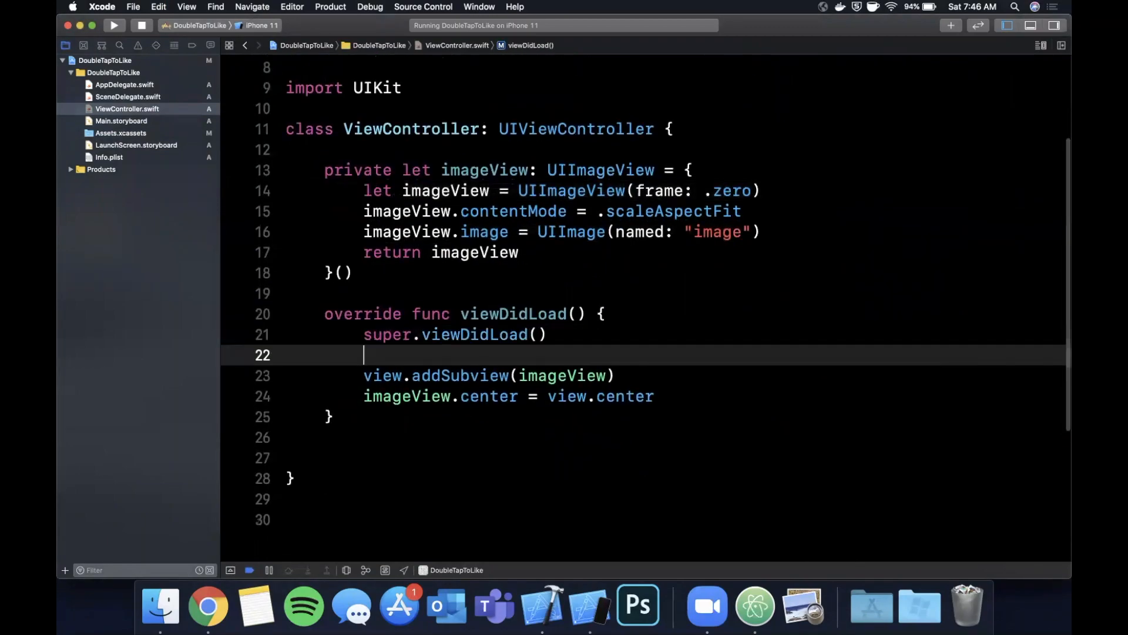
text(im)
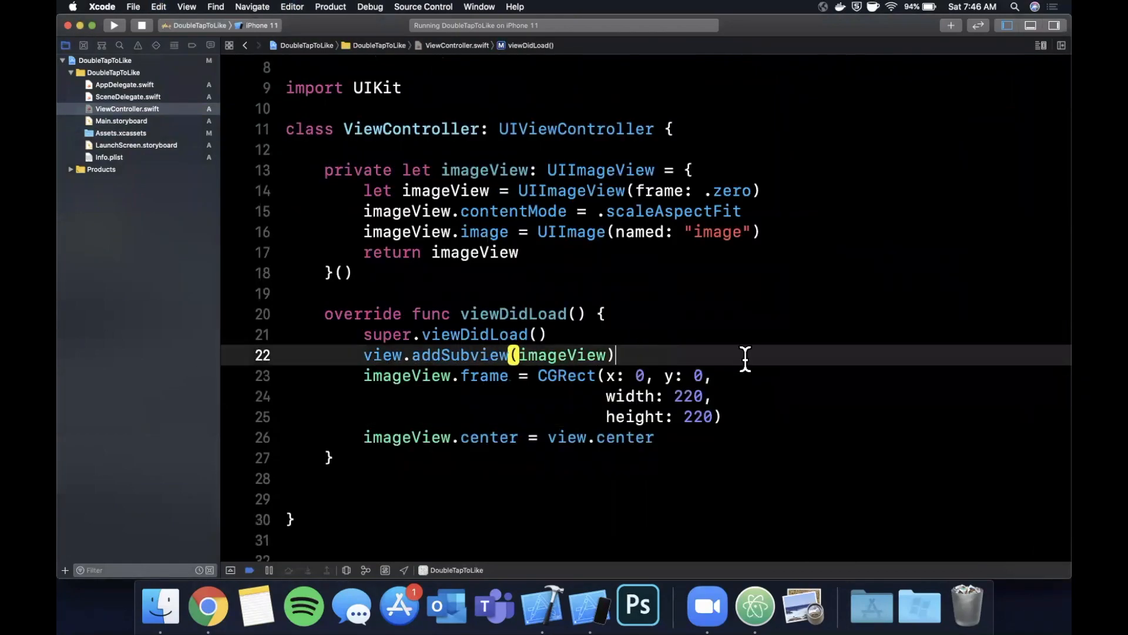
key(return)
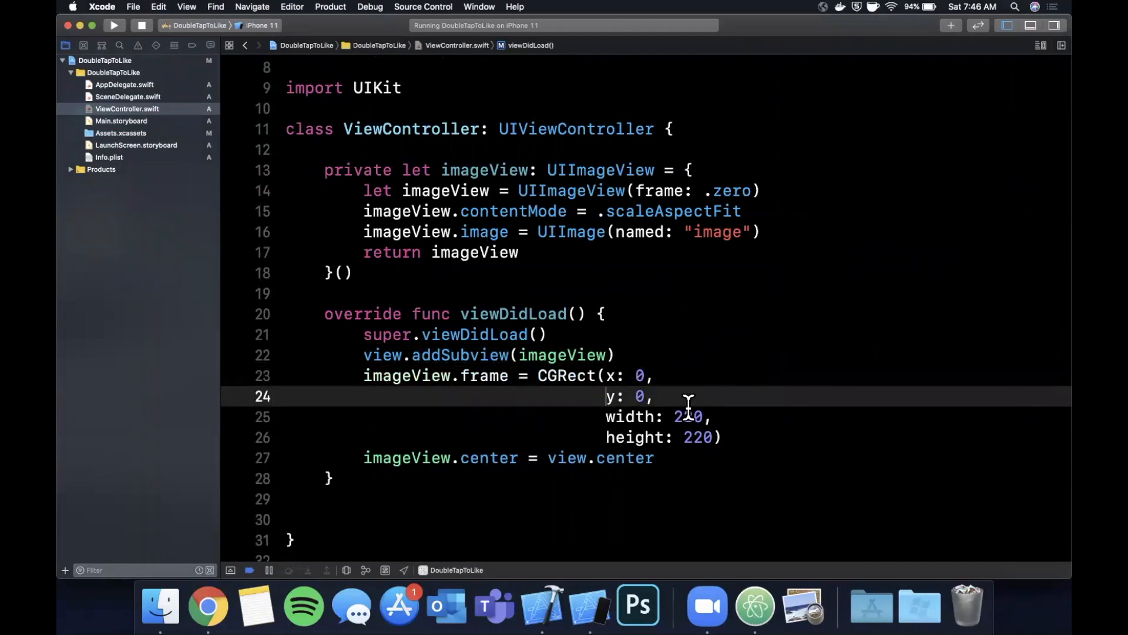
text(view.frame.size)
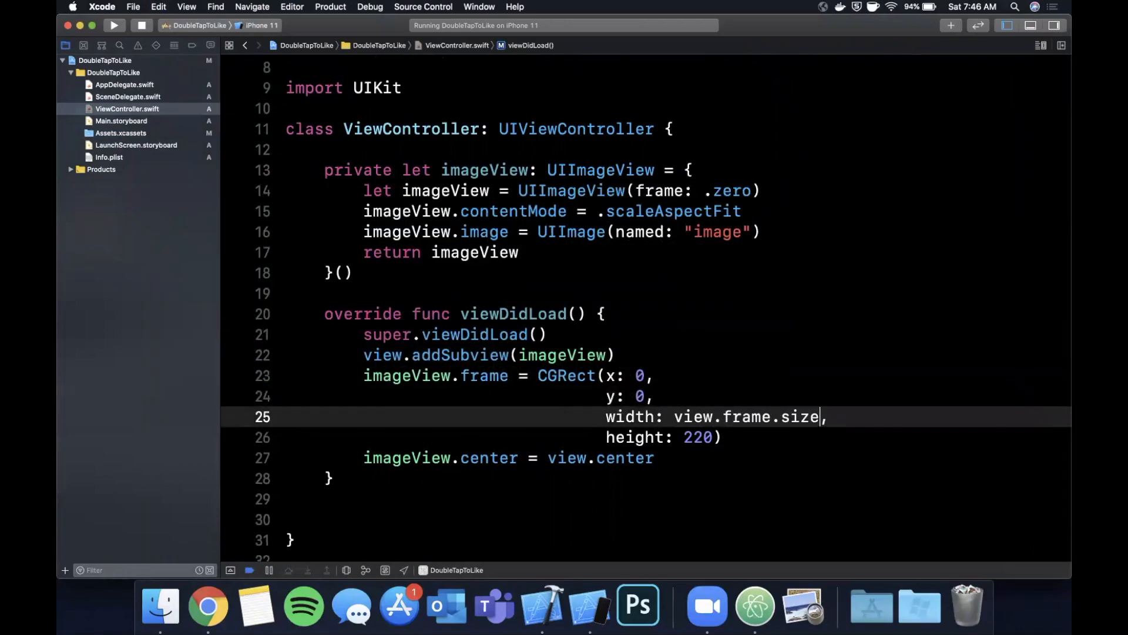
text(.width)
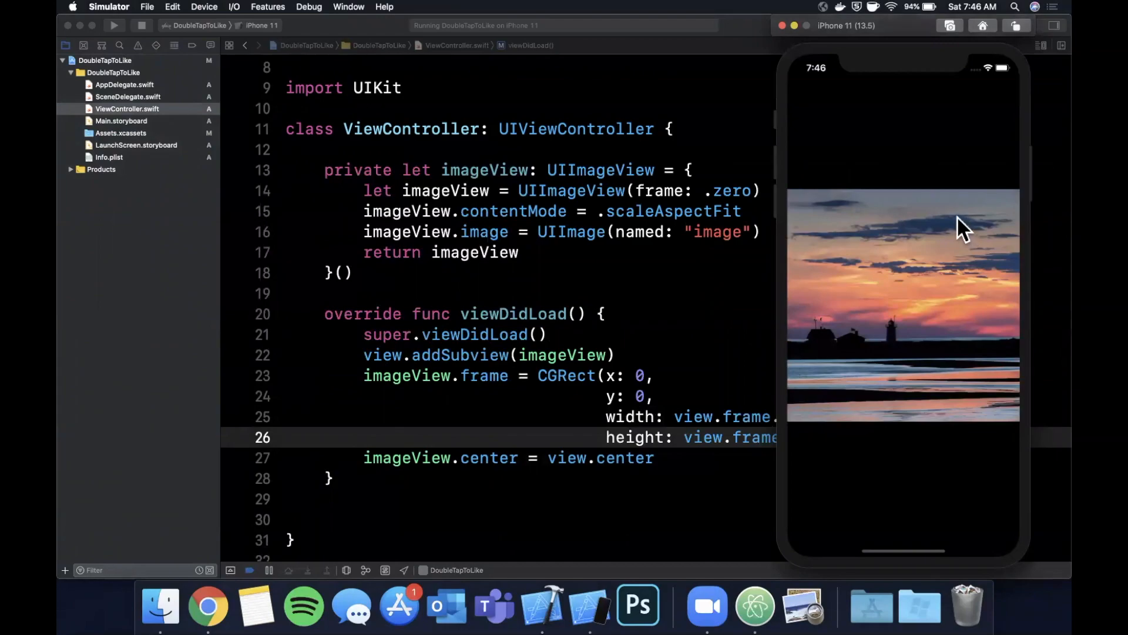
mouse_move(951, 248)
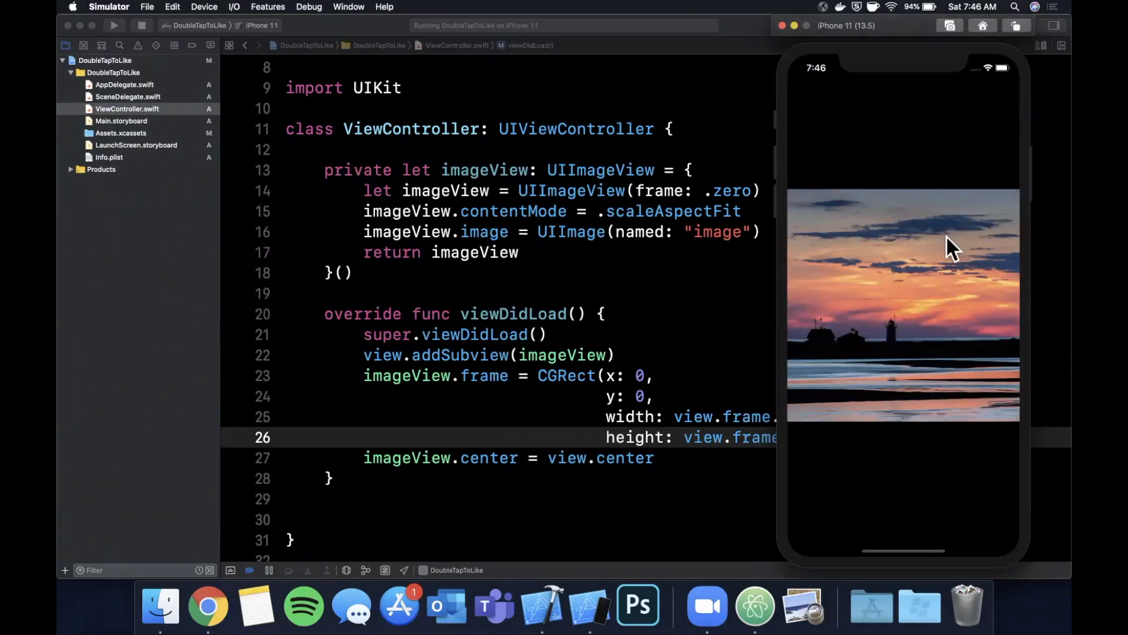
mouse_move(784, 230)
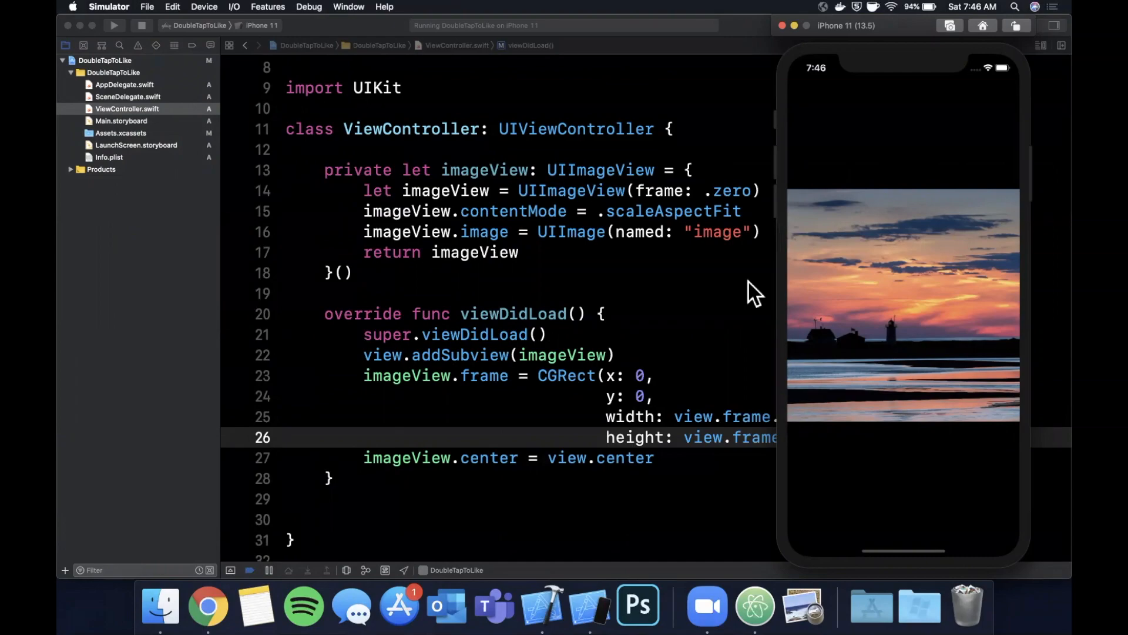
- Scroll the code while checking the photo spanning the simulator screen width
scroll(down, 3)
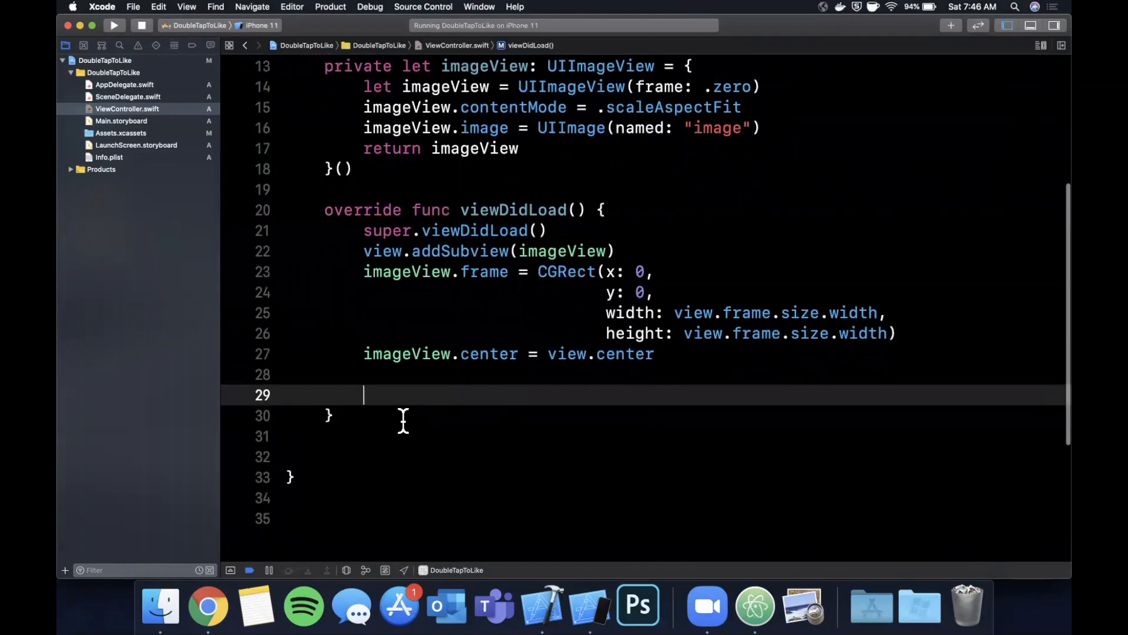
mouse_move(504, 439)
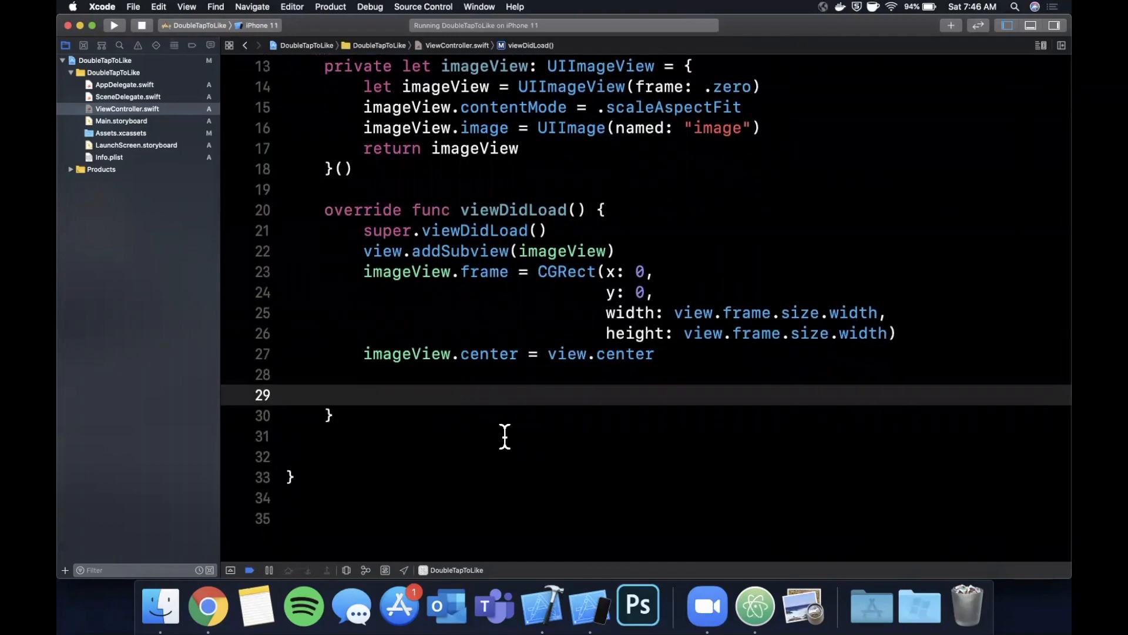
- Create a UITapGestureRecognizer in viewDidLoad with target self and a didDoubleTap selector
text(let tapGesture)
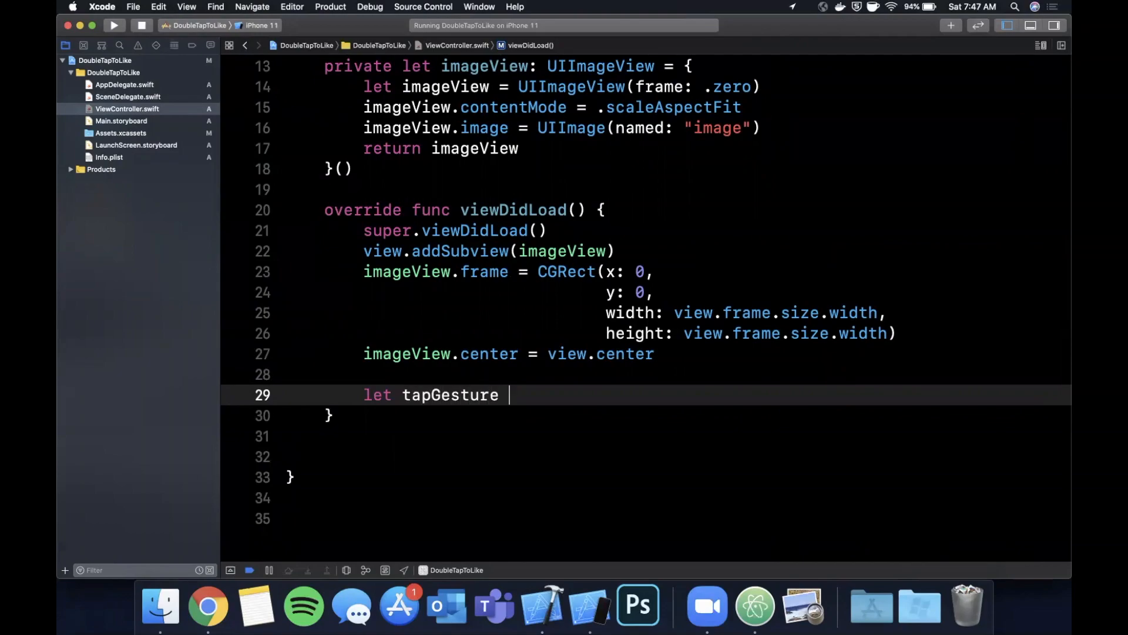
text(= uitapge)
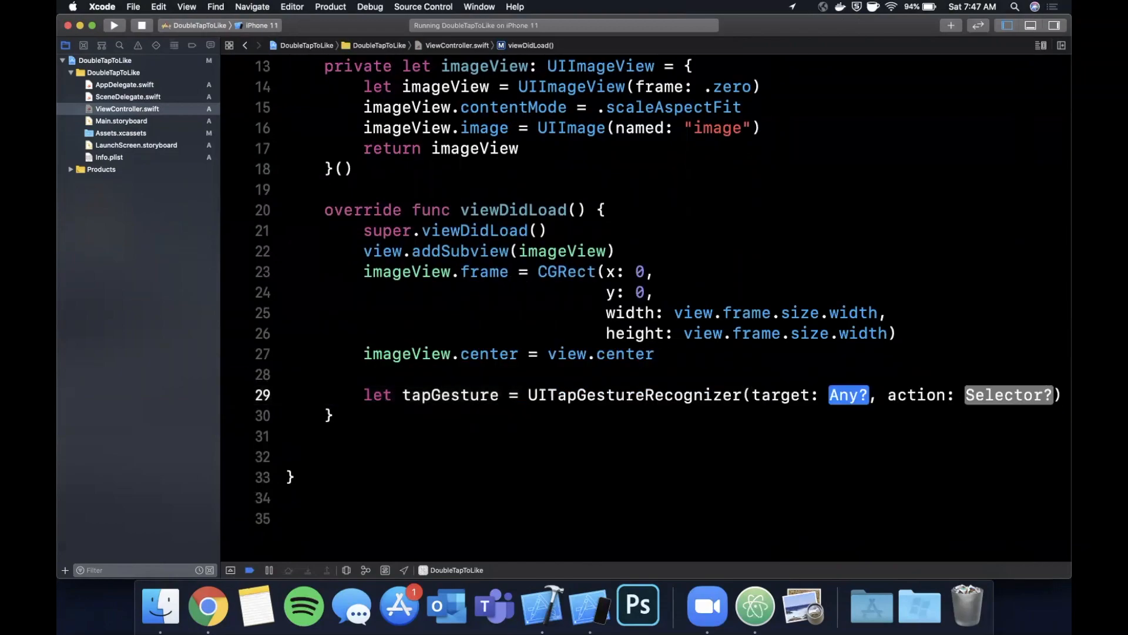
text(self)
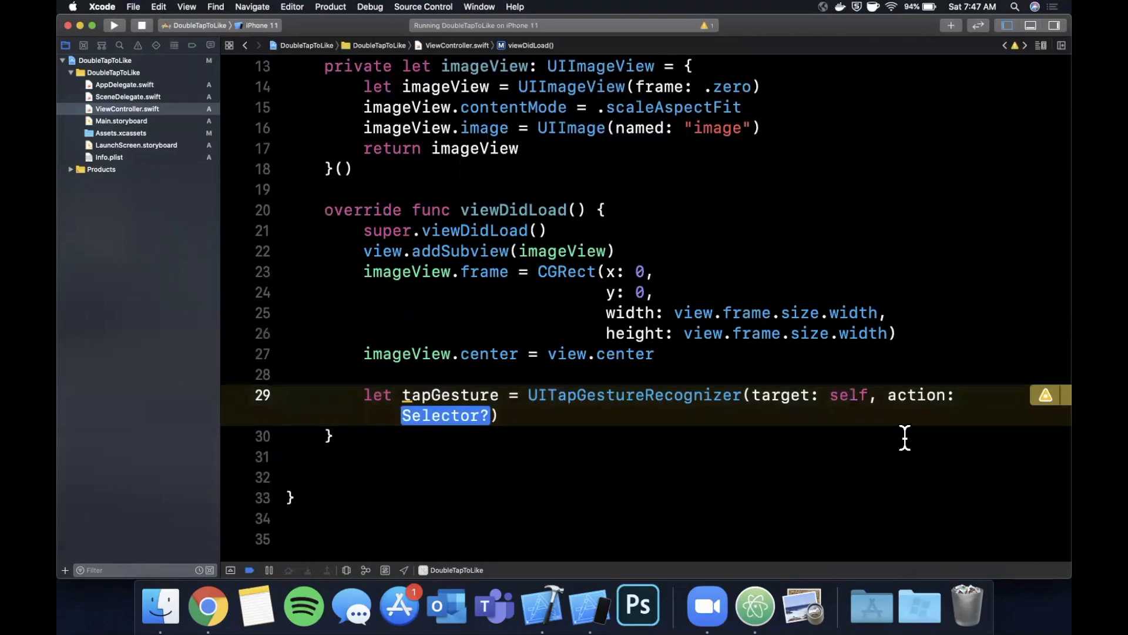
key(Delete)
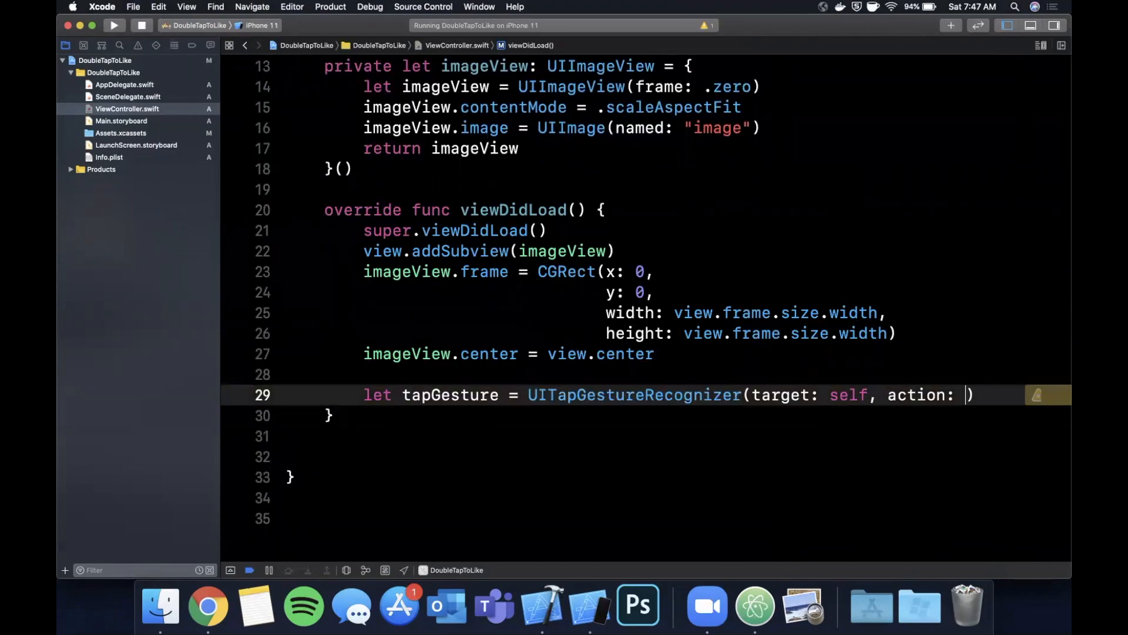
scroll(down, 3)
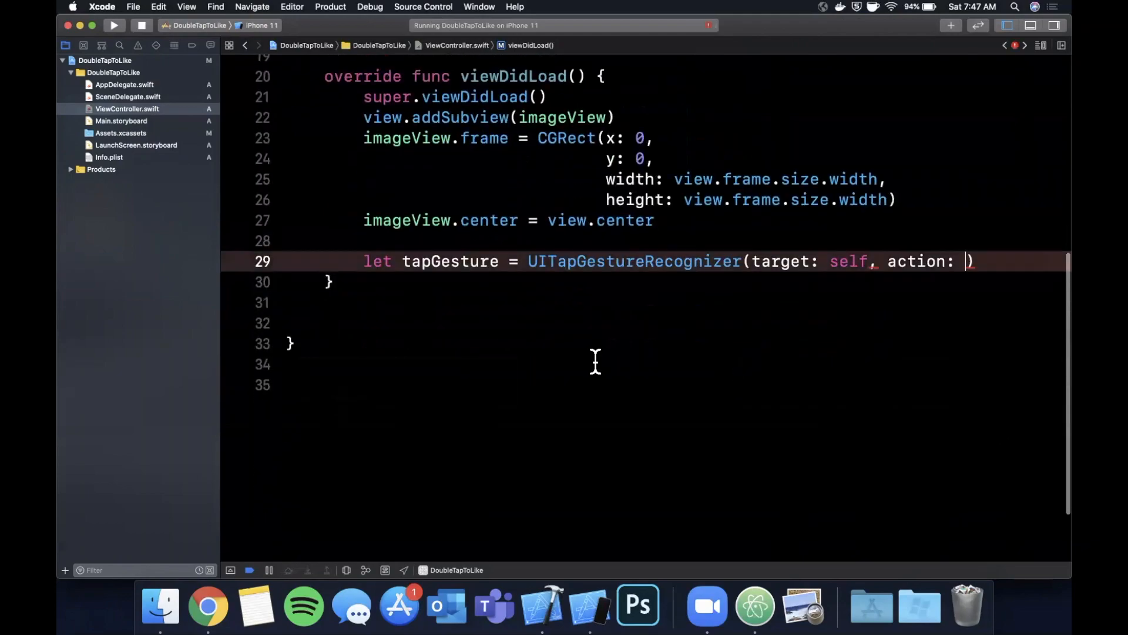
key(Return)
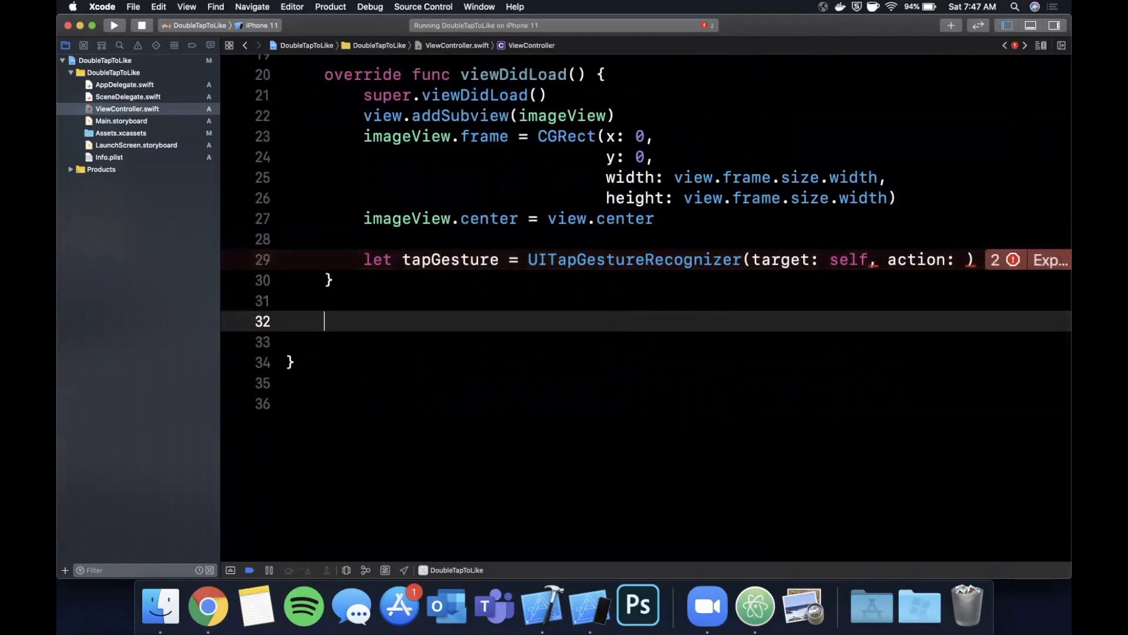
text(@objc)
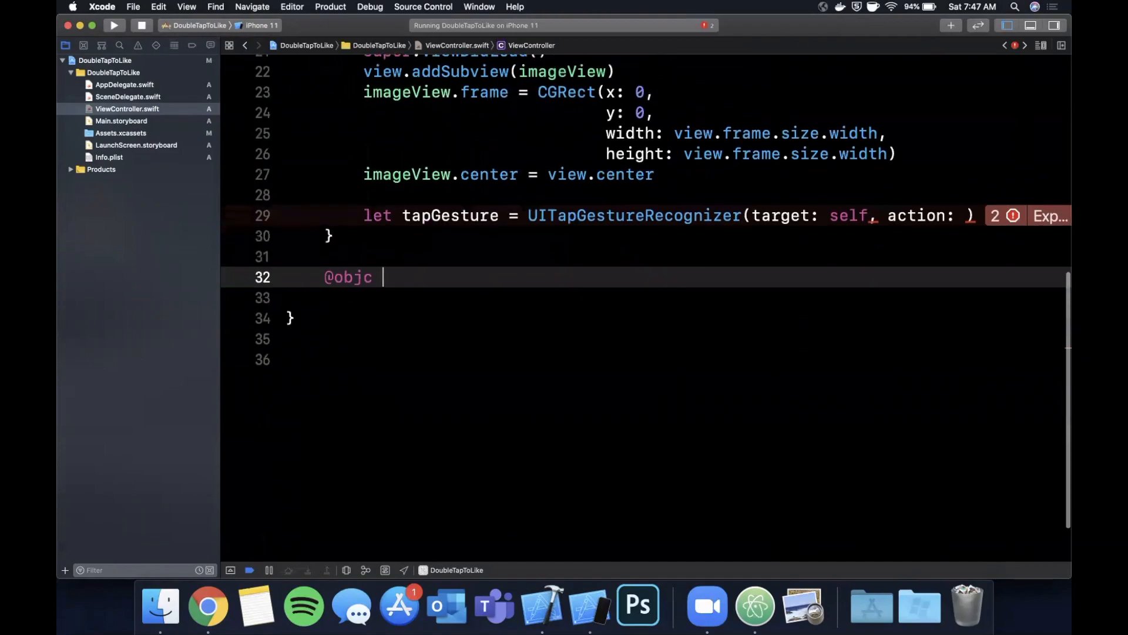
text(private func didDoubleTap)
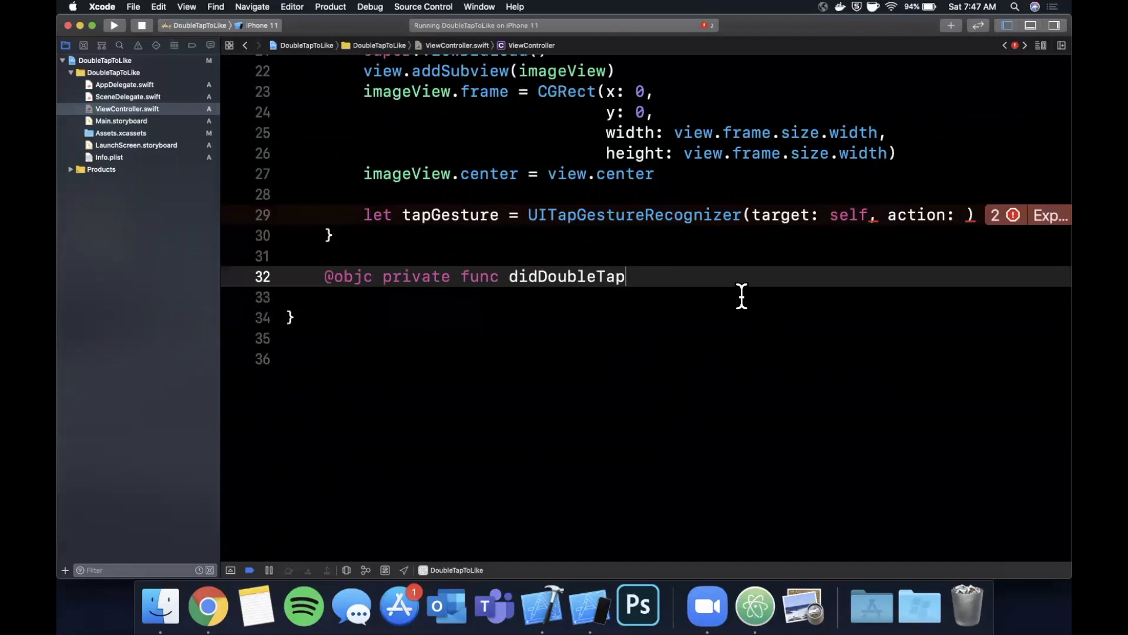
text(())
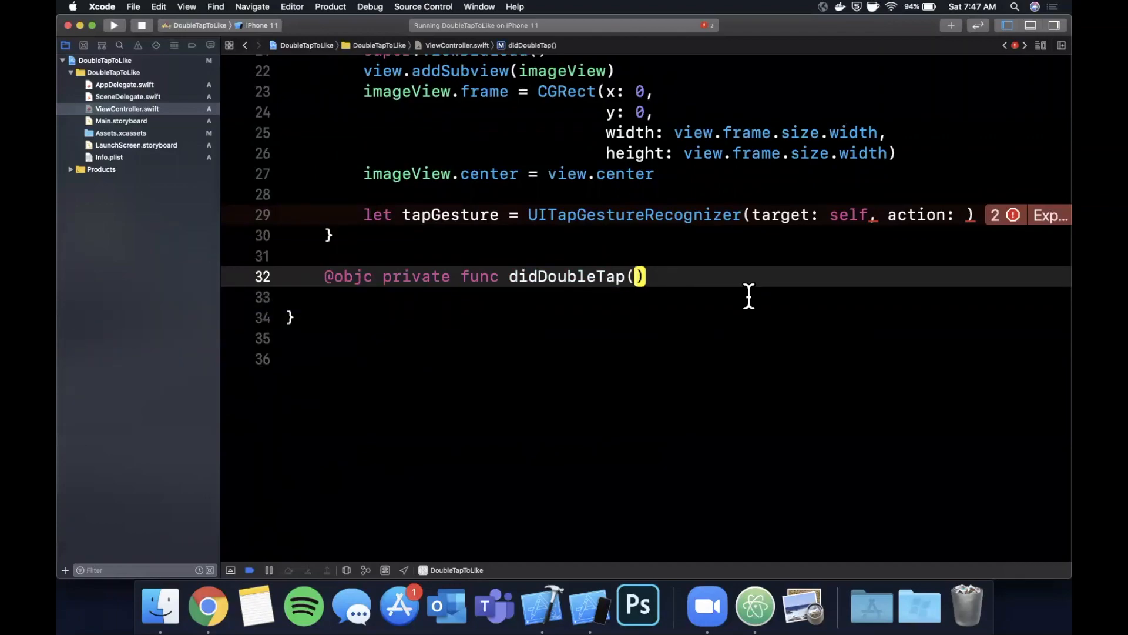
text(_ gesture:)
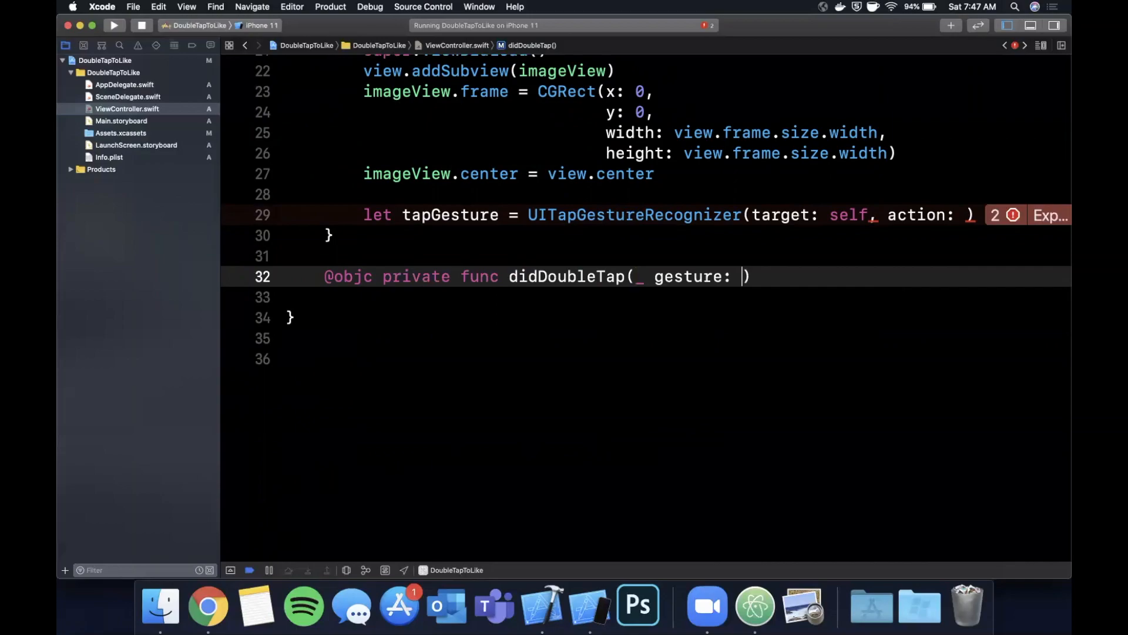
text(uitap)
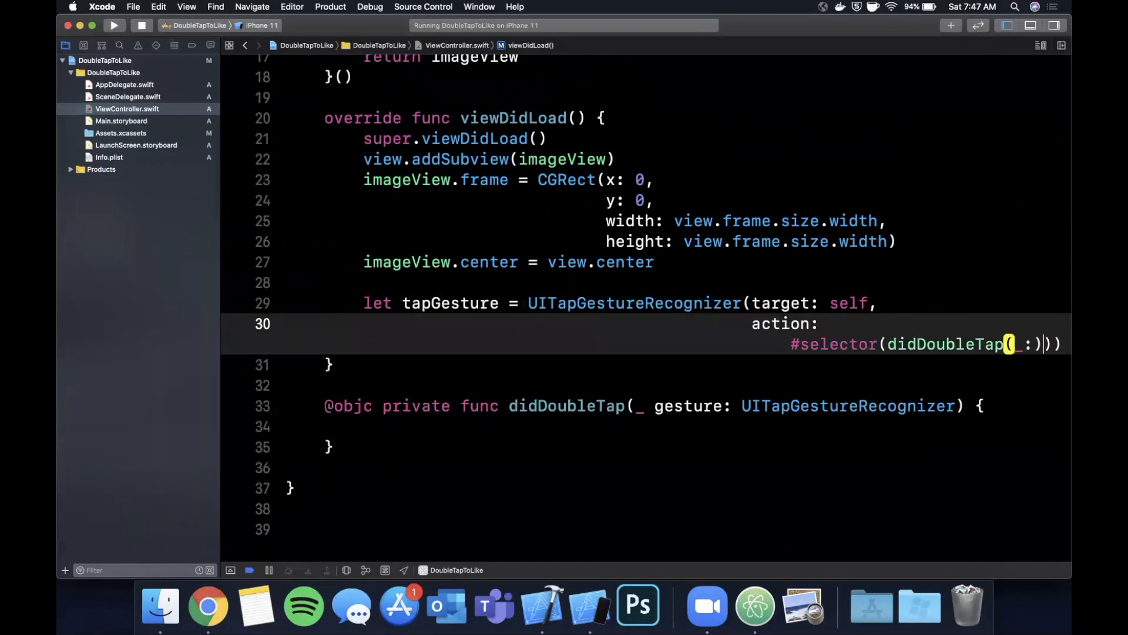
- Require 2 taps on the recognizer and attach it to imageView
scroll(up, 3)
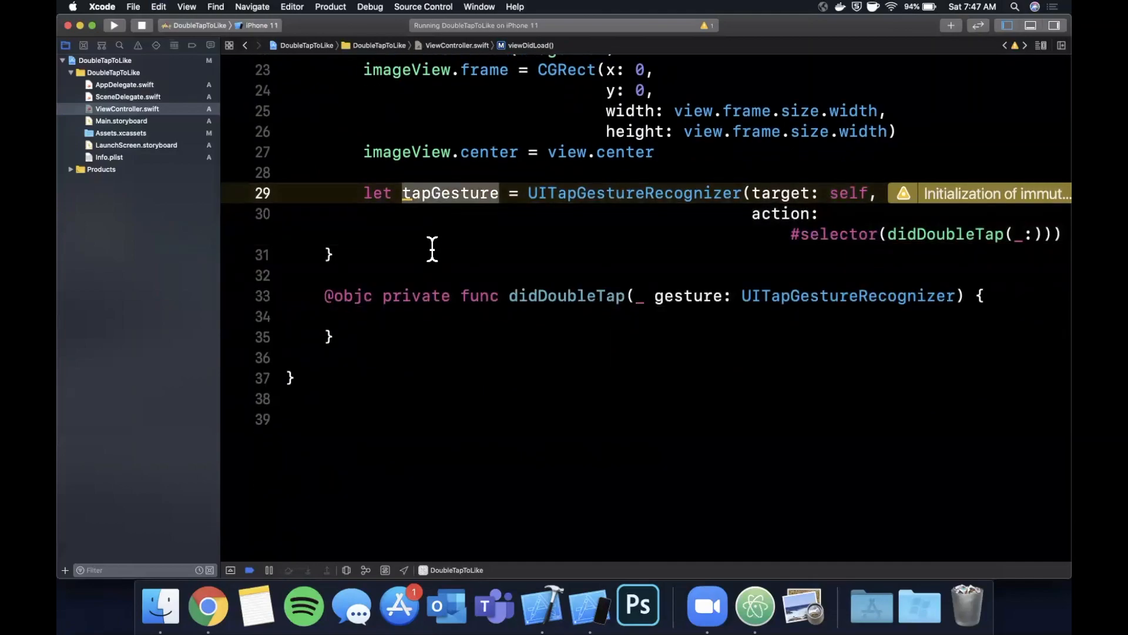
text(tapGesture.)
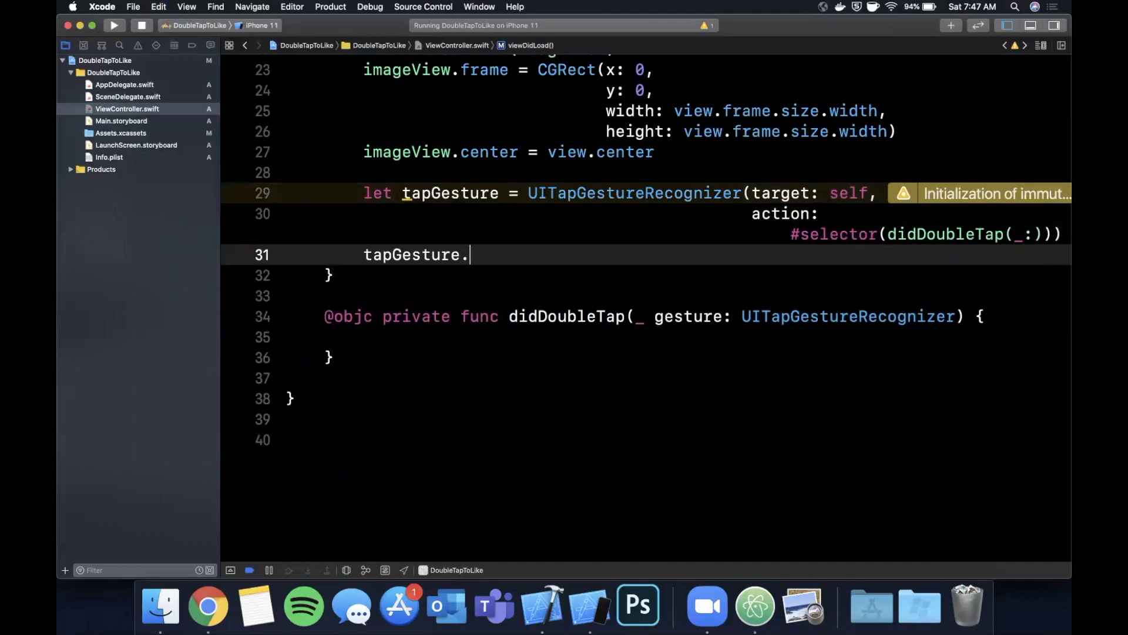
text(numberOfTouchesRequired)
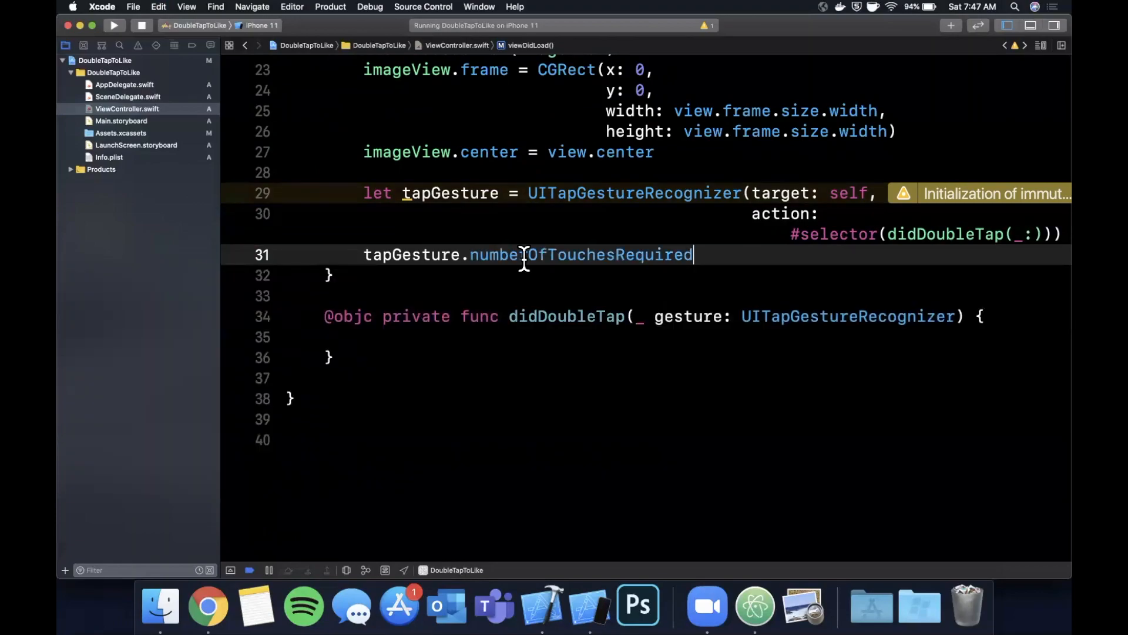
text(numberOfTapsRequired)
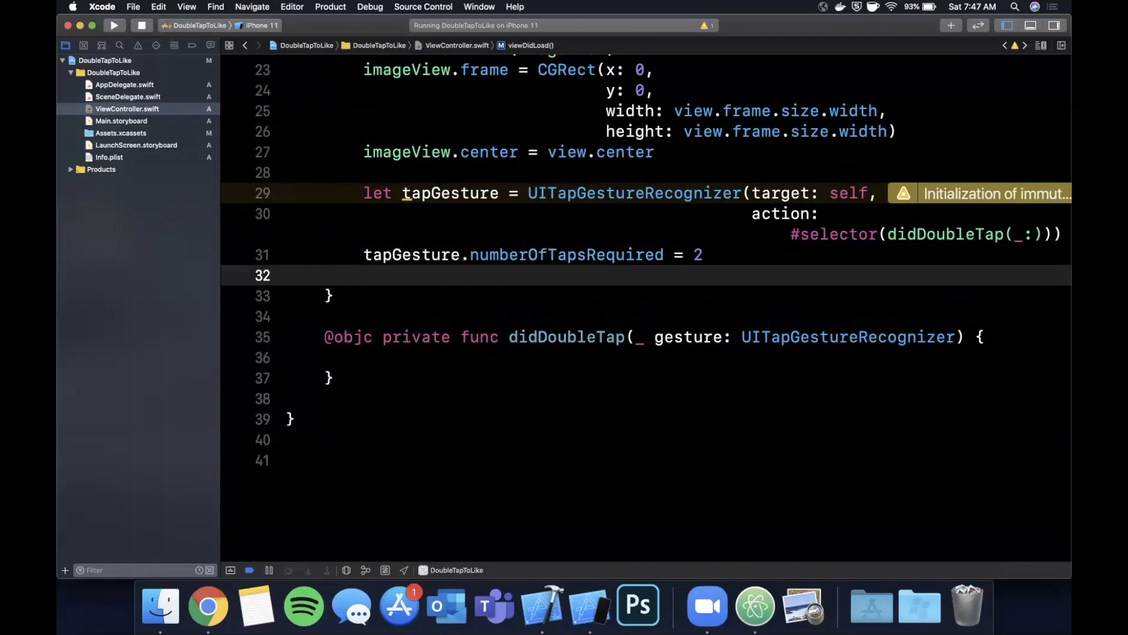
text(imageView.addGestureRecognizer(tapGesture)
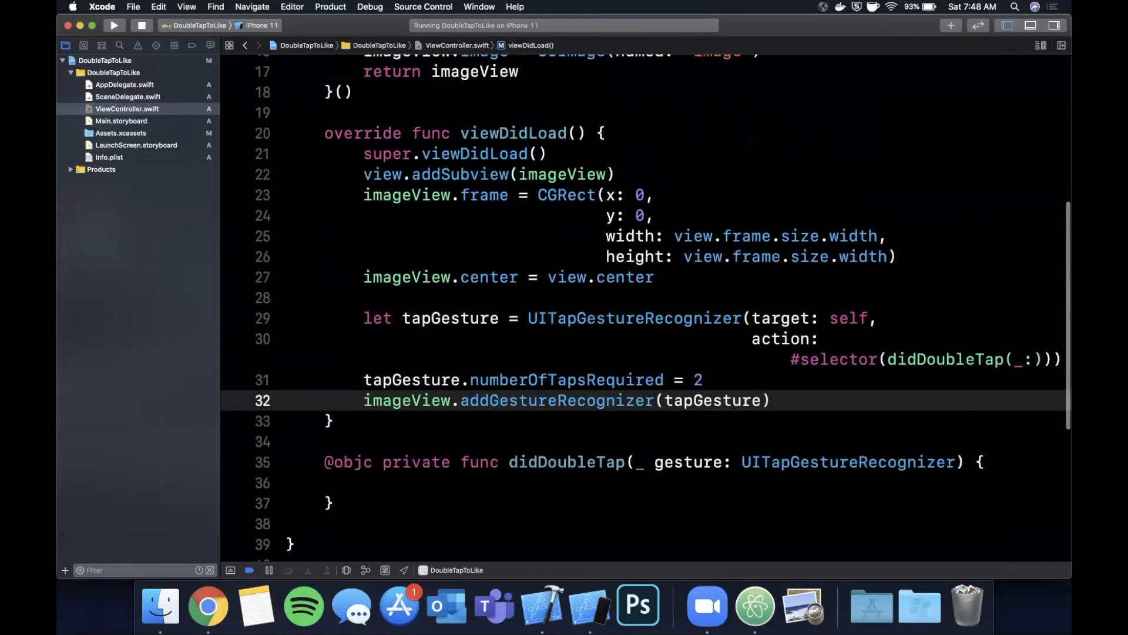
scroll(up, 3)
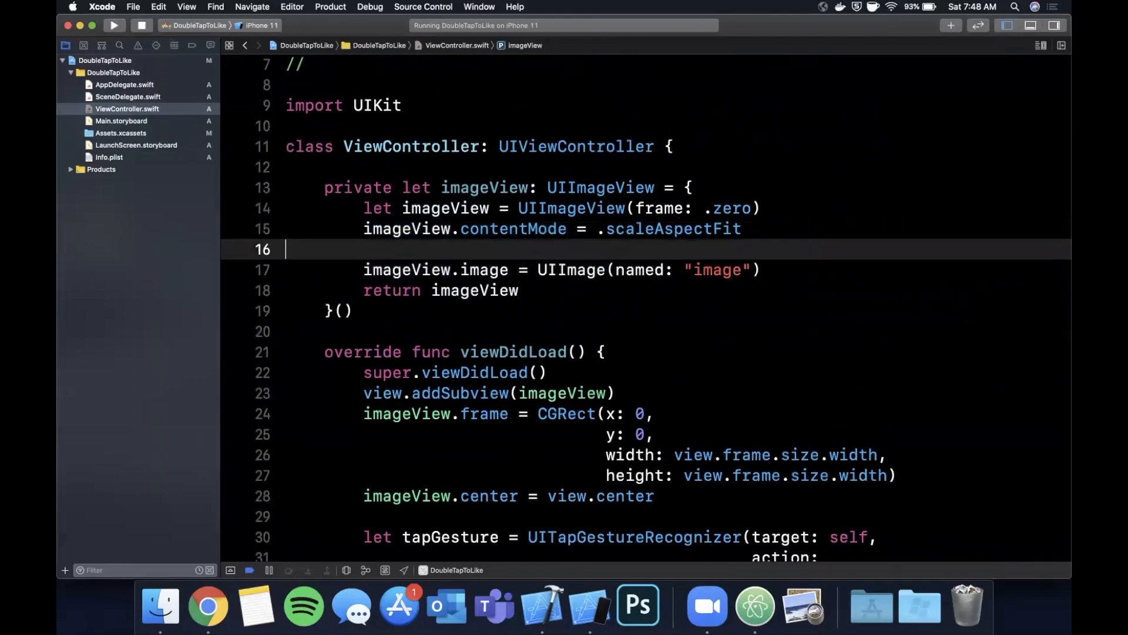
- Add imageView.isUserInteractionEnabled = true inside the image view closure
text(imageView.isuserInteractionEnabled)
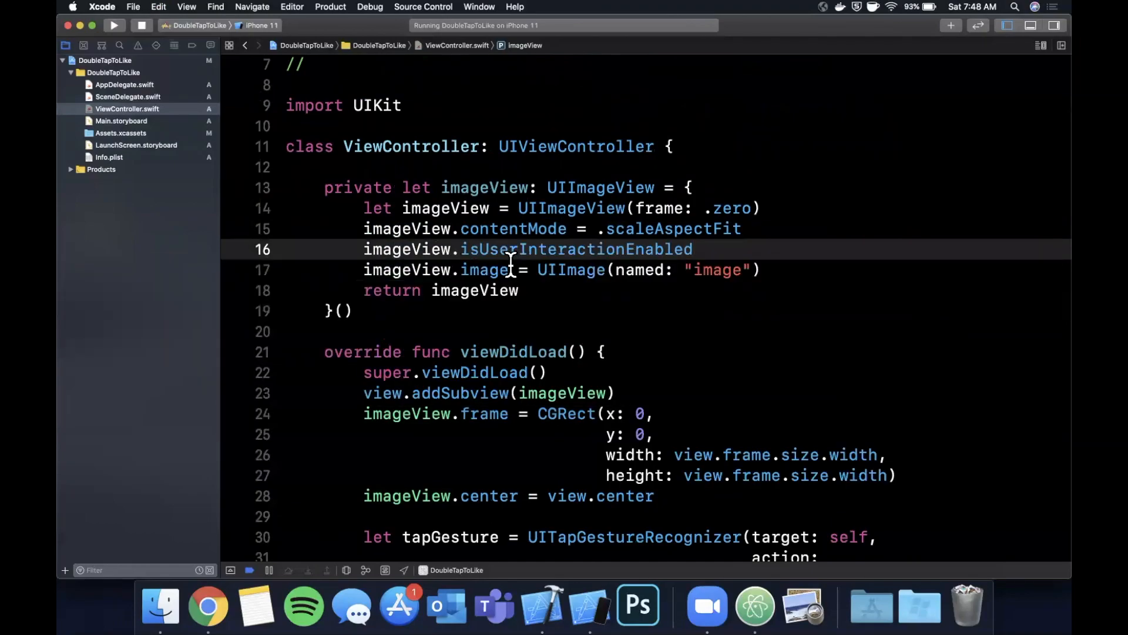
text(= t)
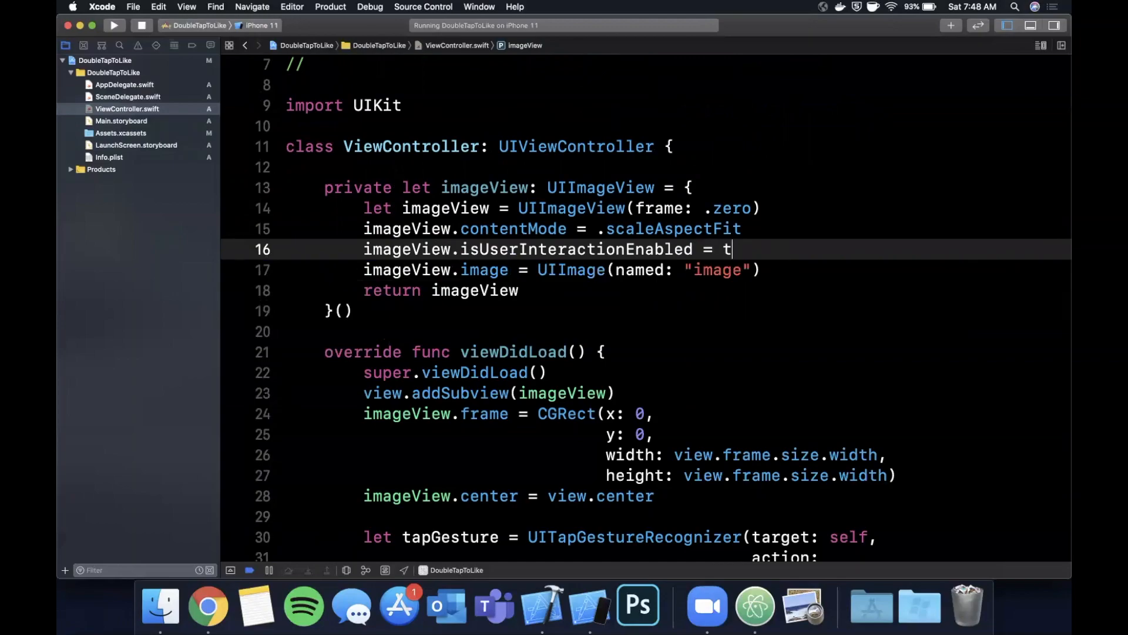
text(rue)
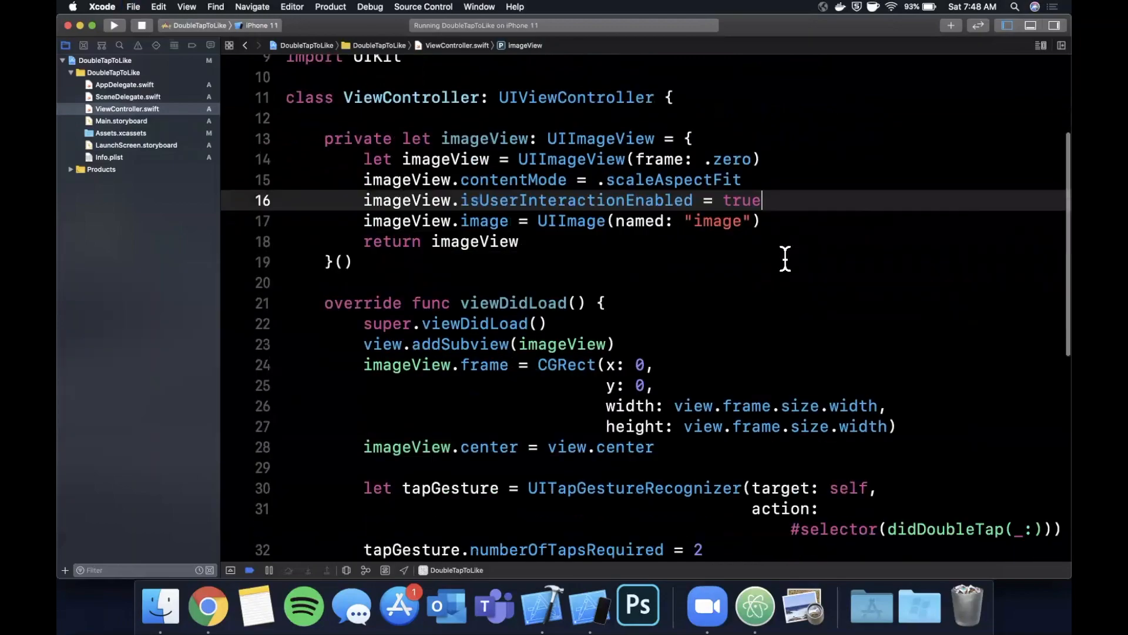
scroll(down, 3)
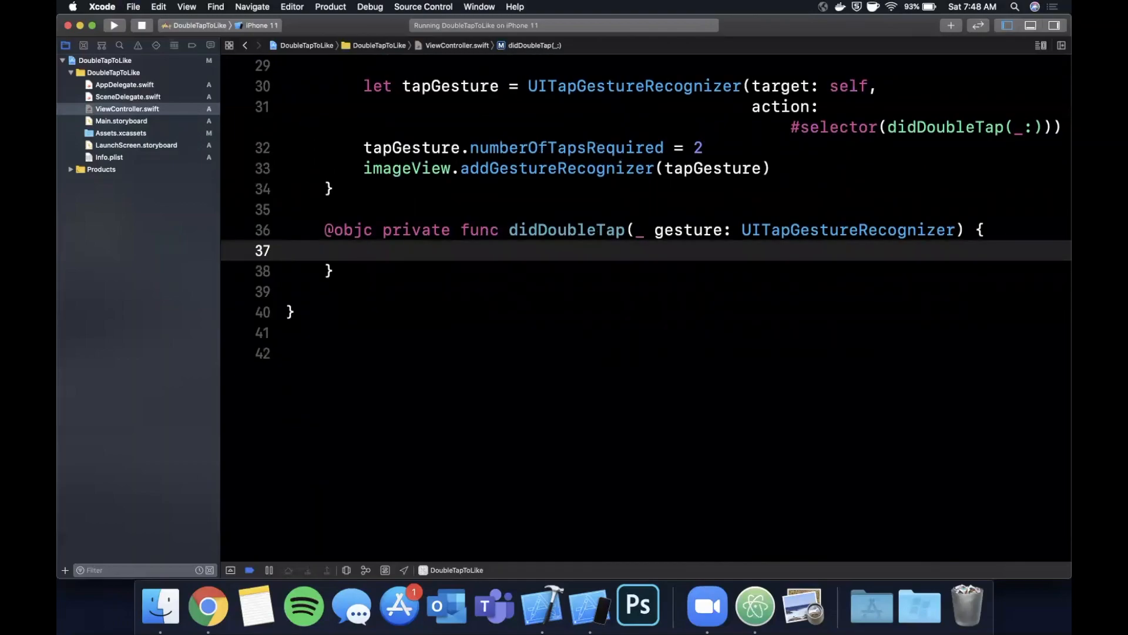
- Make didDoubleTap print "fired" and confirm it in the console
text(print()
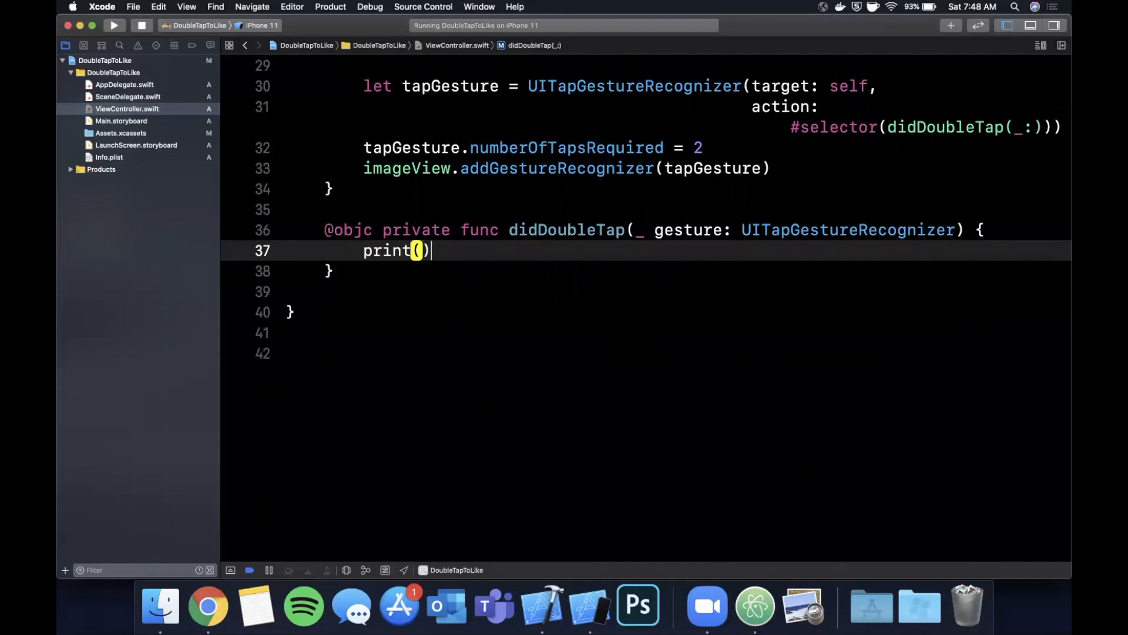
text("fire")
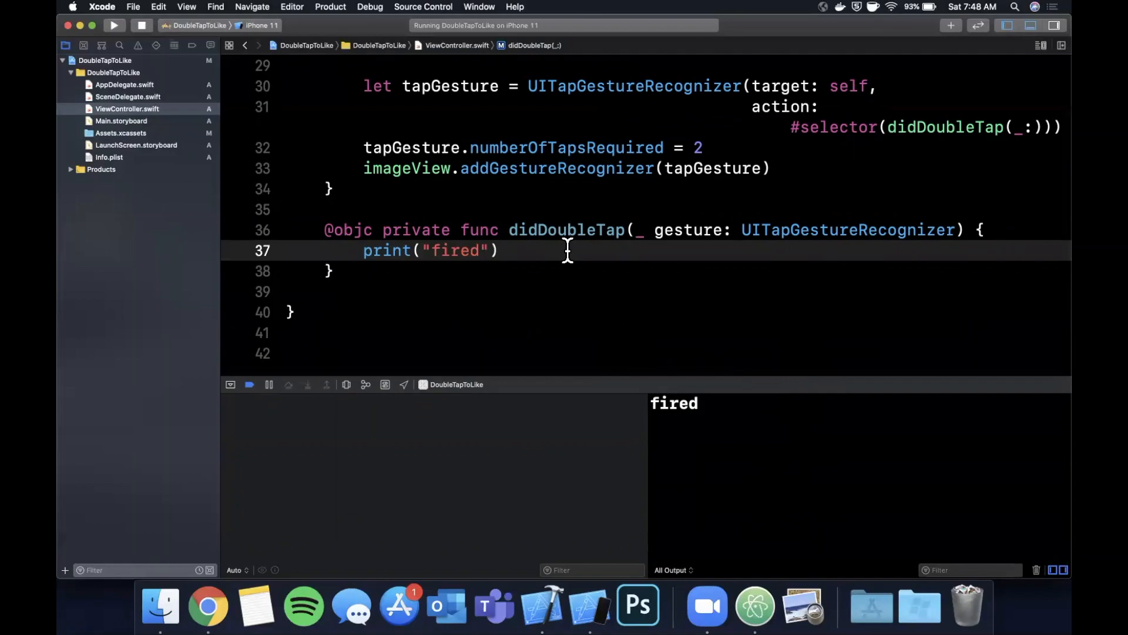
mouse_move(618, 605)
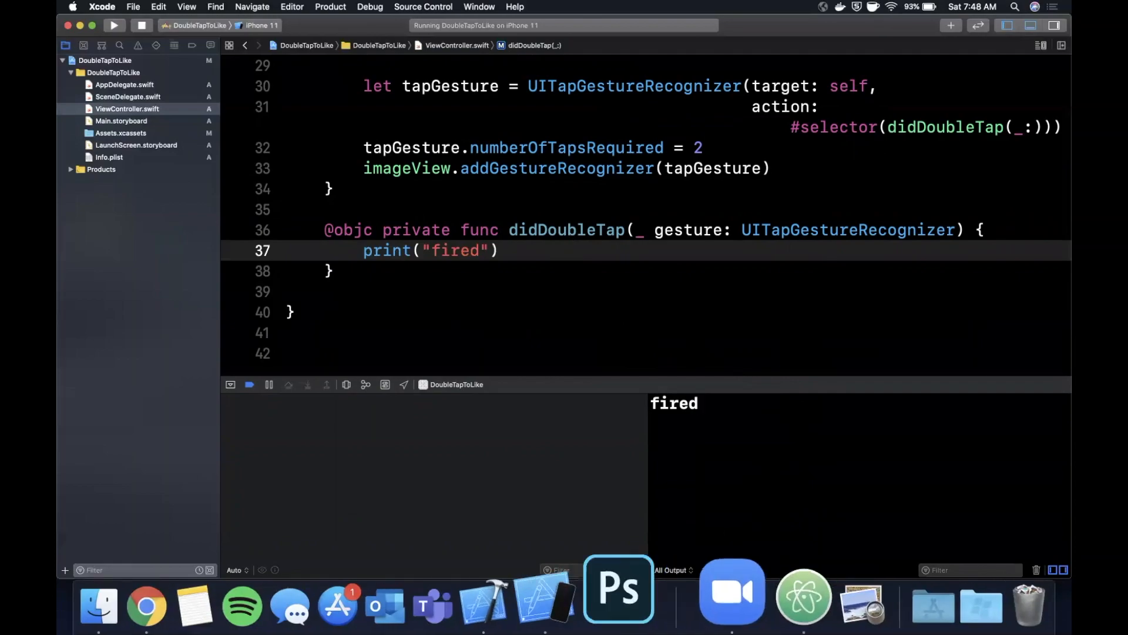
mouse_move(593, 590)
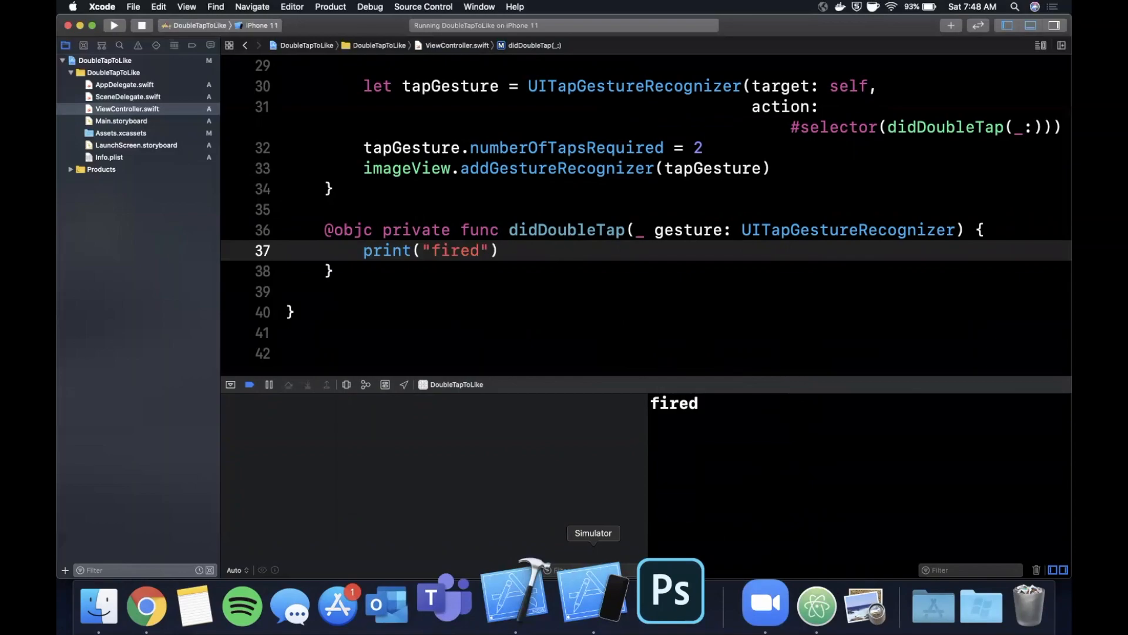
- Bring the running iPhone 11 app in Simulator to the front
click(593, 590)
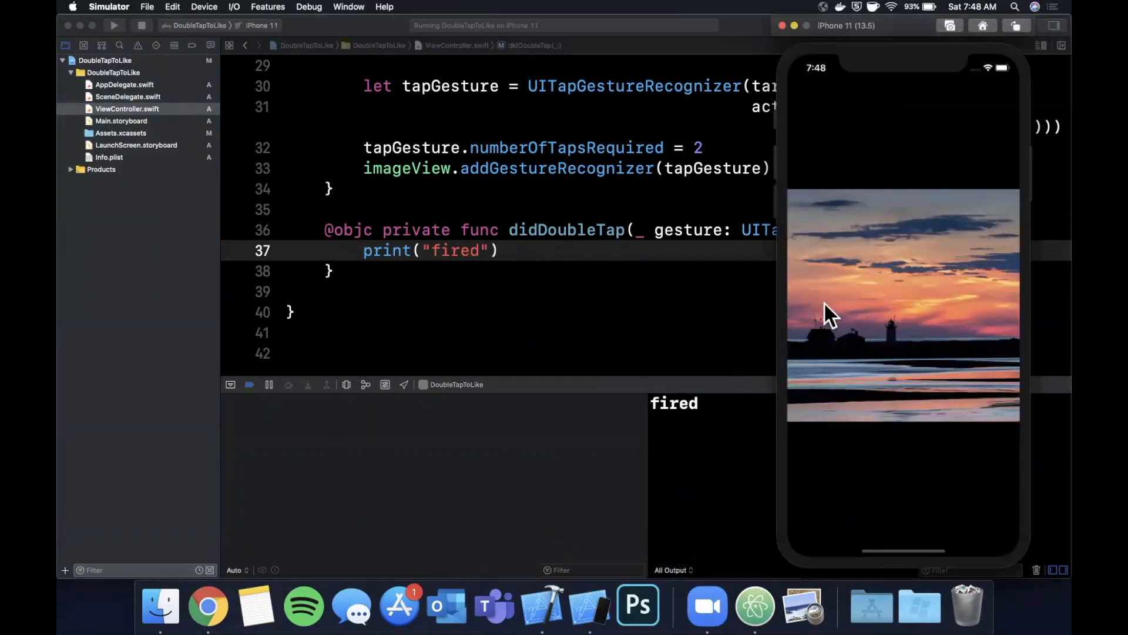
mouse_move(813, 351)
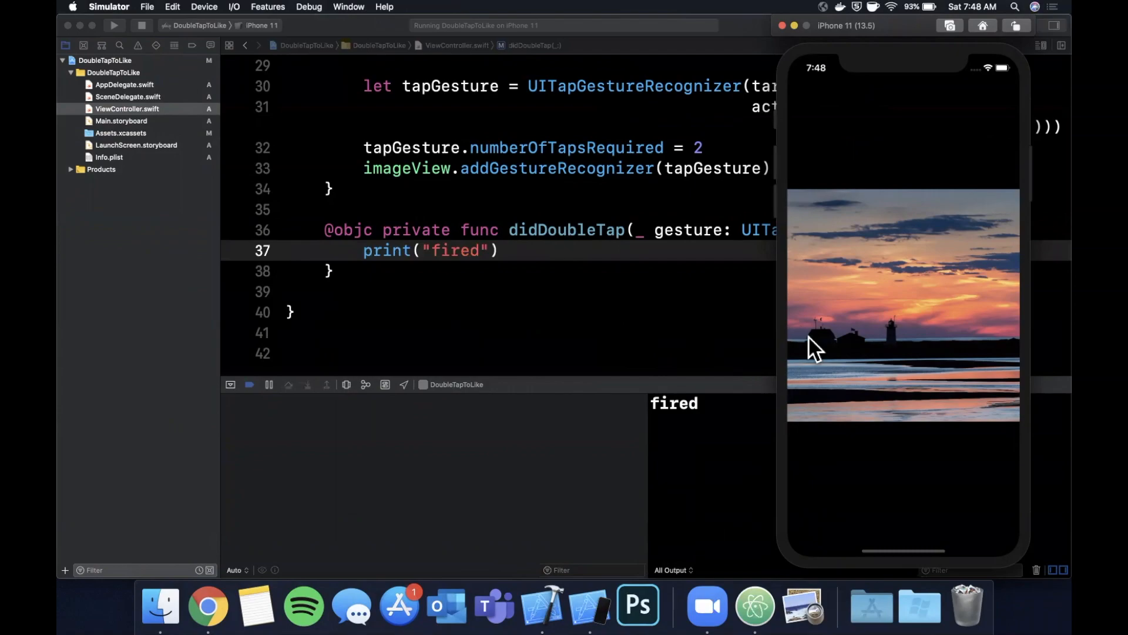
mouse_move(421, 280)
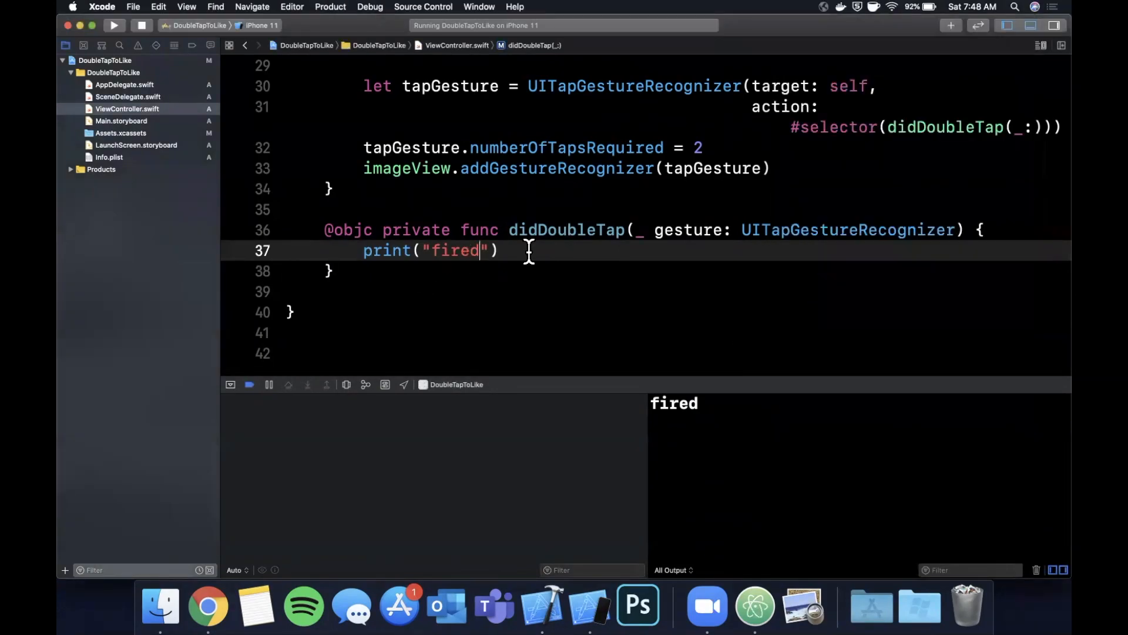
mouse_move(874, 275)
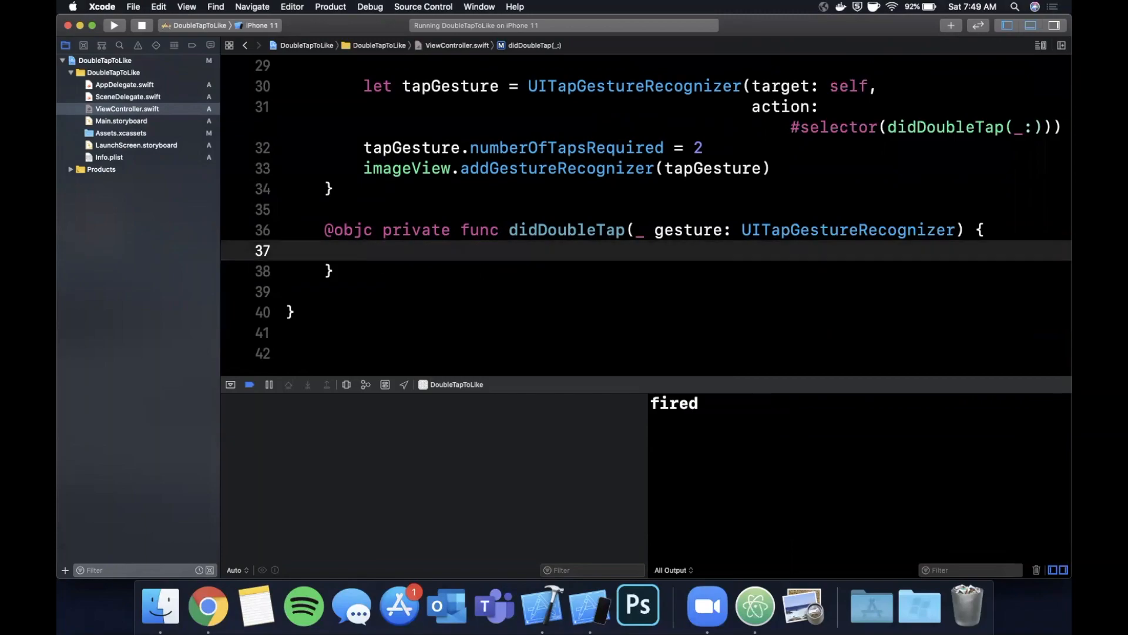
- Replace the print with guard let view = gesture.view else { return }
text(guard let view =)
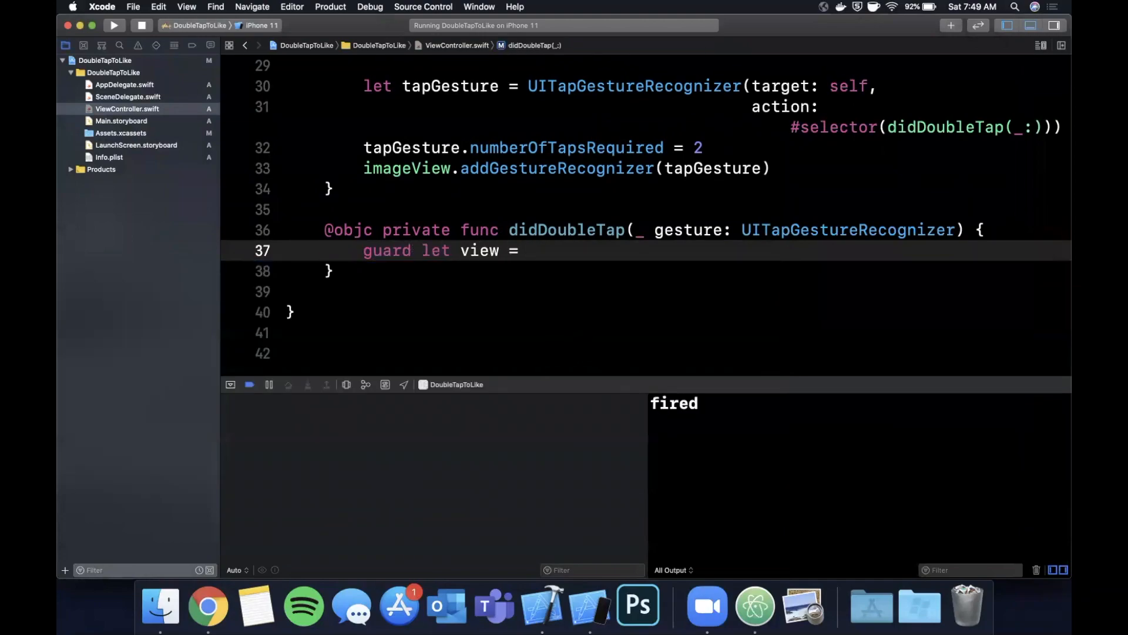
text(gesture.vi)
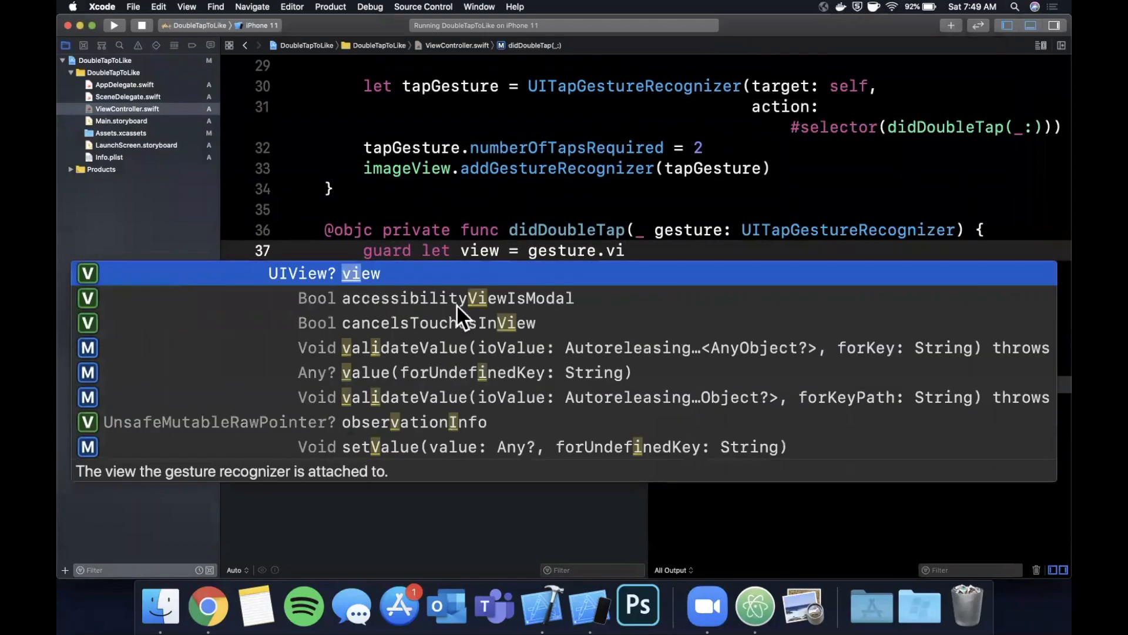
key(Return)
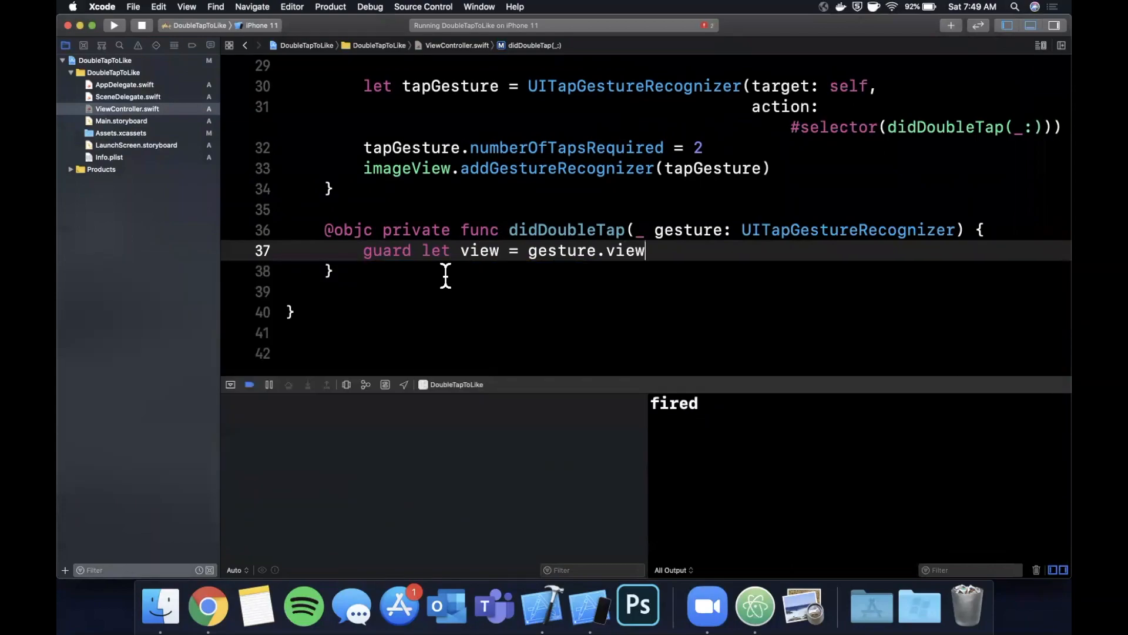
text(else {)
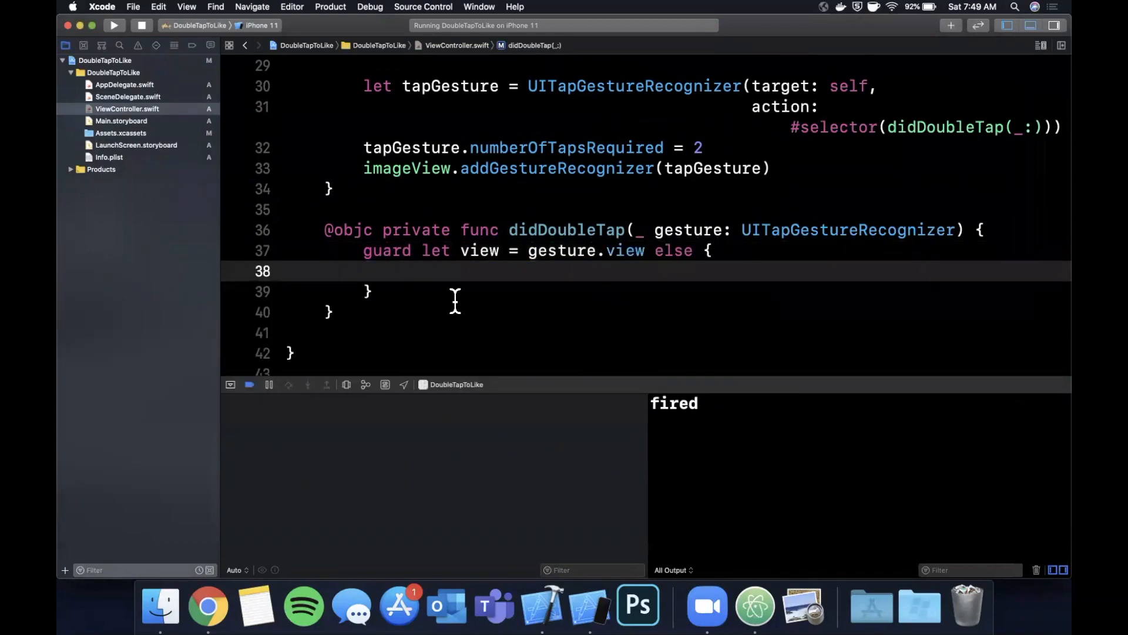
text(return)
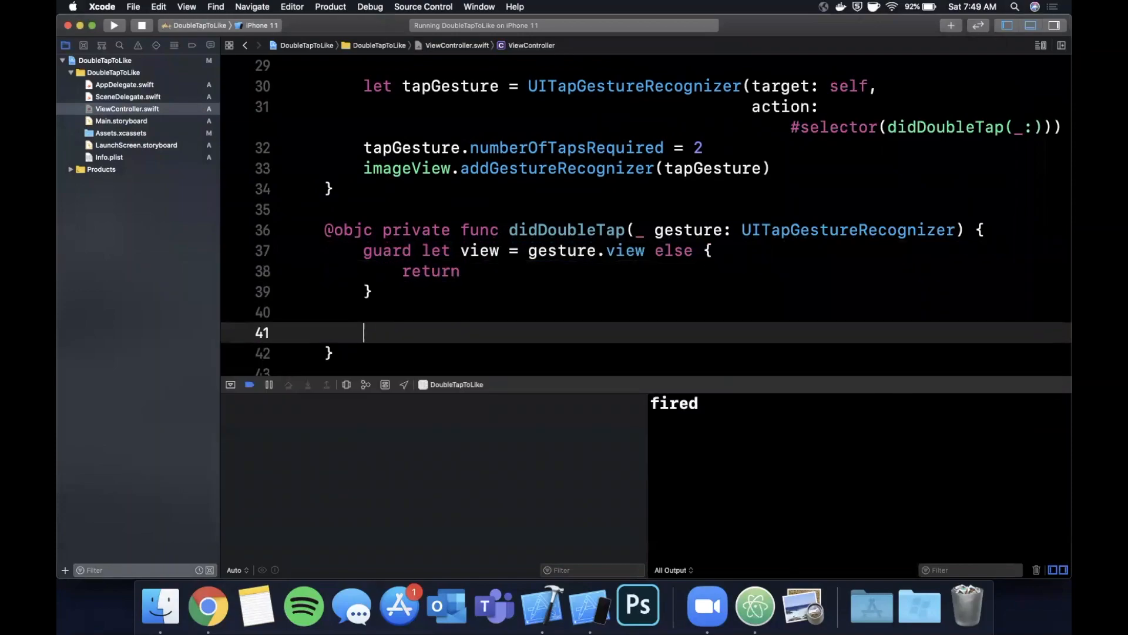
- Add a comment: create a heart, add it, show with fade, hide with fade
text(//)
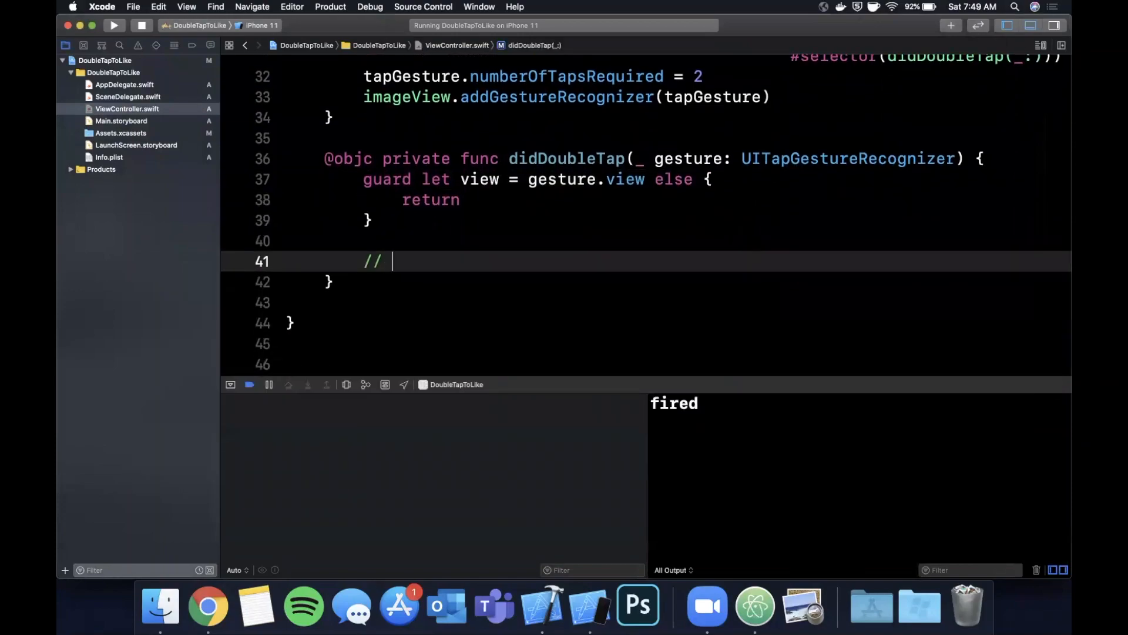
text(create a heart, a)
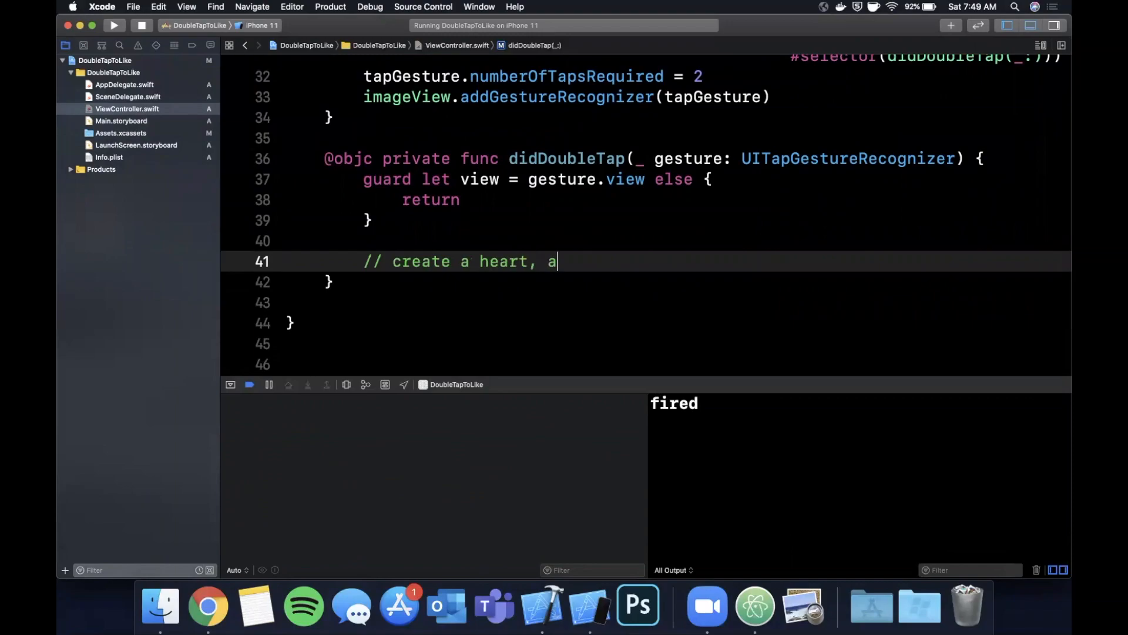
text(dd it, show)
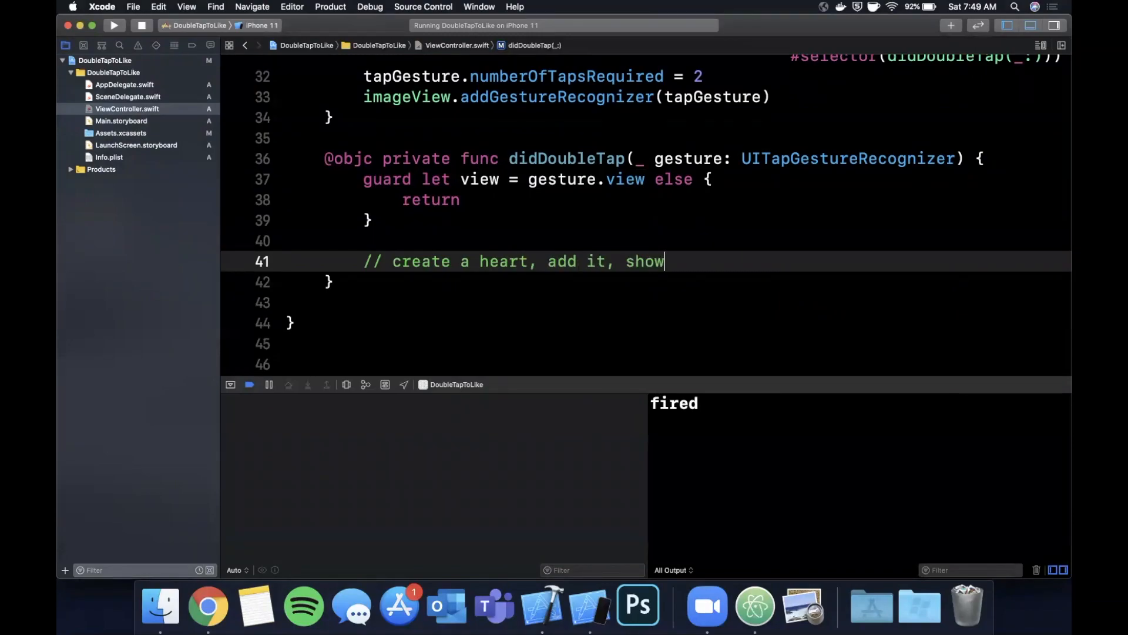
text(with fade)
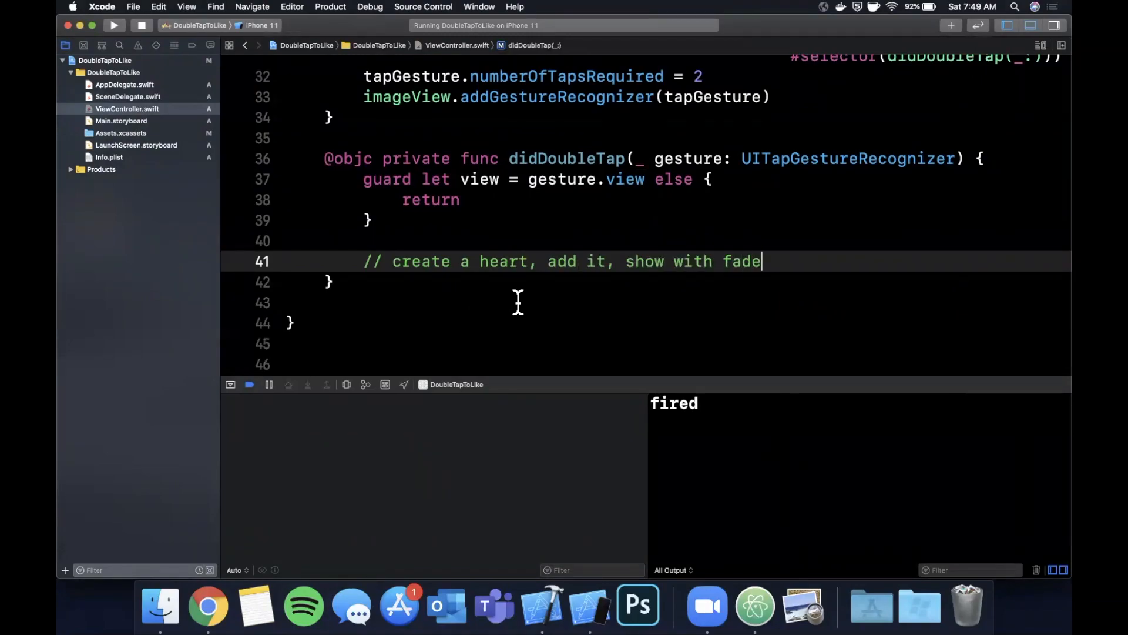
text(,)
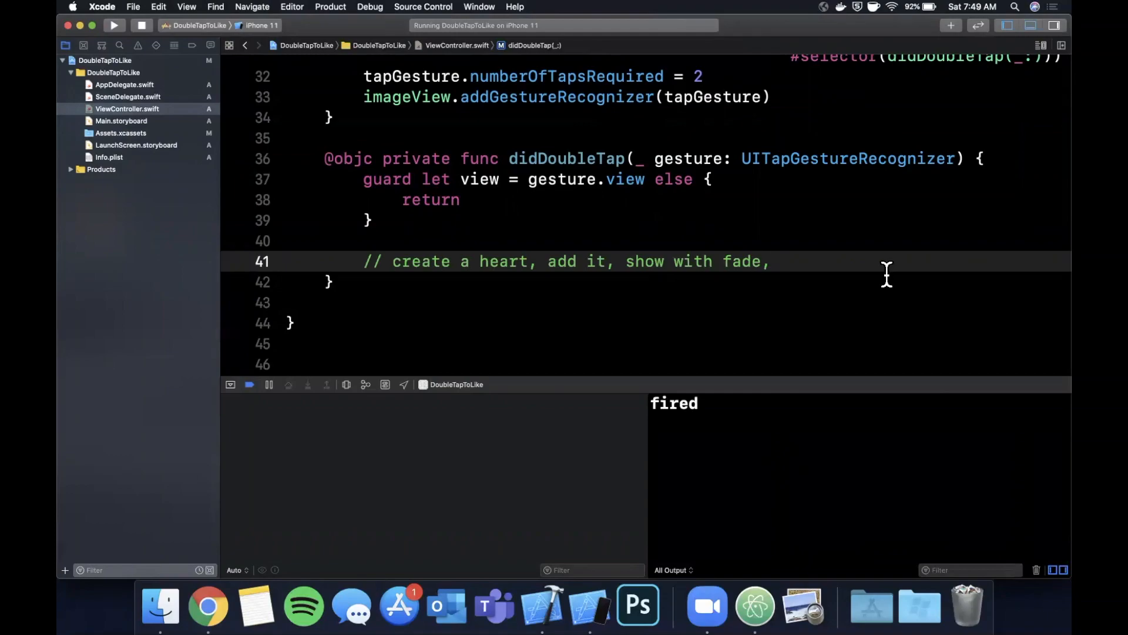
text(hide with fade, remove heart)
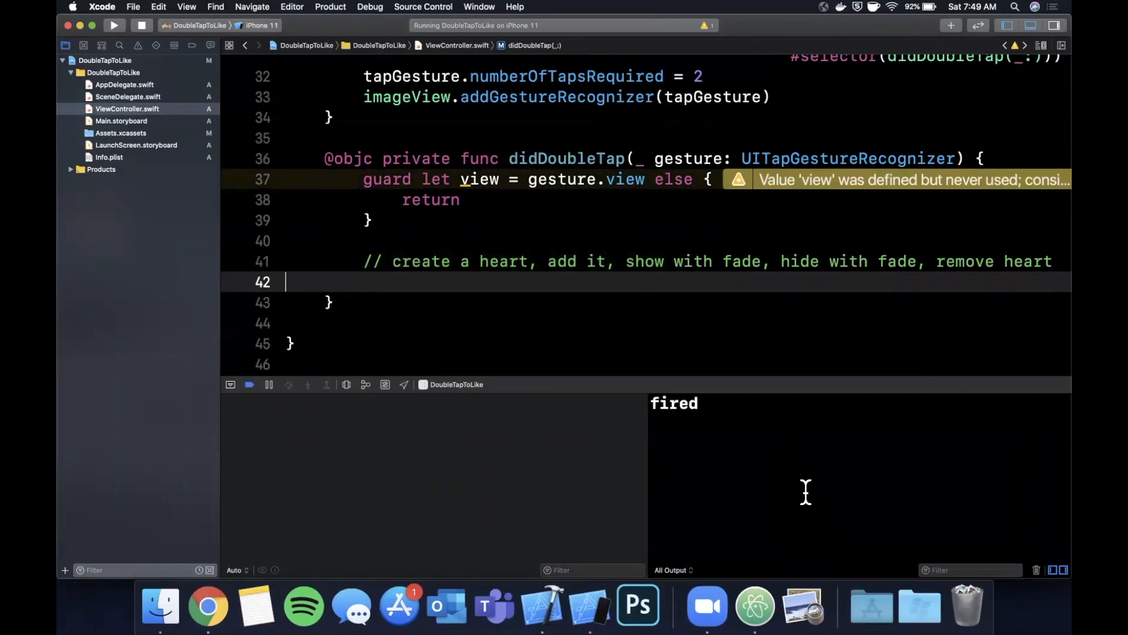
text(sfy)
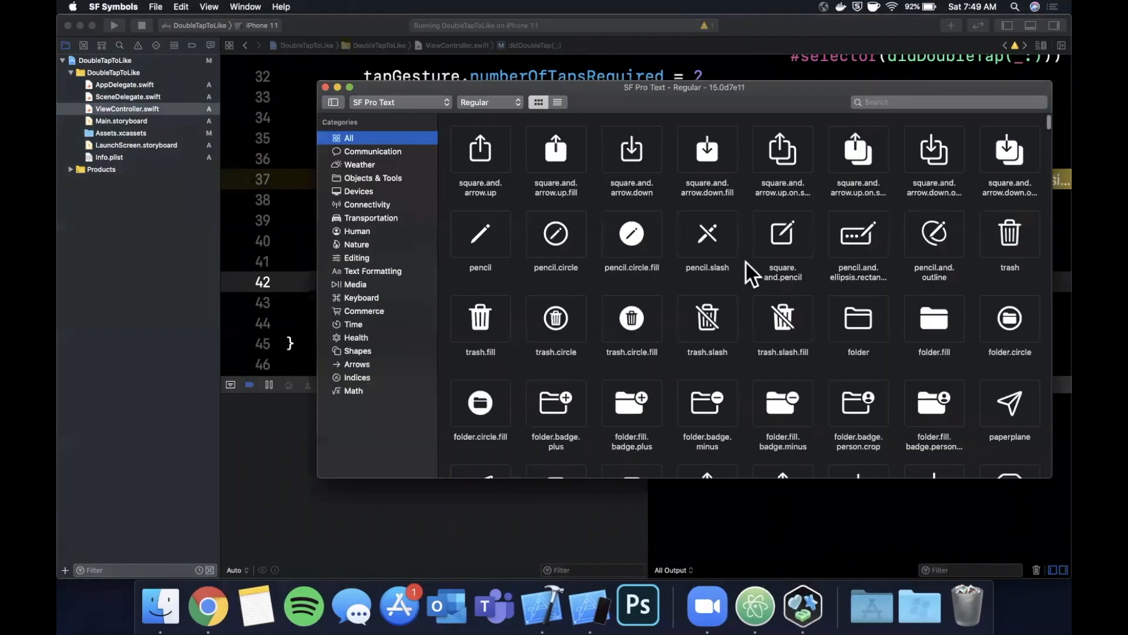
- Search SF Symbols for 'heart' and select heart.fill
click(357, 230)
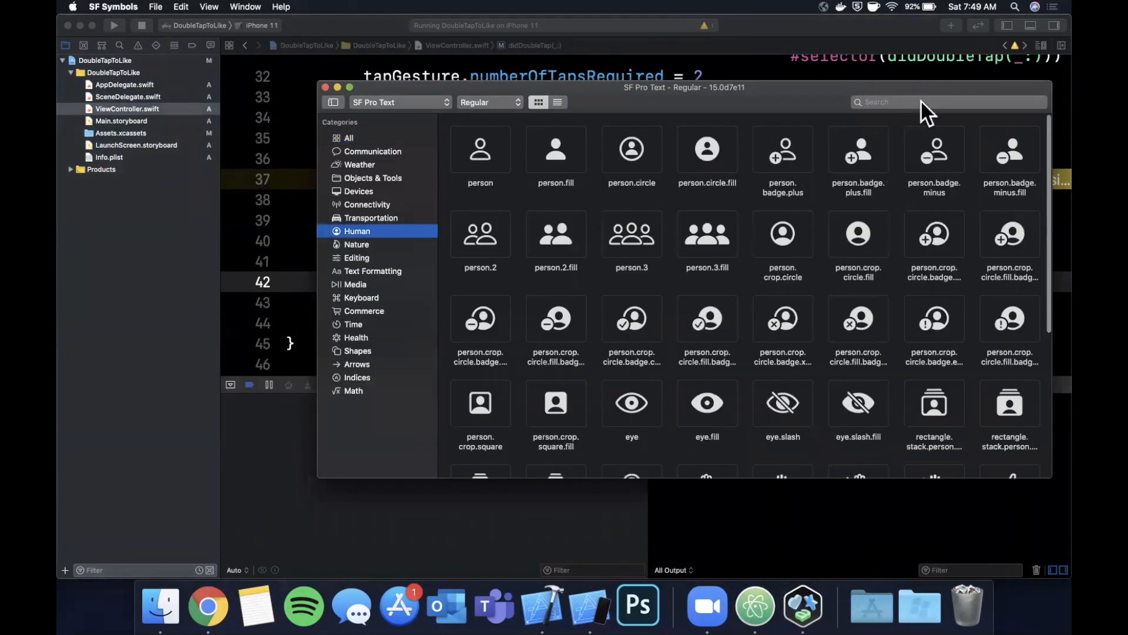
text(heart)
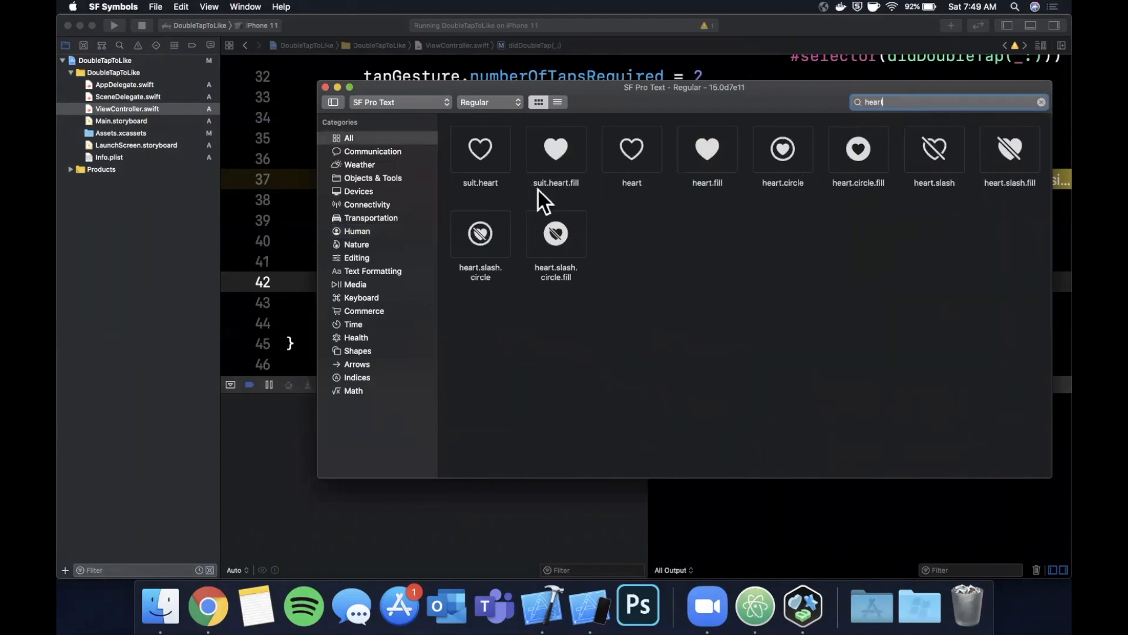
mouse_move(733, 190)
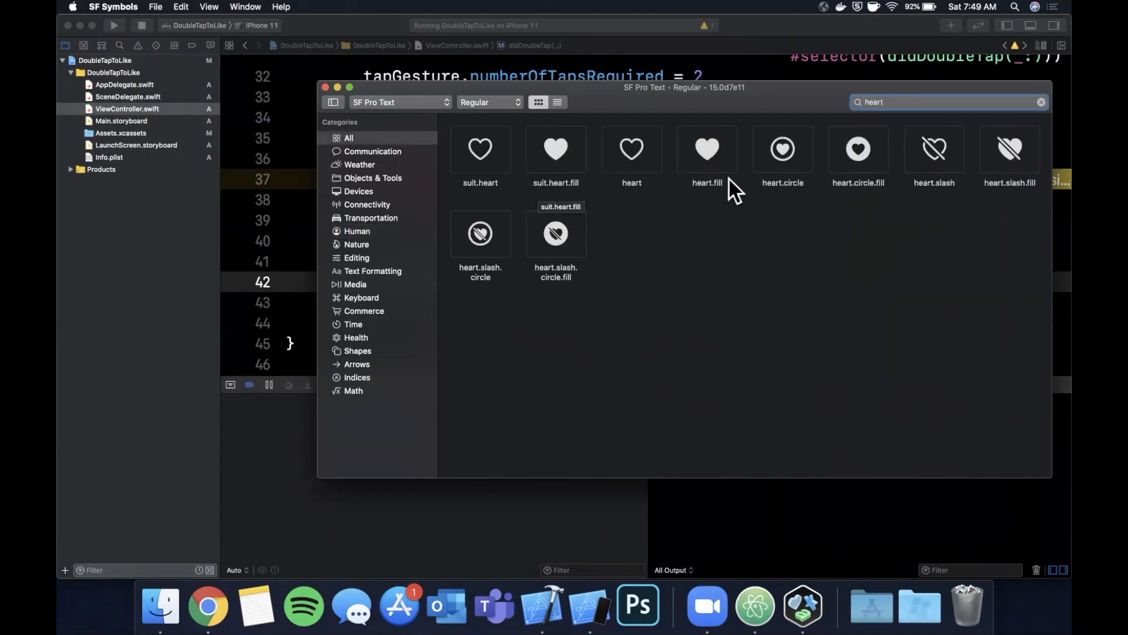
click(706, 150)
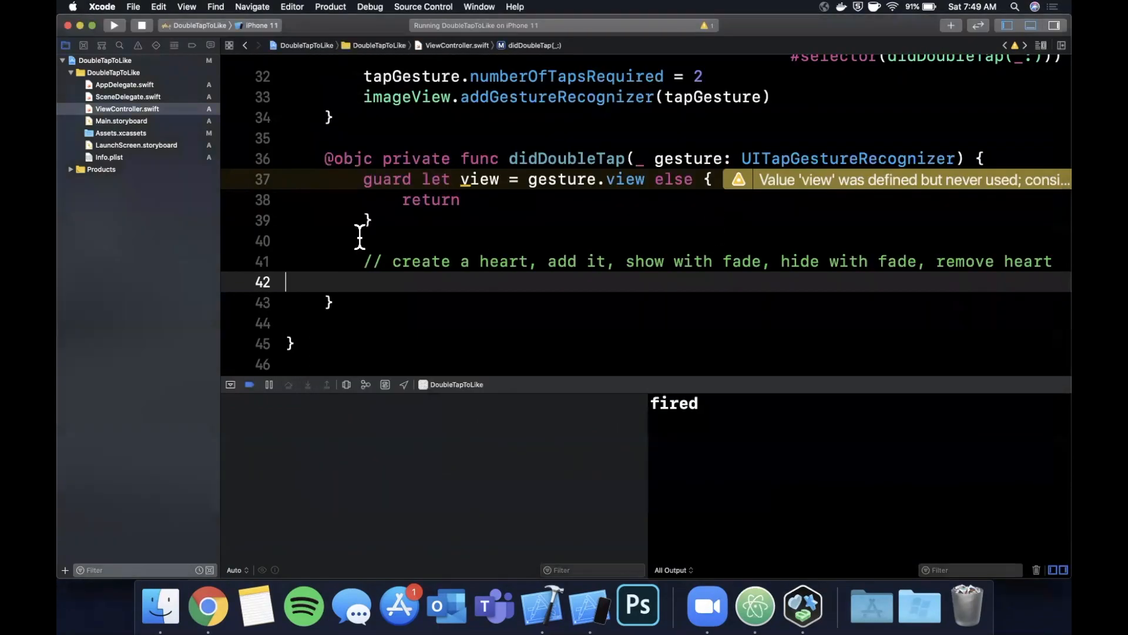
- Create let heart = UIImageView(image: UIImage(systemName: "heart.fill"))
scroll(down, 3)
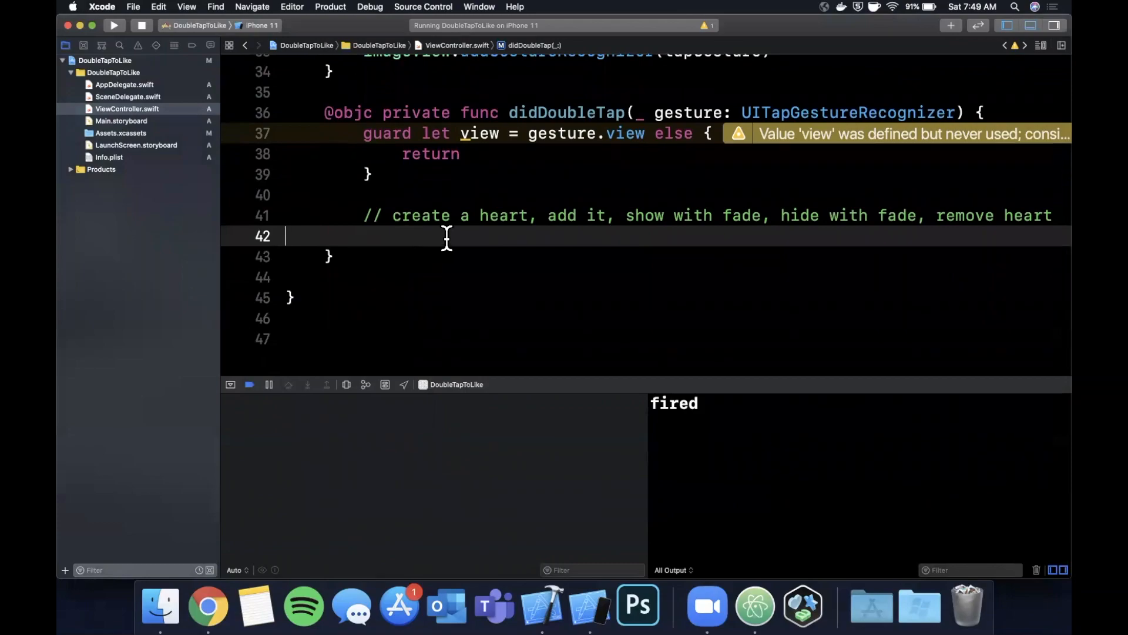
text(let heart)
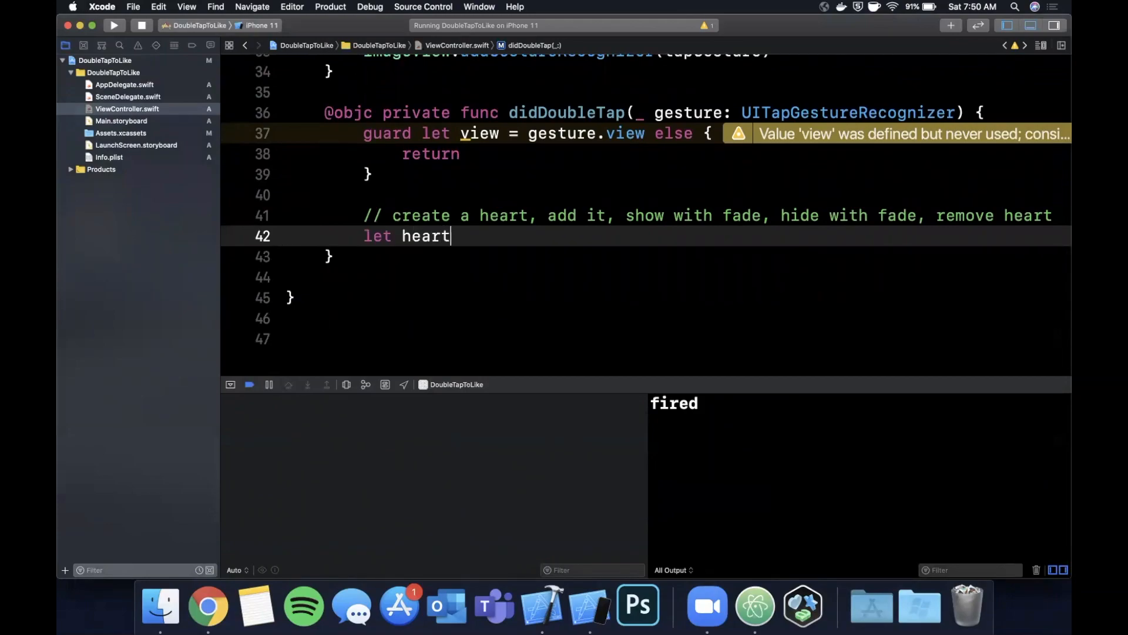
text(= UIImage)
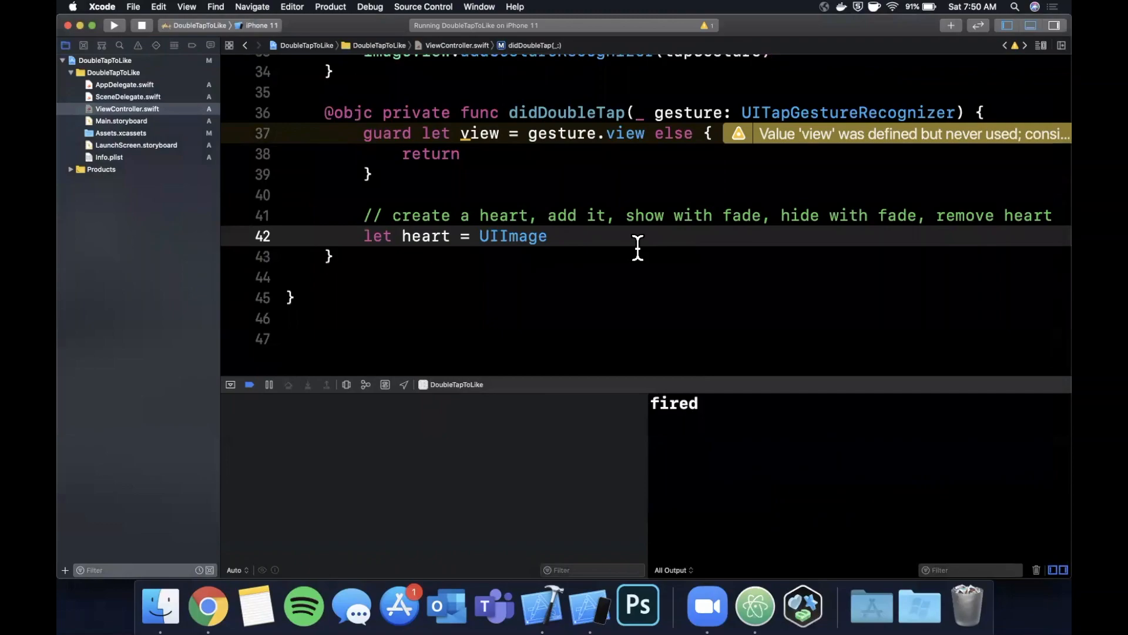
text(View)
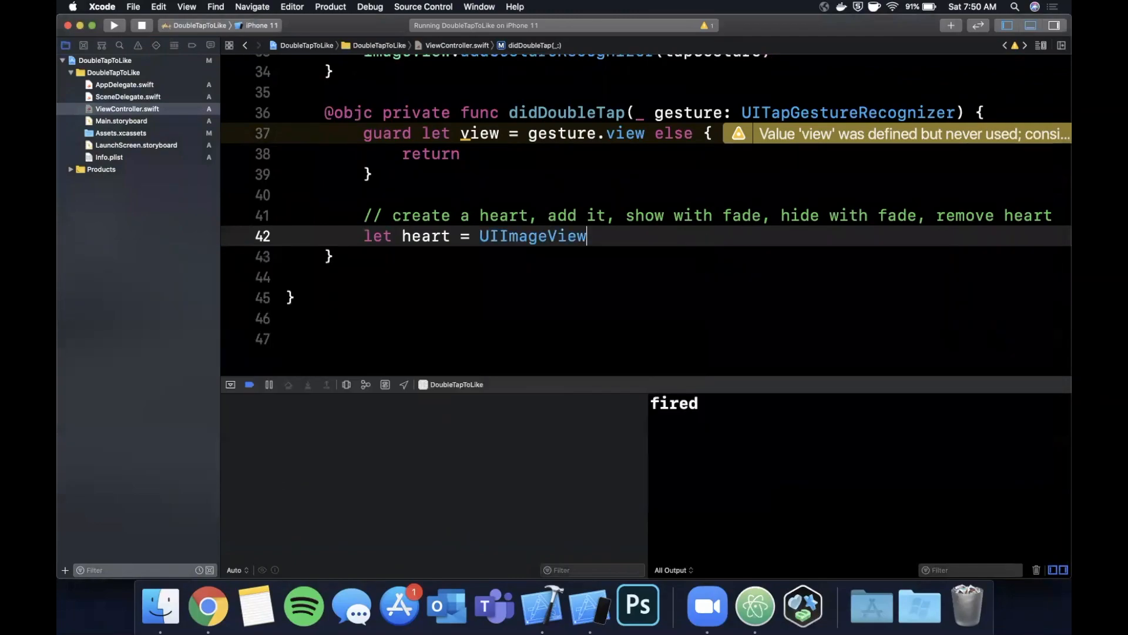
text((image: UIImage)
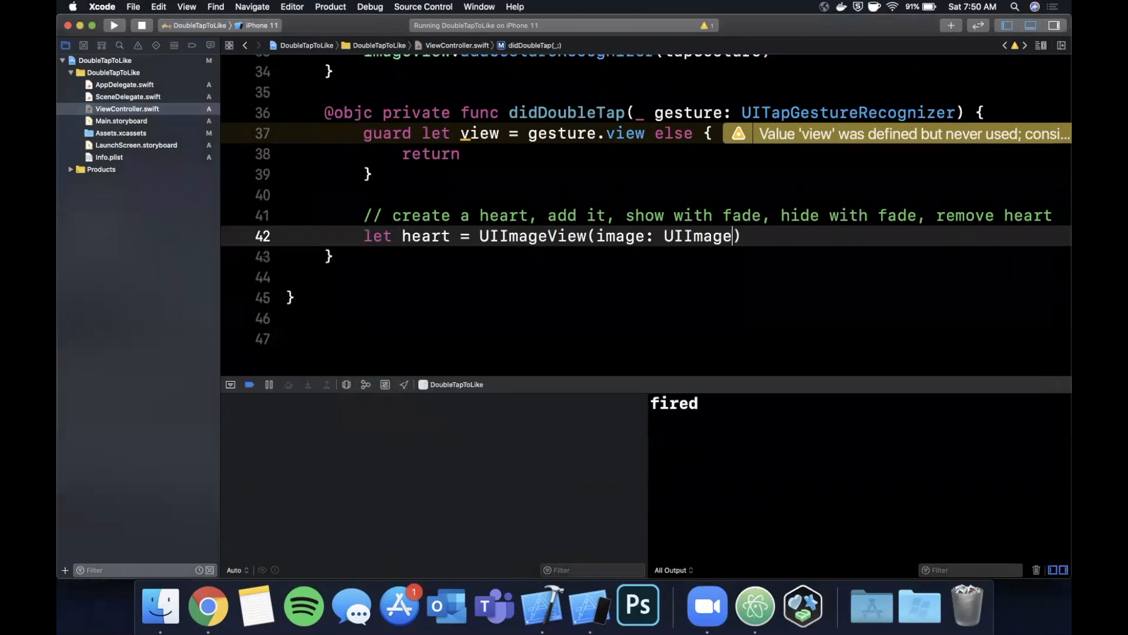
text((systemName: ""))
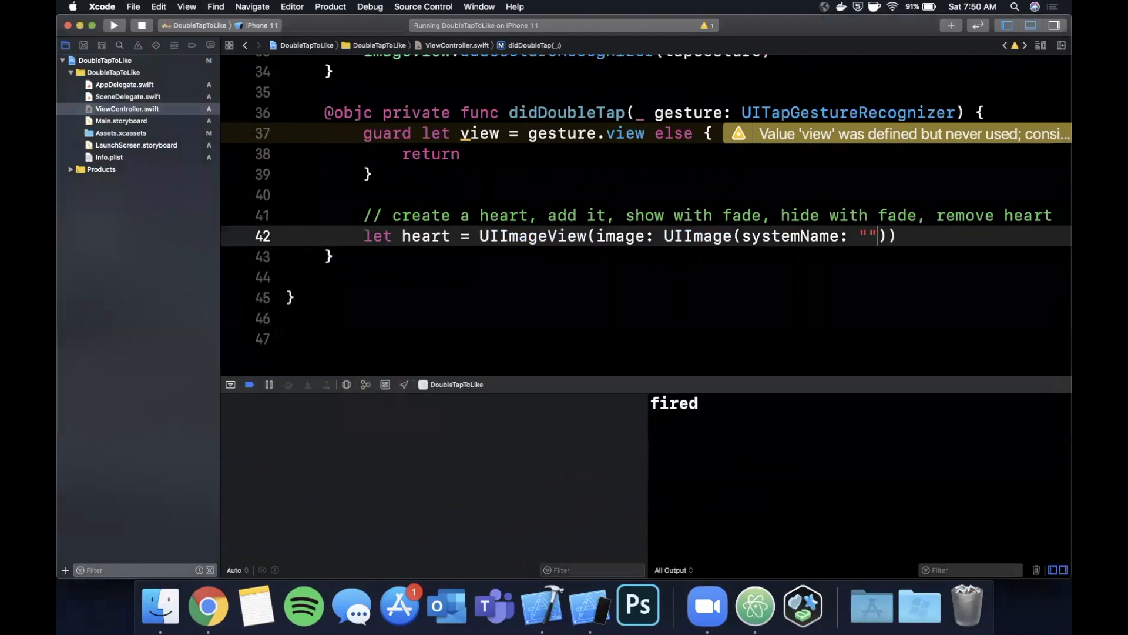
text(heart.fill)
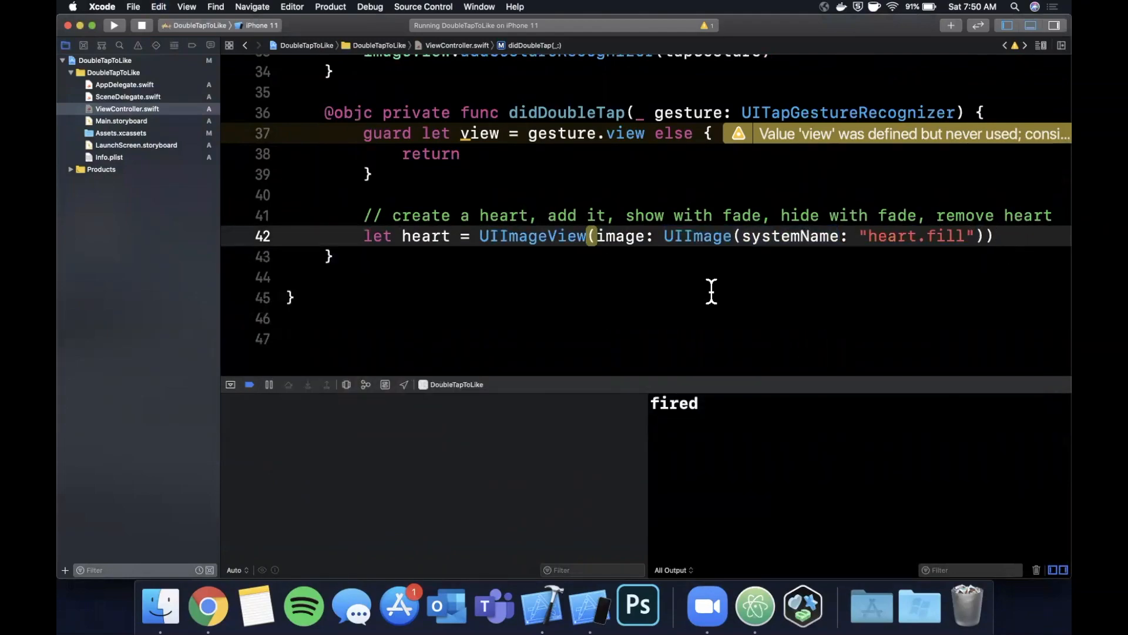
text(heart.frame)
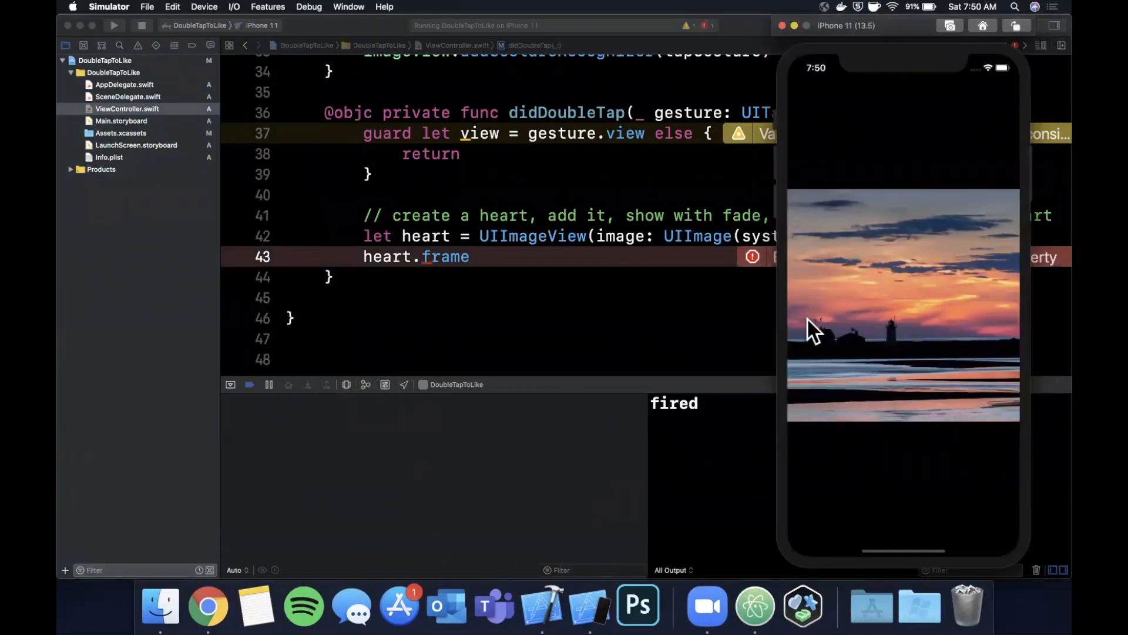
mouse_move(611, 270)
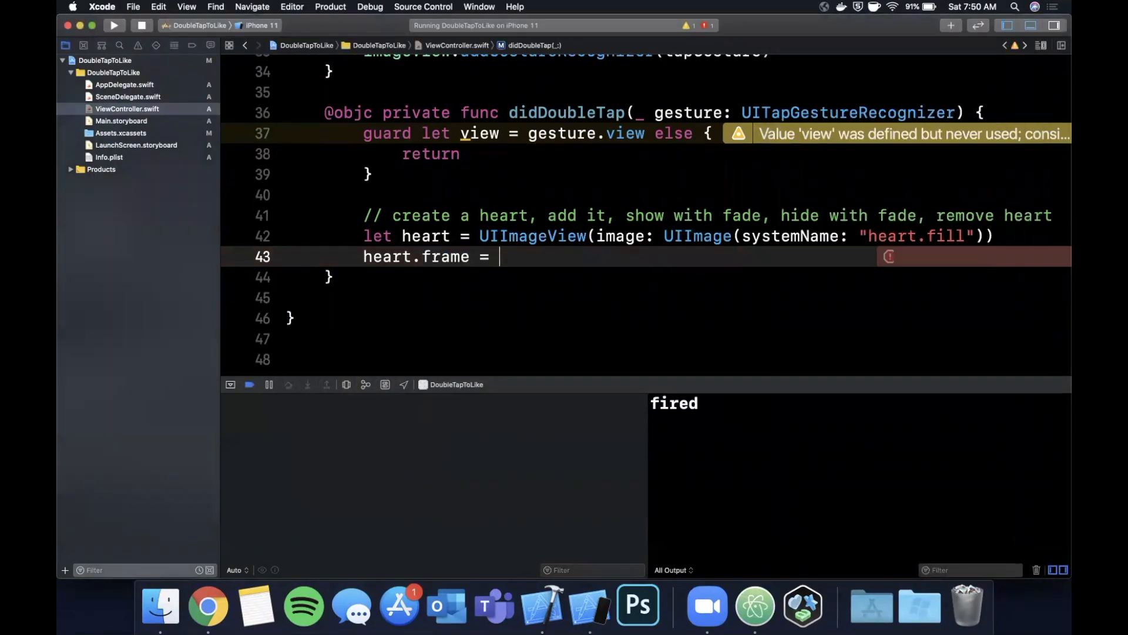
- Frame the heart at 0,0 sized a quarter of the width, renaming view to gestureView
text(view)
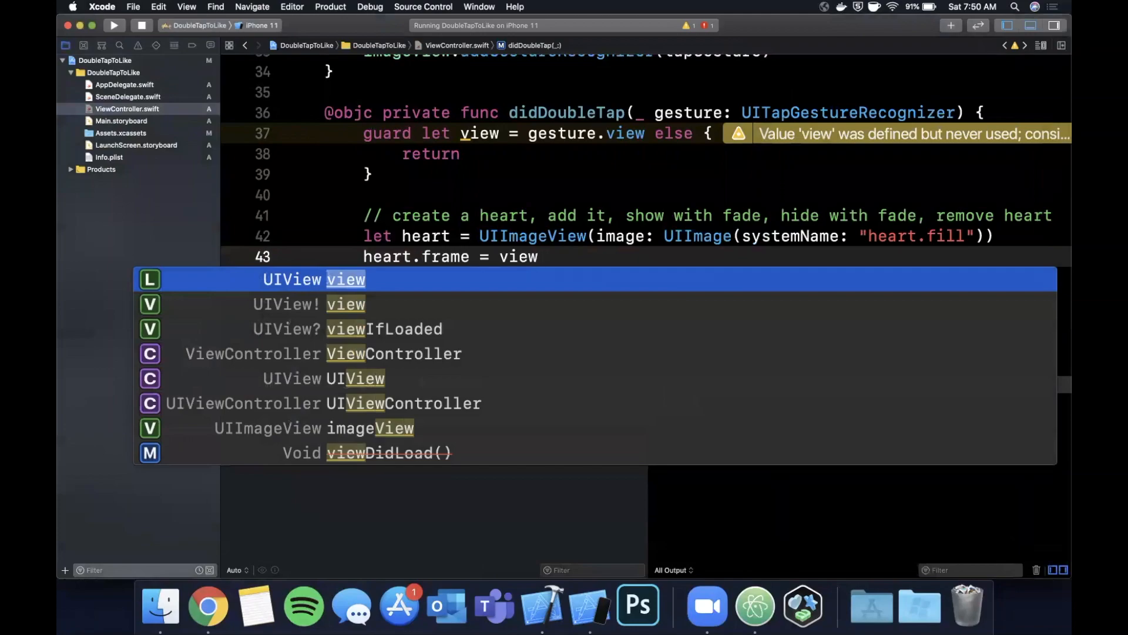
text(CGRect)
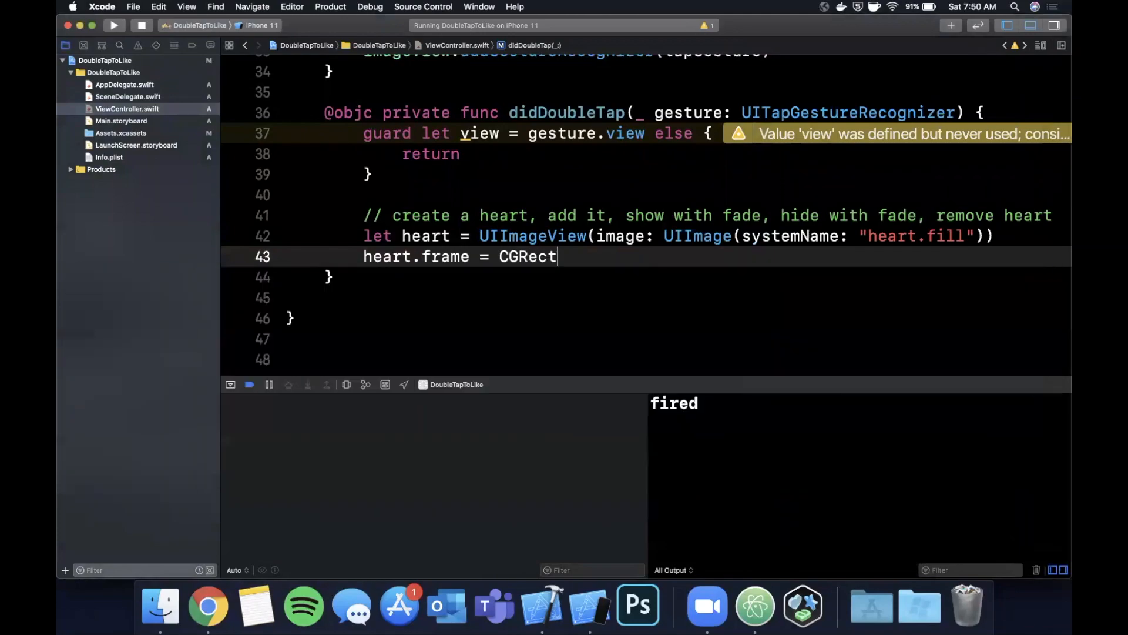
text((x: 0, y: CGFloat, width: CGFloat, height: CGFloat))
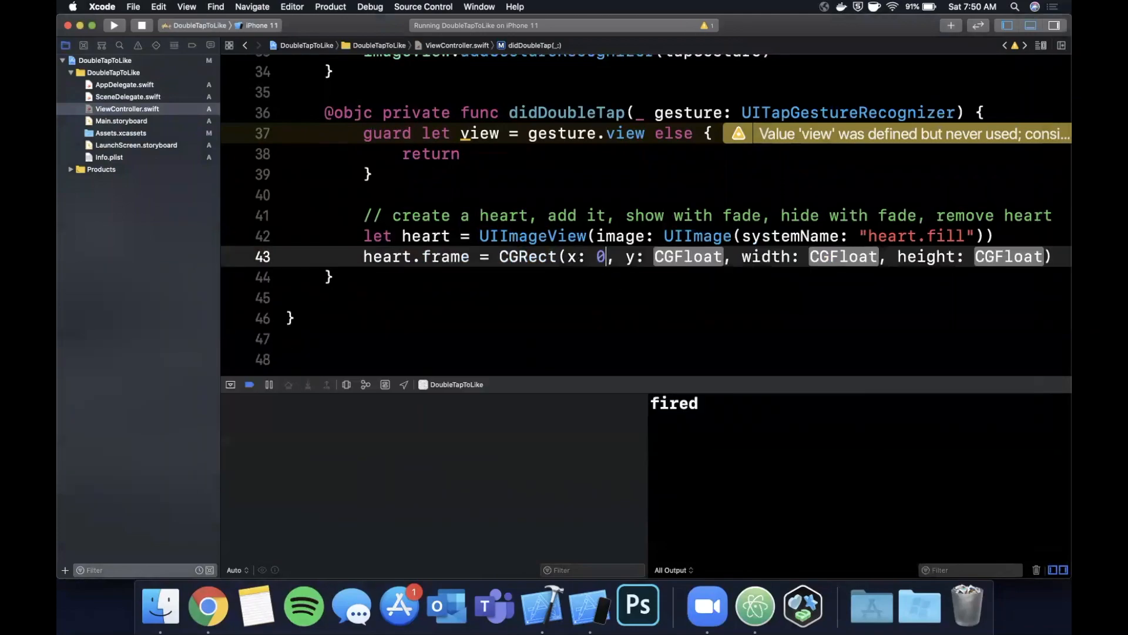
text(view.)
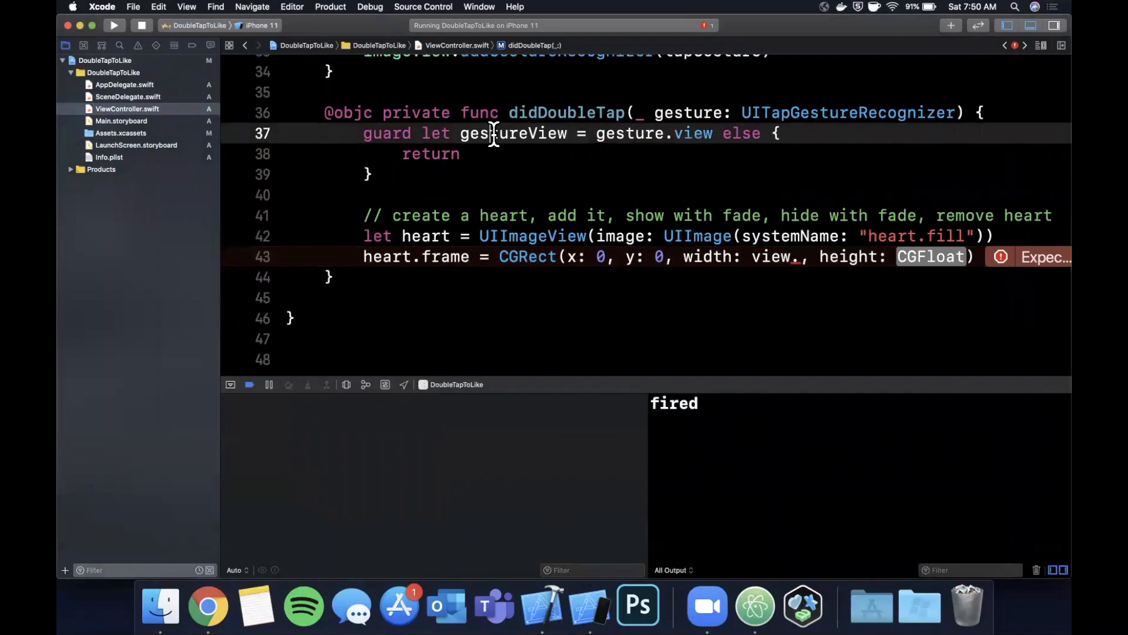
scroll(up, 3)
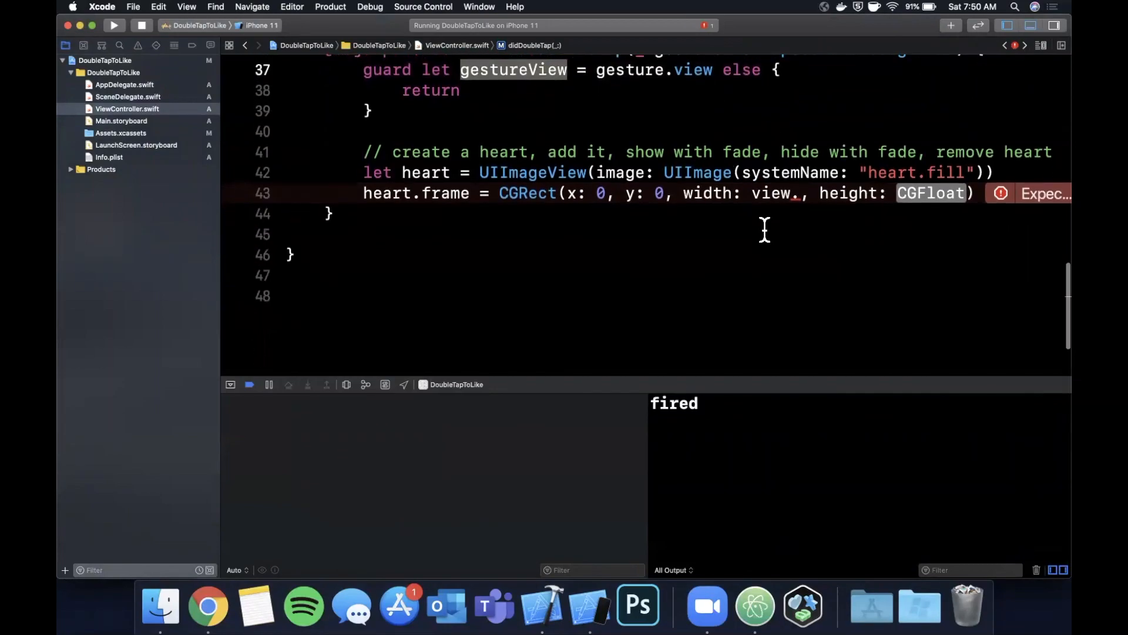
key(return)
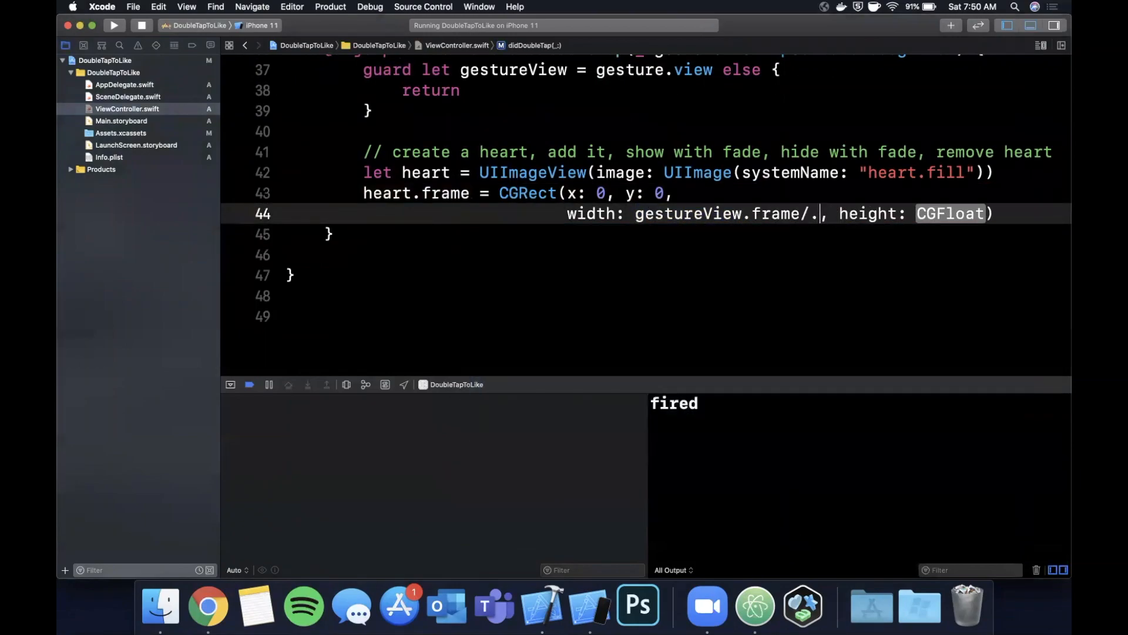
text(size.widt)
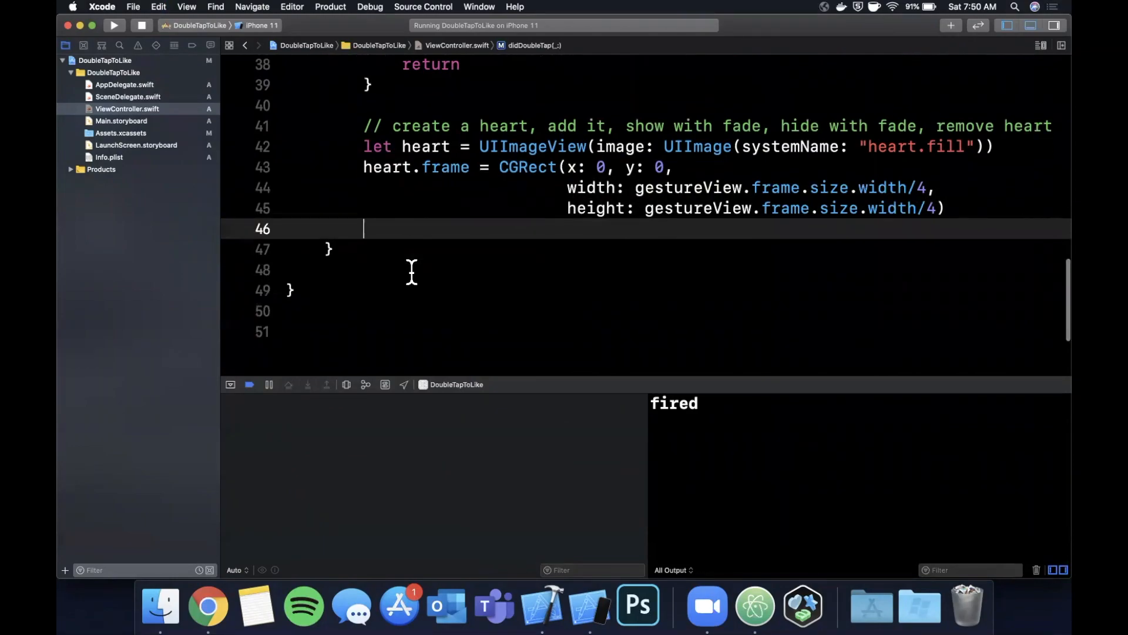
text(heart.tintColor =)
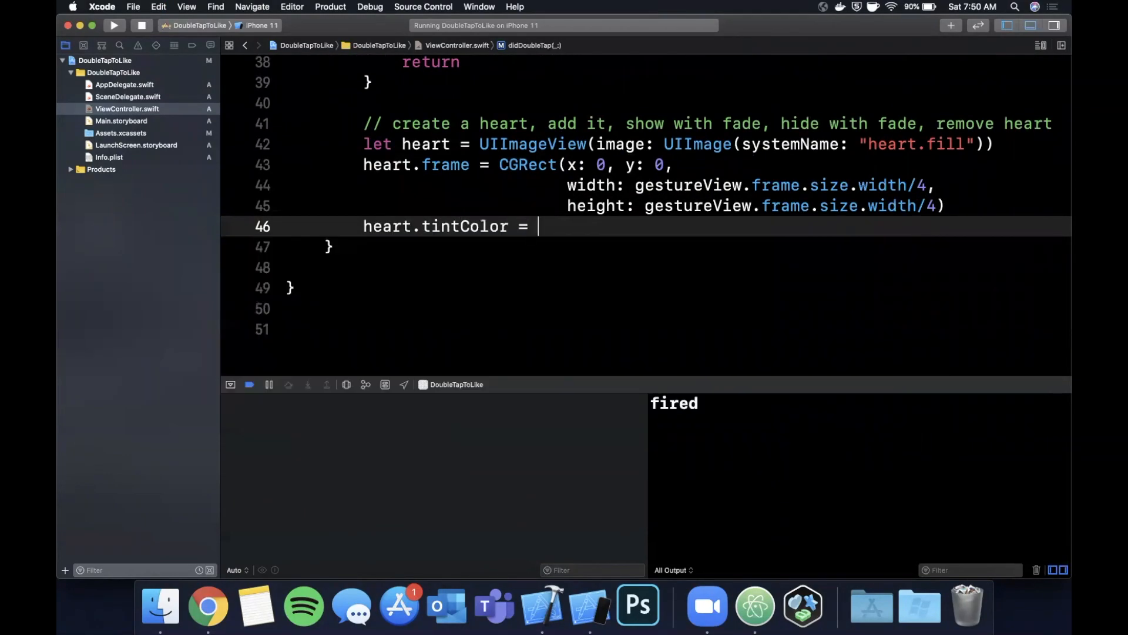
- Set heart.tintColor to .white and call gestureView.addSubview(heart)
text(.white)
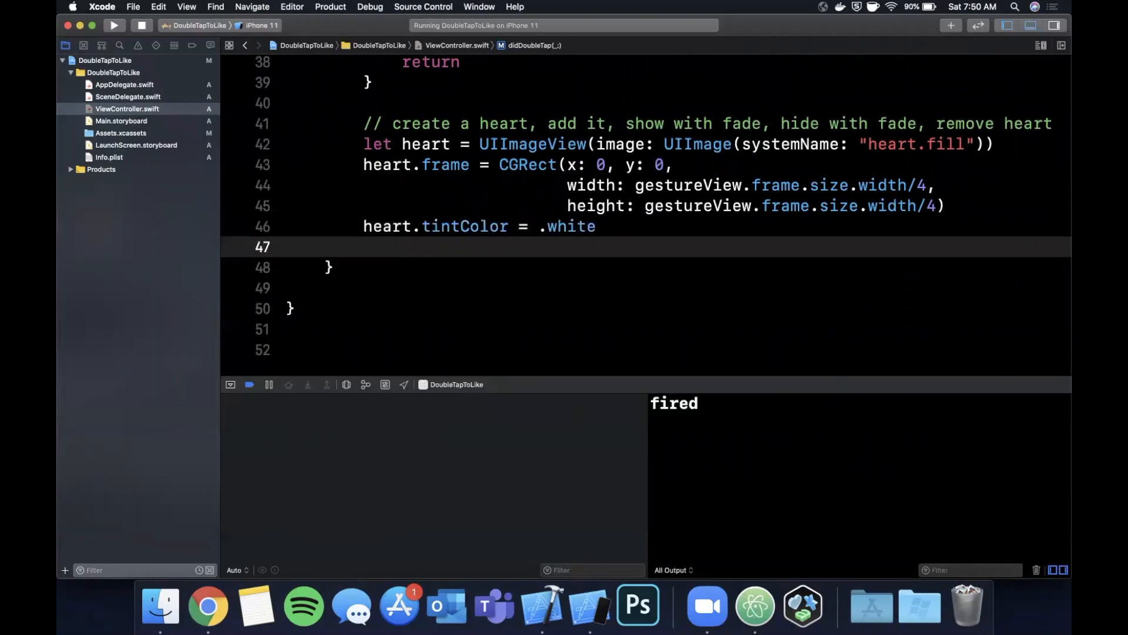
text(gestureView.addSubview(view: UIView)
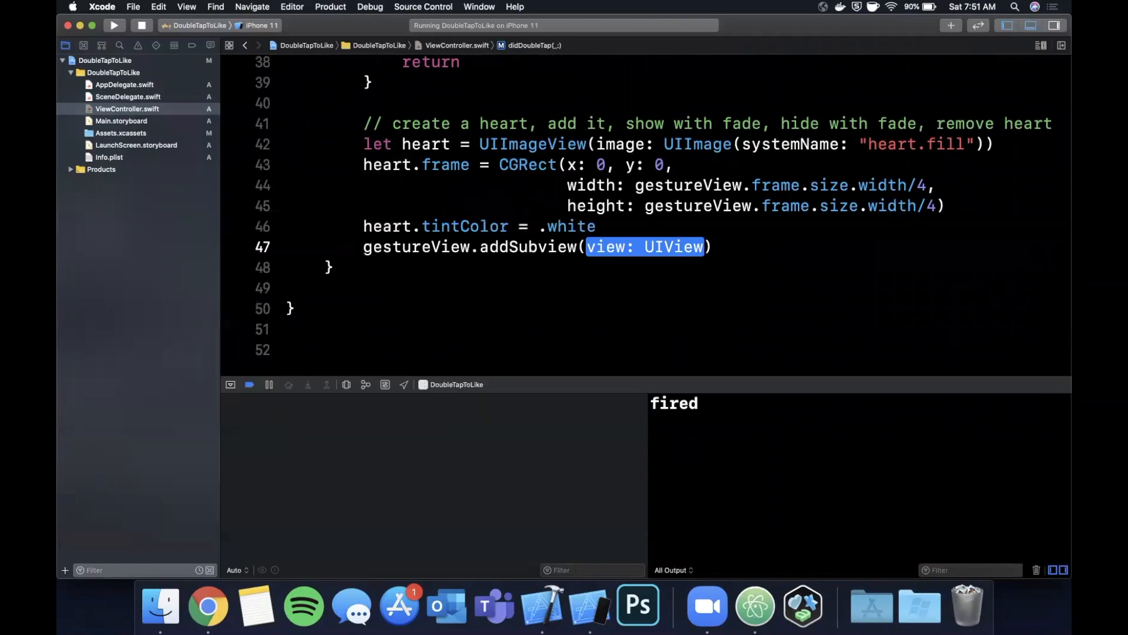
text(heart)
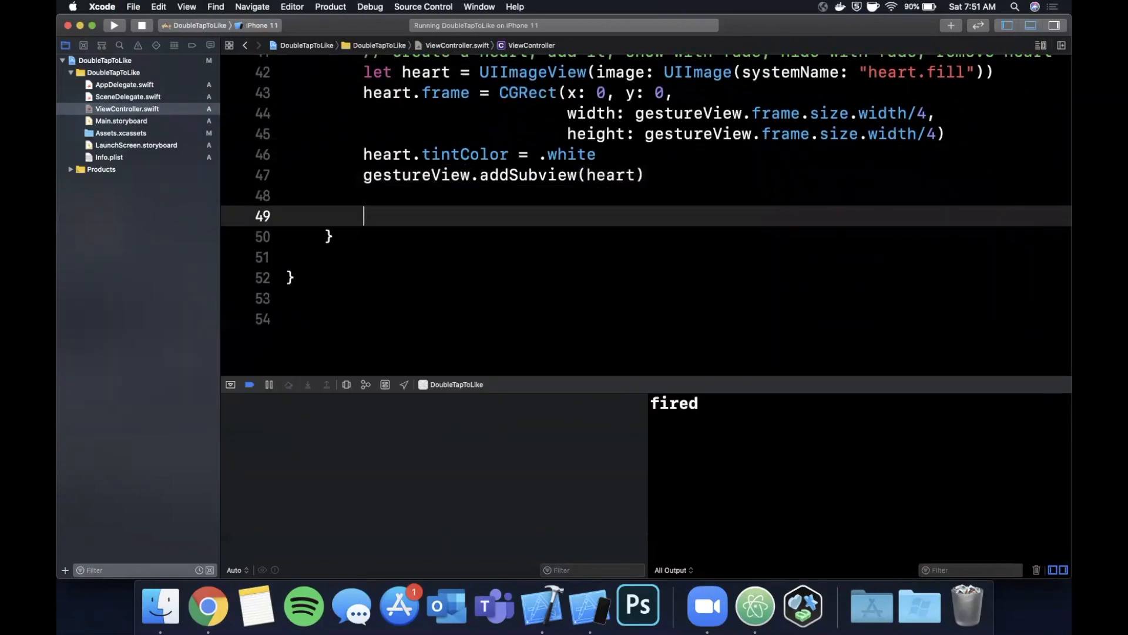
- After a one-second DispatchQueue delay, fade the heart out over 0.5 seconds, then remove it
text(DispatchQueue.)
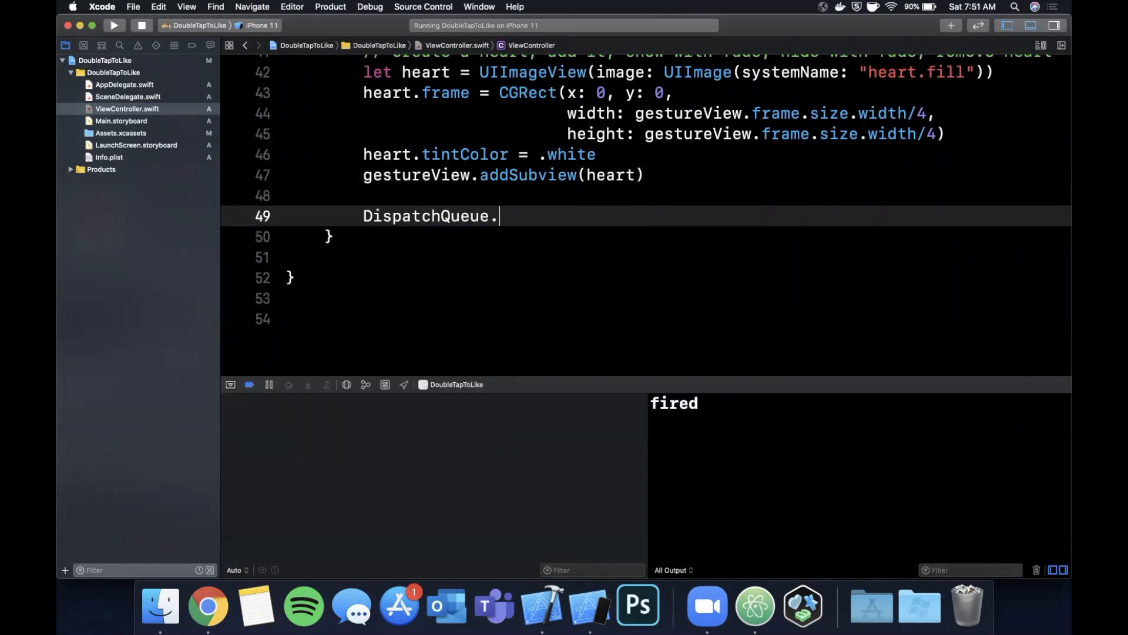
text(main)
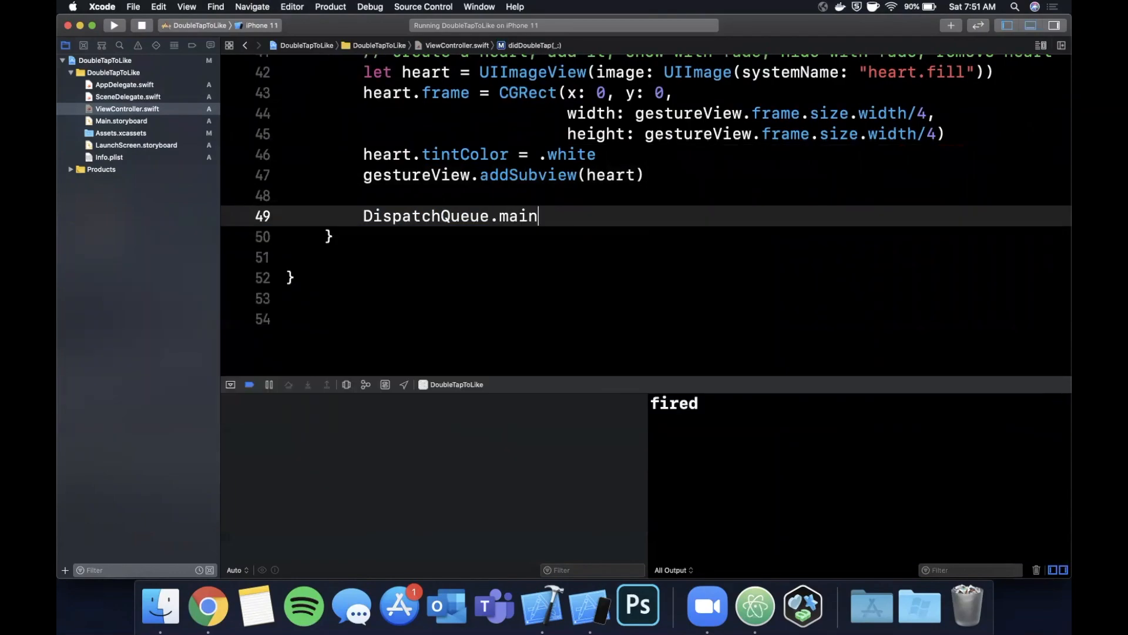
text(.)
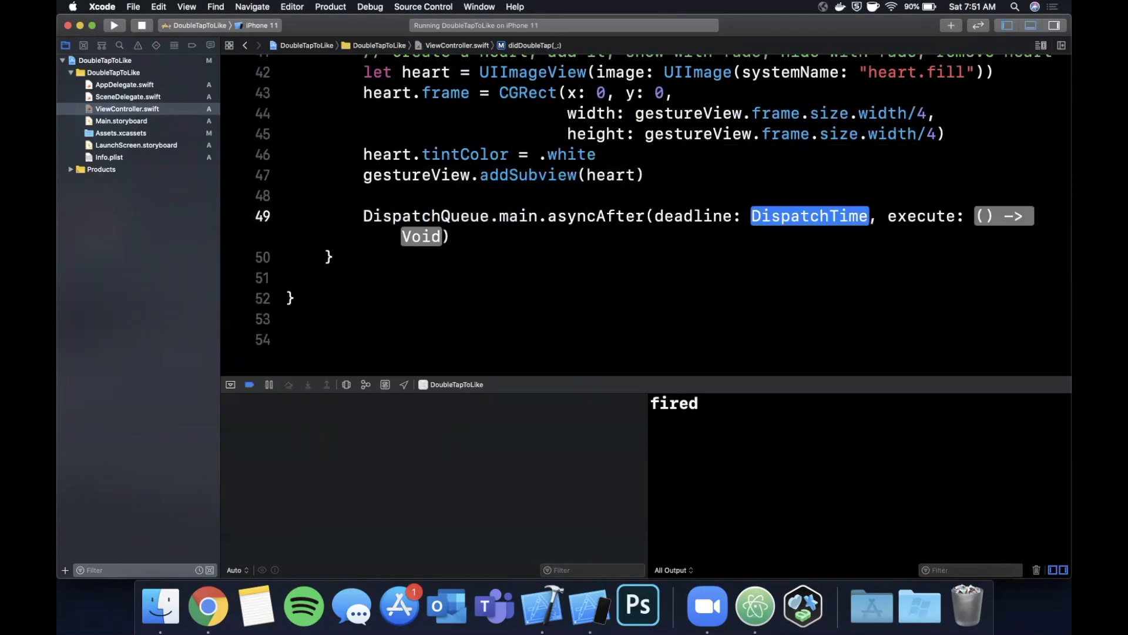
text(.now()+1)
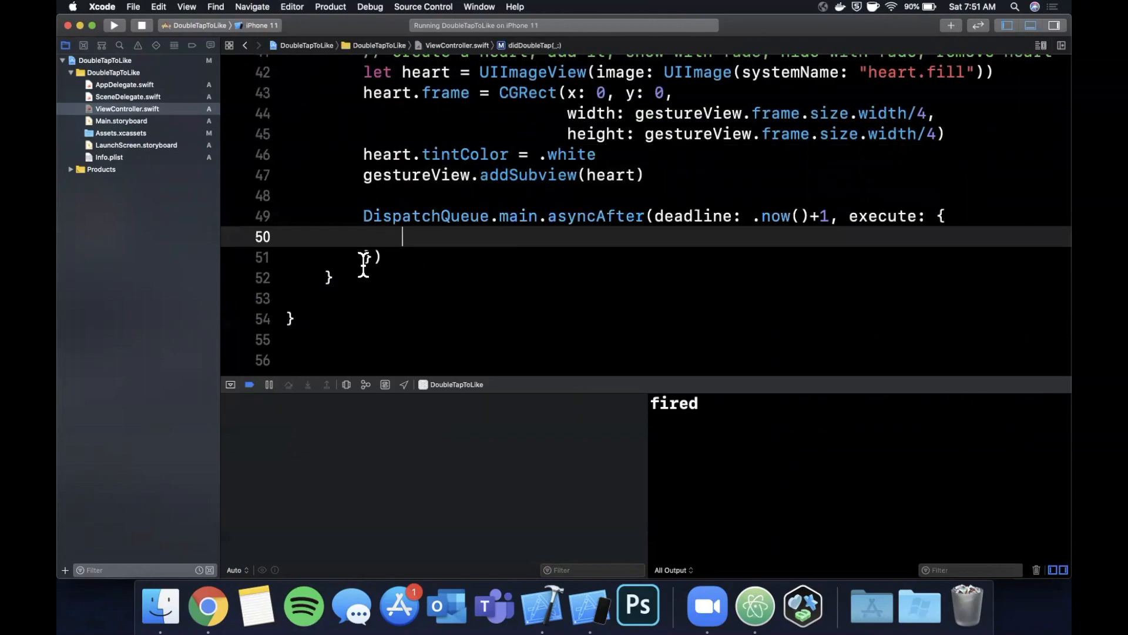
text(UIView)
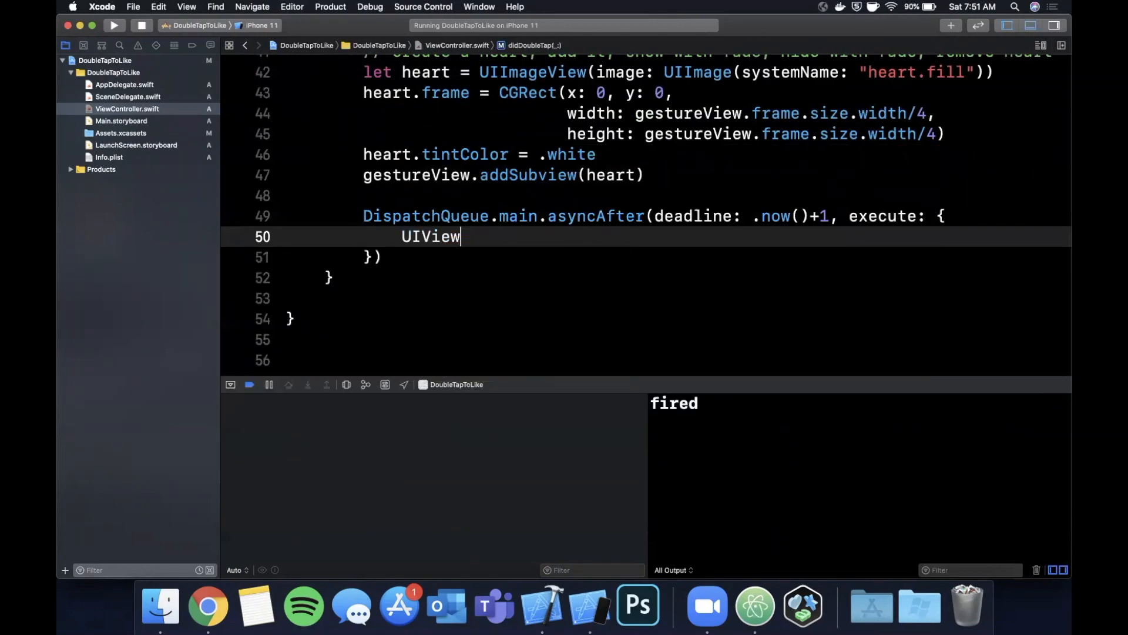
text(.animate(withDuration: TimeInterval, animations: () -> Void)
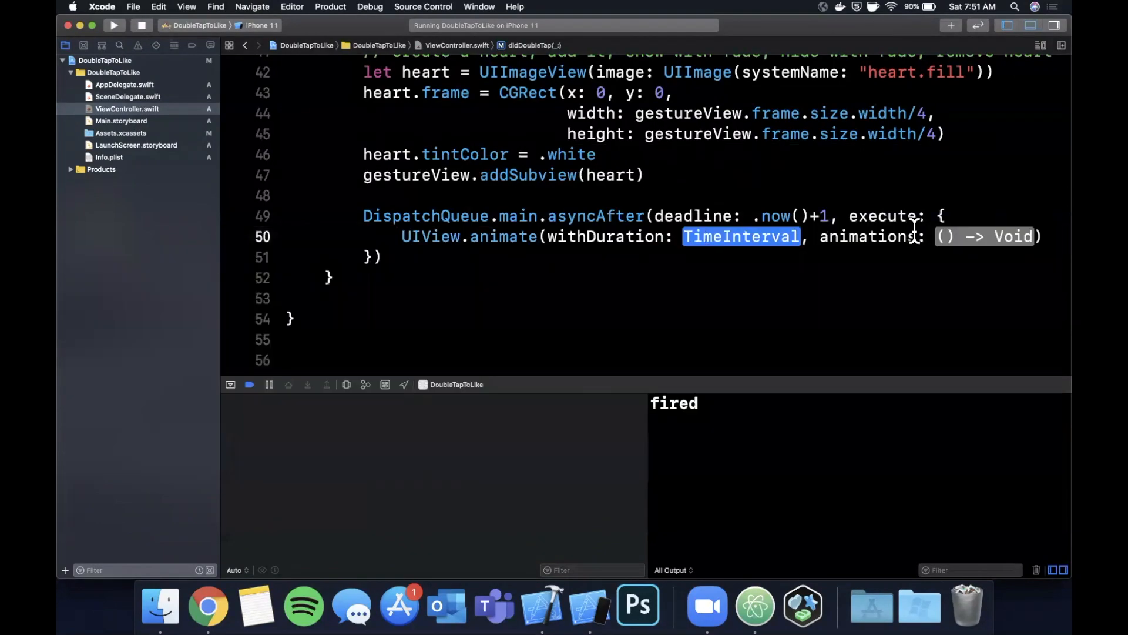
text(0.5)
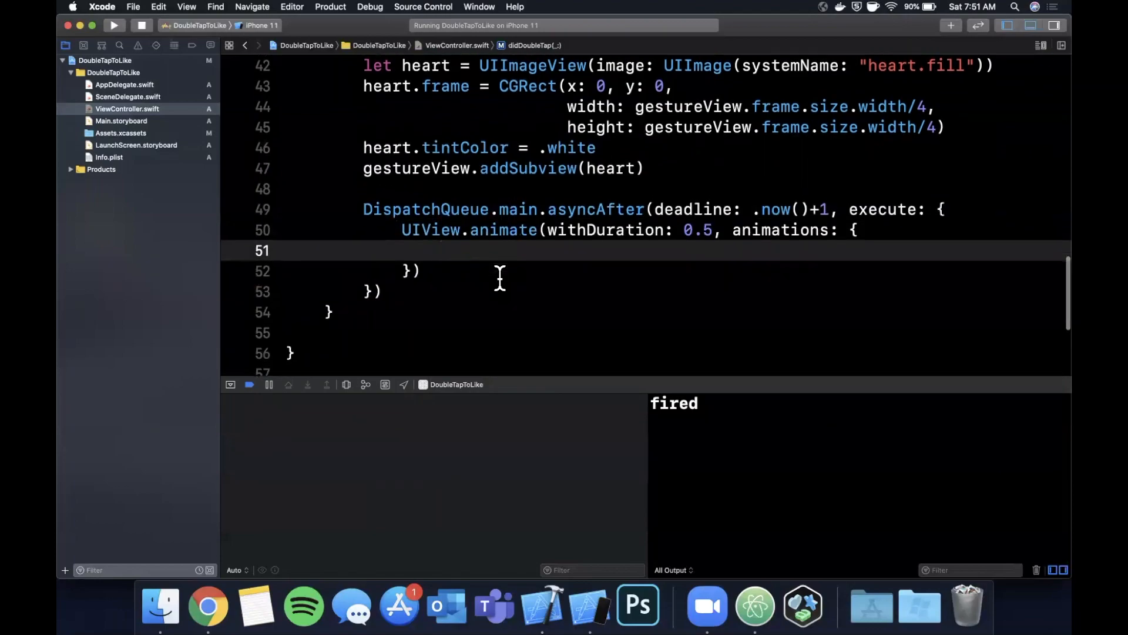
text(heart.alpha = 0)
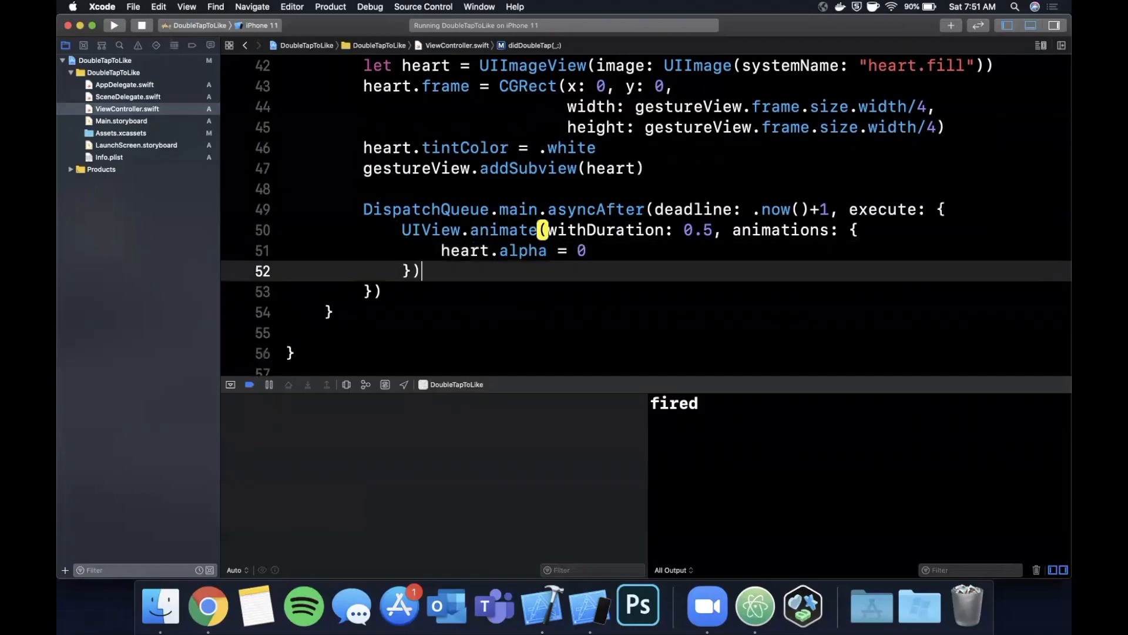
text(, completion: {)
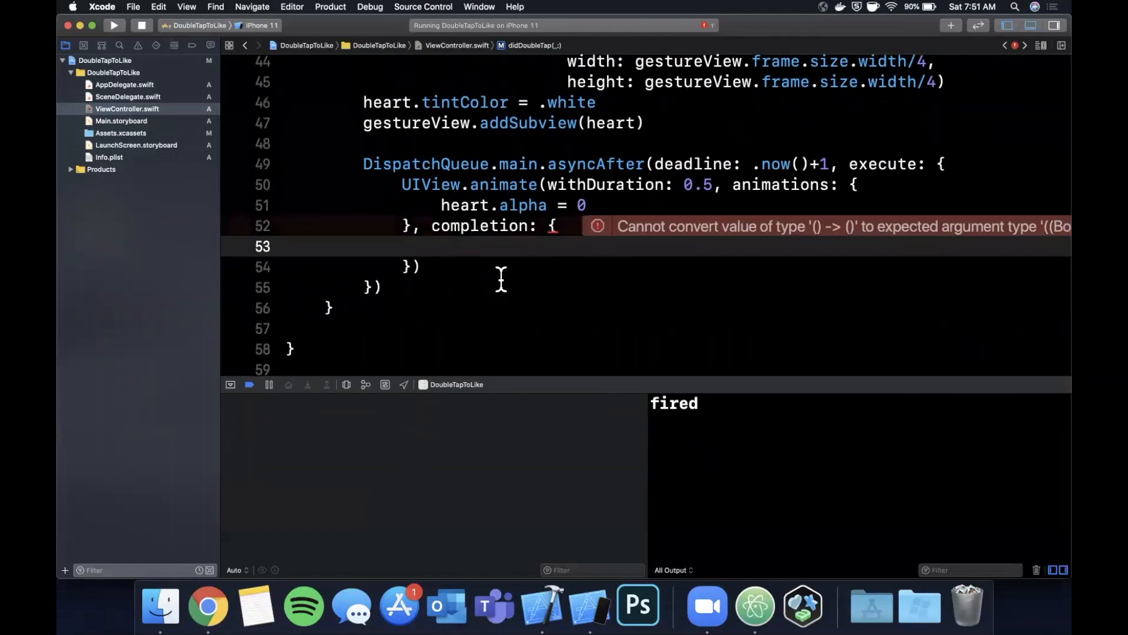
text(heartz)
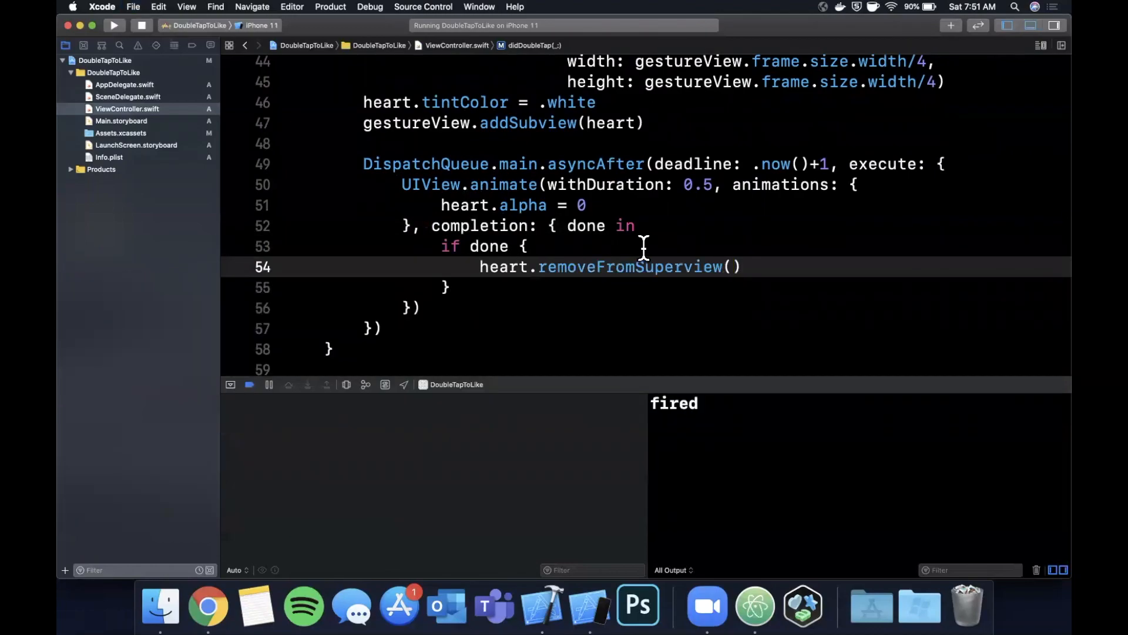
- Set heart.center to gestureView.center and rebuild the app
scroll(up, 3)
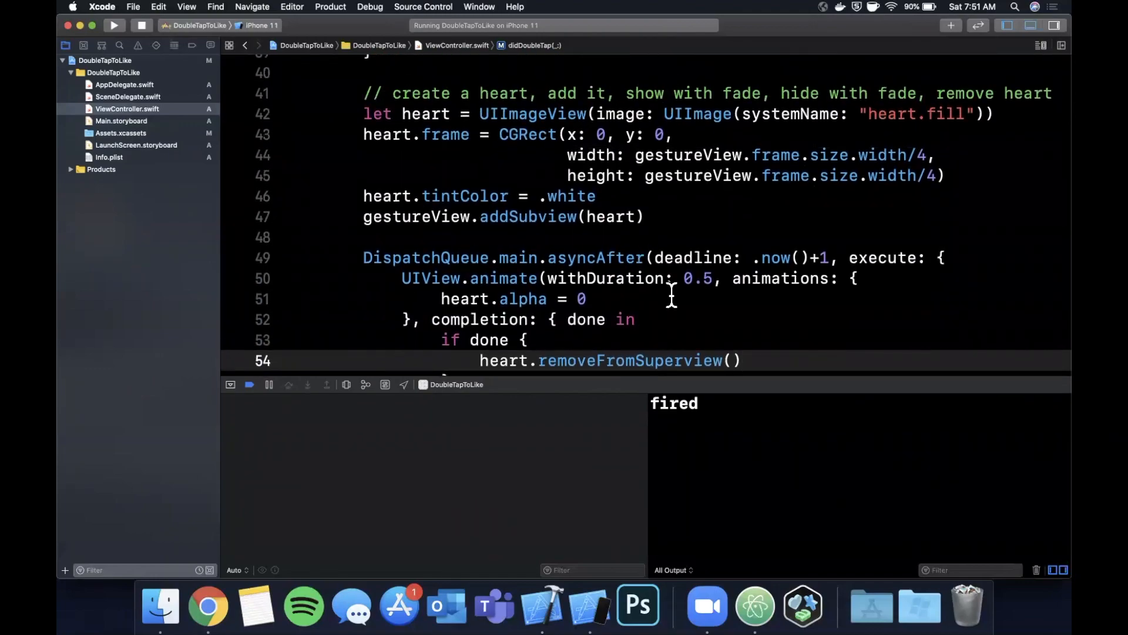
mouse_move(576, 148)
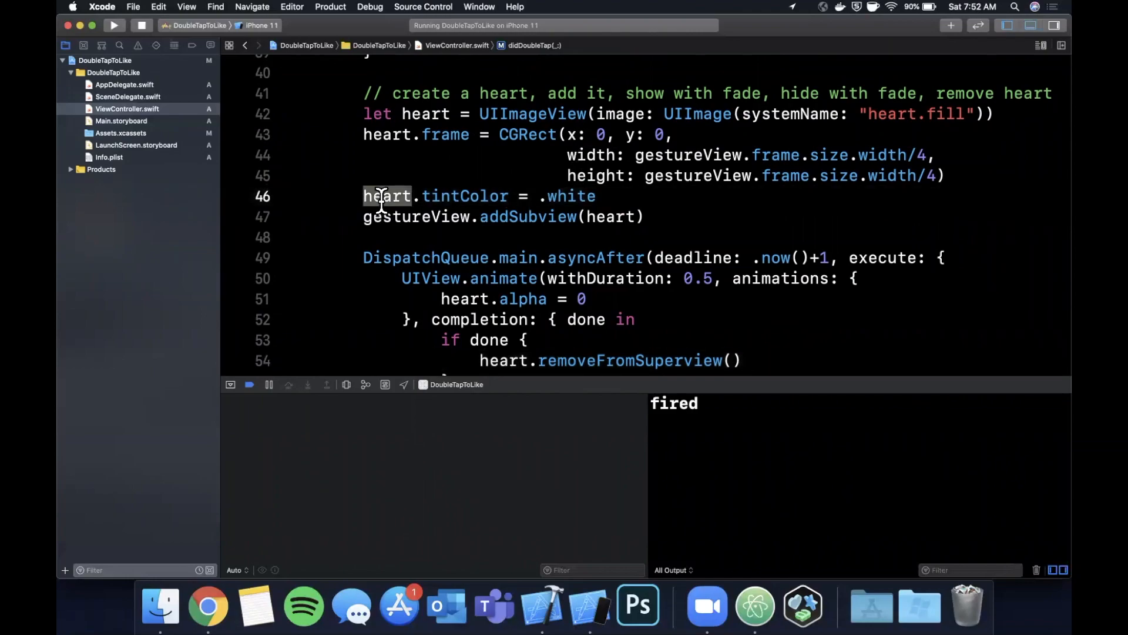
text(heart.center)
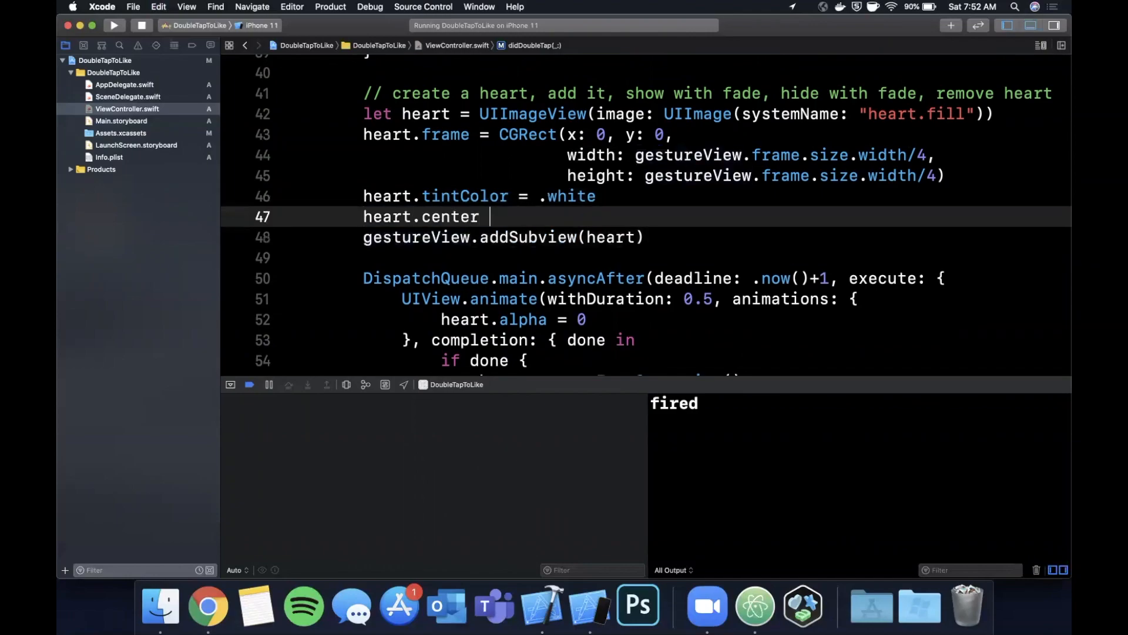
text(= gestureView.c)
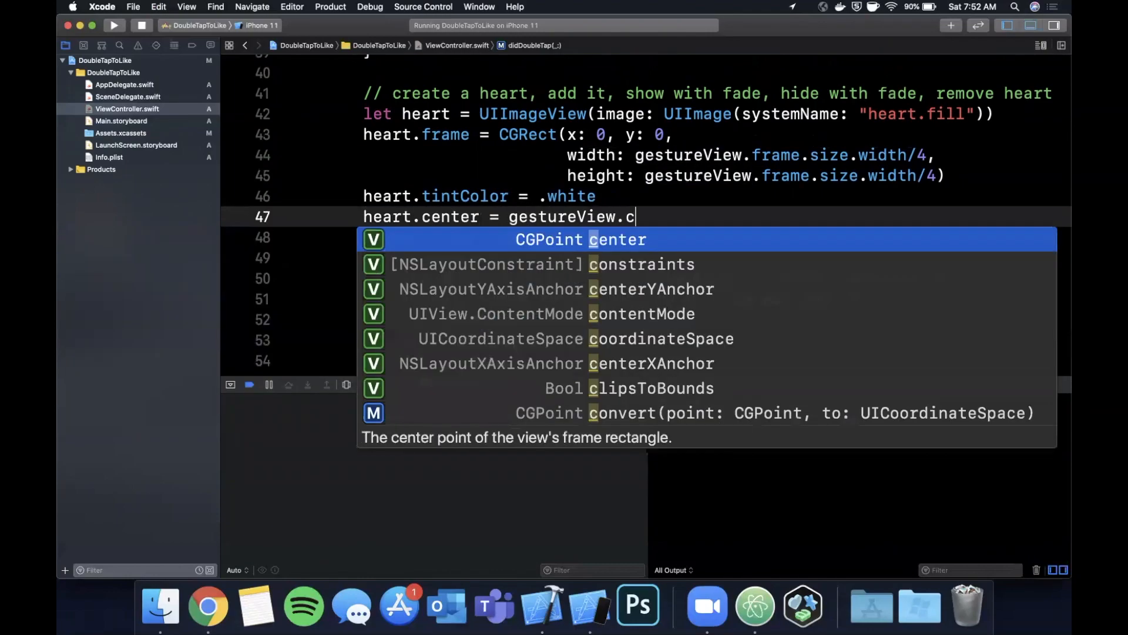
key(return)
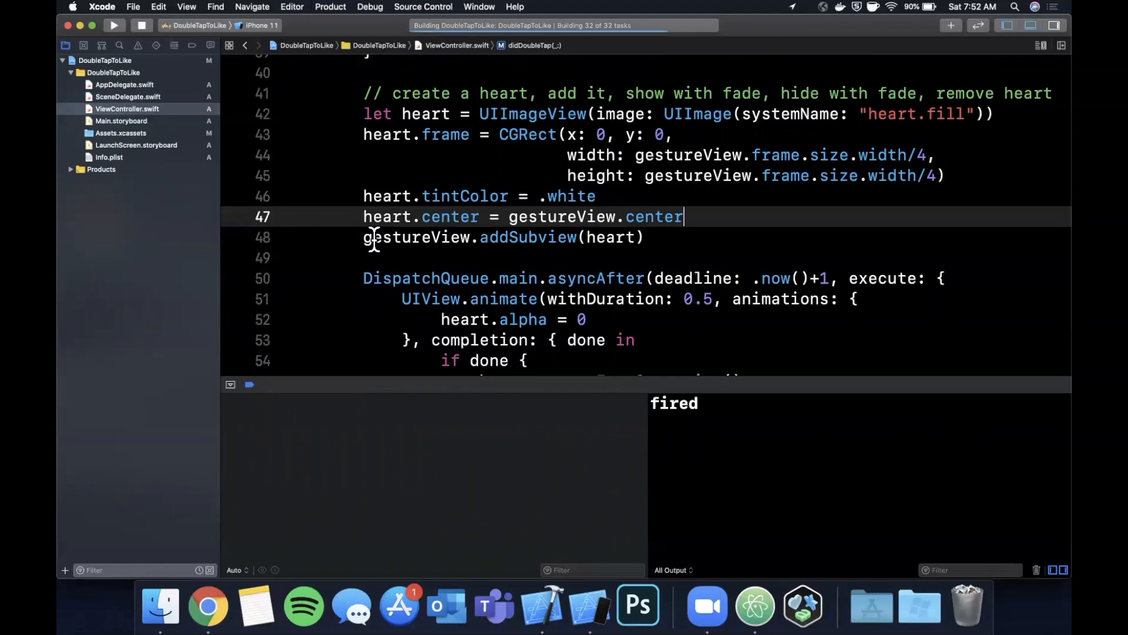
- Double-tap the sunset photo in Simulator; a white heart appears below the photo
click(113, 26)
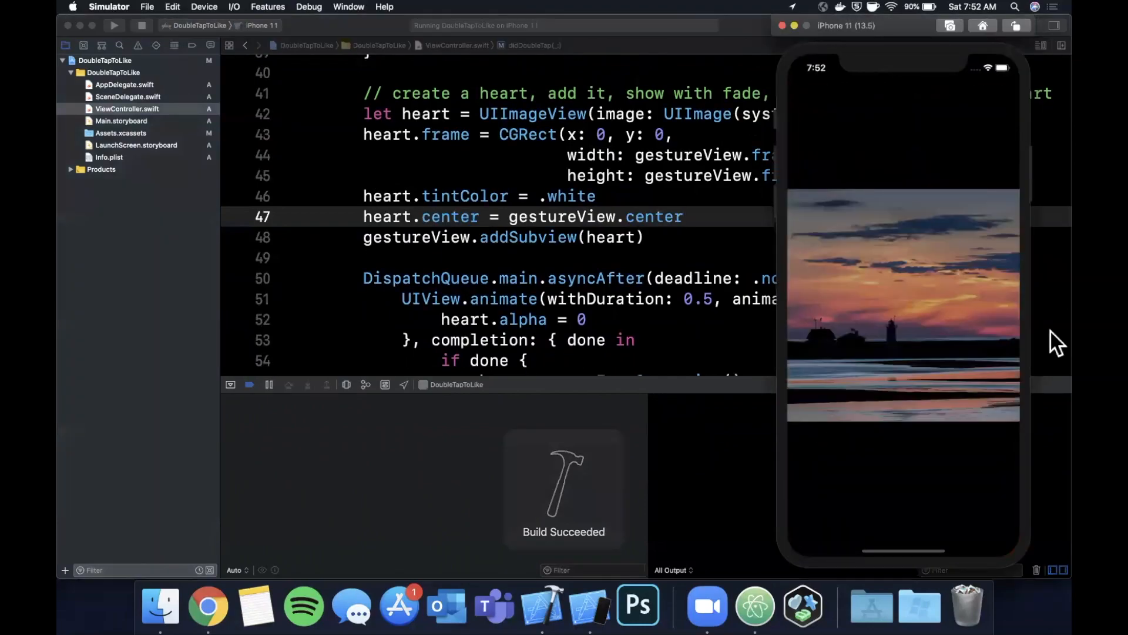
double_click(958, 317)
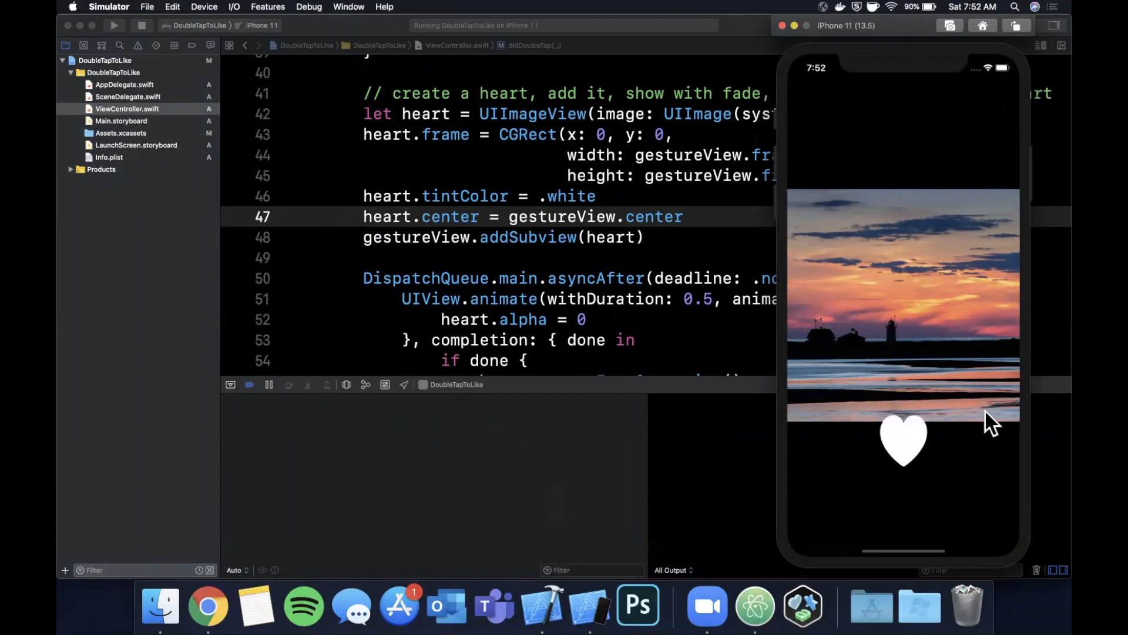
mouse_move(975, 344)
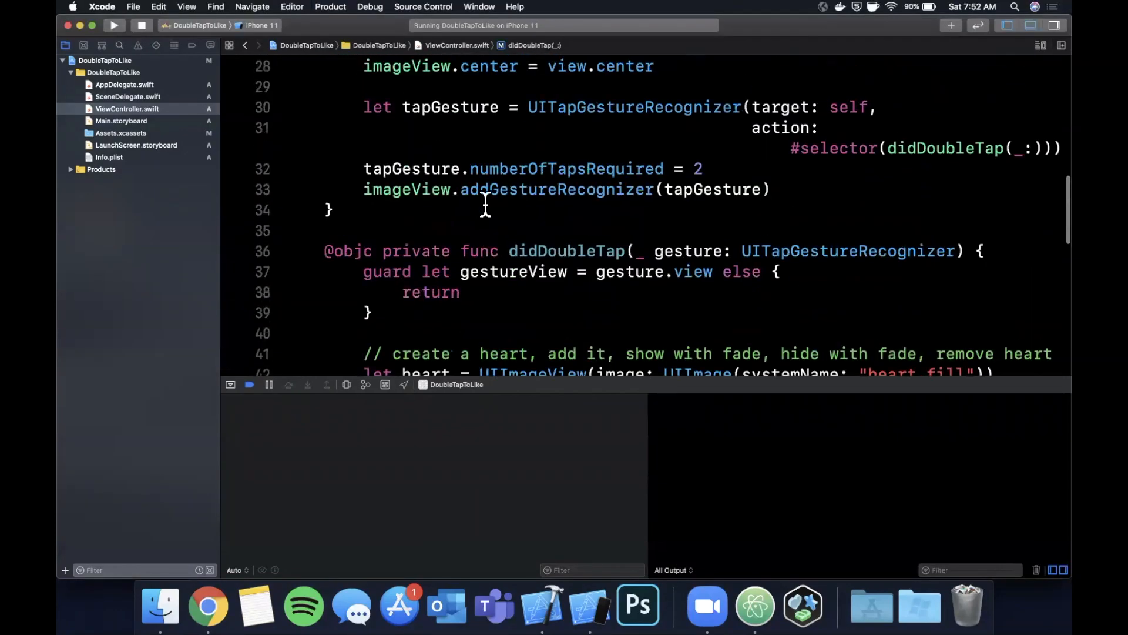
- Add imageView.clipsToBounds = true after contentMode in the image view closure
scroll(up, 3)
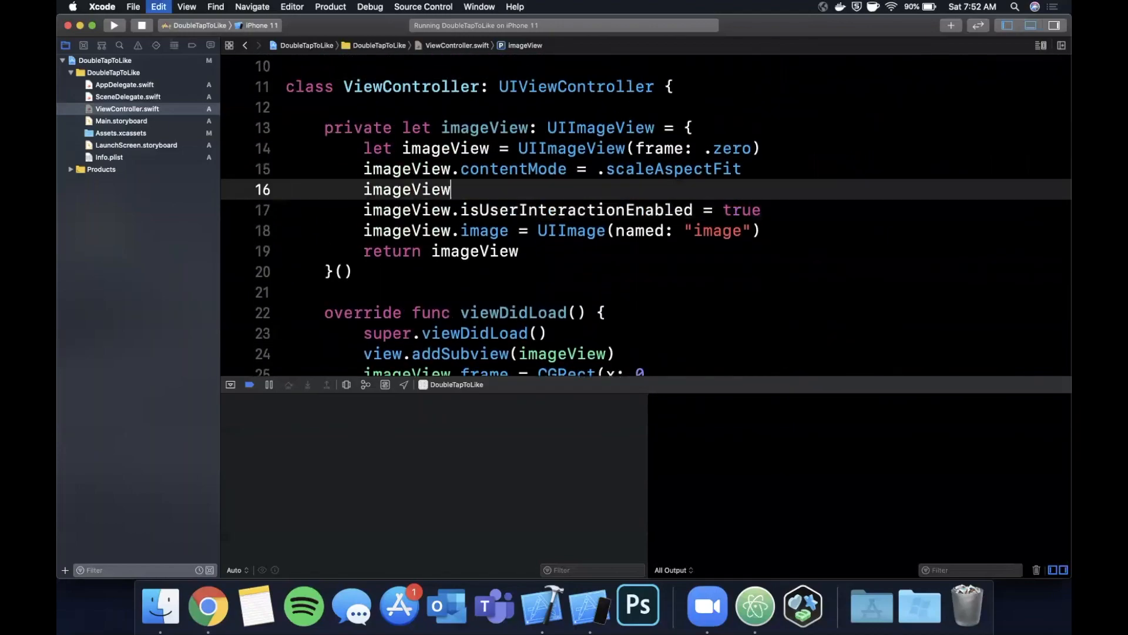
text(.clipsToBounds = t)
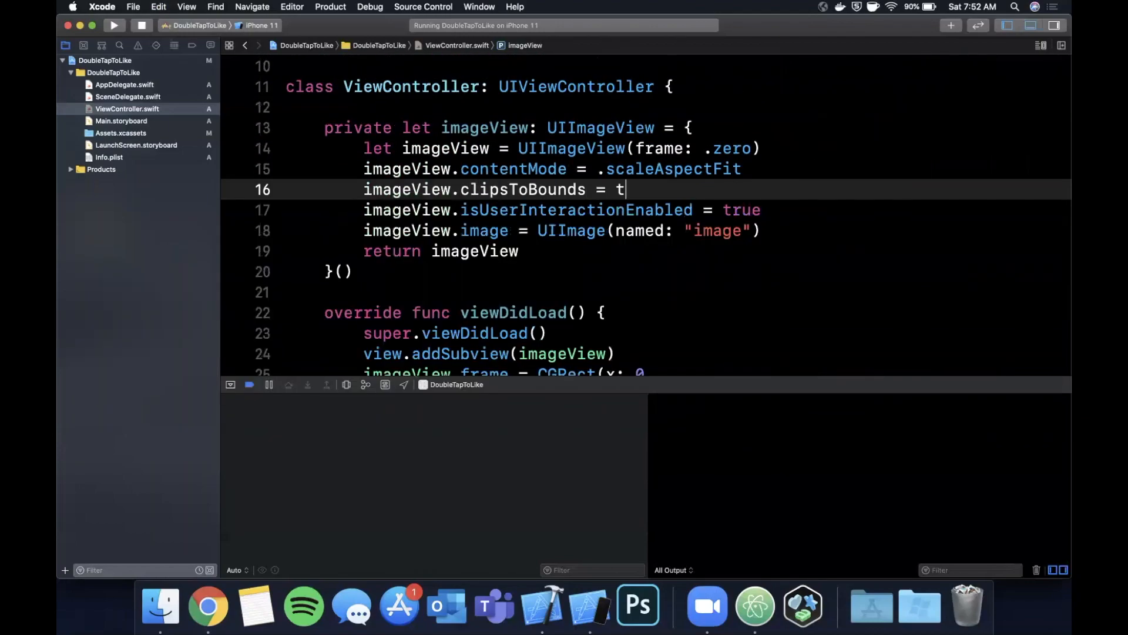
scroll(down, 3)
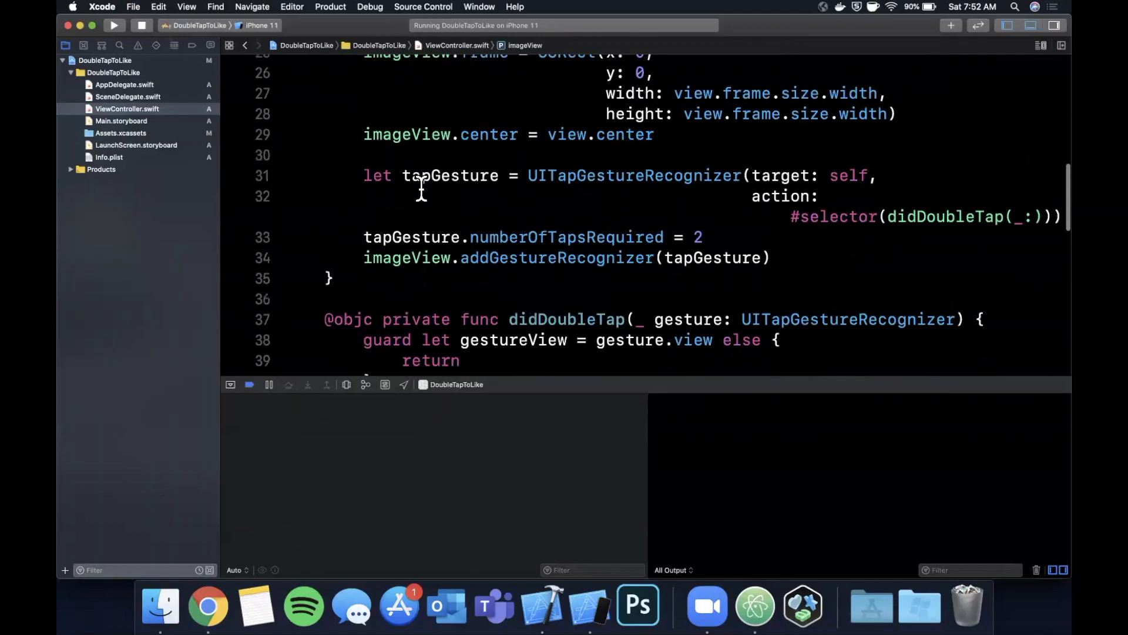
- Delete the heart.center line and move the frame's y value onto its own line
scroll(down, 3)
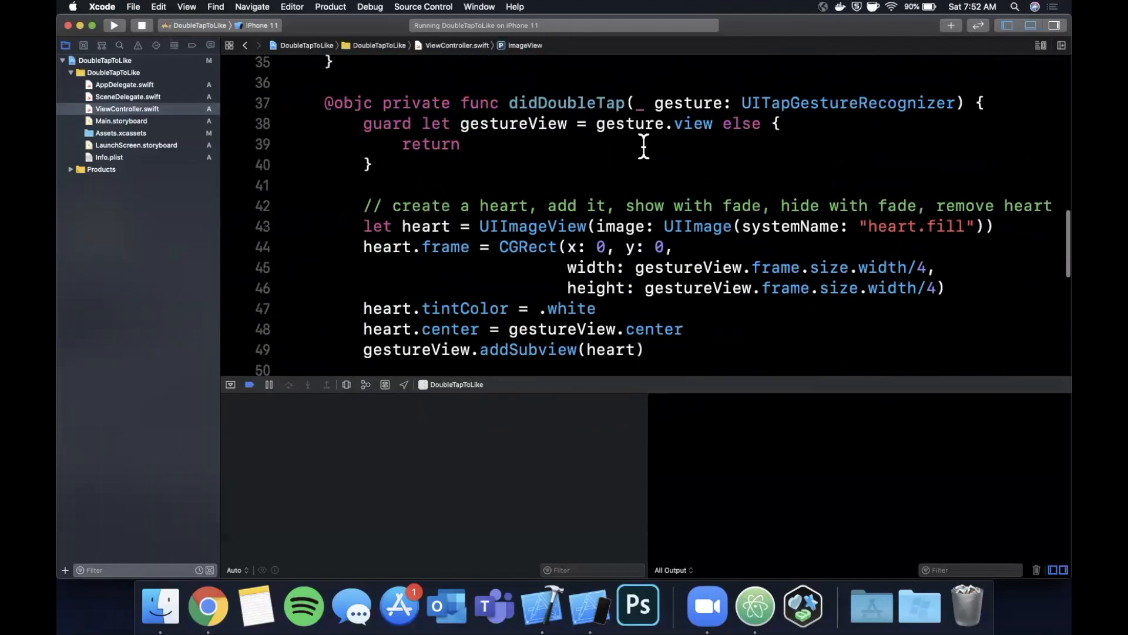
scroll(down, 3)
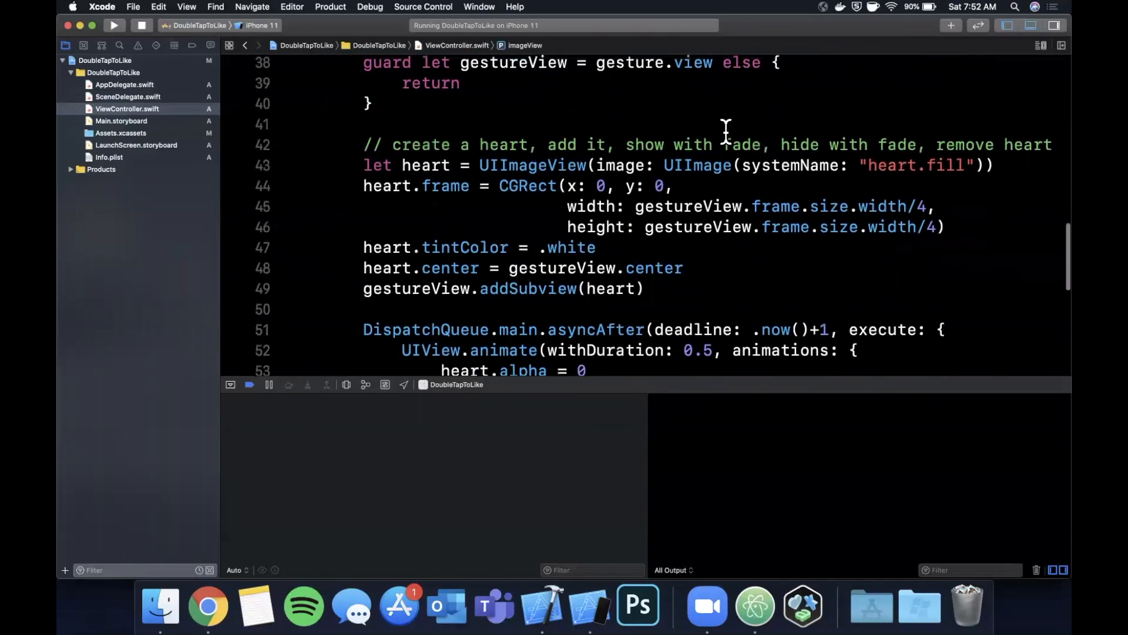
scroll(up, 3)
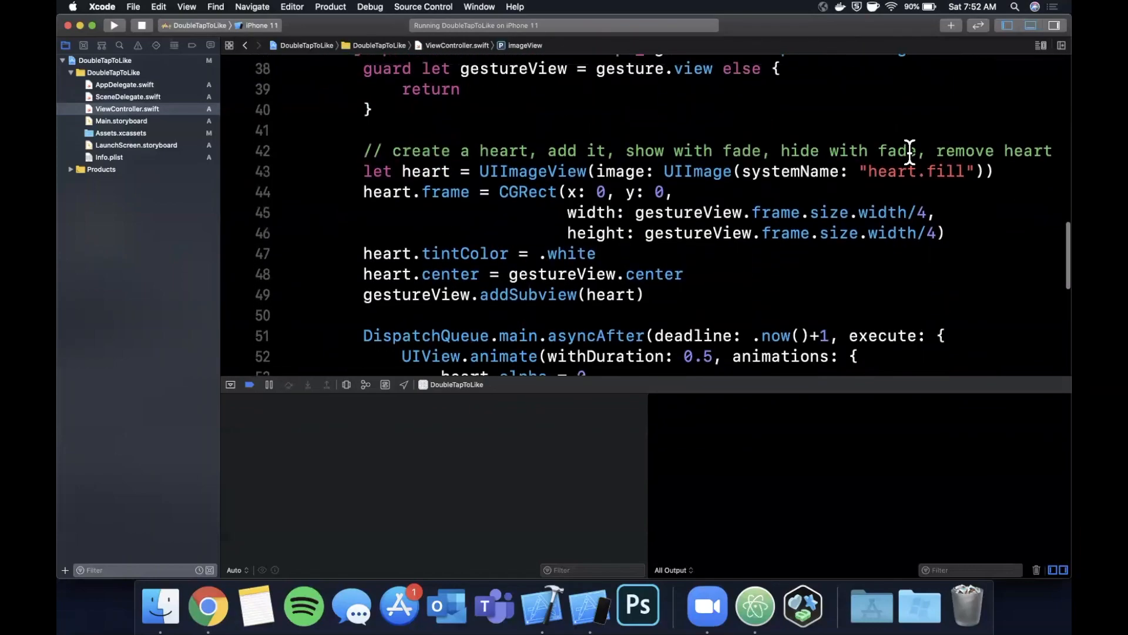
mouse_move(533, 287)
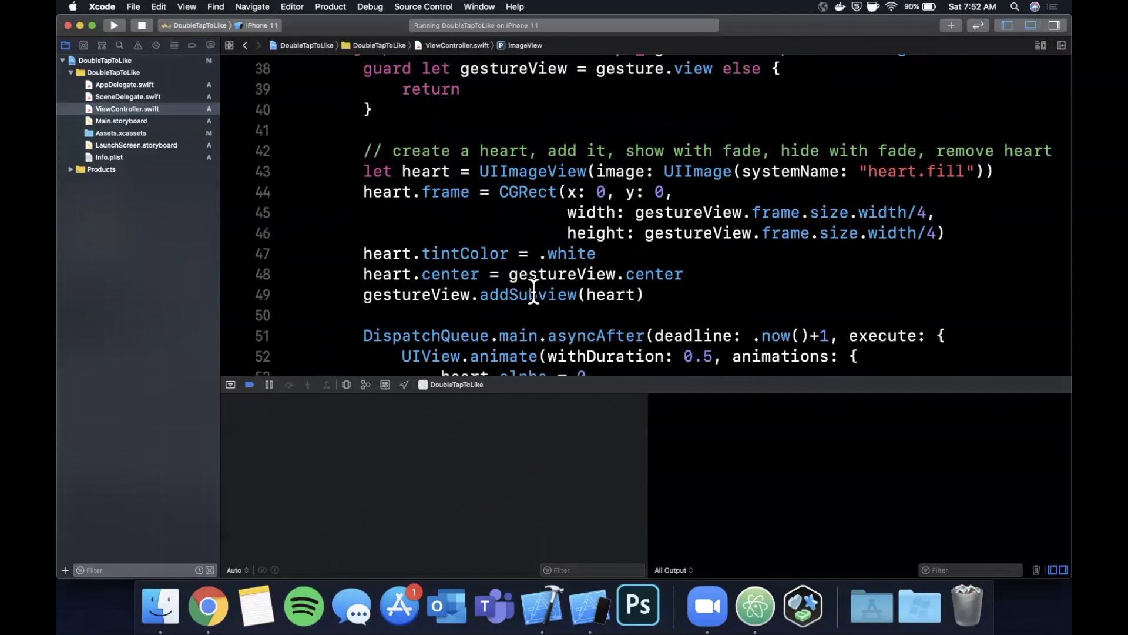
mouse_move(369, 288)
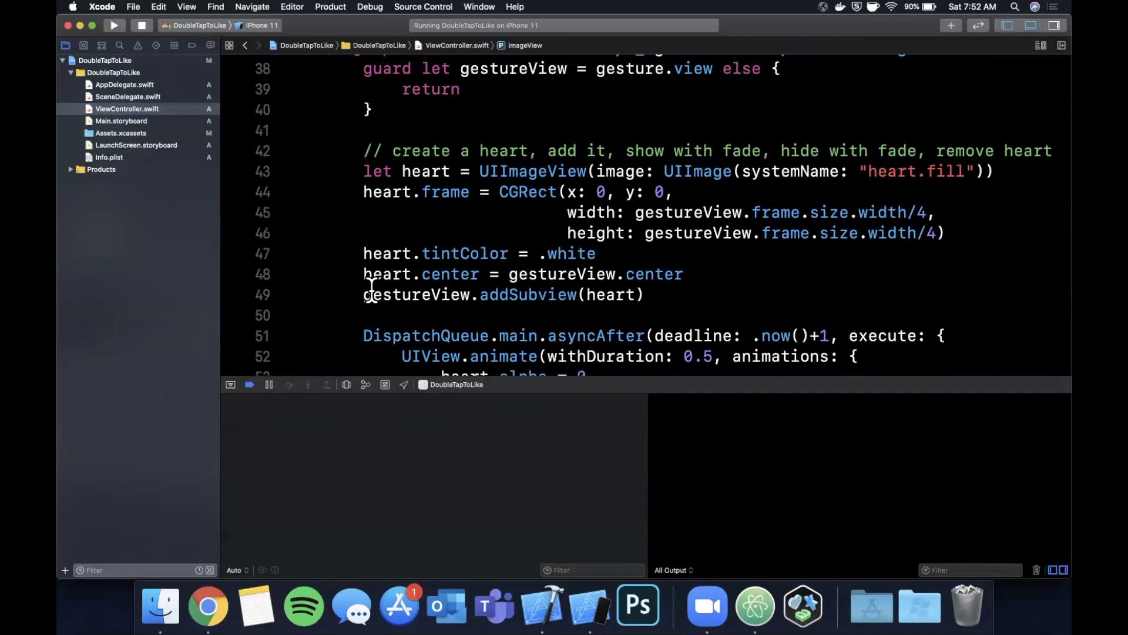
mouse_move(571, 320)
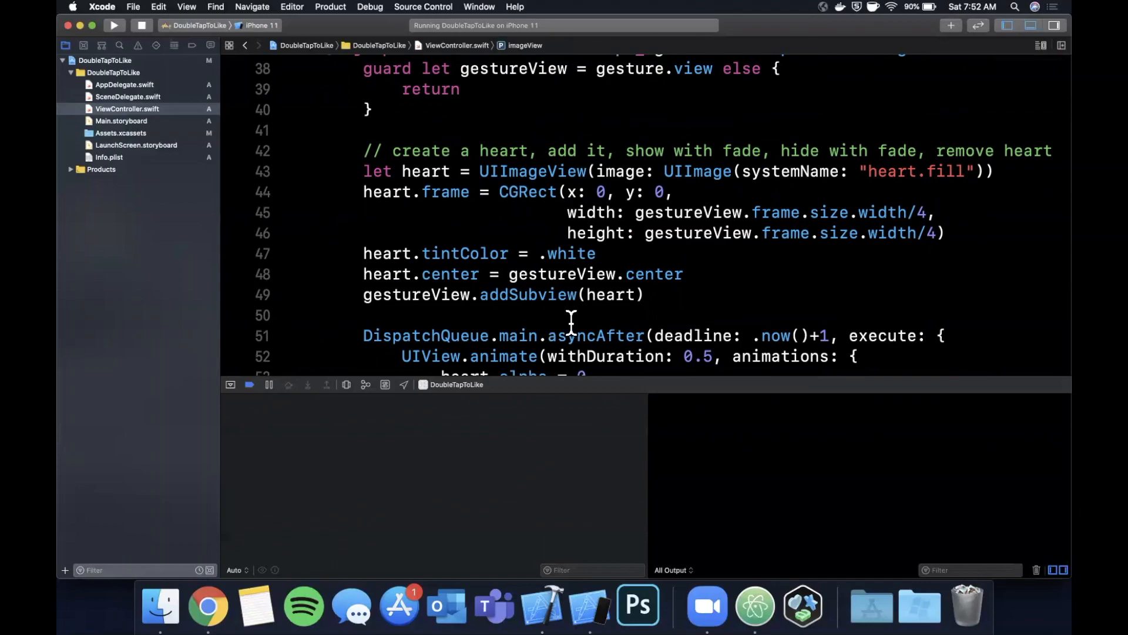
mouse_move(587, 322)
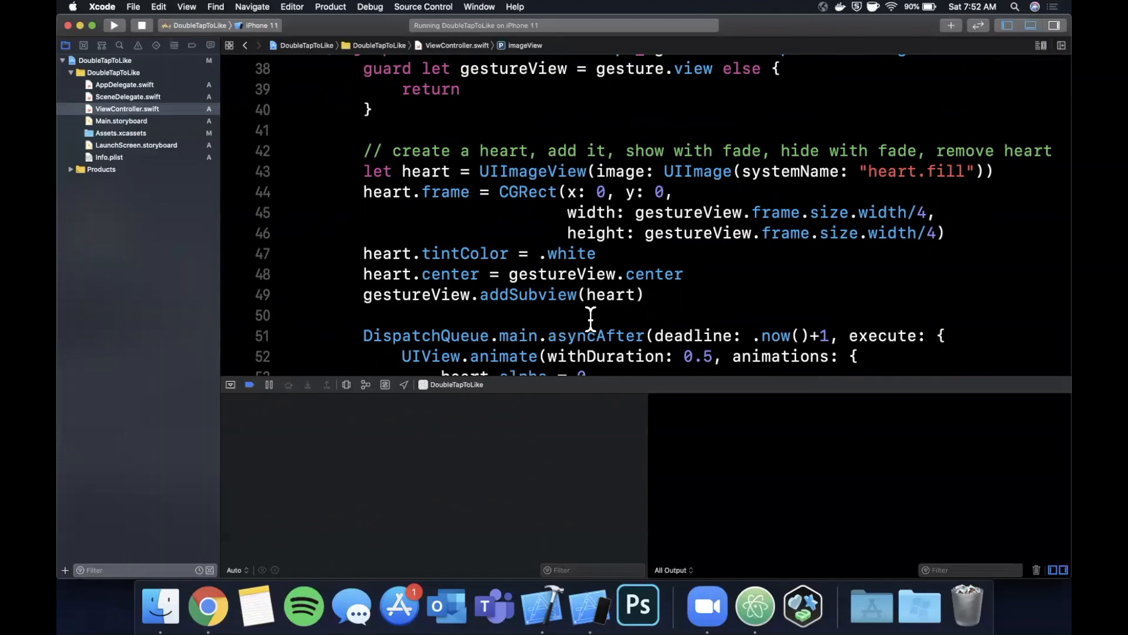
mouse_move(683, 403)
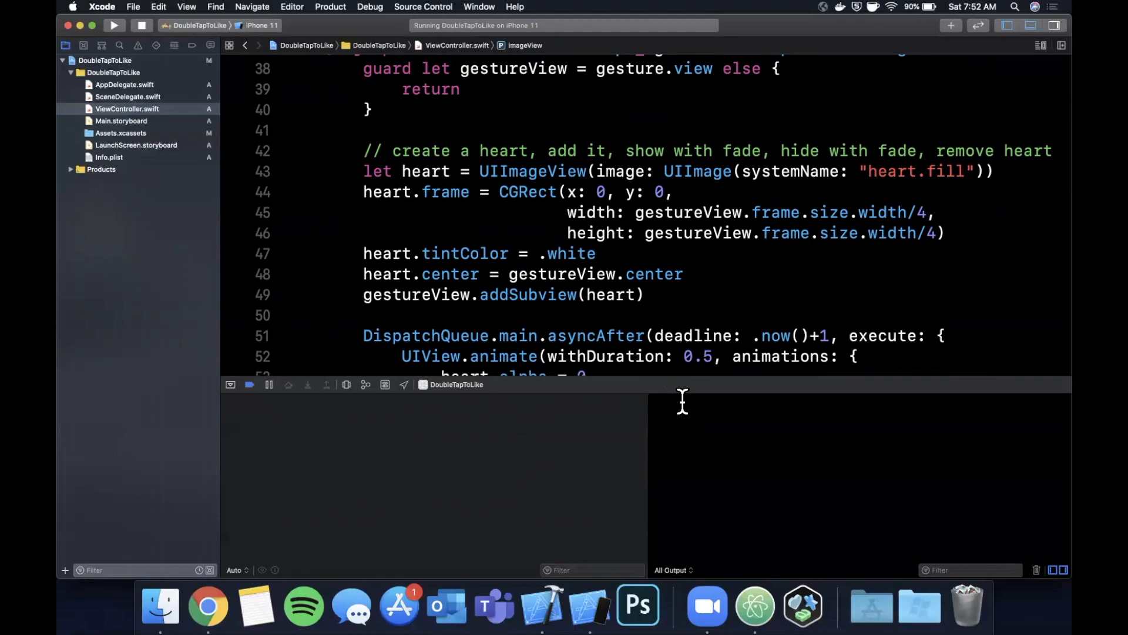
scroll(up, 3)
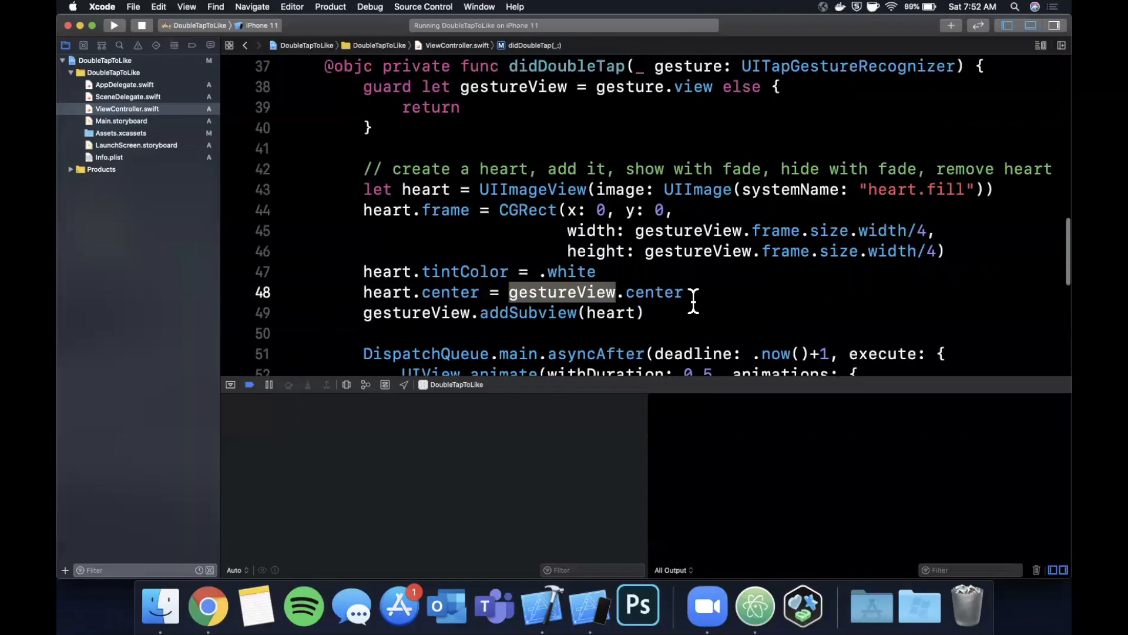
double_click(653, 292)
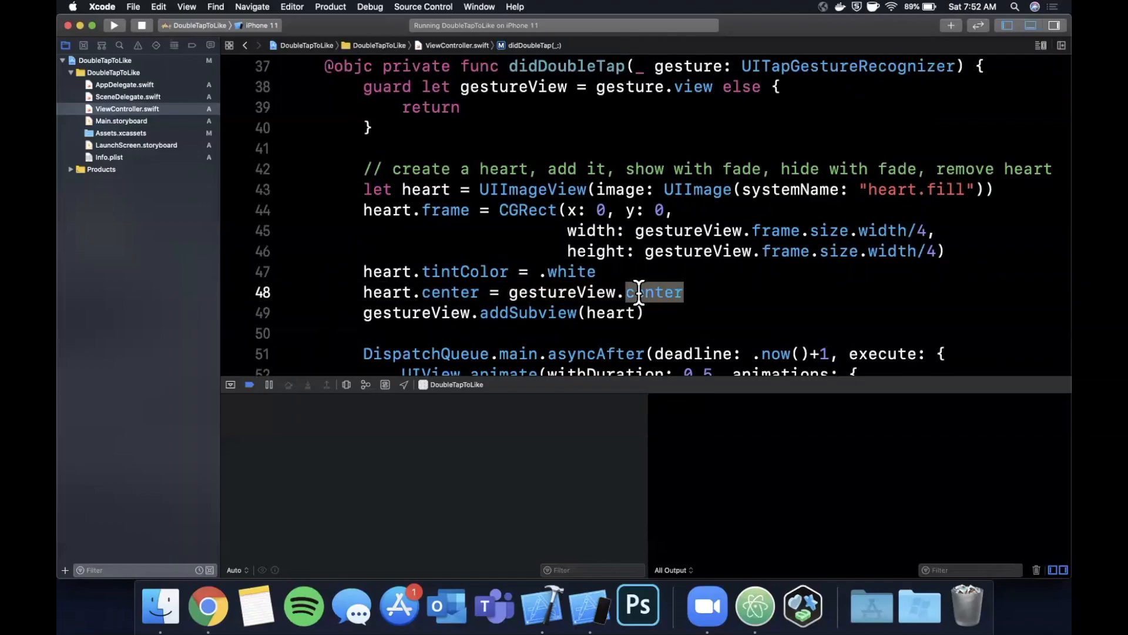
scroll(up, 3)
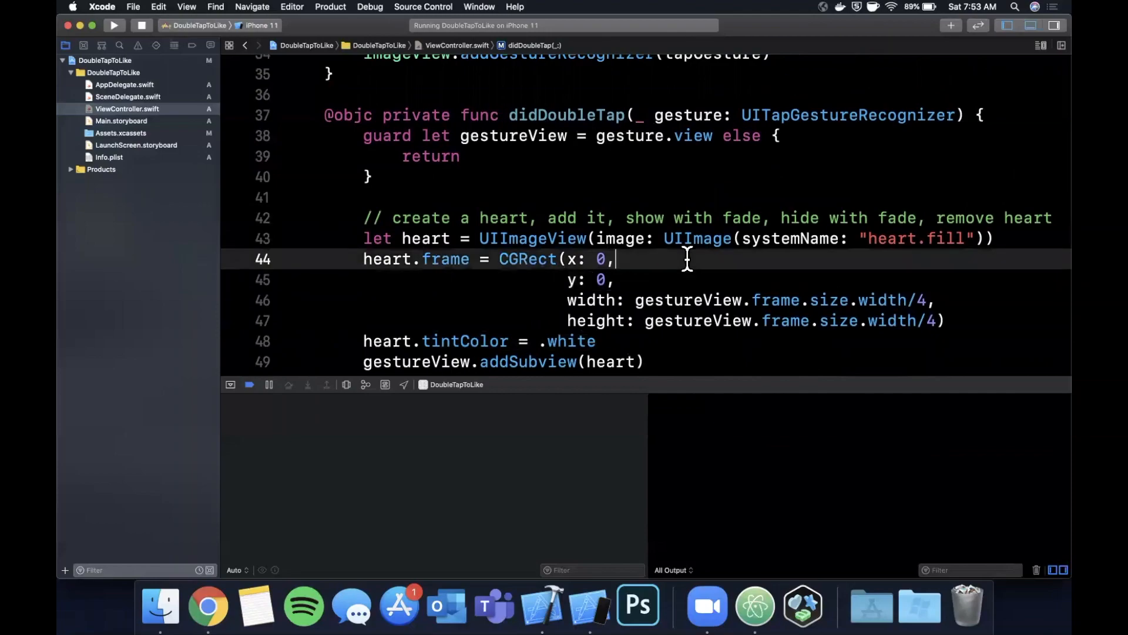
- Set the heart's x to (gestureView.frame.size.width - size)/2
click(704, 321)
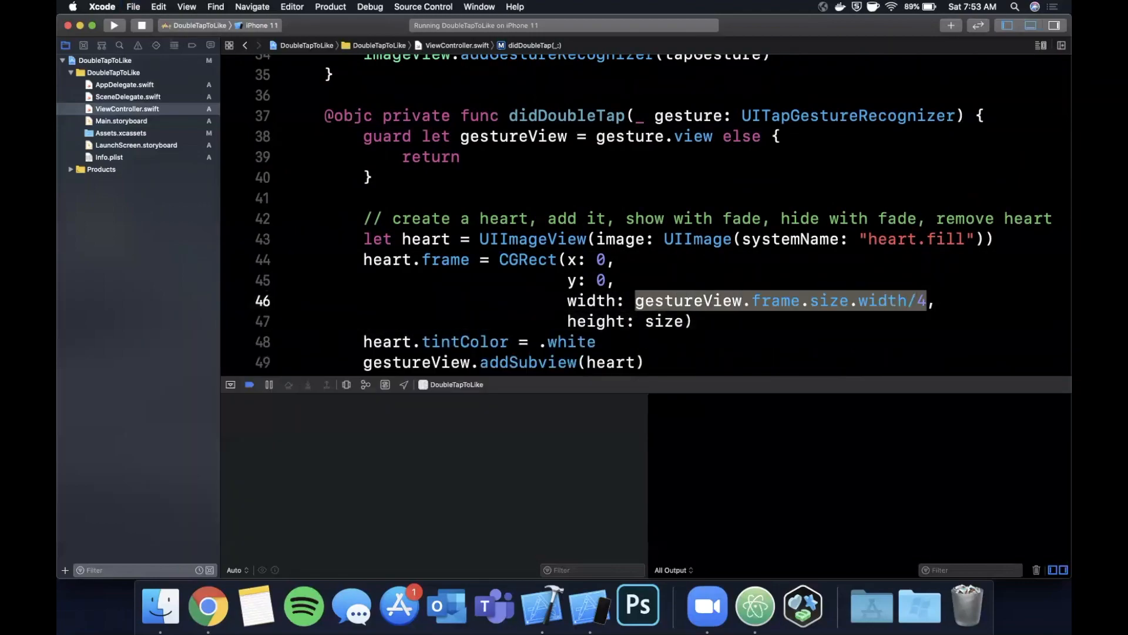
text(size,)
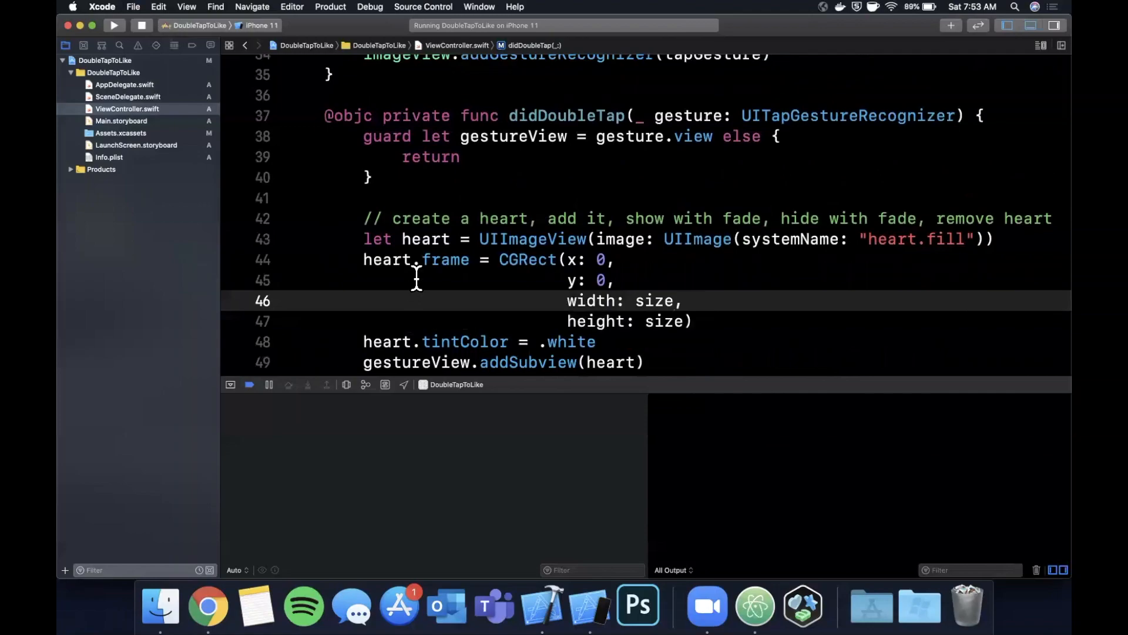
text(e)
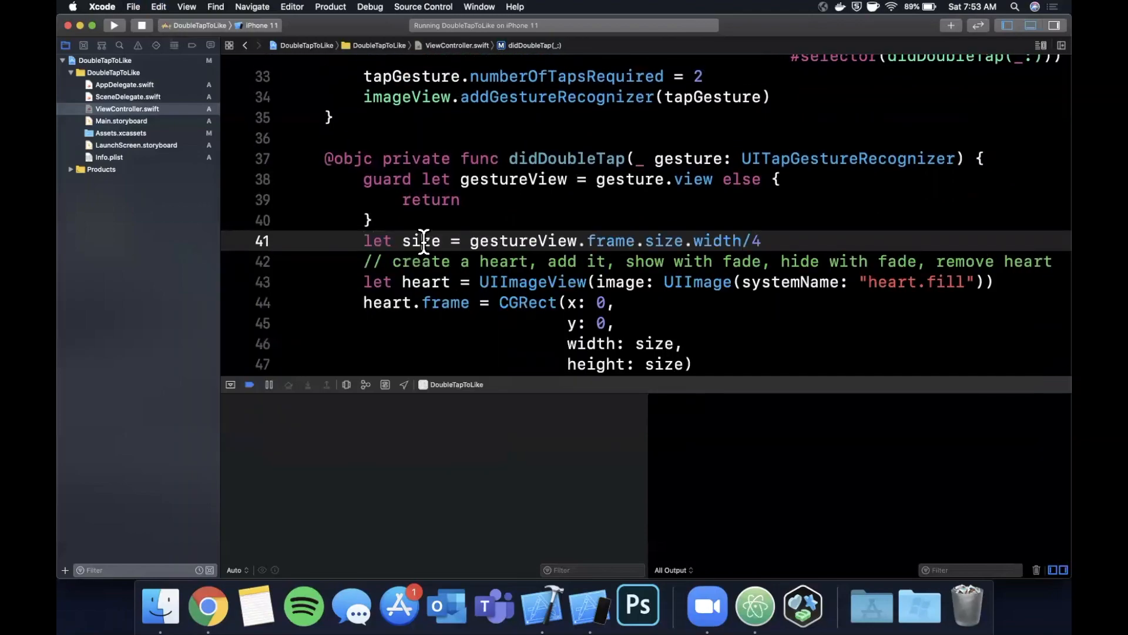
scroll(down, 3)
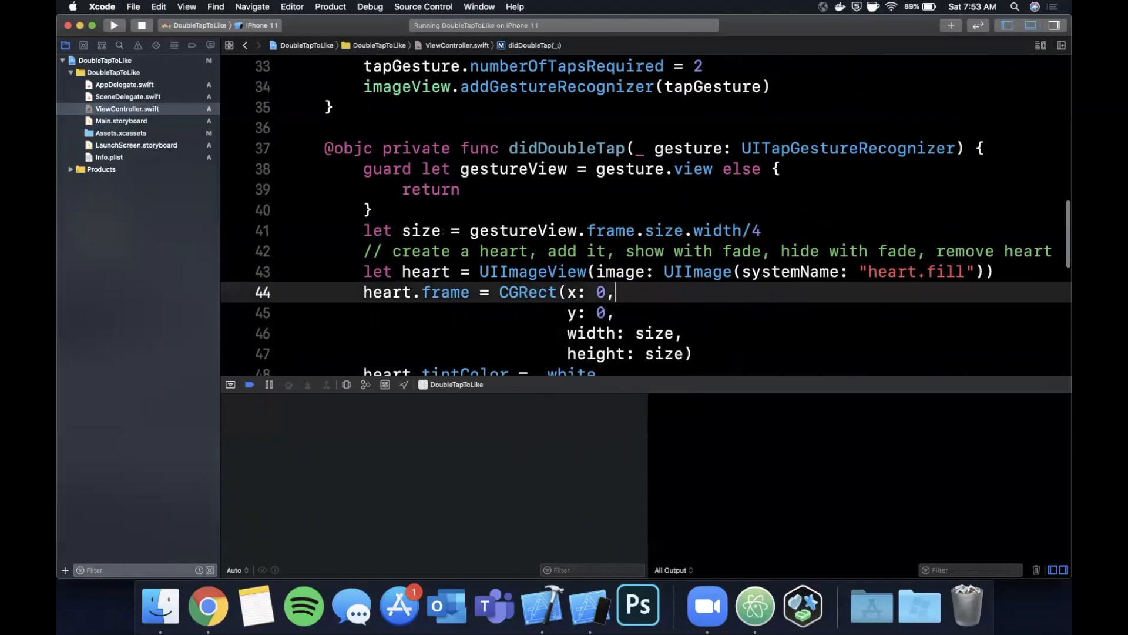
text(im)
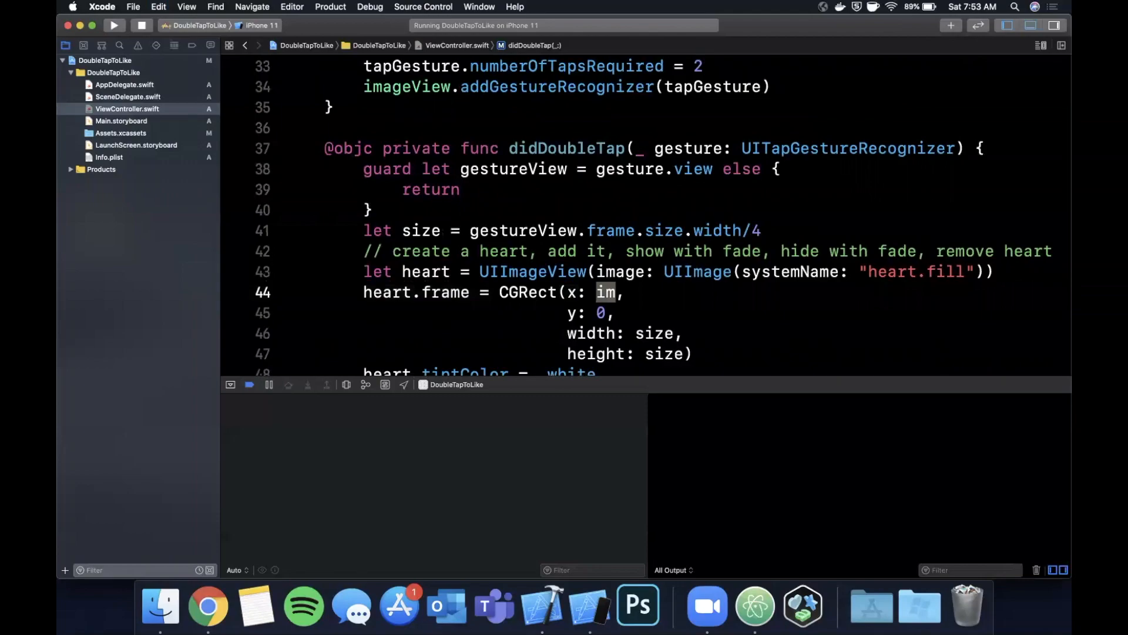
text(gestureView.frame.)
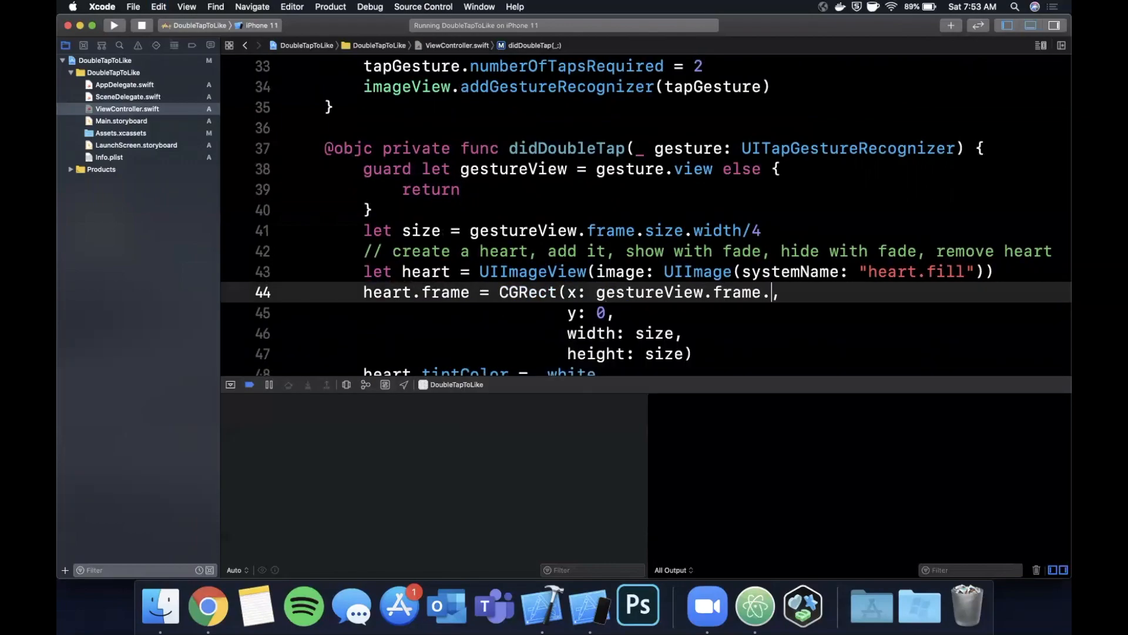
text(size.width)
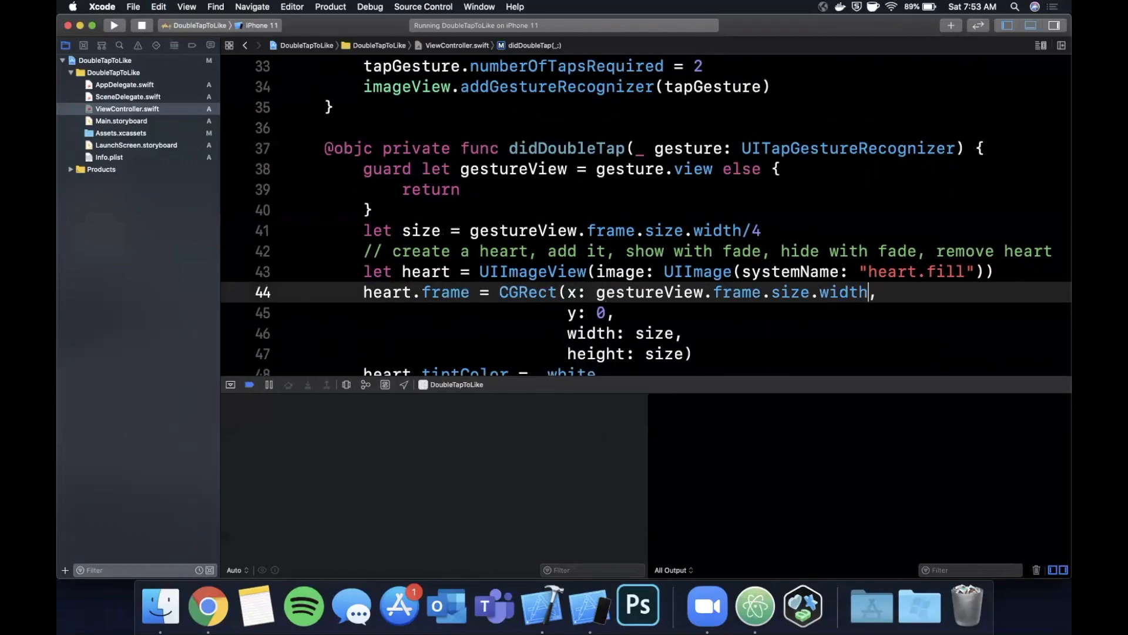
text(-size))
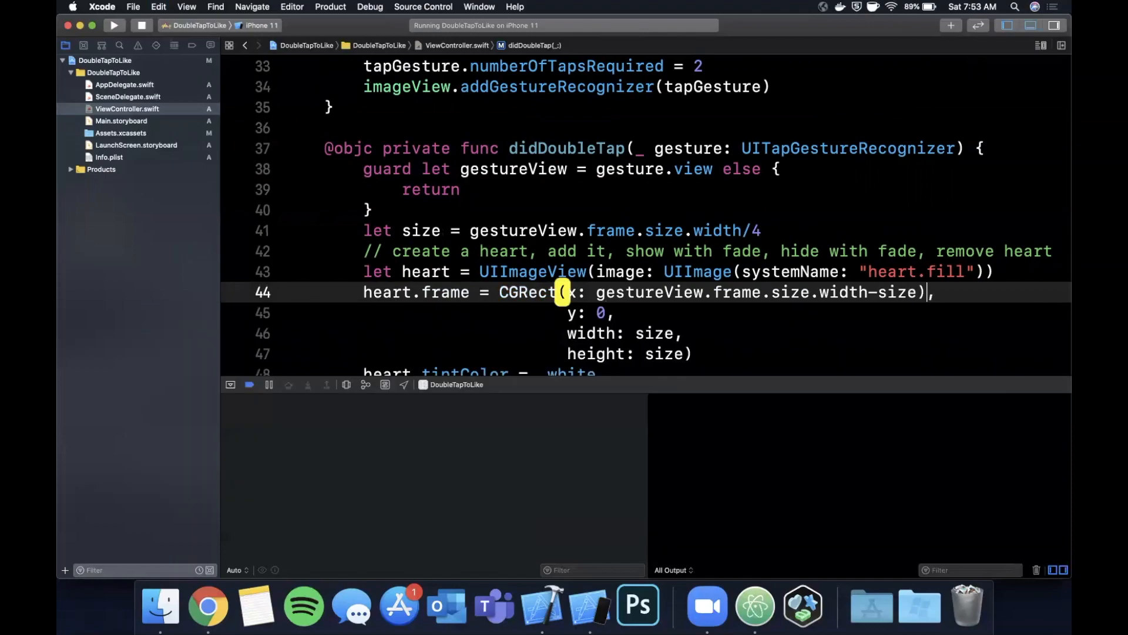
text(/2)
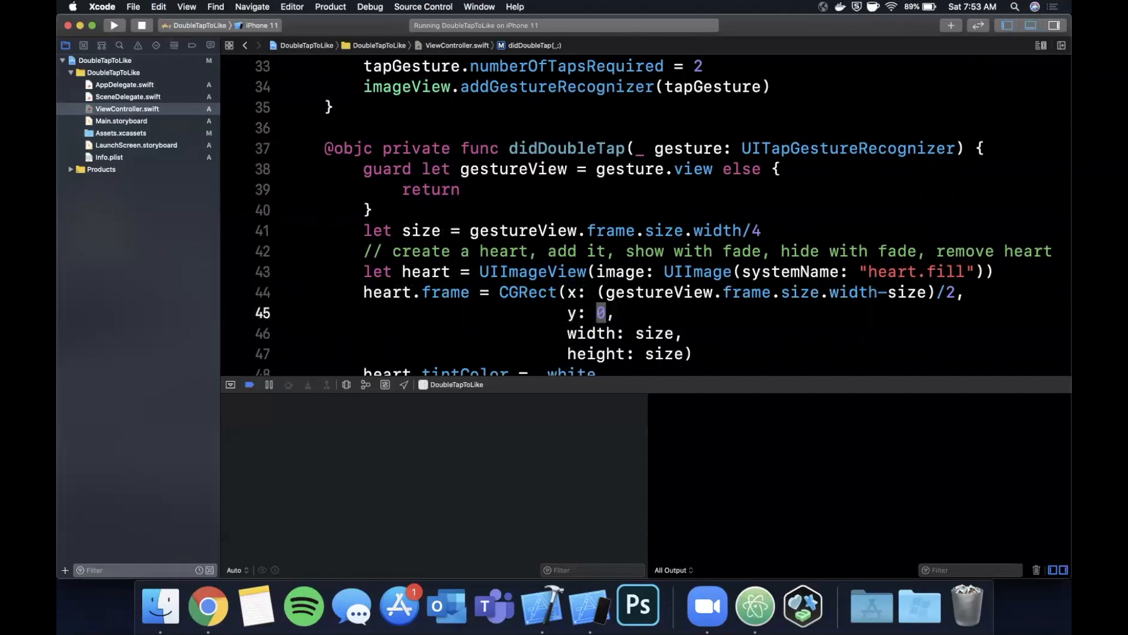
- Set y to (gestureView.frame.size.height - size)/2 and rebuild the app
text((gestureView.frame.size.width-size)/2)
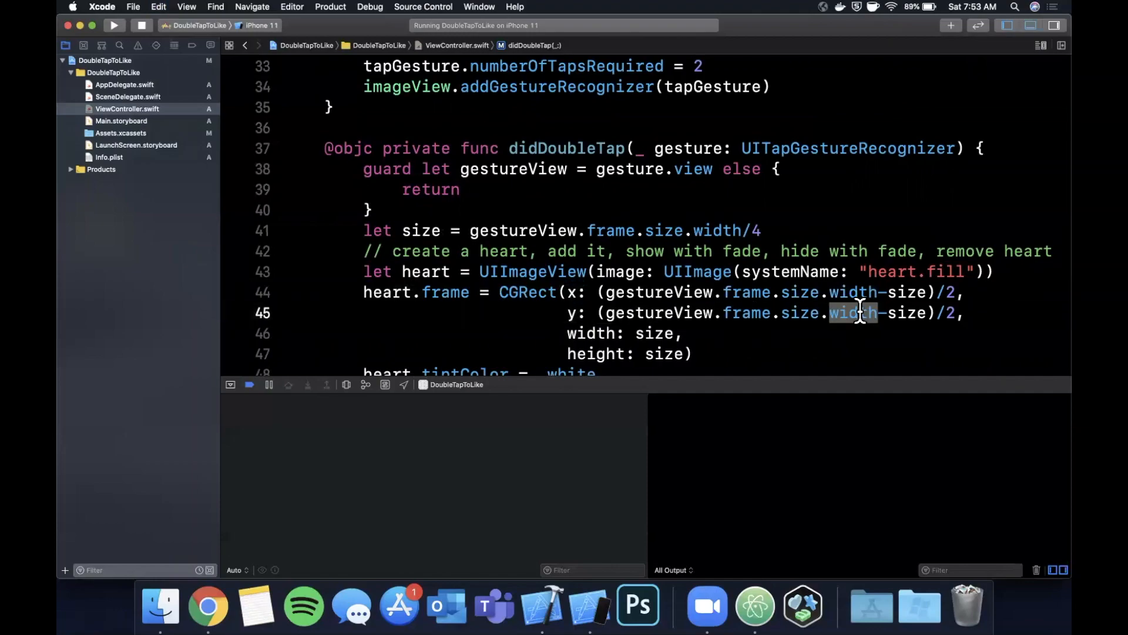
text(height)
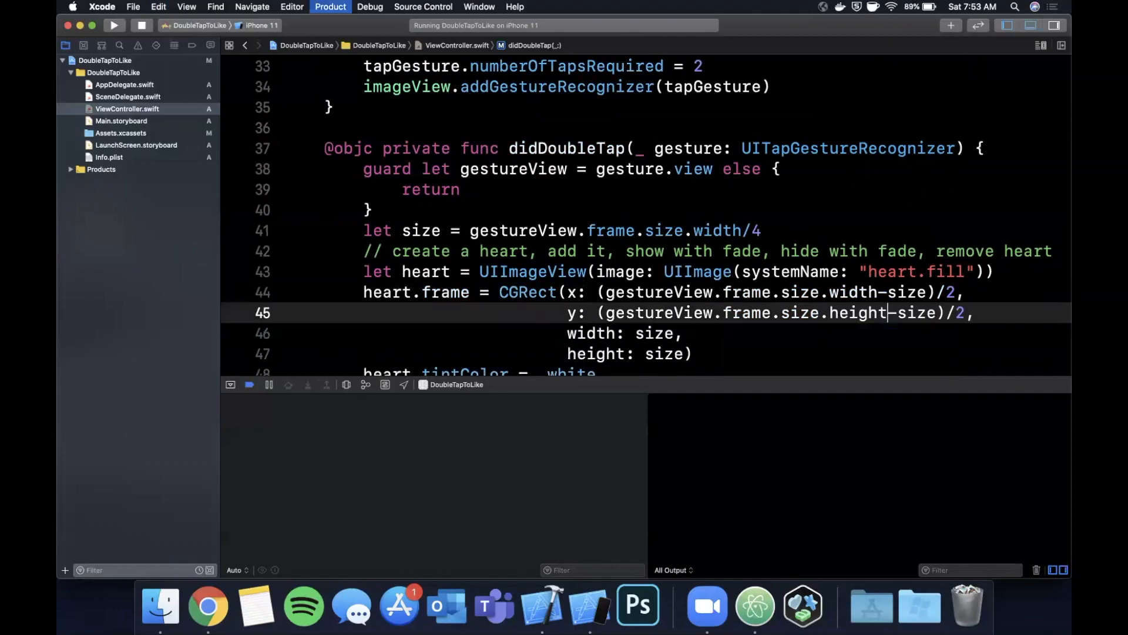
click(113, 25)
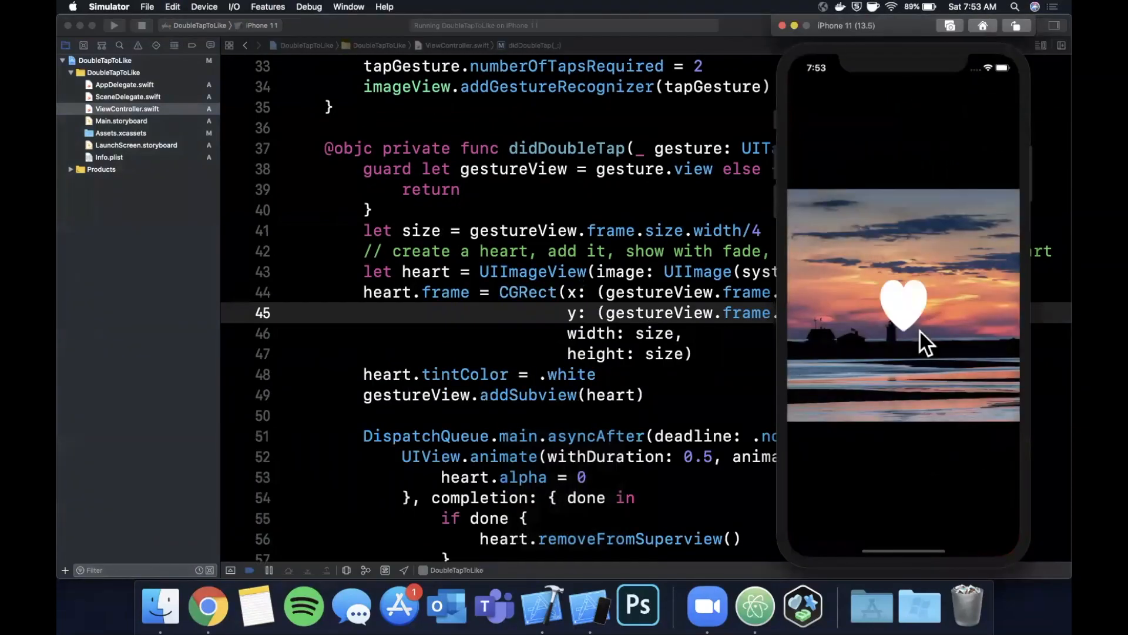
mouse_move(946, 358)
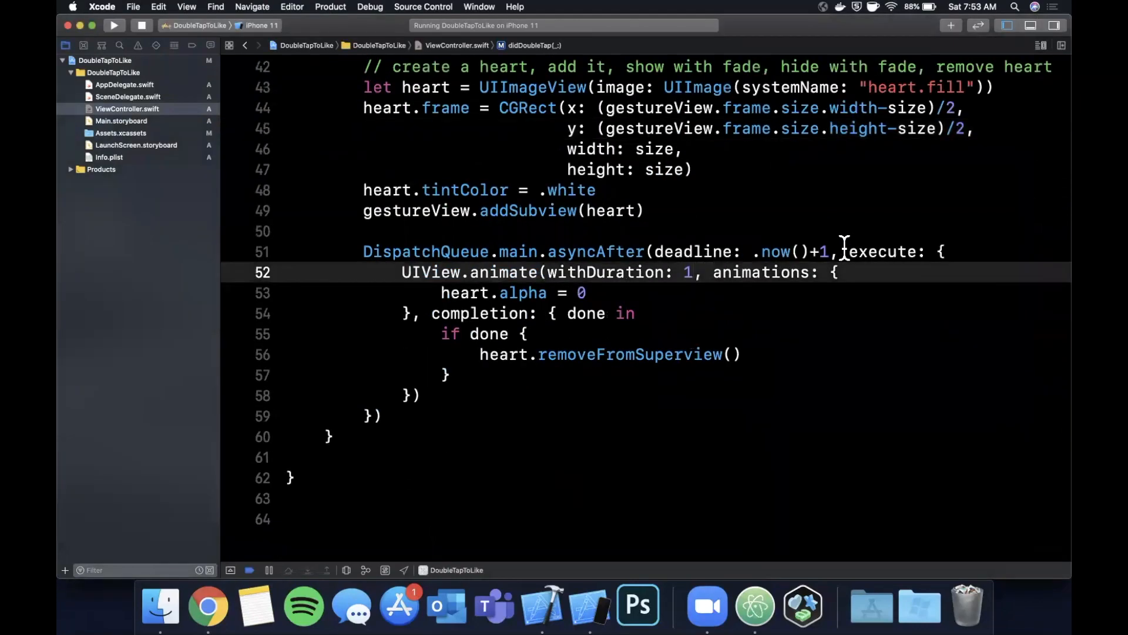
- Shorten the fade-out delay to 0.5 seconds, rerun, and double-tap the photo to test
text(.5)
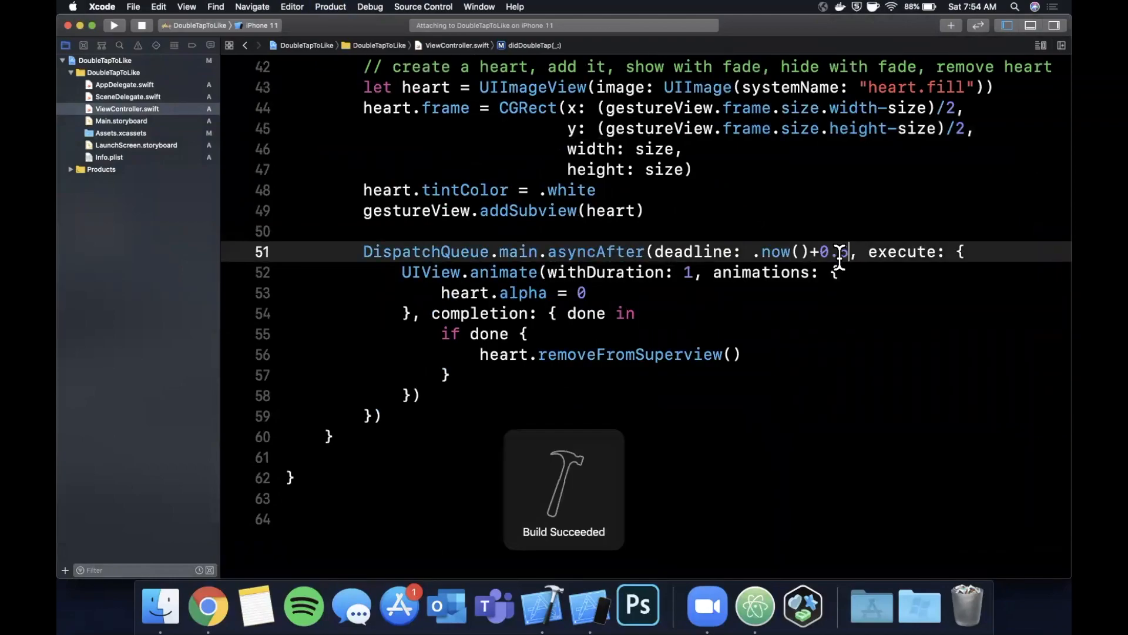
click(113, 25)
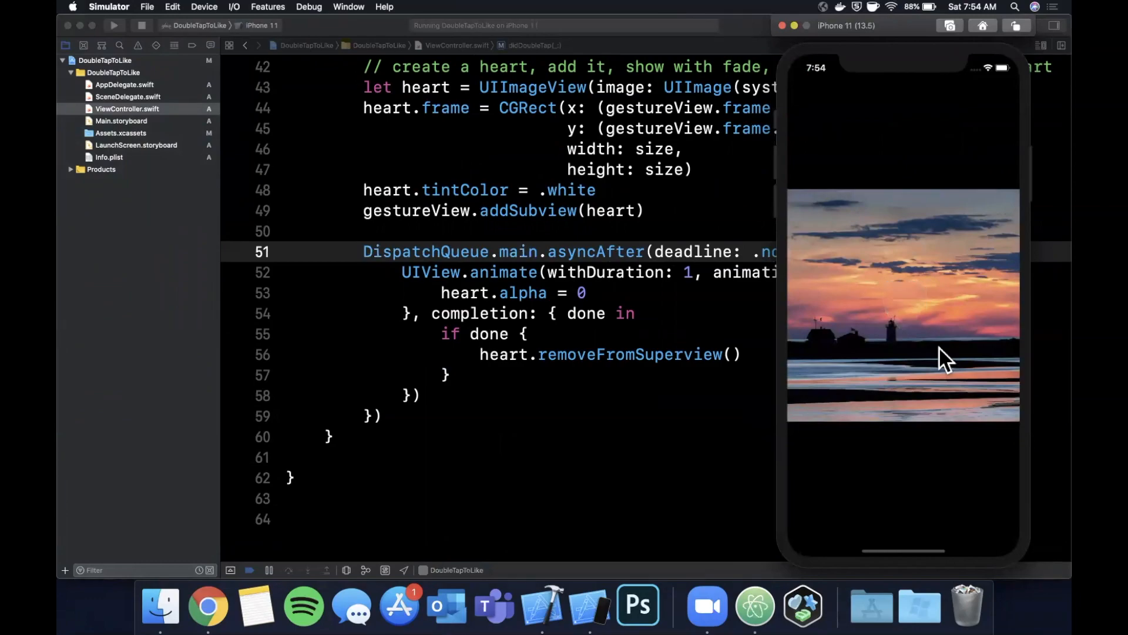
double_click(903, 302)
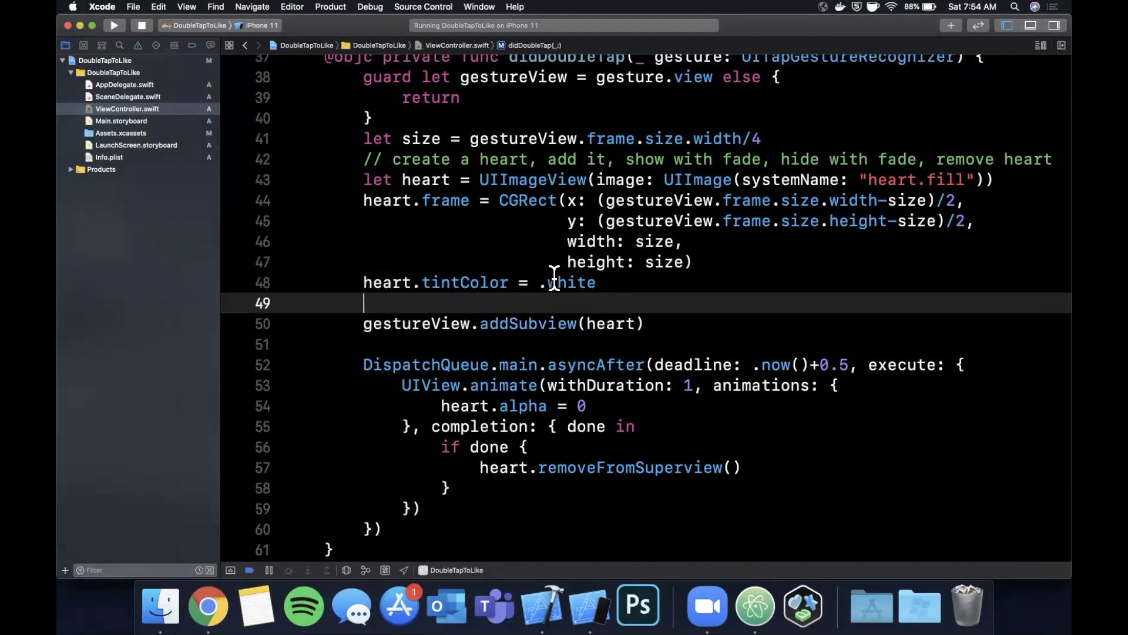
- Tint the heart systemRed, start at alpha 0, add a 0.5 s fade-in, and rerun
text(systemRed)
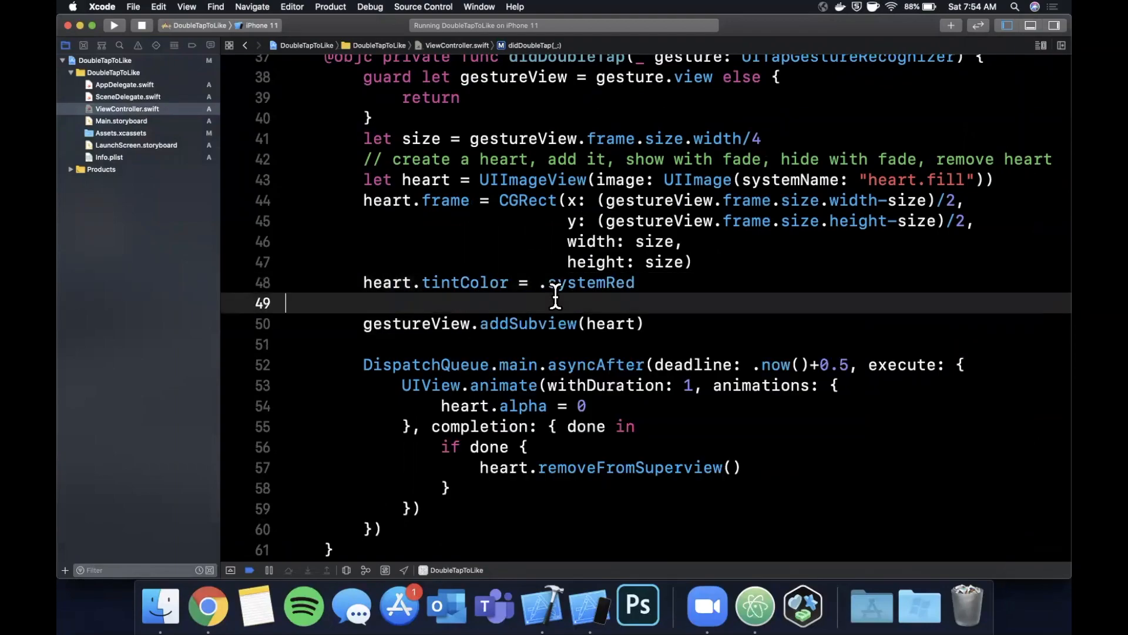
text(heart.alpha = 0)
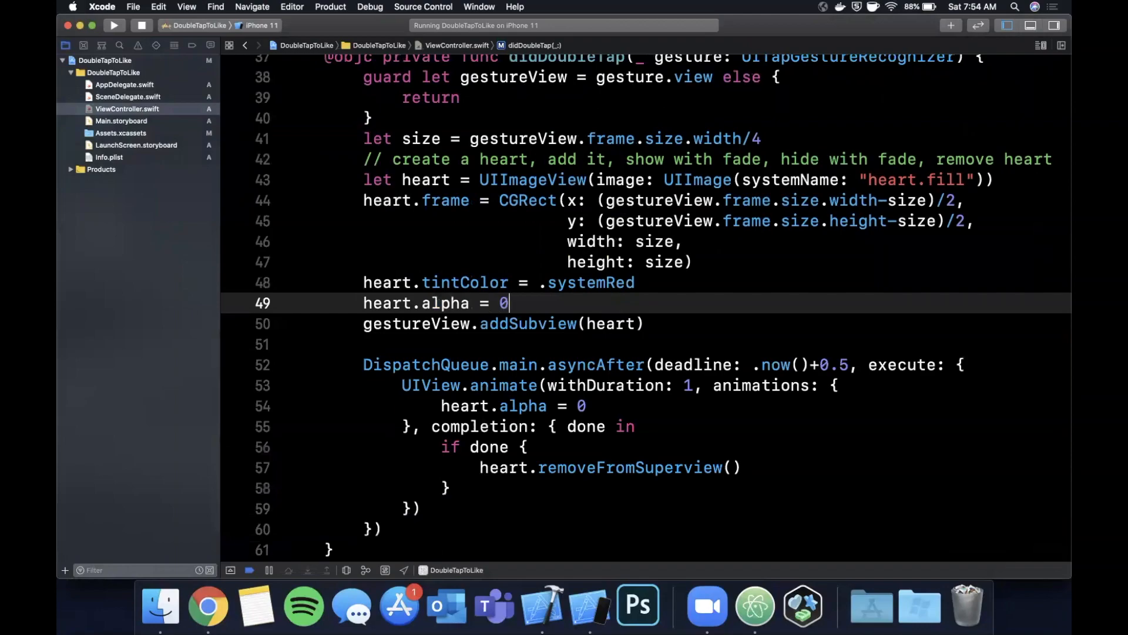
scroll(down, 3)
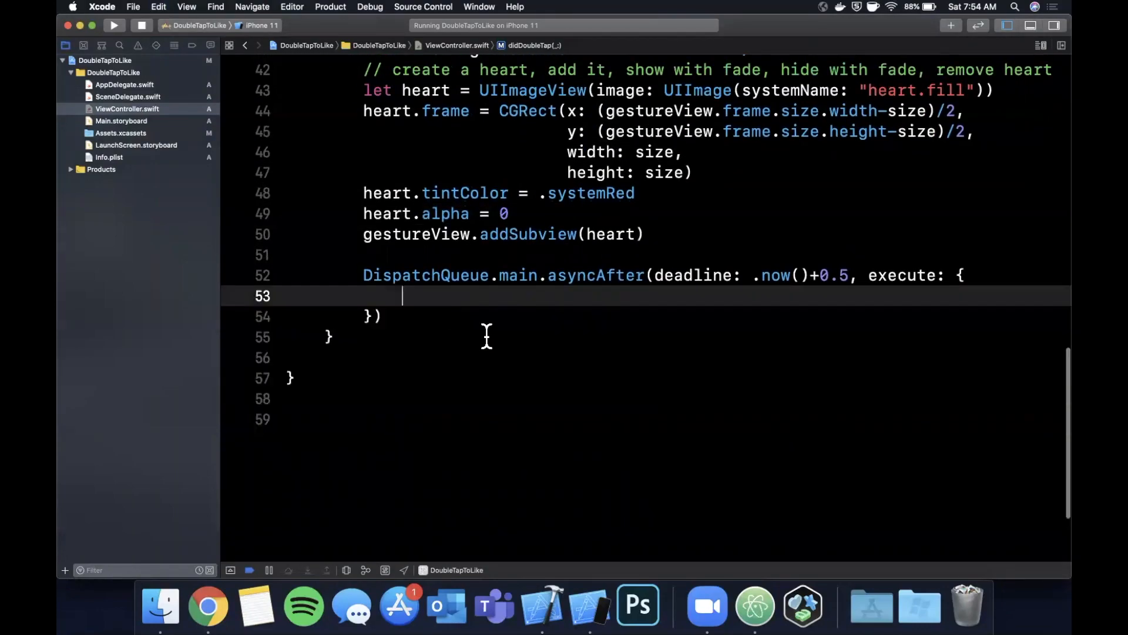
text(UIView.animate(withDuration: TimeInterval, animations: () -> Void)
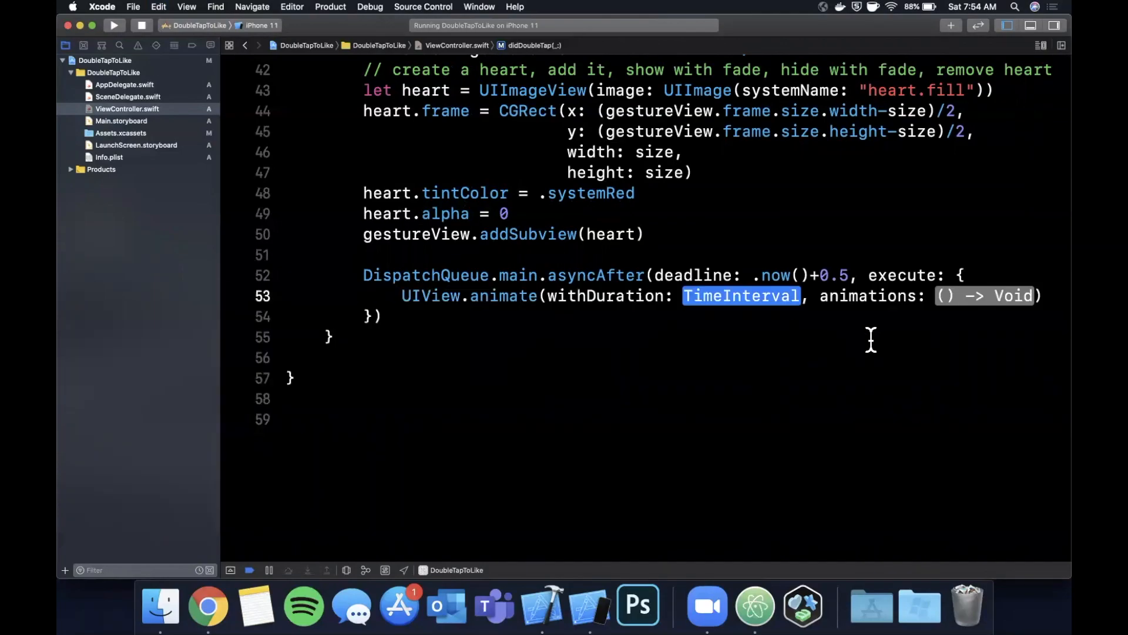
text(0.5)
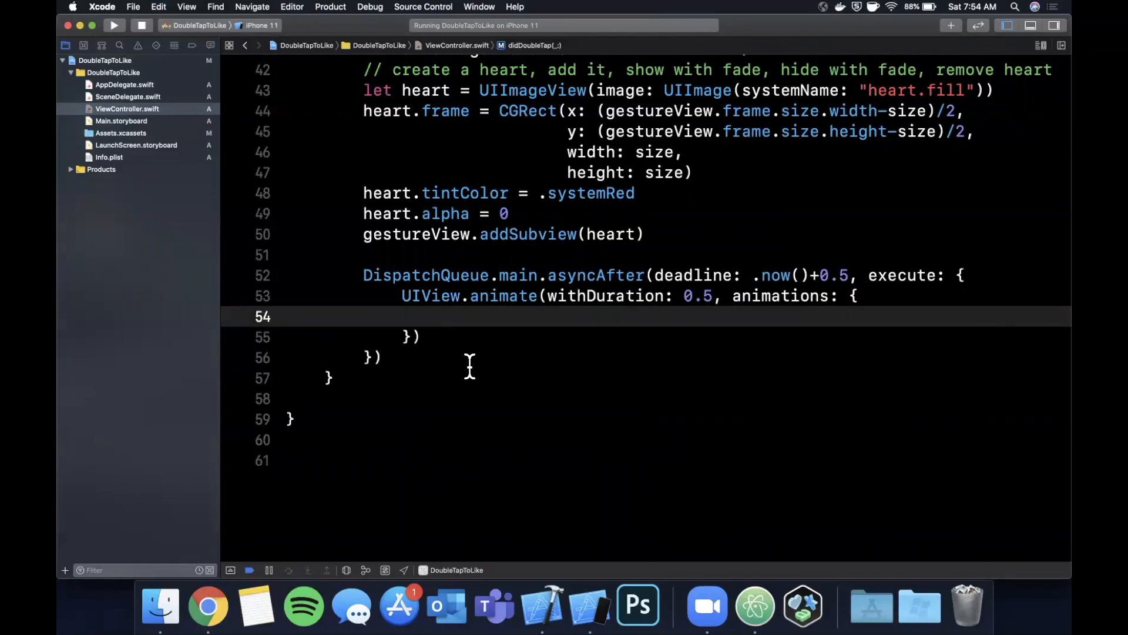
text(heart.alpha = 1)
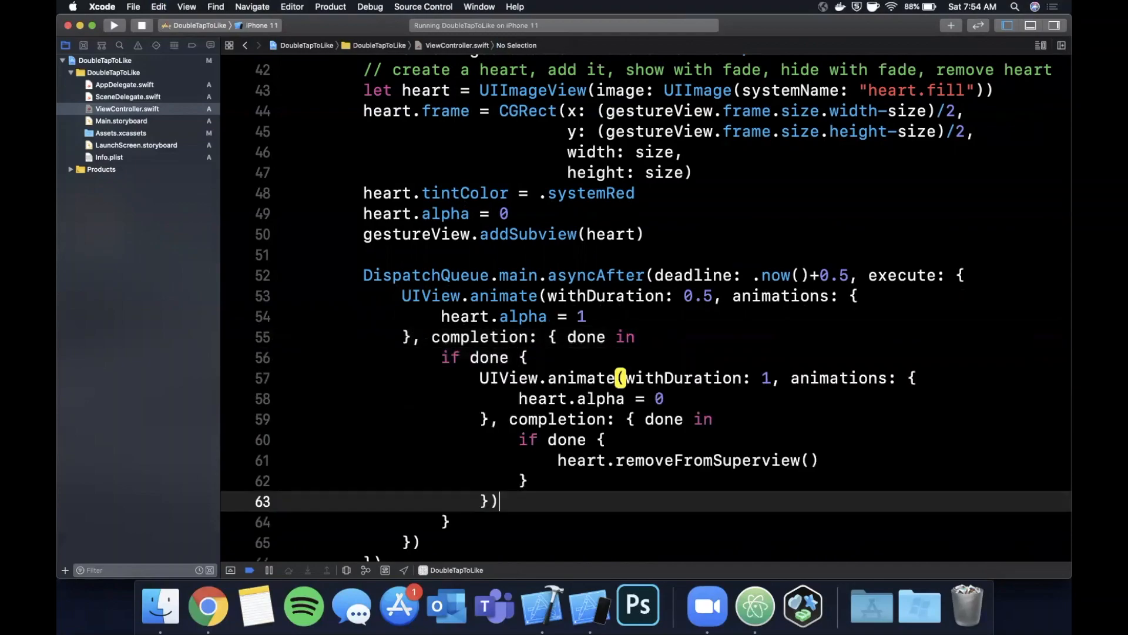
click(113, 25)
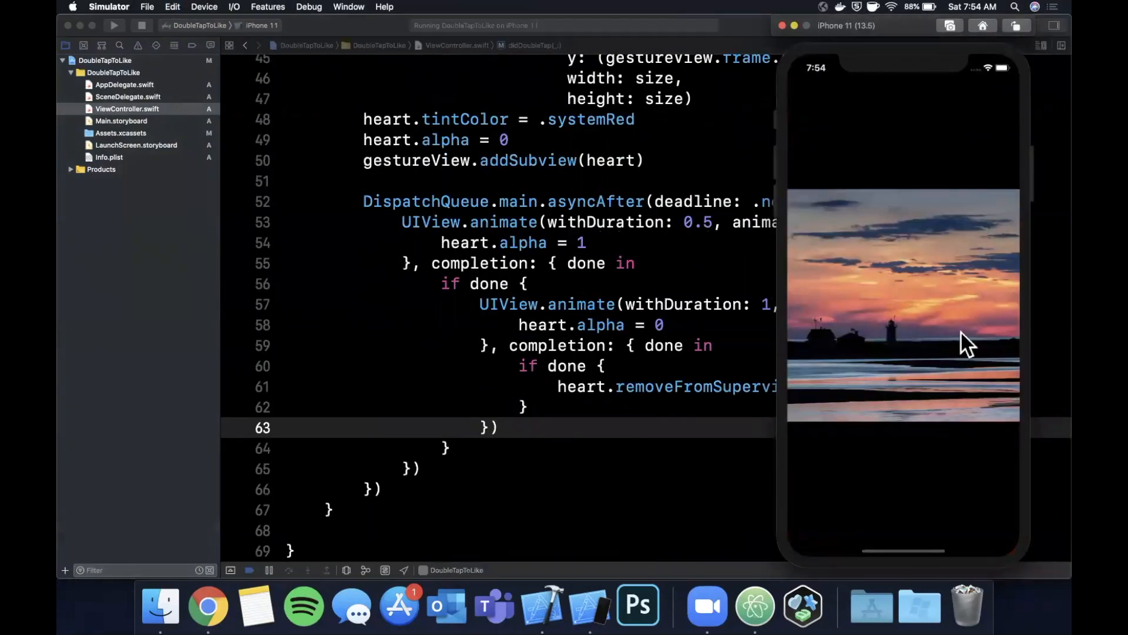
- Test the red heart, then tint it back to white and relaunch the app
double_click(903, 305)
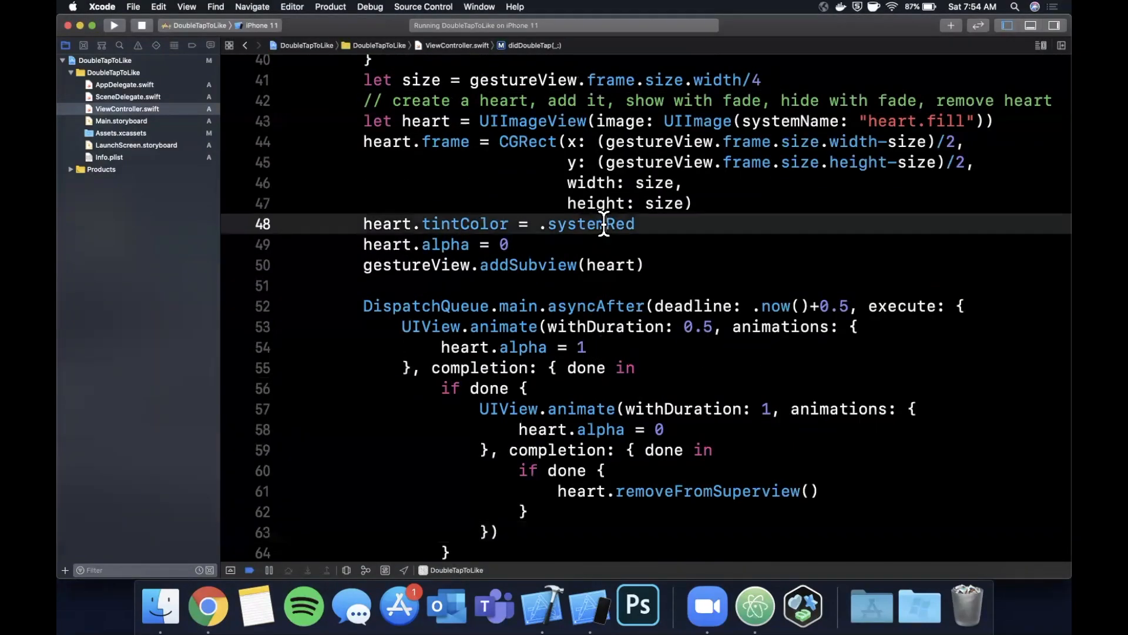
text(white)
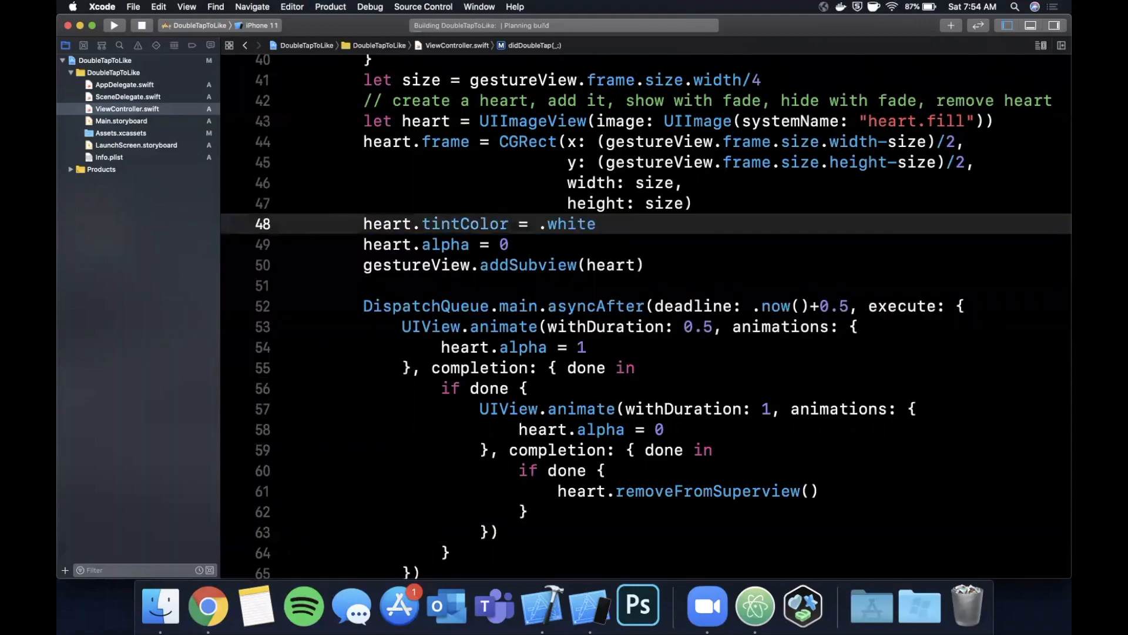
click(113, 26)
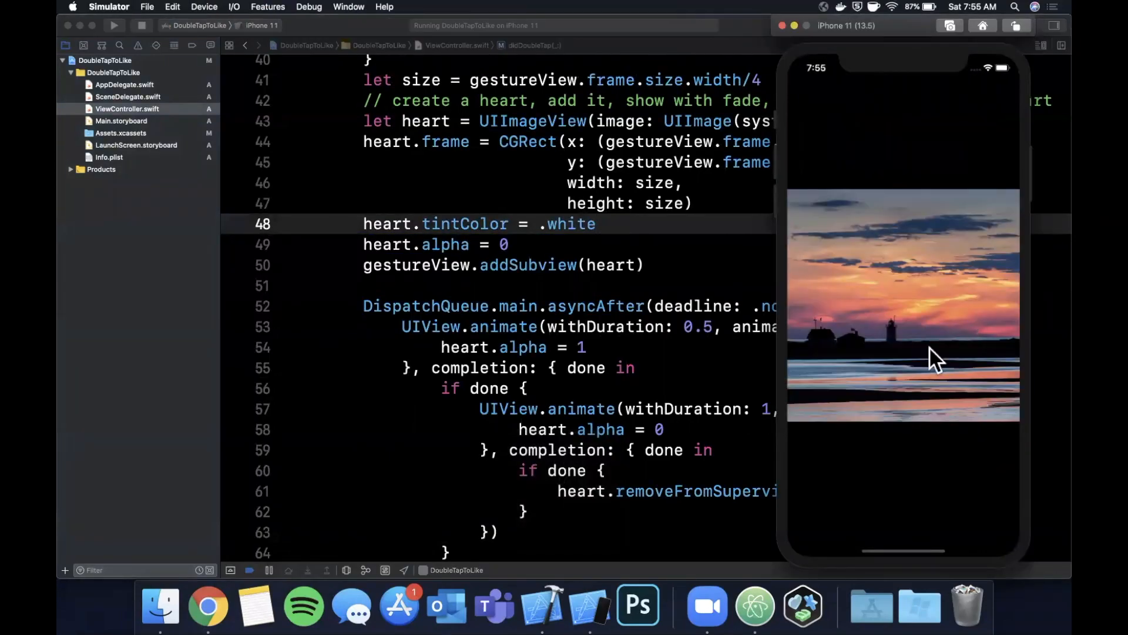
mouse_move(917, 353)
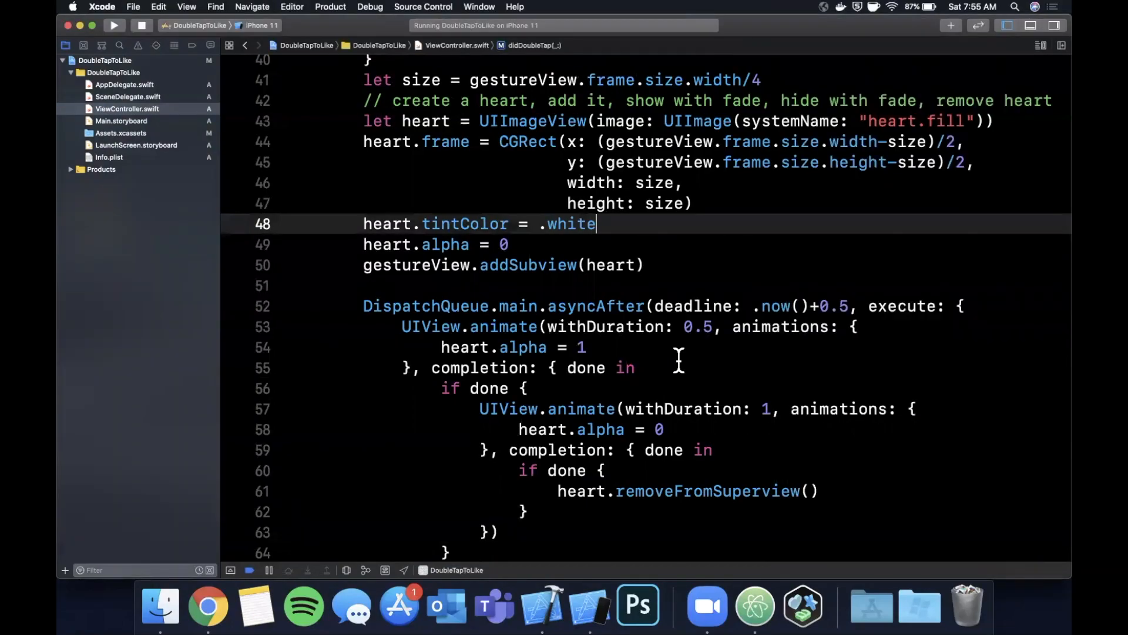
scroll(down, 3)
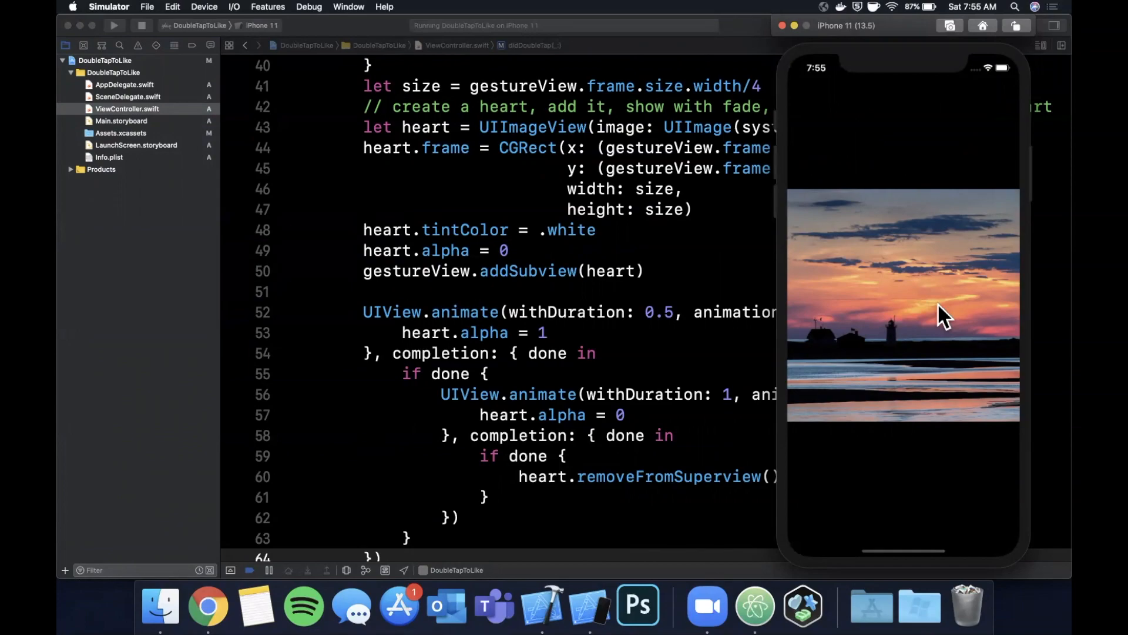
mouse_move(988, 355)
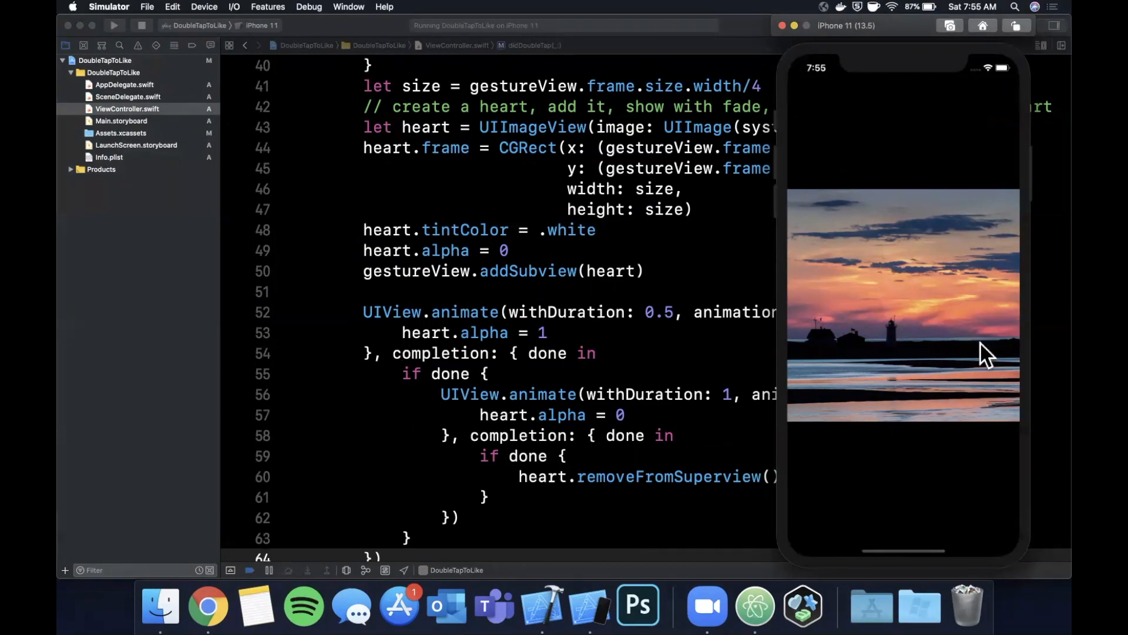
- Scroll up to view the whole didDoubleTap handler with the immediate fade-in
scroll(up, 3)
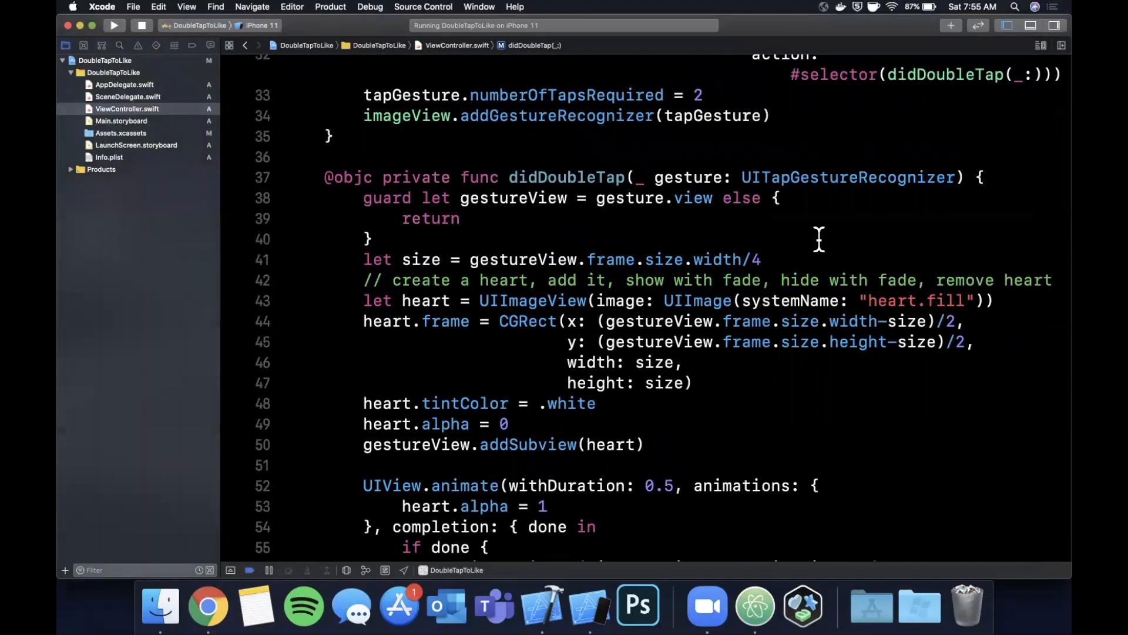
- Highlight UITapGestureRecognizer in the didDoubleTap signature
double_click(847, 177)
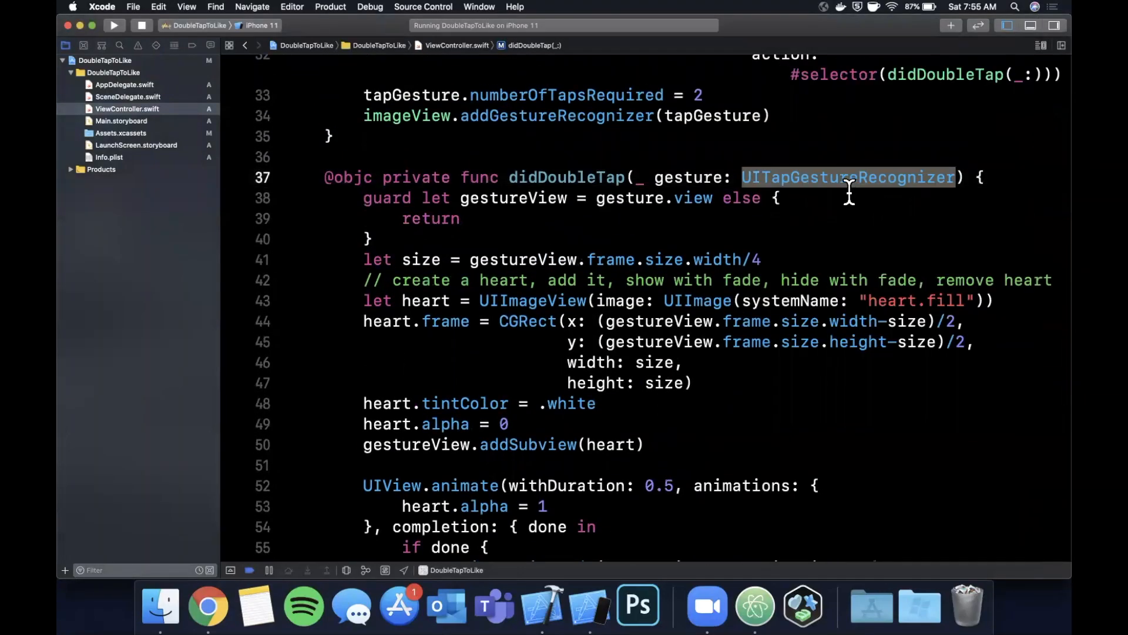
mouse_move(633, 604)
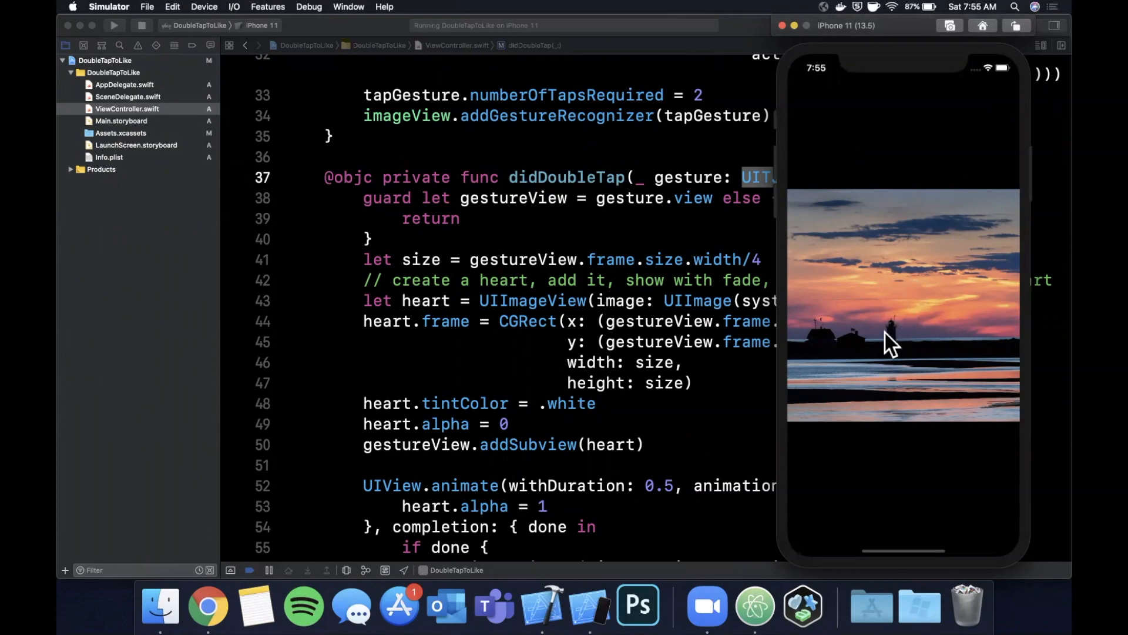
mouse_move(914, 277)
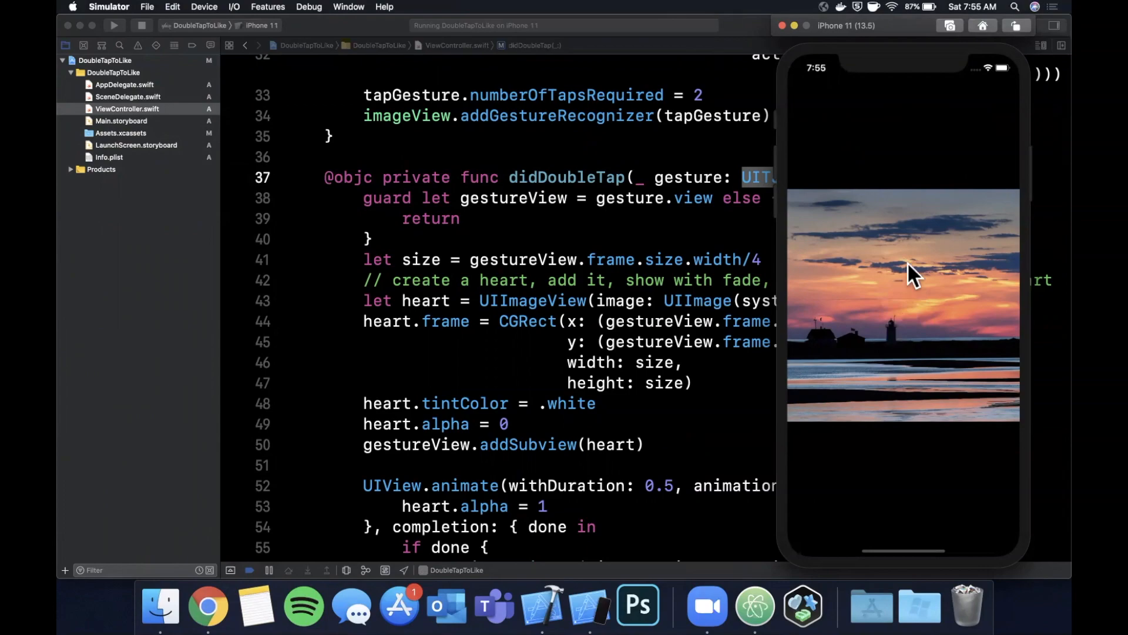
mouse_move(923, 272)
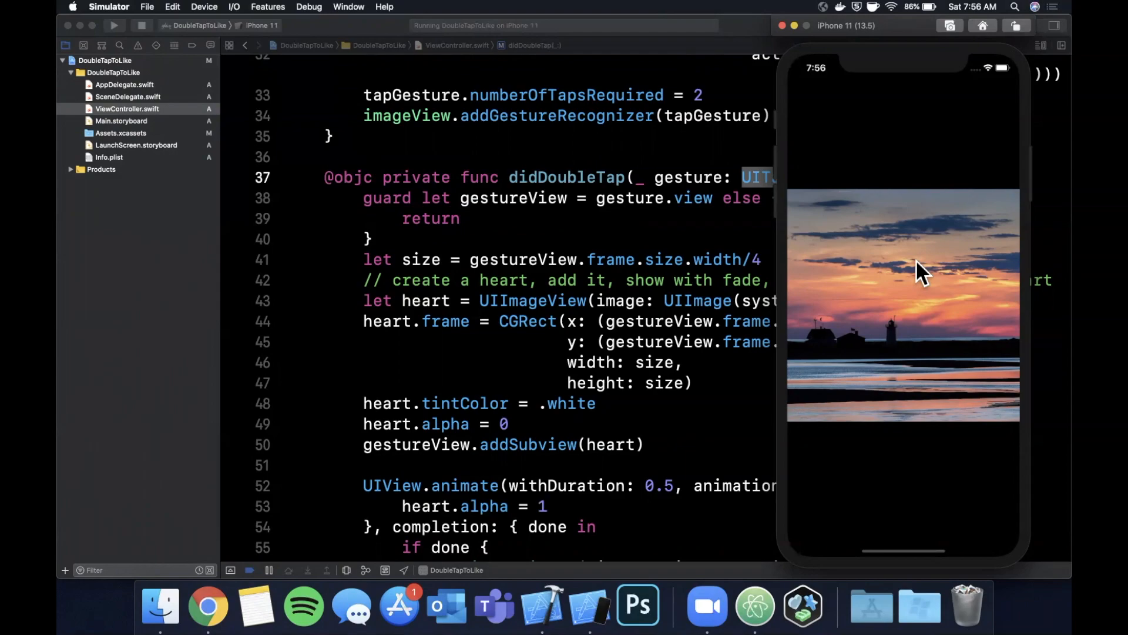
mouse_move(400, 189)
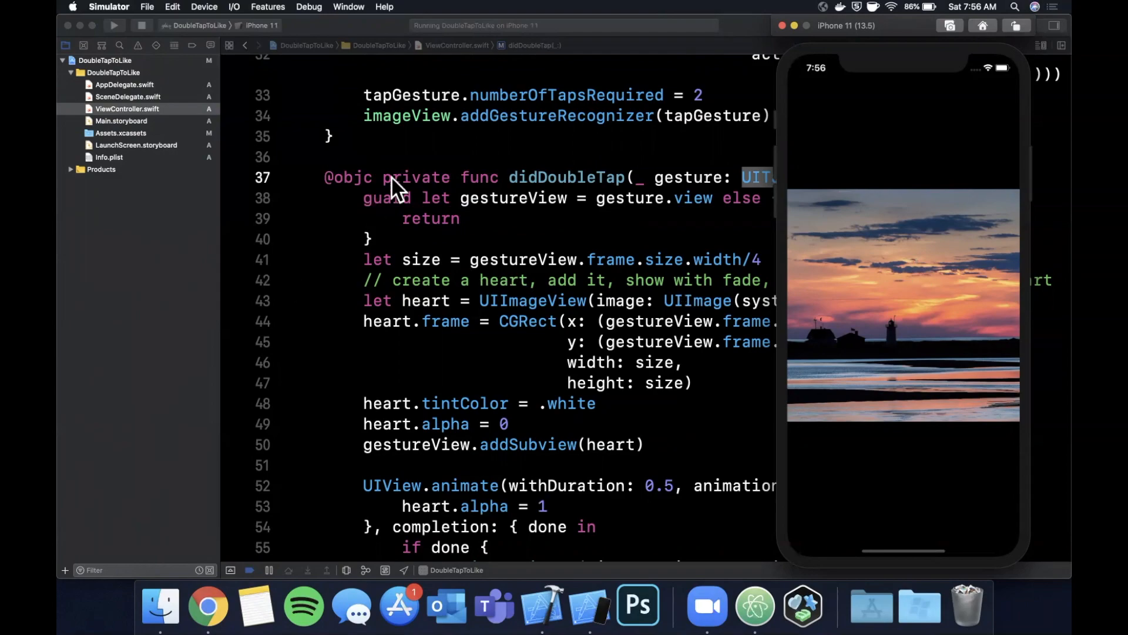